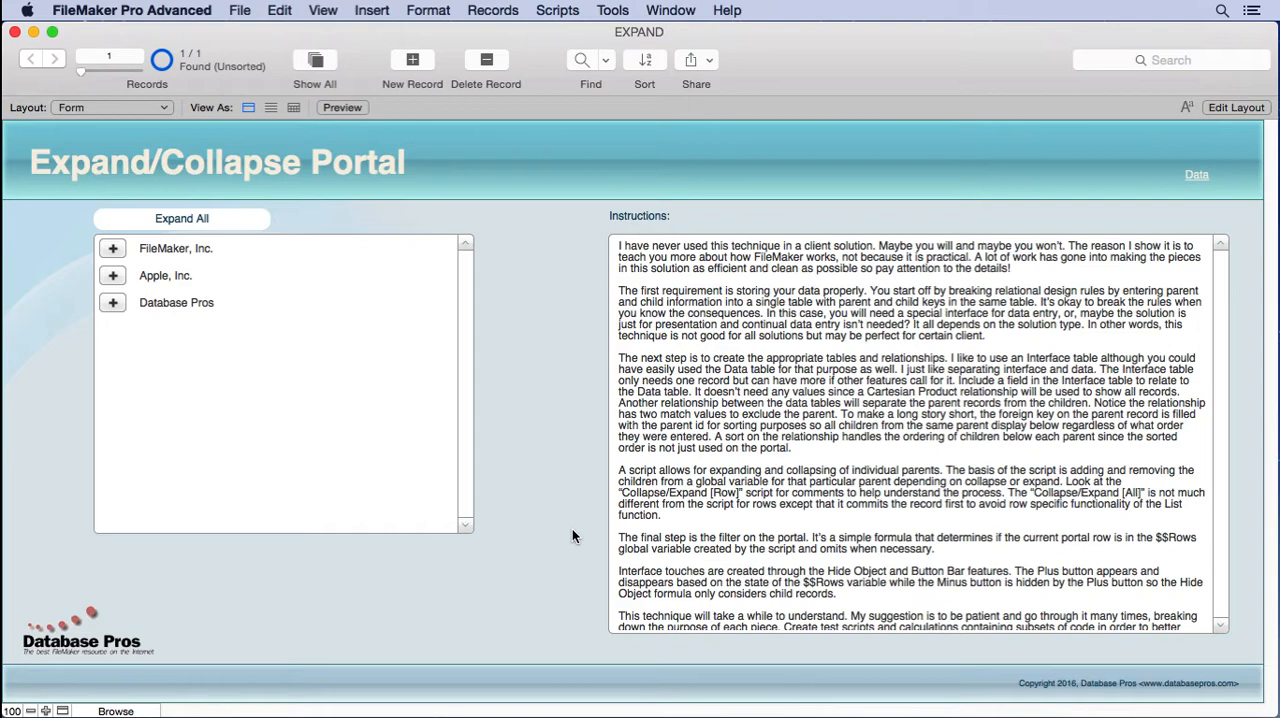
mouse_move(124, 258)
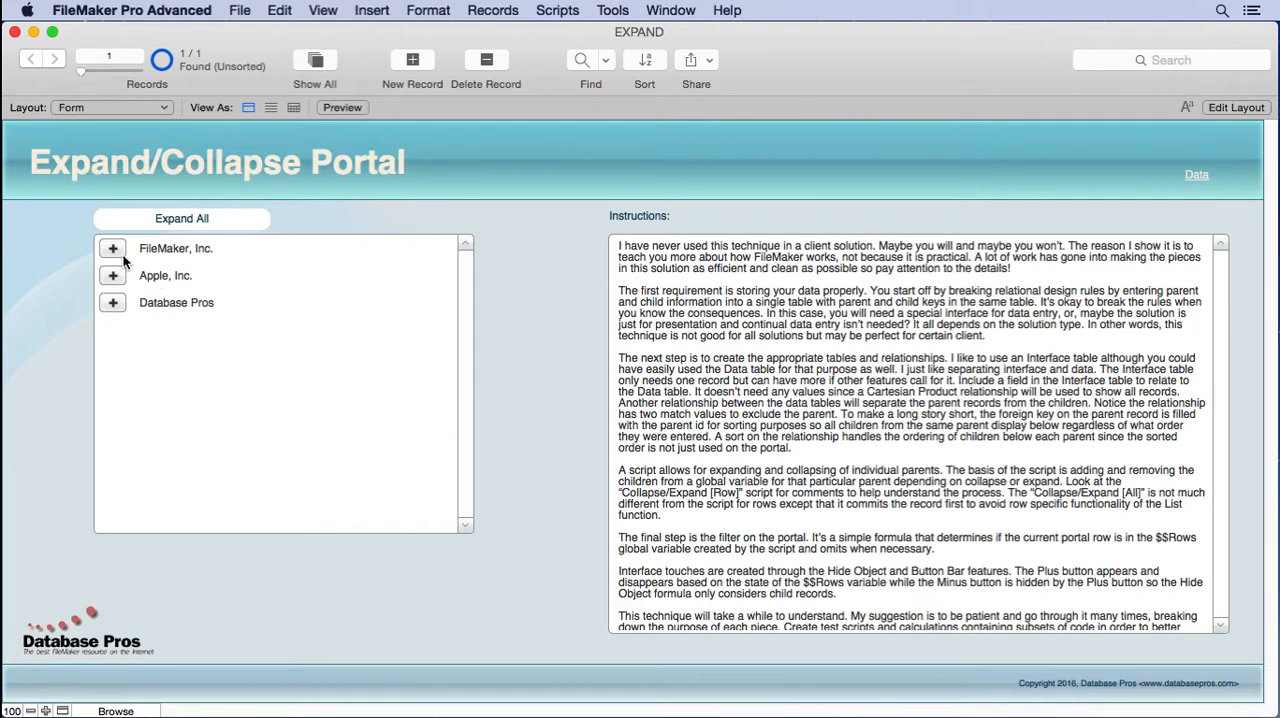
left_click(112, 248)
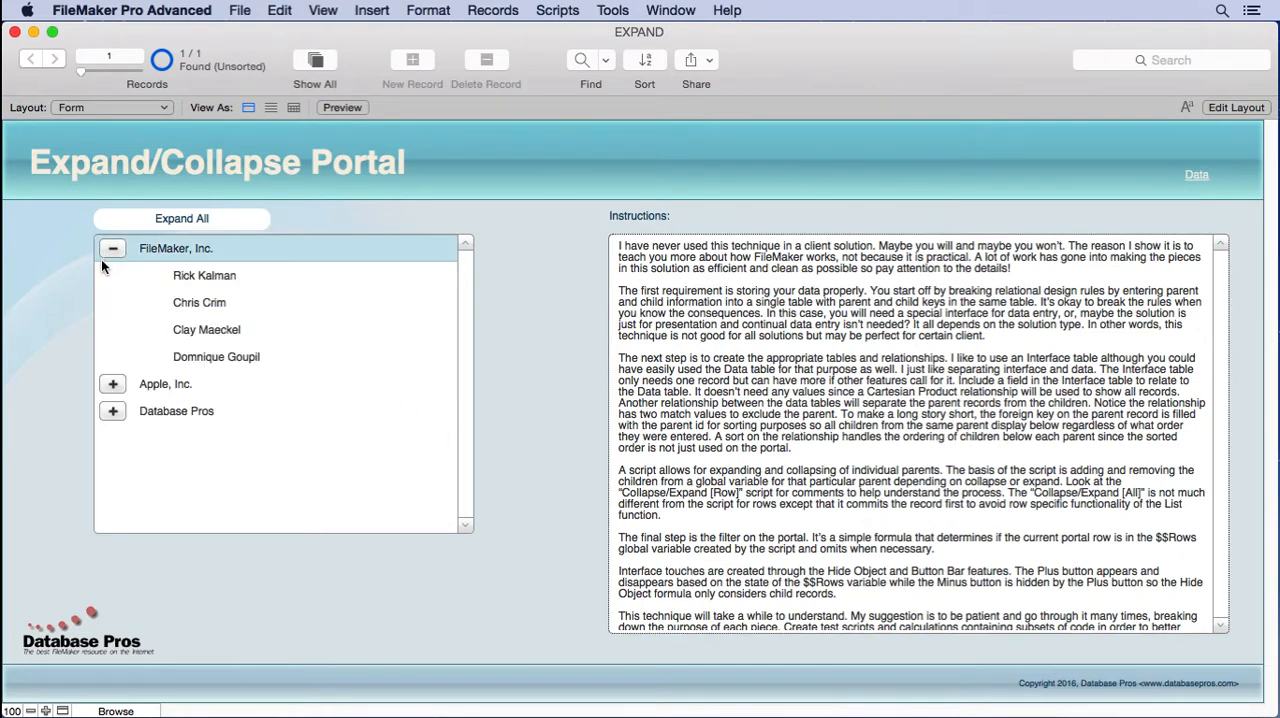
left_click(112, 248)
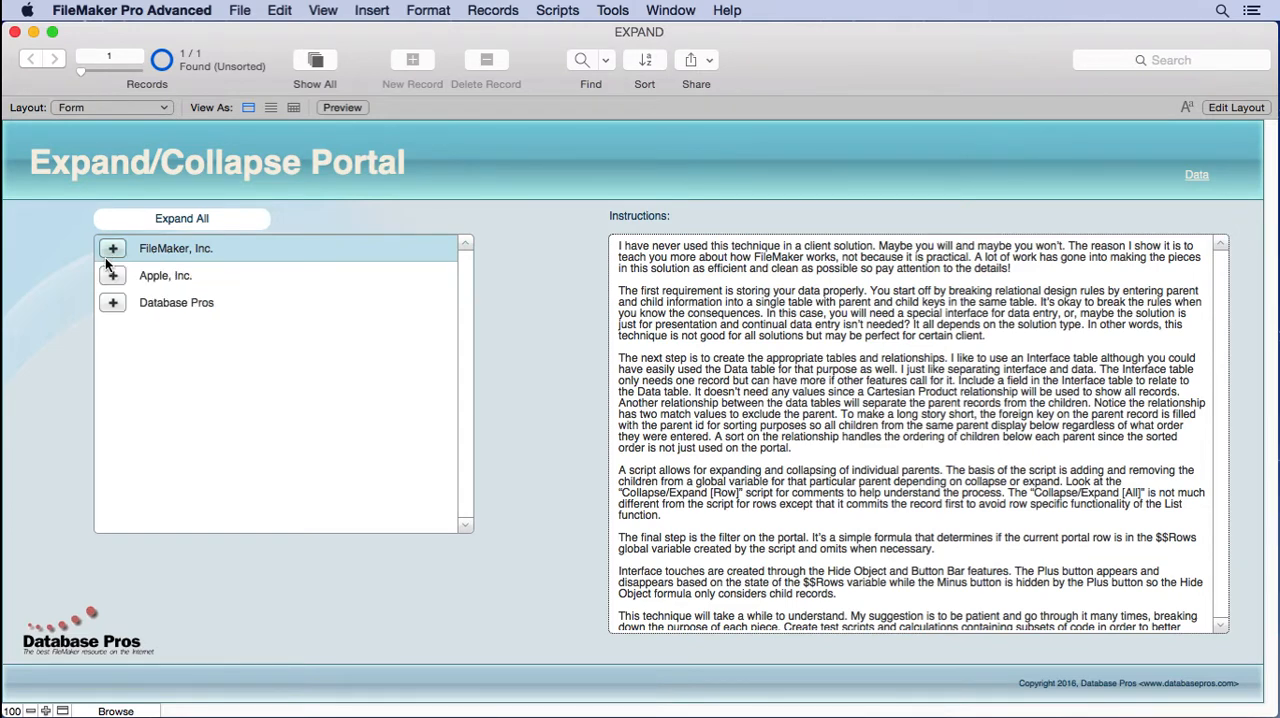
left_click(114, 248)
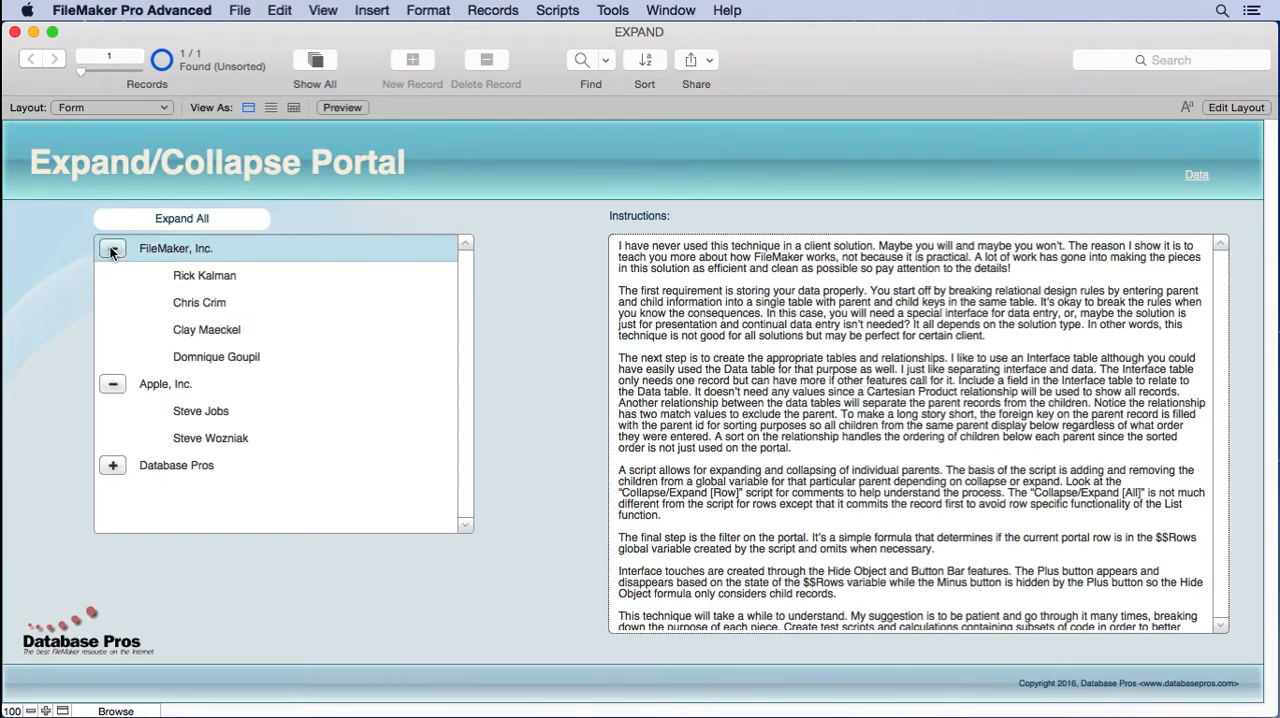
left_click(180, 218)
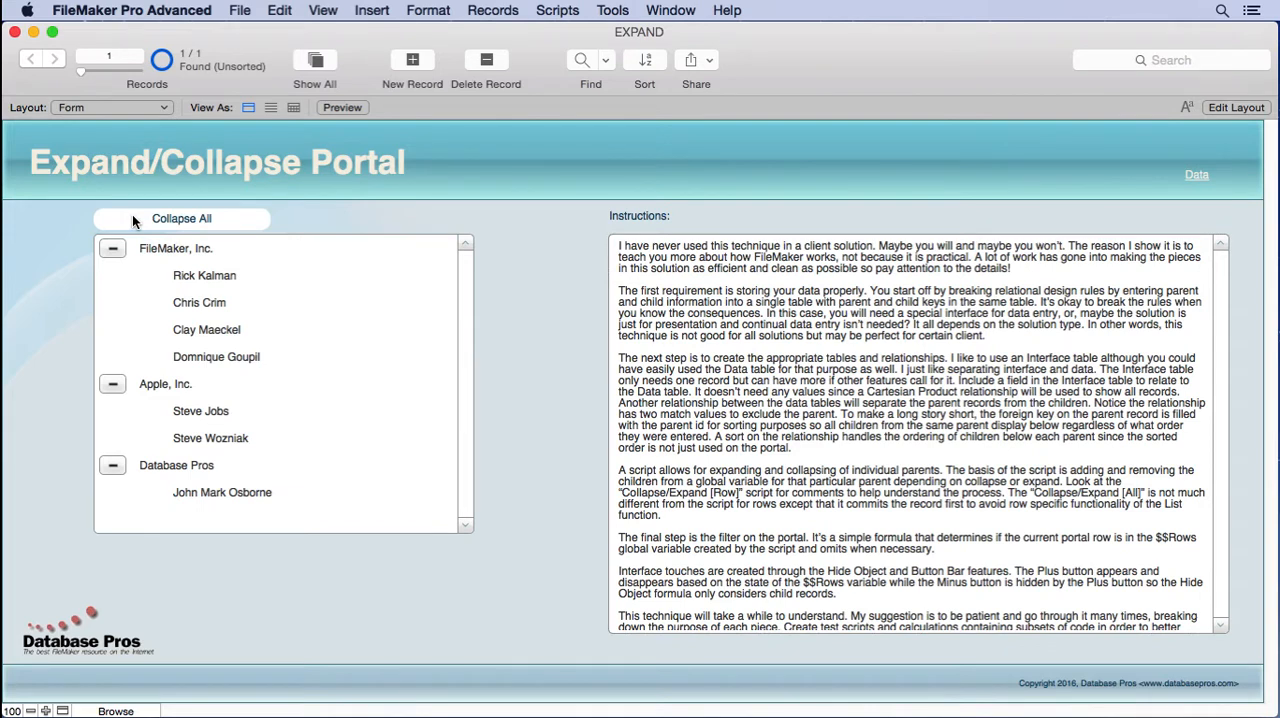
left_click(180, 218)
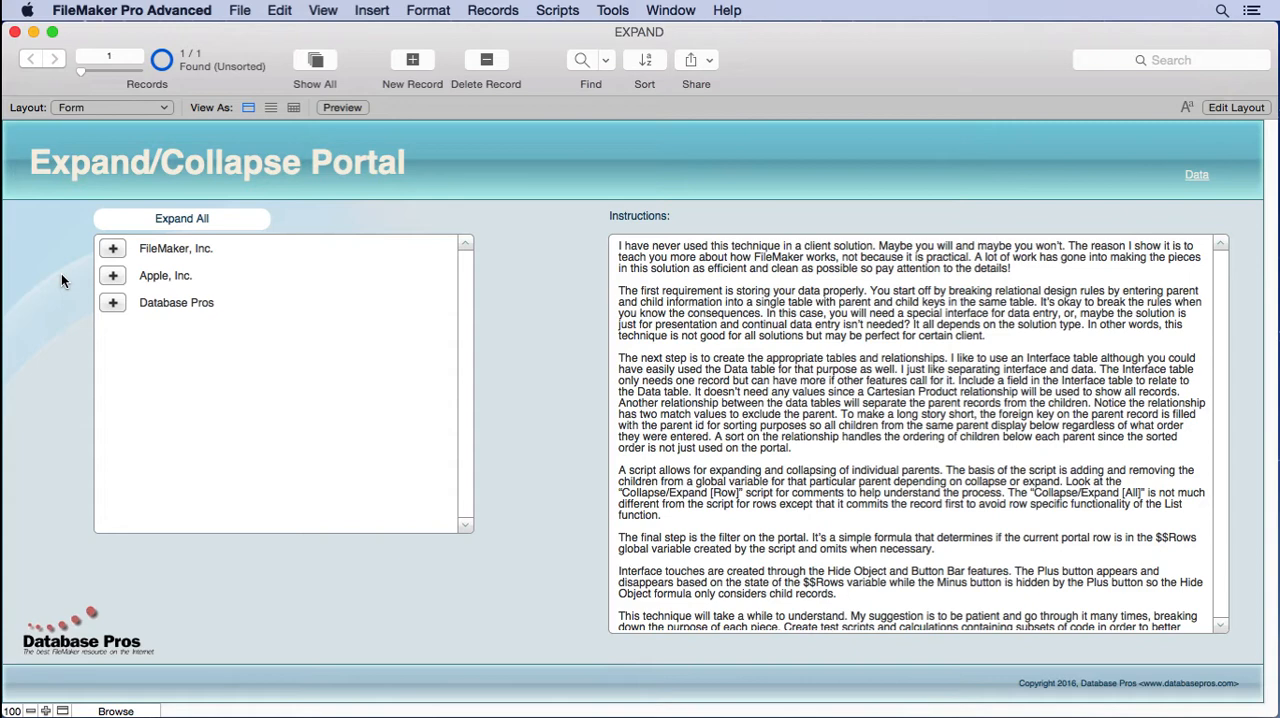
mouse_move(1094, 190)
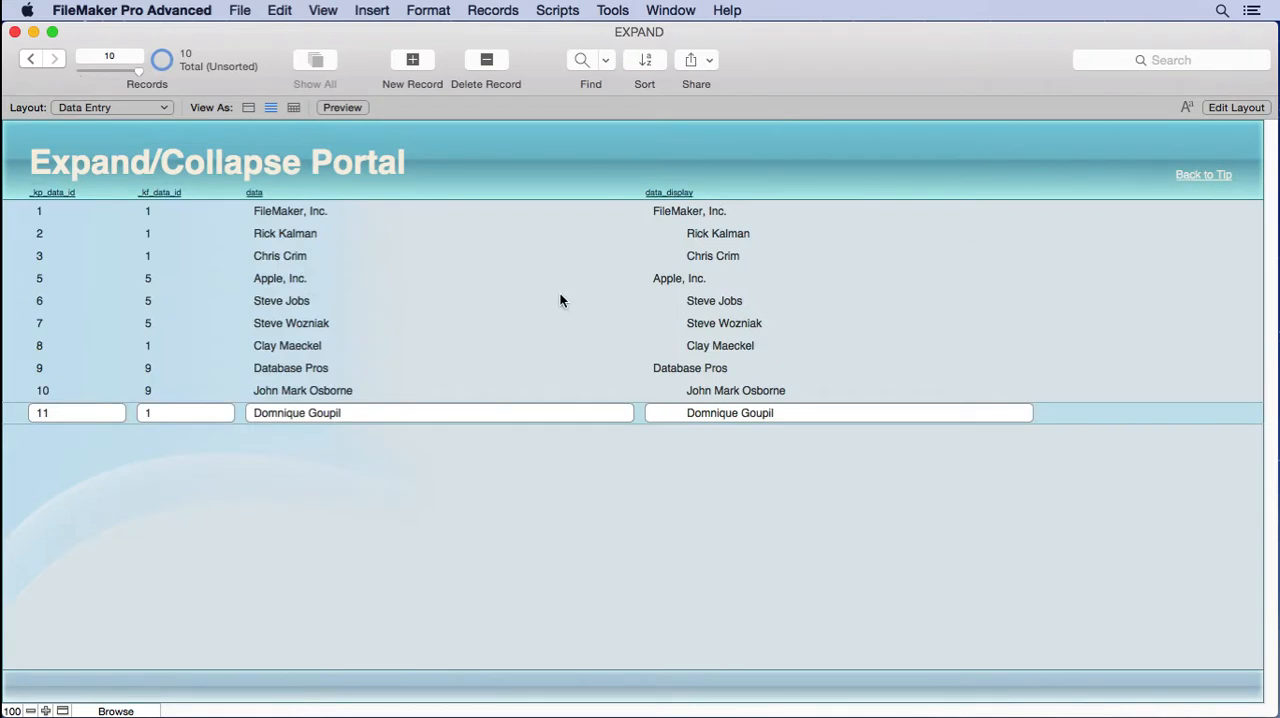
mouse_move(268, 224)
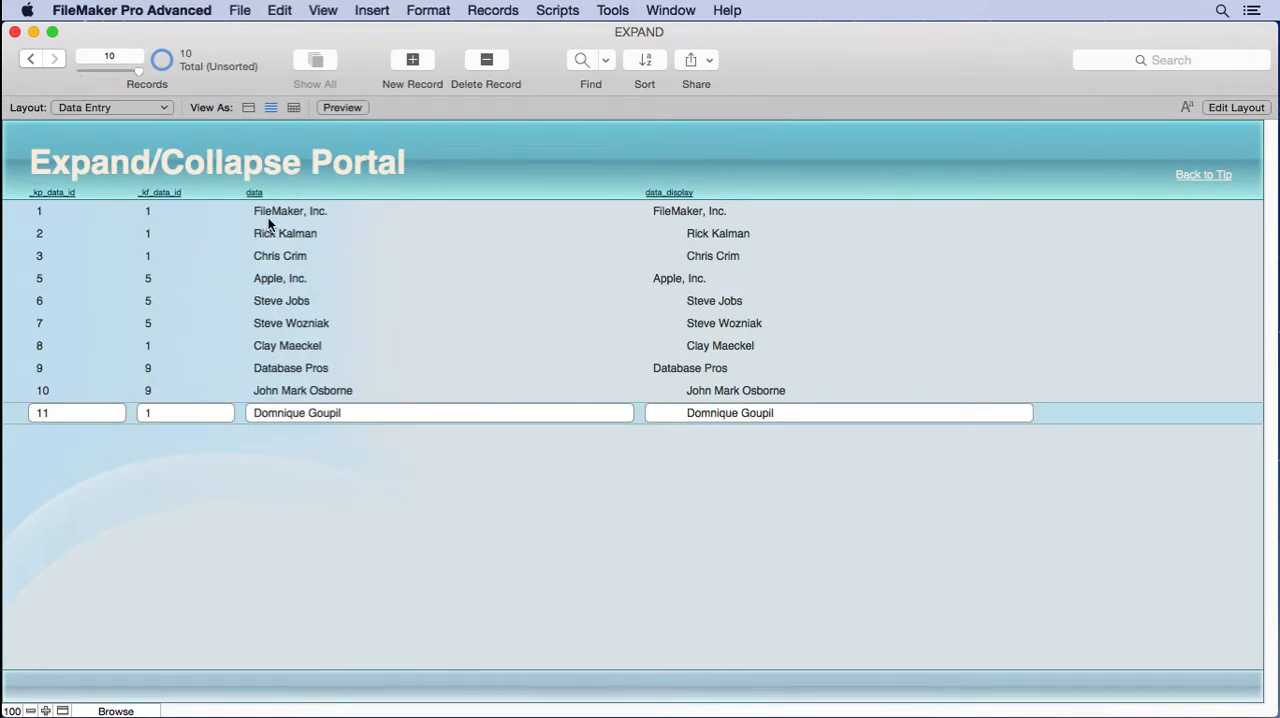
left_click(284, 232)
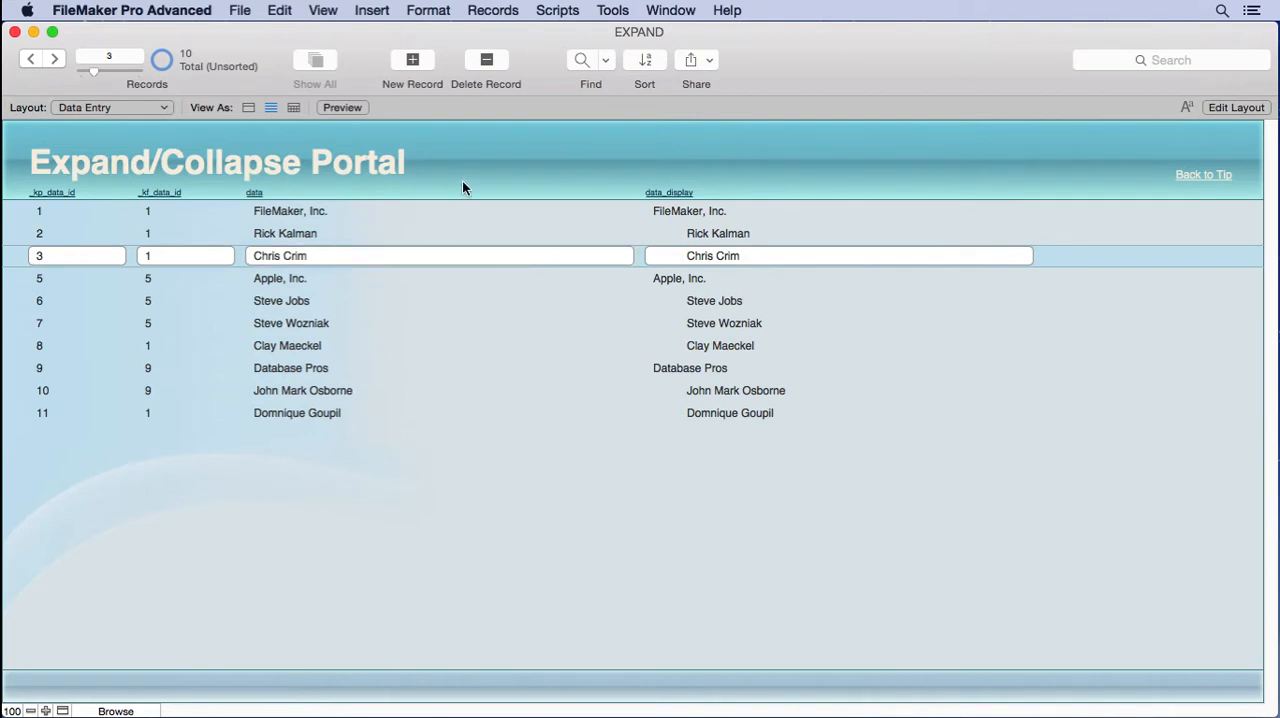
mouse_move(452, 184)
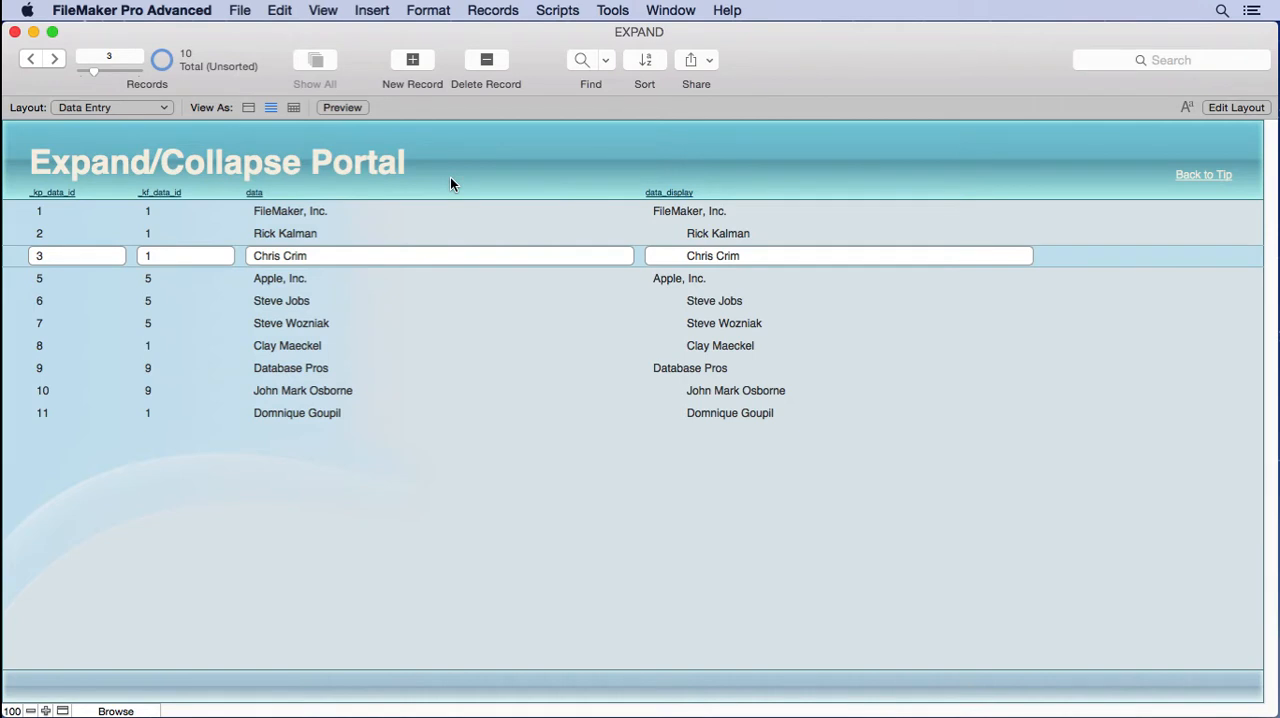
mouse_move(56, 212)
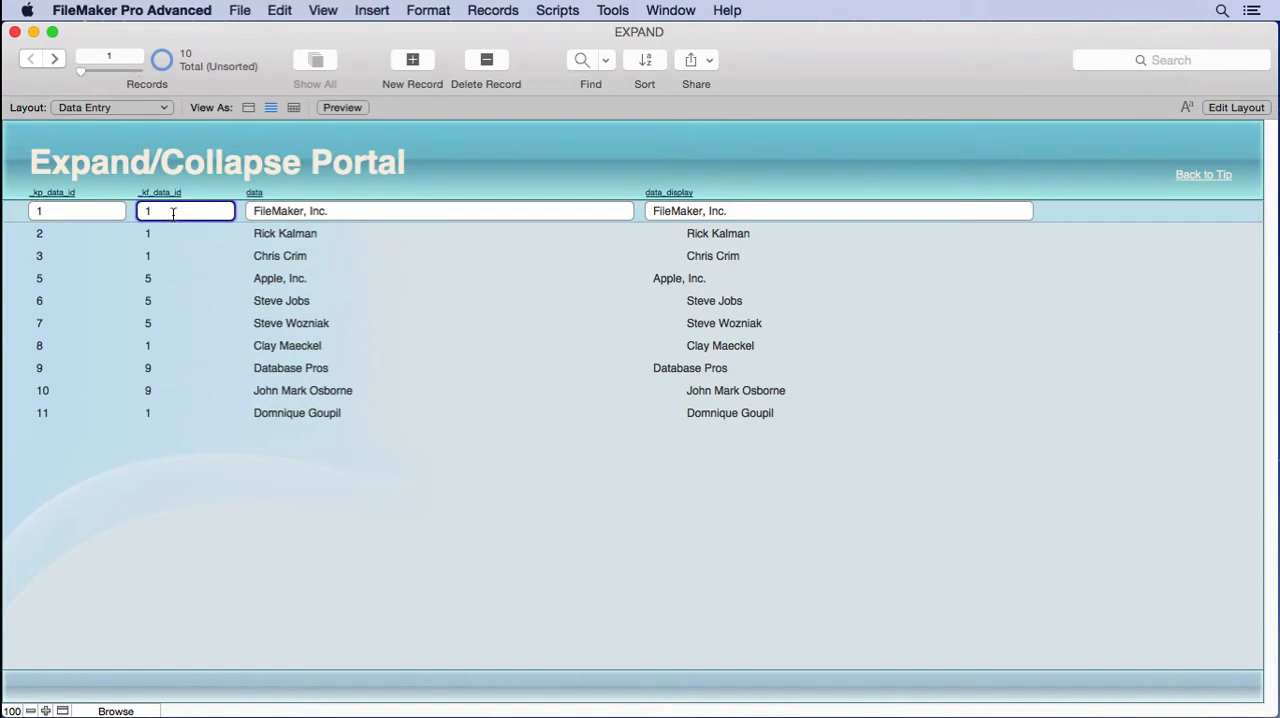
left_click(70, 210)
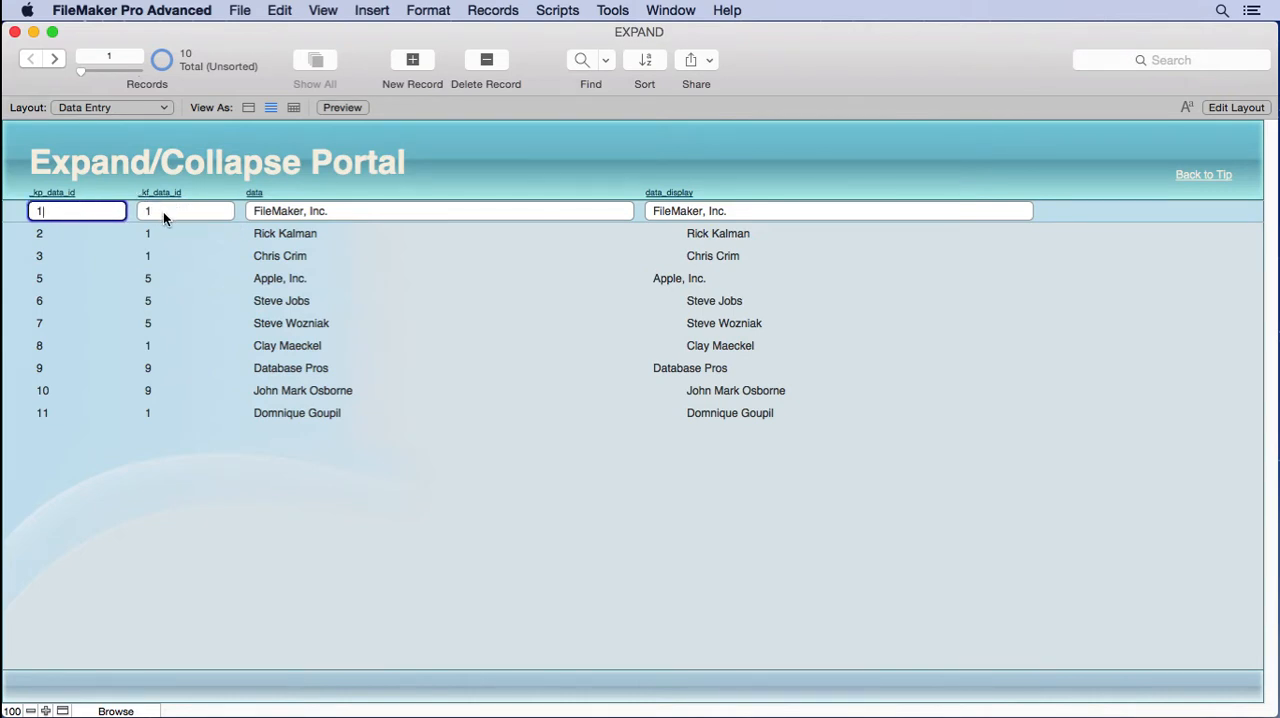
left_click(184, 212)
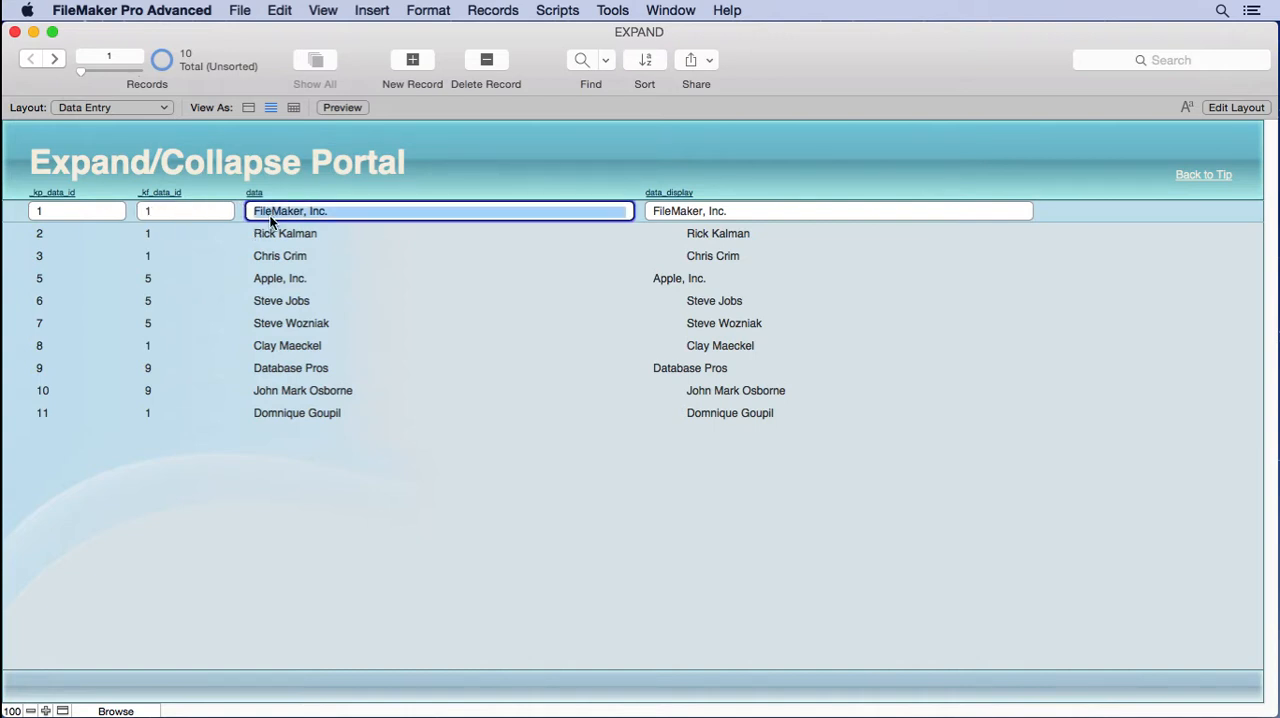
left_click(280, 256)
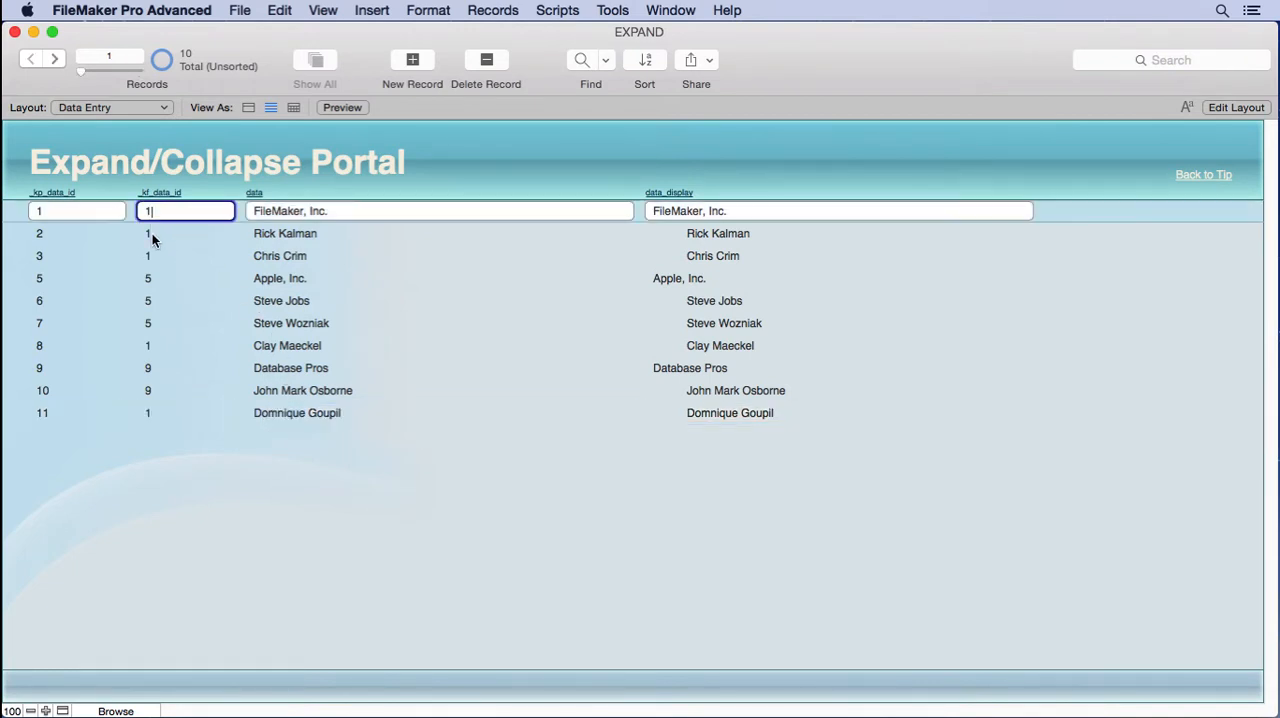
left_click(184, 412)
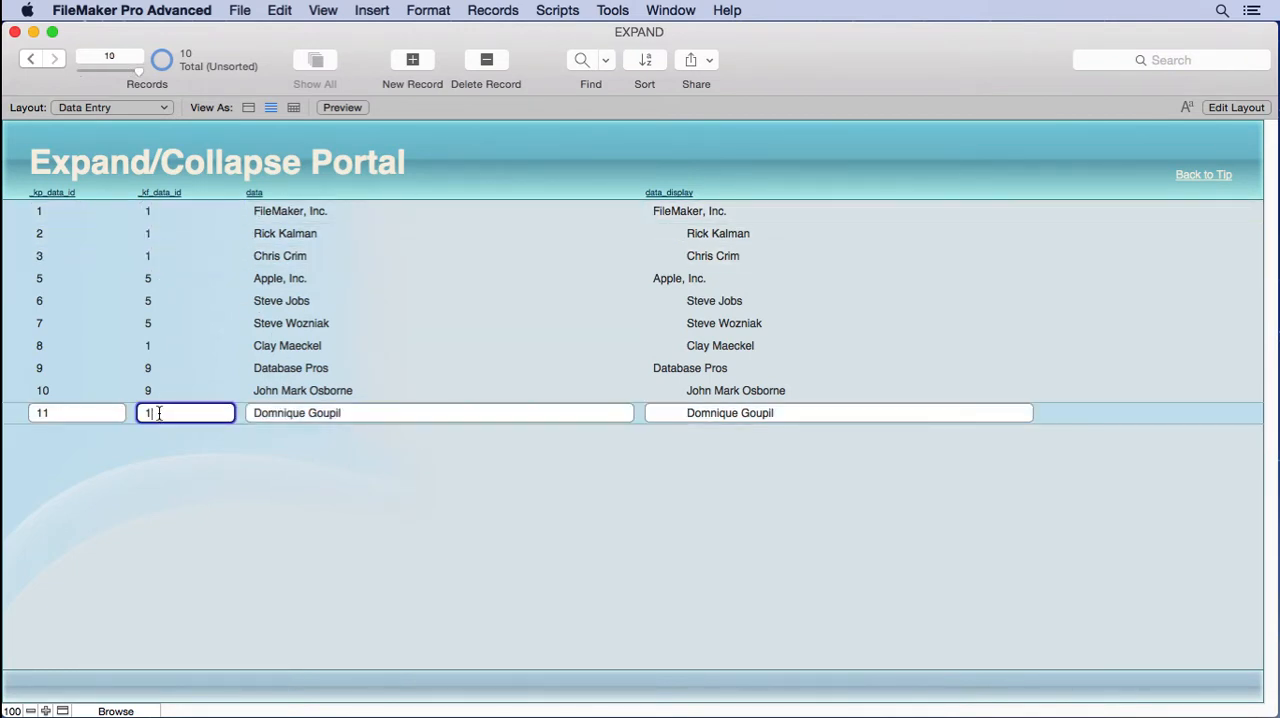
mouse_move(98, 376)
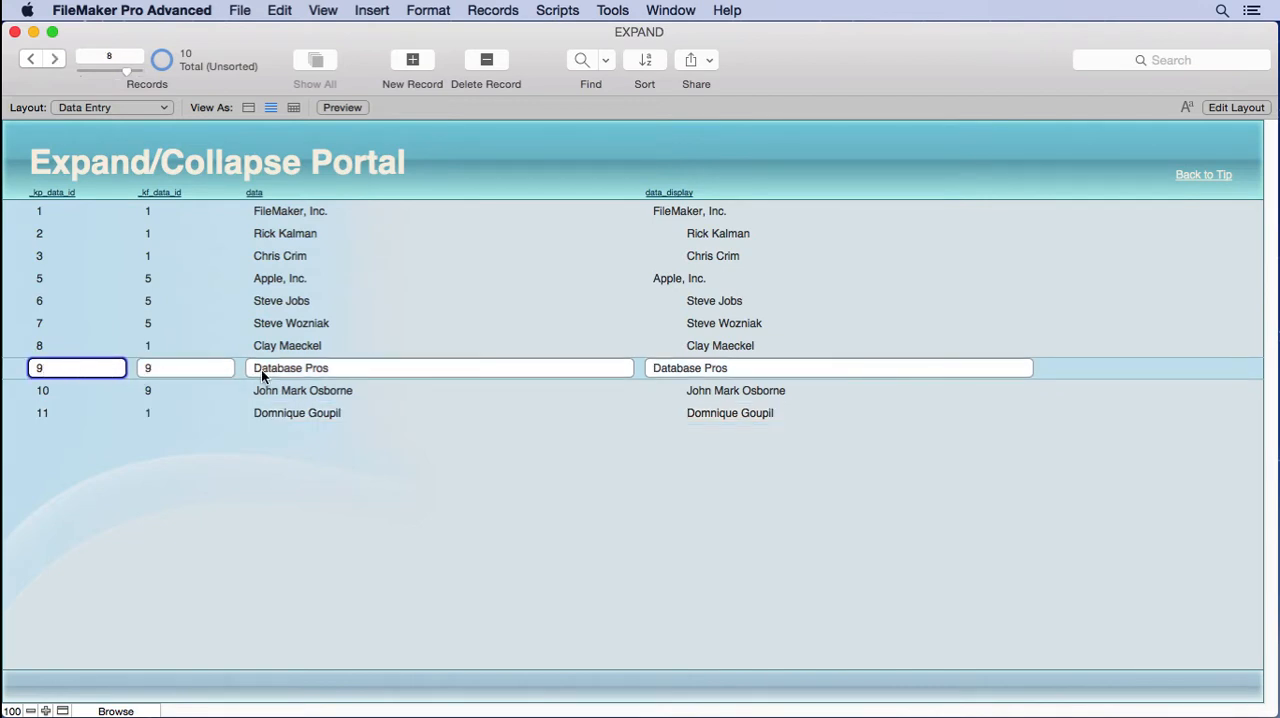
left_click(184, 368)
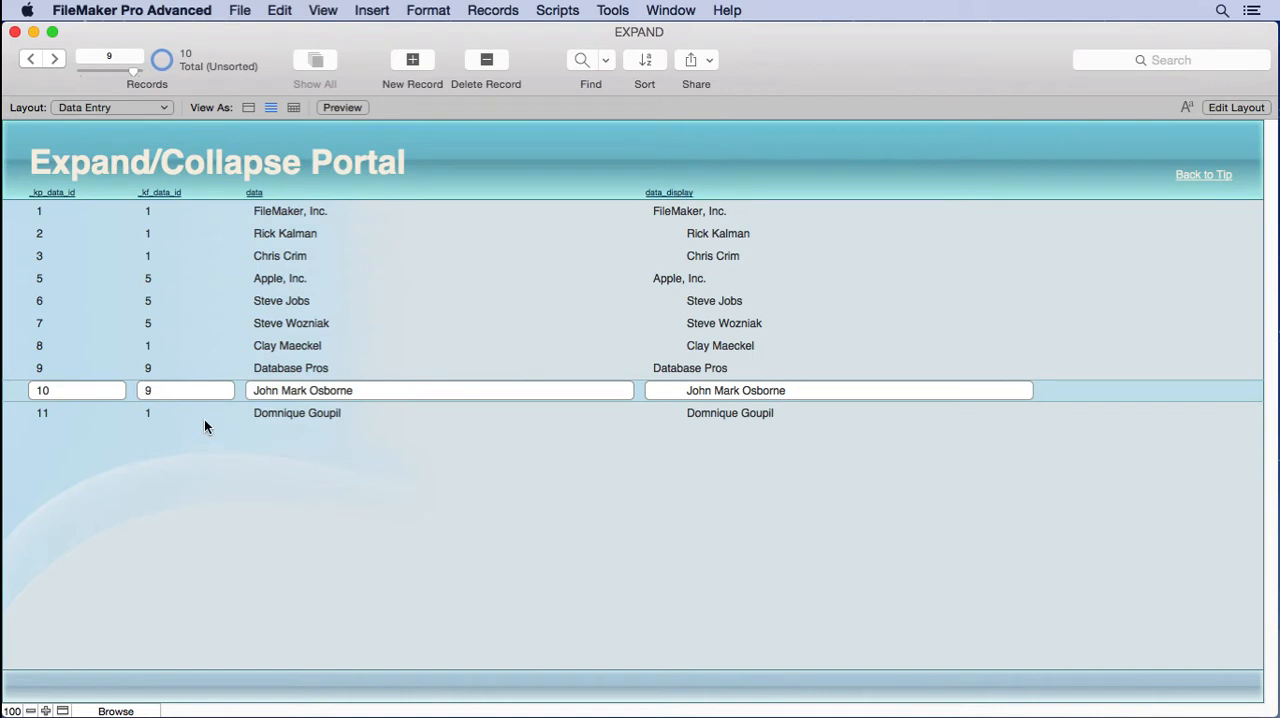
mouse_move(192, 340)
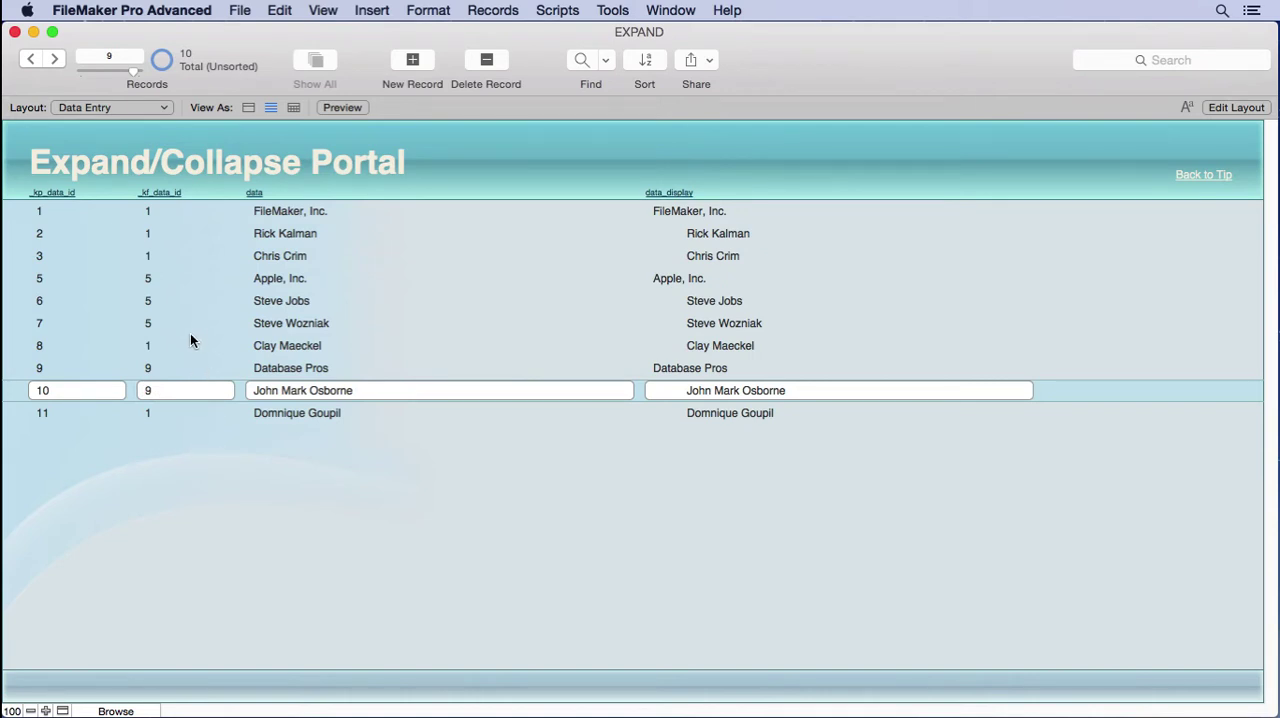
mouse_move(110, 412)
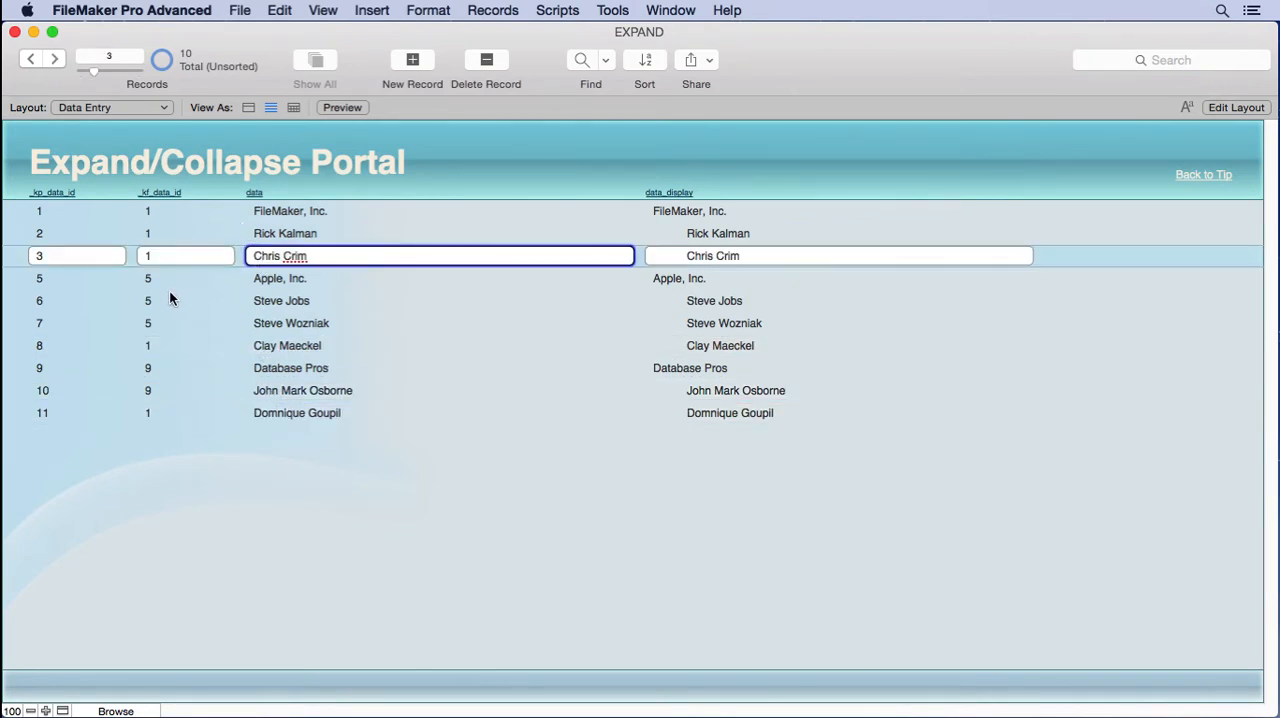
mouse_move(236, 456)
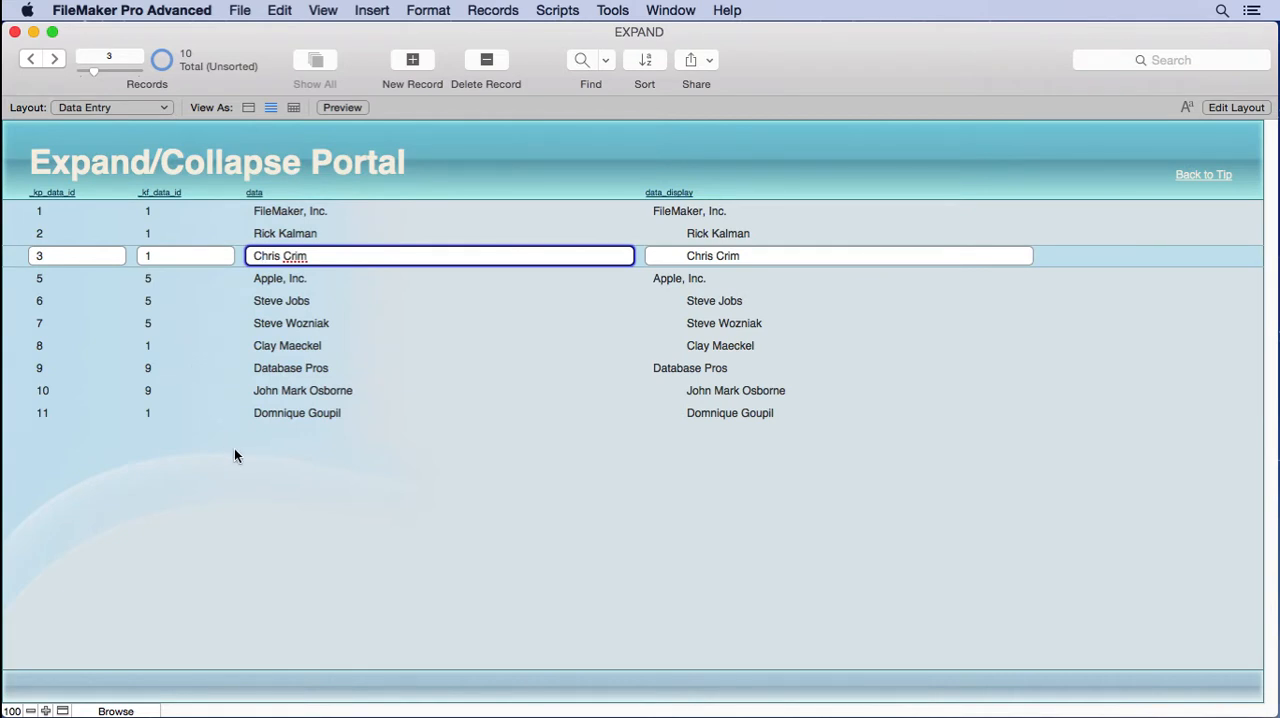
mouse_move(220, 456)
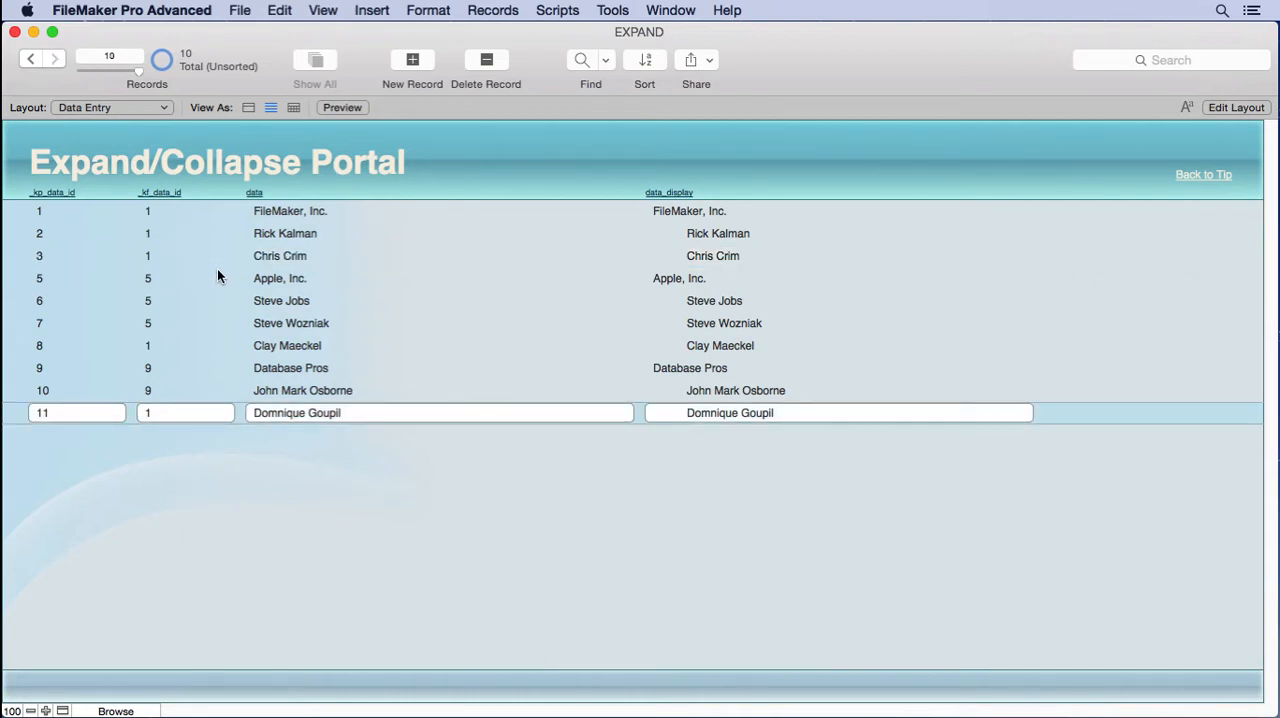
Show Manage Database's relationships graph and the INTERFACE-to-DATA cross-product relationship details
left_click(240, 10)
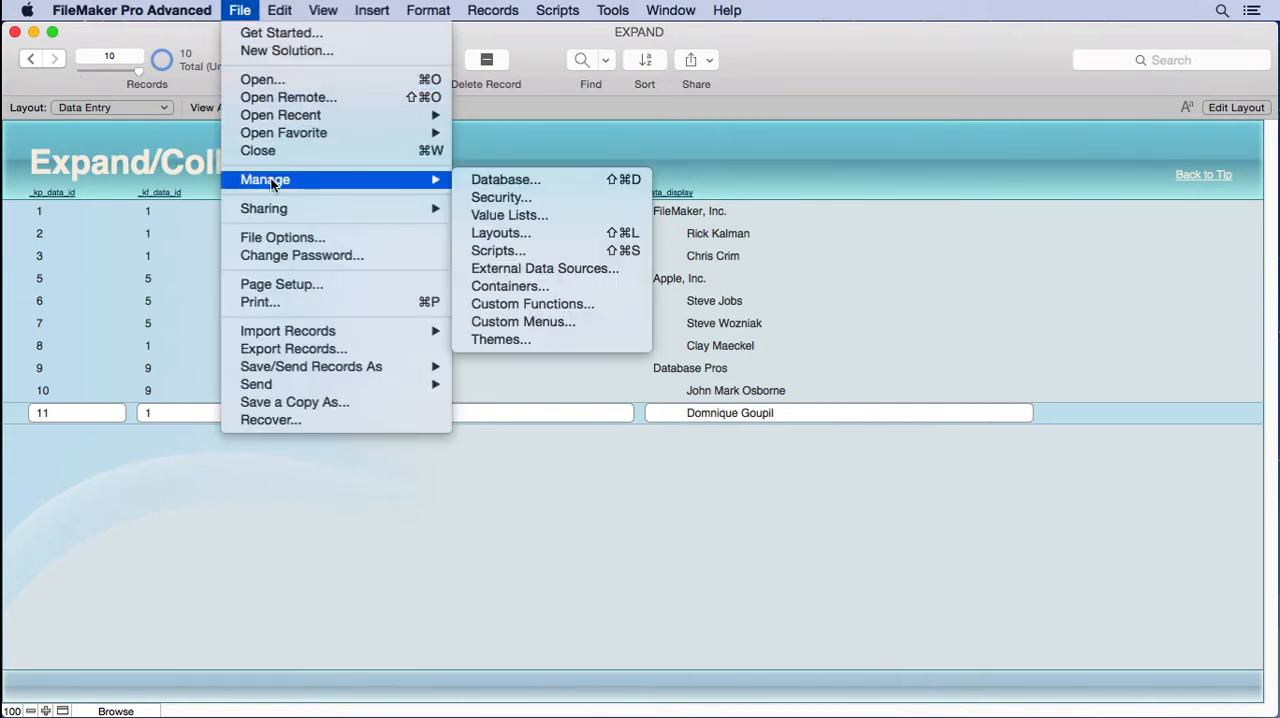
left_click(504, 180)
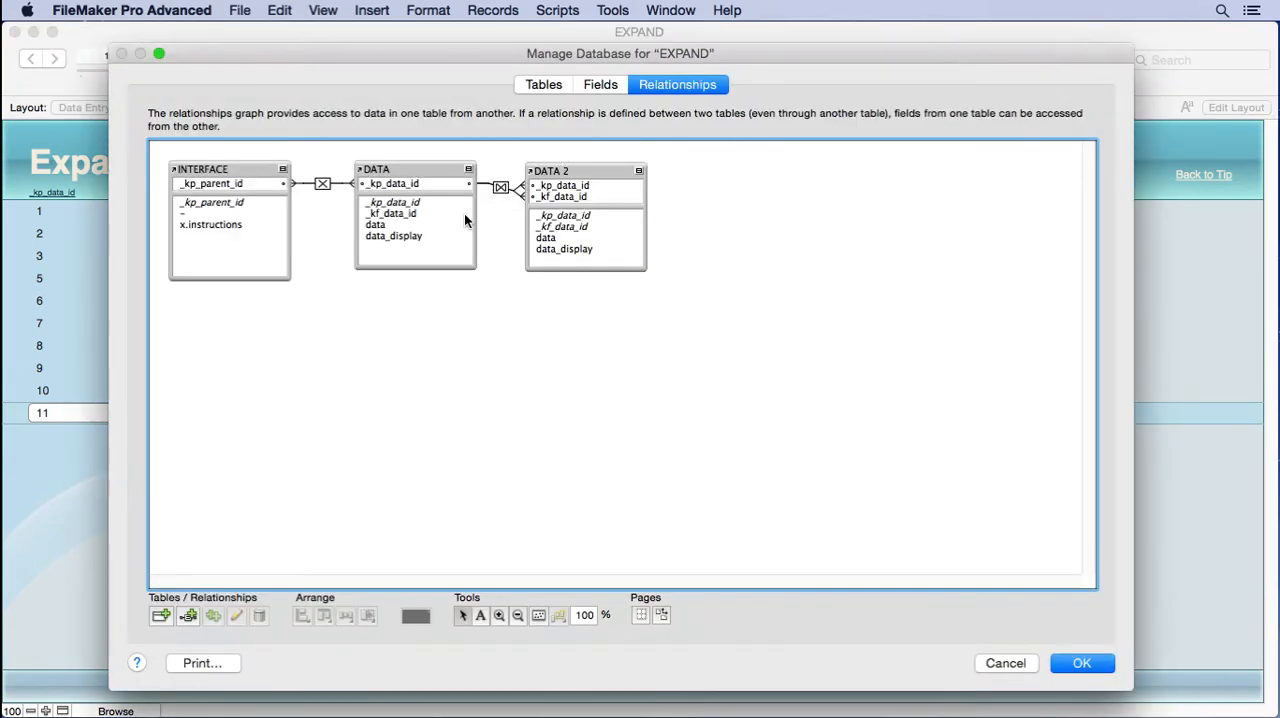
left_click(210, 168)
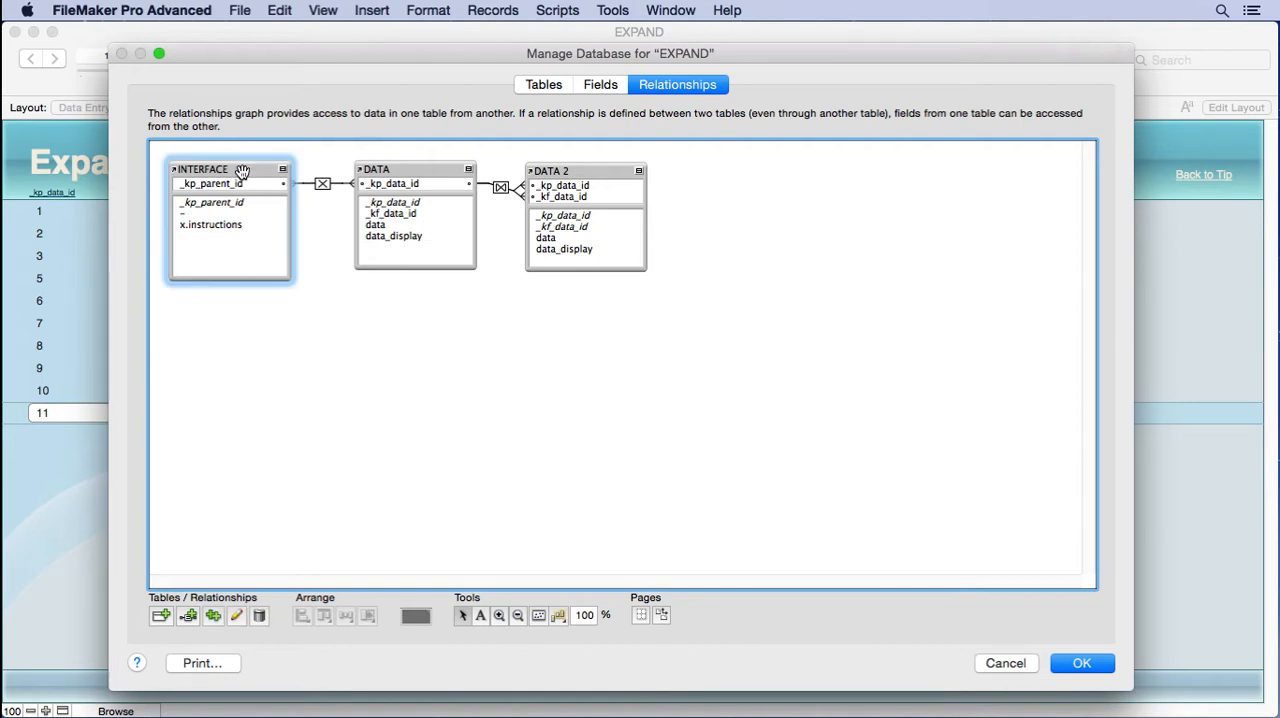
mouse_move(222, 218)
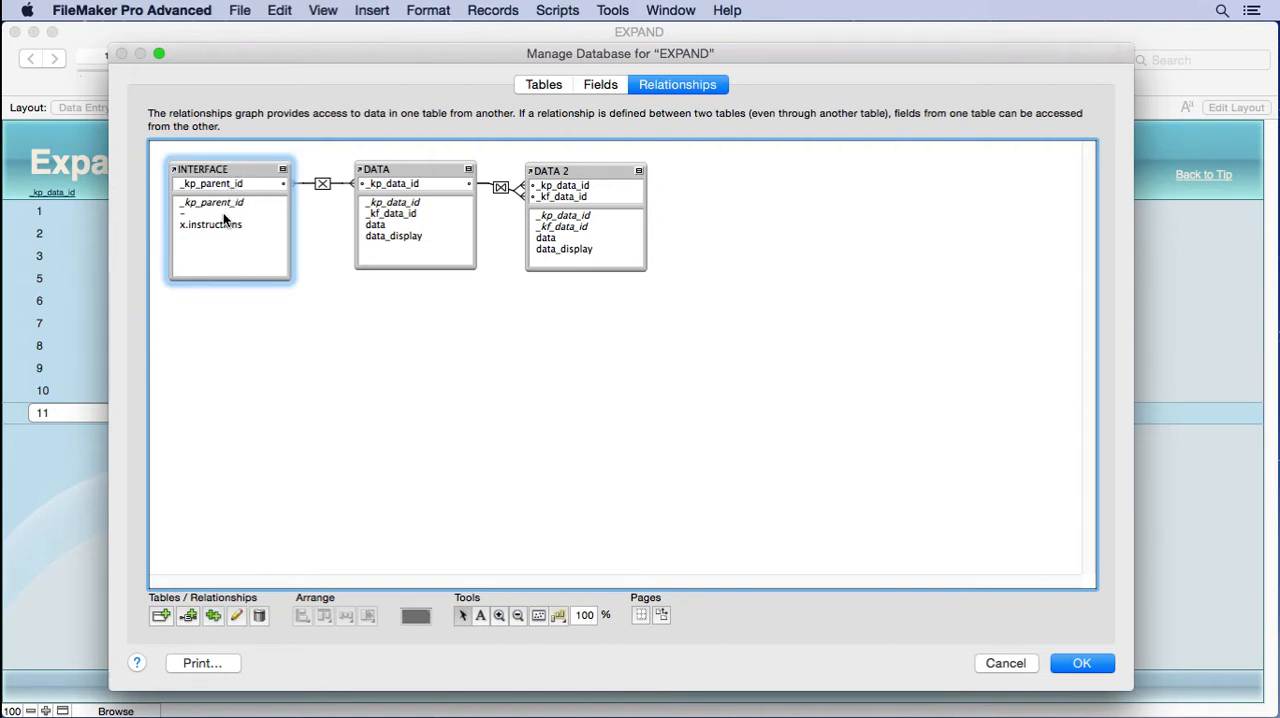
mouse_move(250, 214)
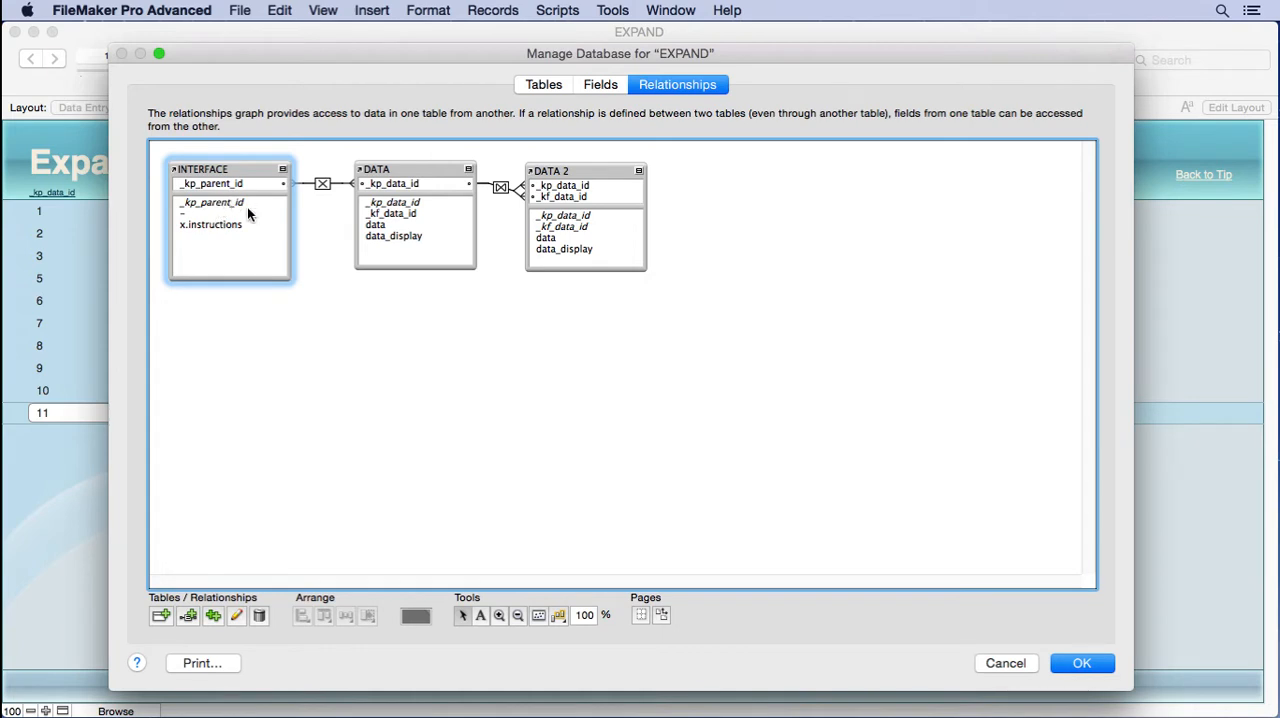
mouse_move(222, 204)
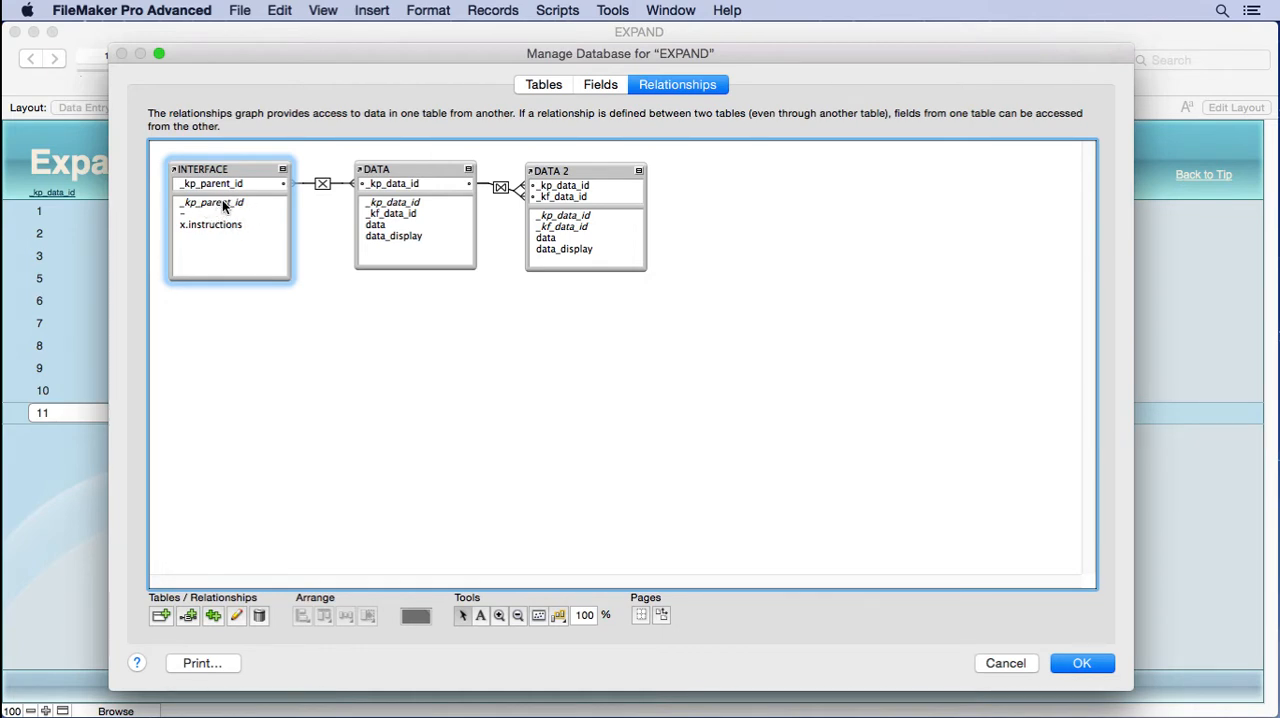
mouse_move(312, 202)
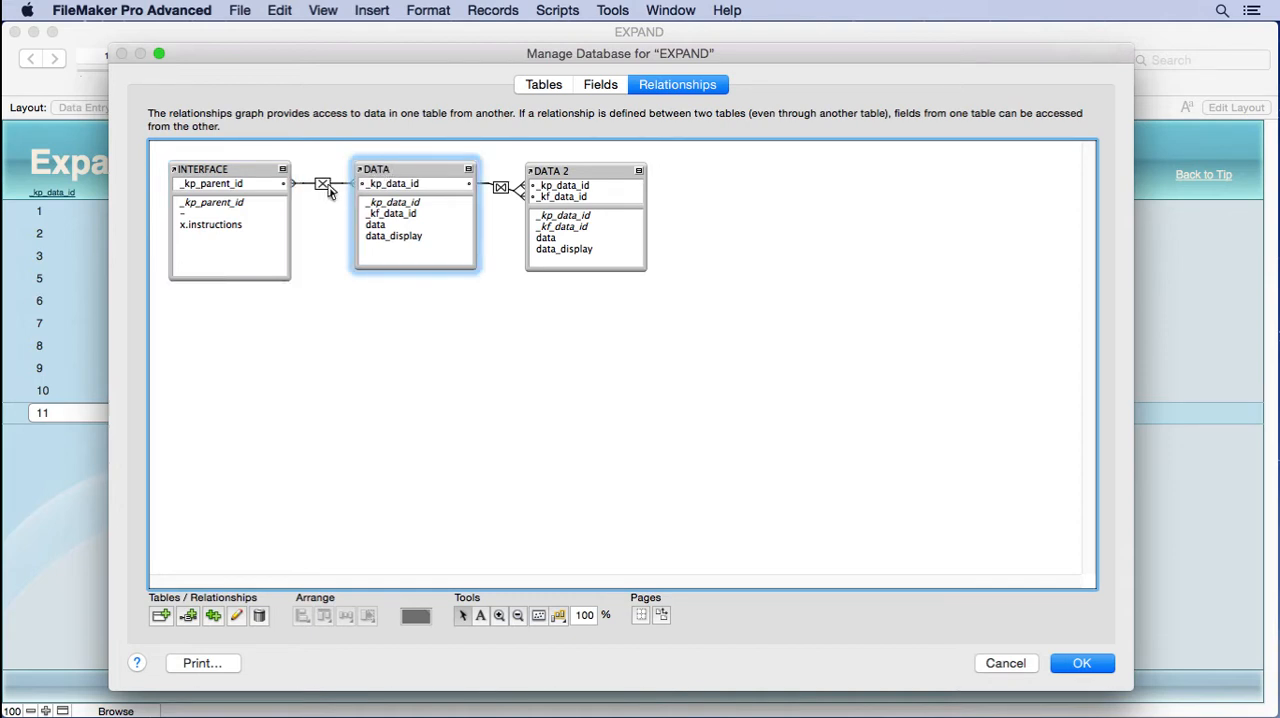
double_click(324, 184)
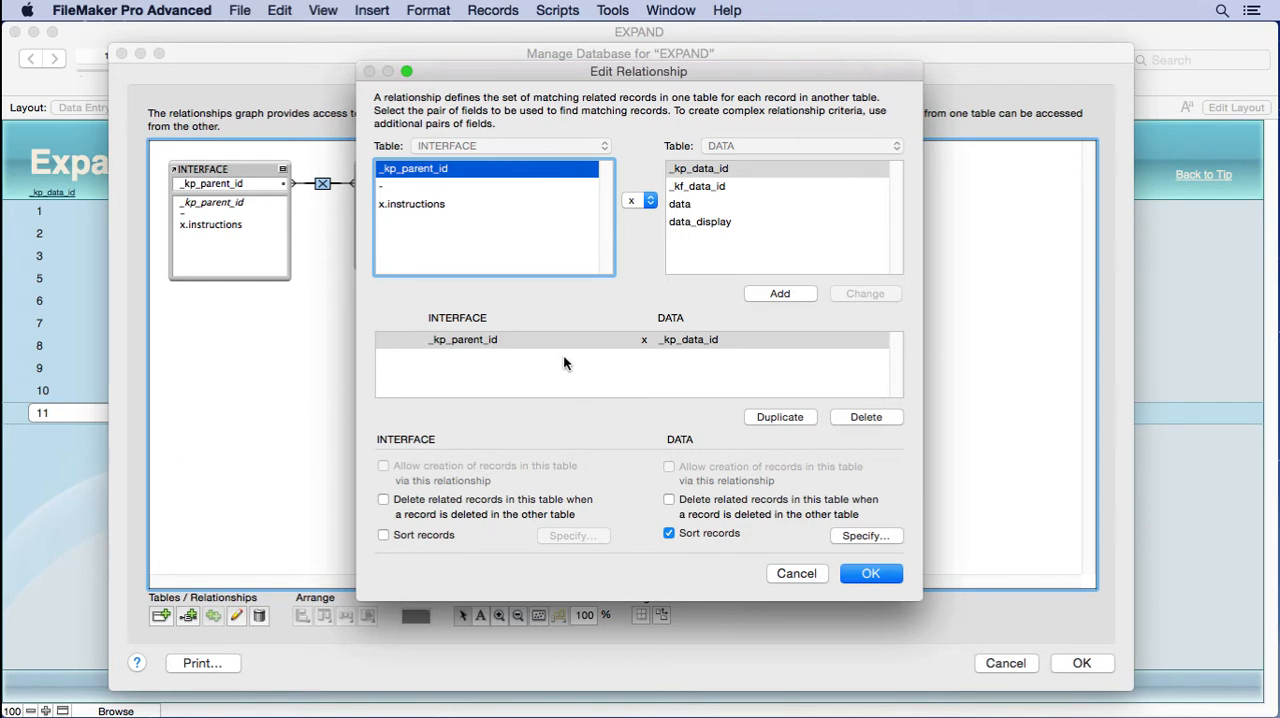
mouse_move(730, 456)
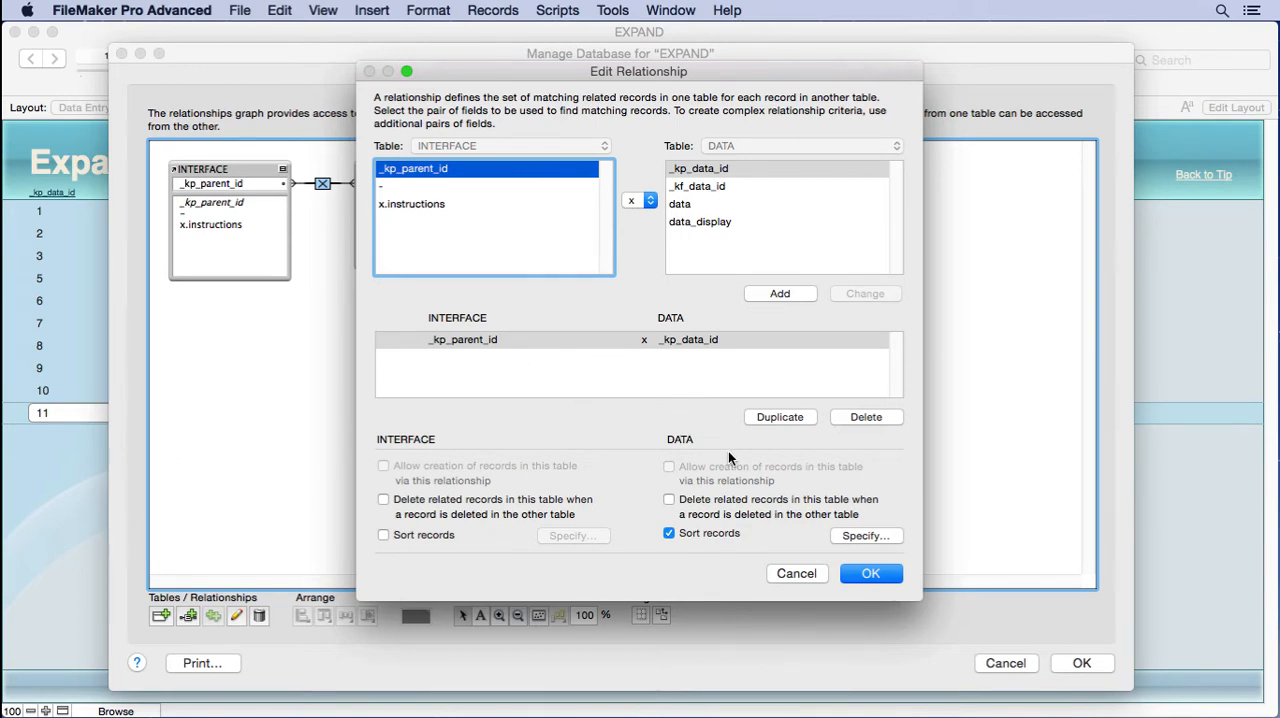
Review the INTERFACE-DATA relationship's sort order, then move to the DATA-to-DATA 2 relationship
left_click(866, 536)
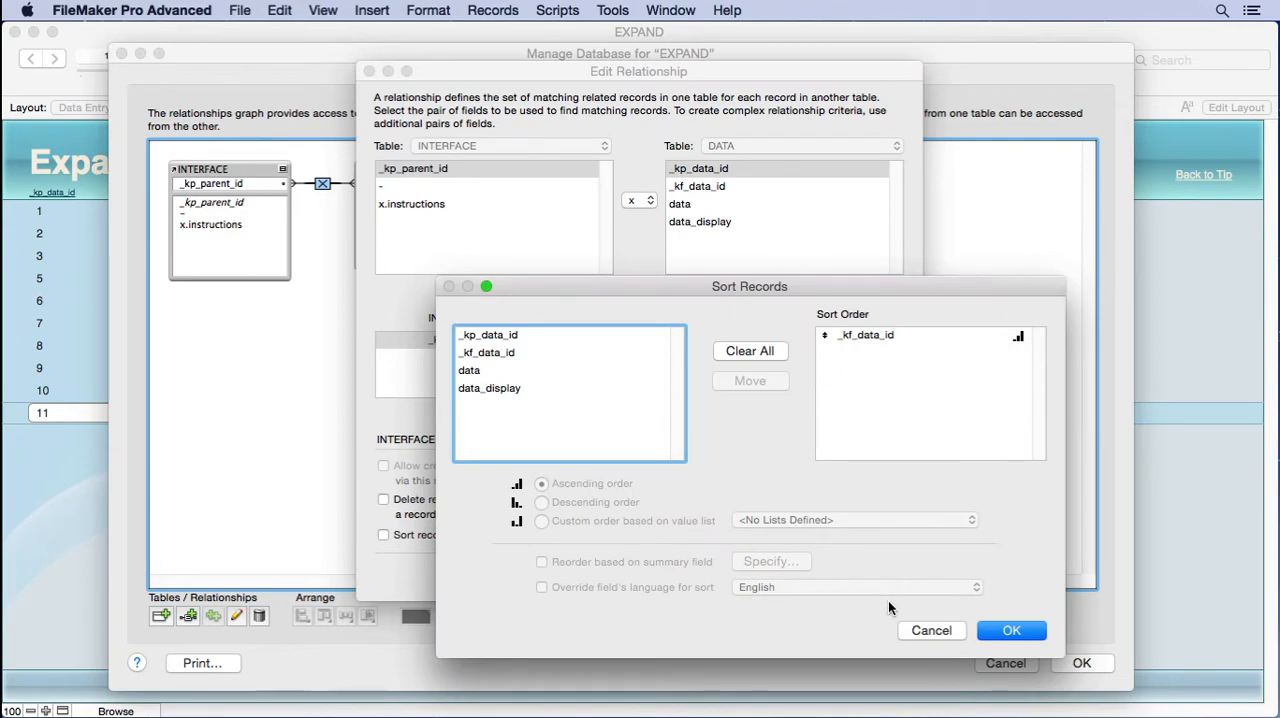
left_click(1012, 632)
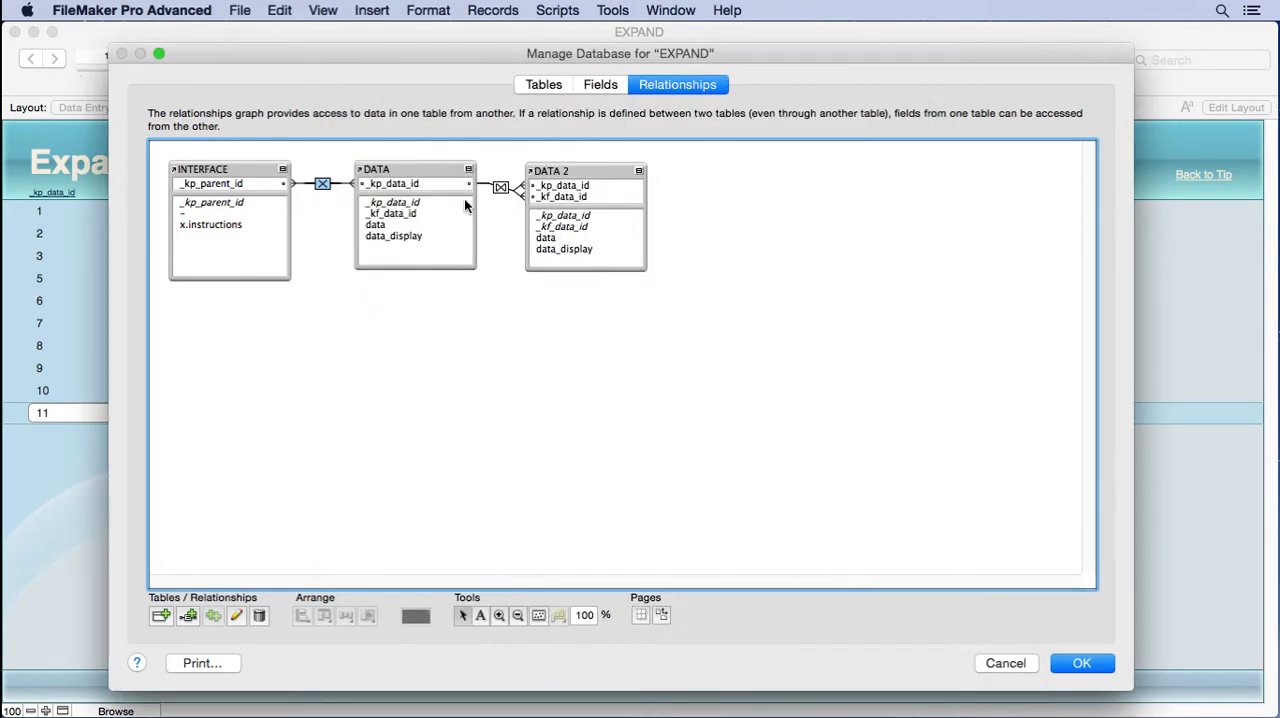
double_click(488, 184)
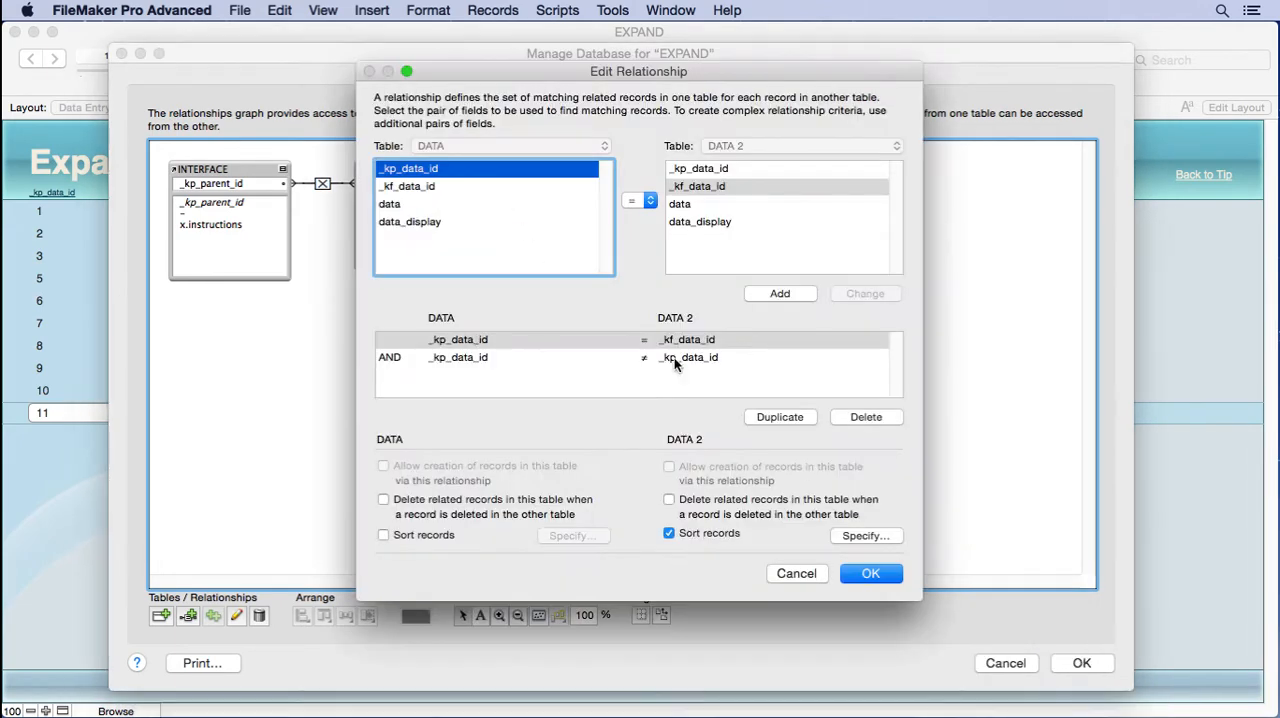
Review DATA 2's sort order and its second match criterion, _kp_data_id ≠ _kp_data_id
left_click(866, 536)
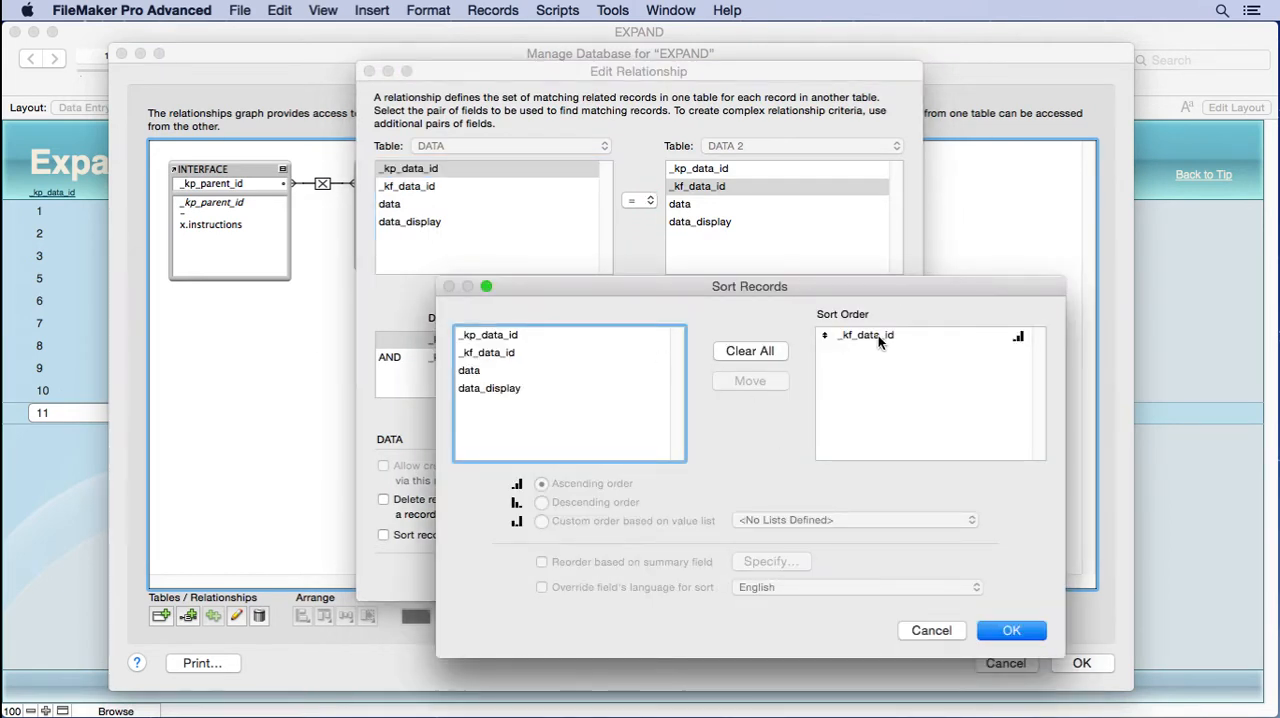
left_click(1016, 630)
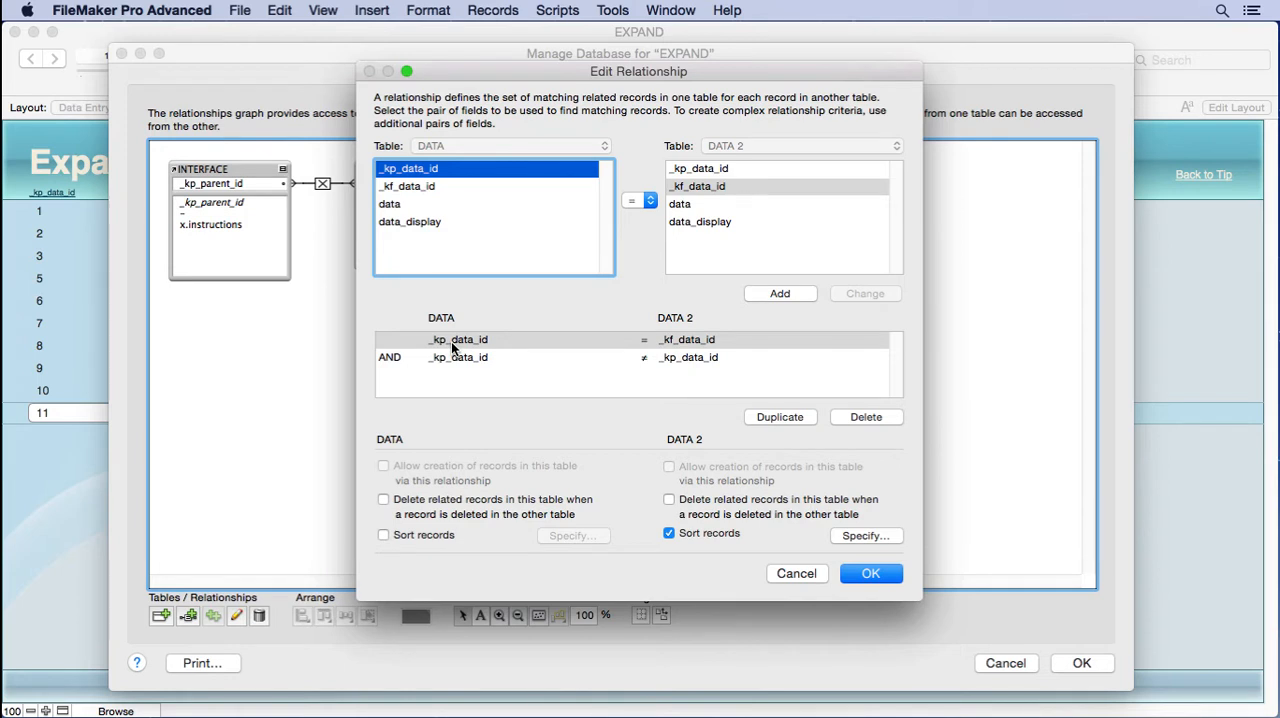
mouse_move(652, 350)
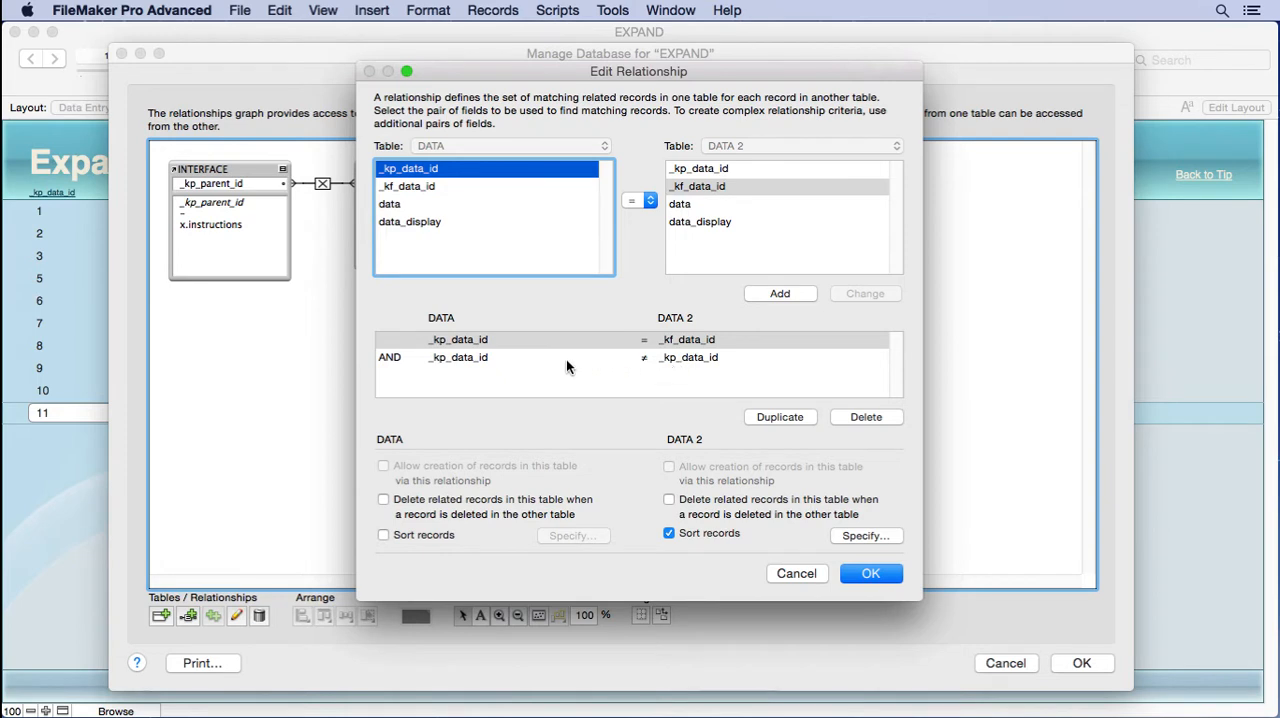
left_click(560, 356)
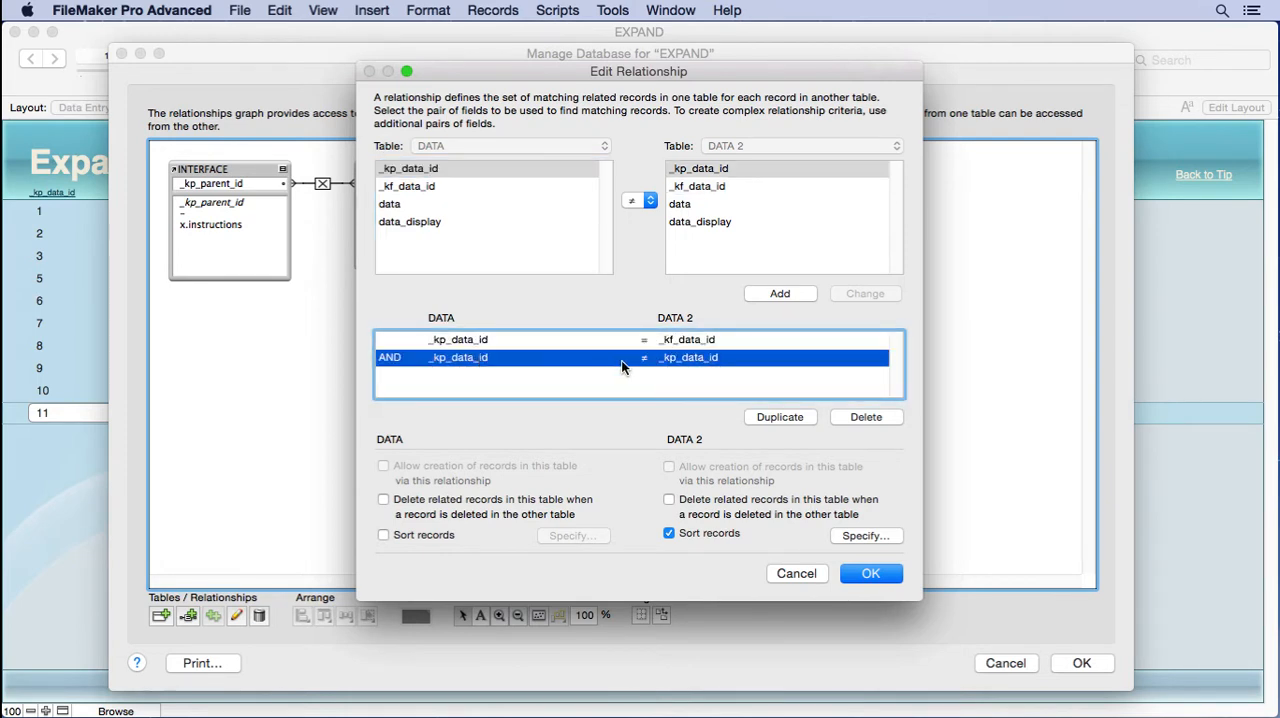
mouse_move(760, 450)
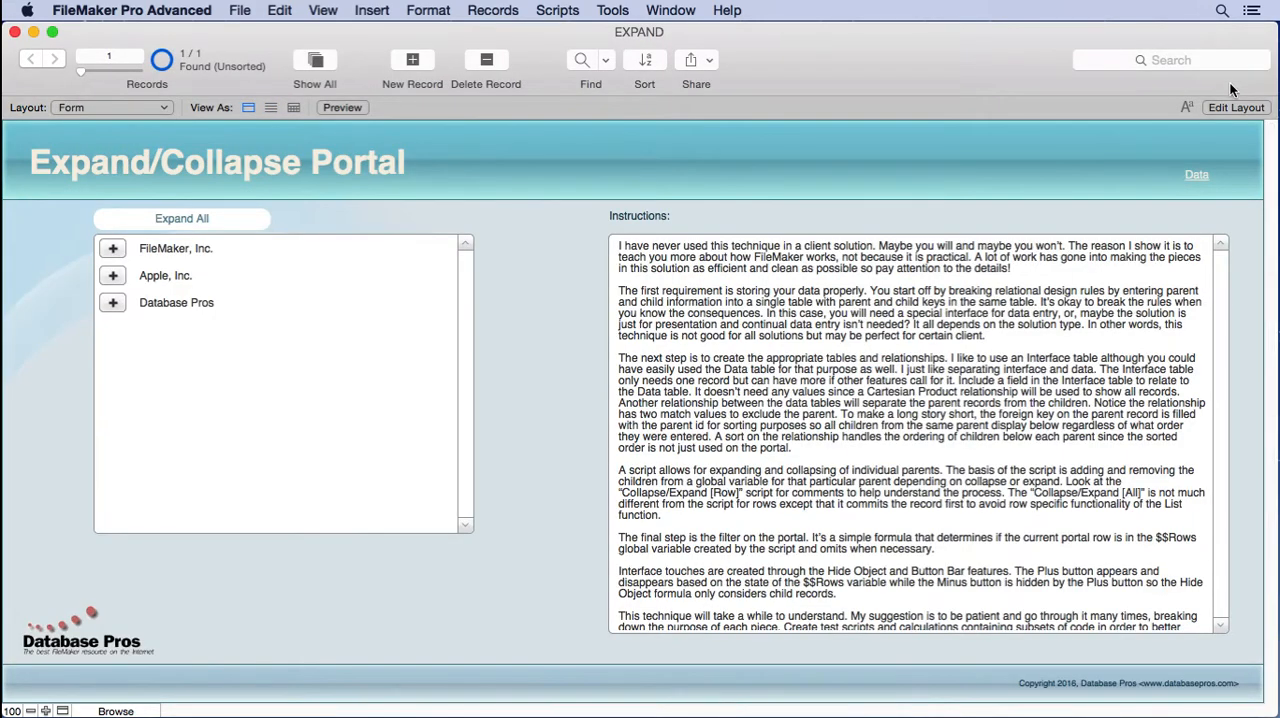
Enter layout mode, check the DATA table occurrence in the relationships graph, and leave the portal field unchanged
left_click(1232, 108)
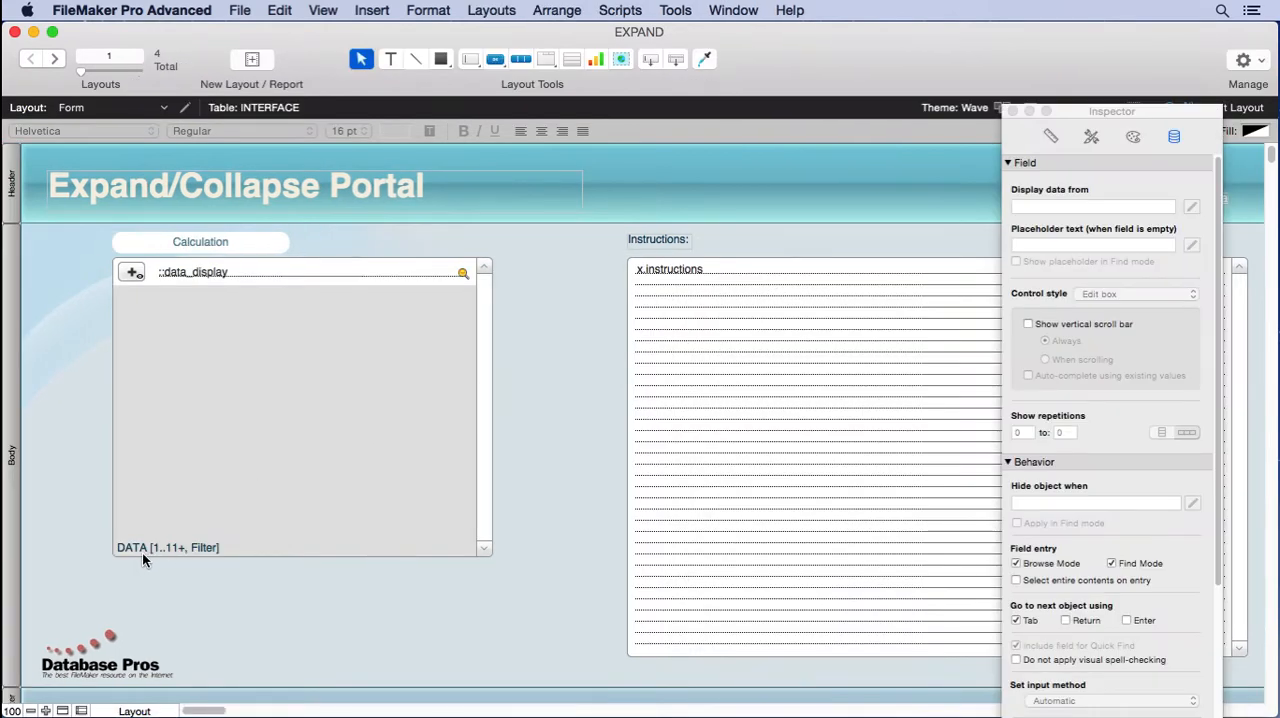
left_click(238, 10)
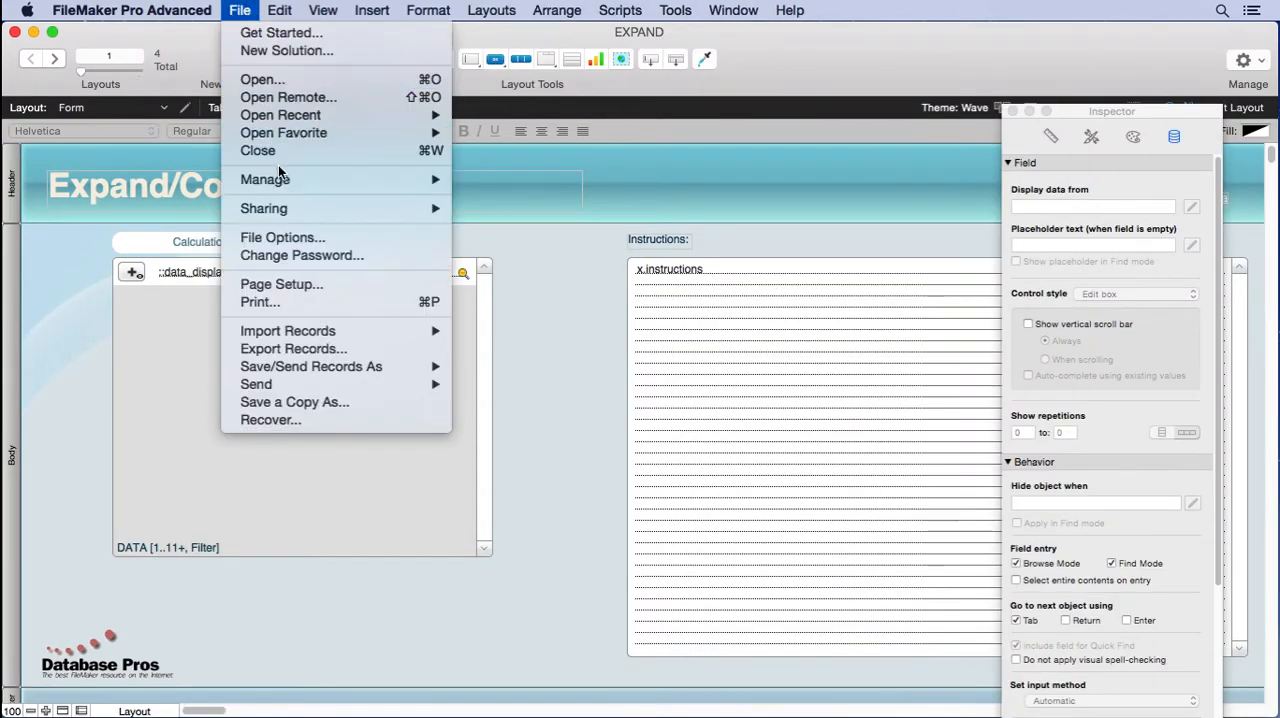
left_click(264, 180)
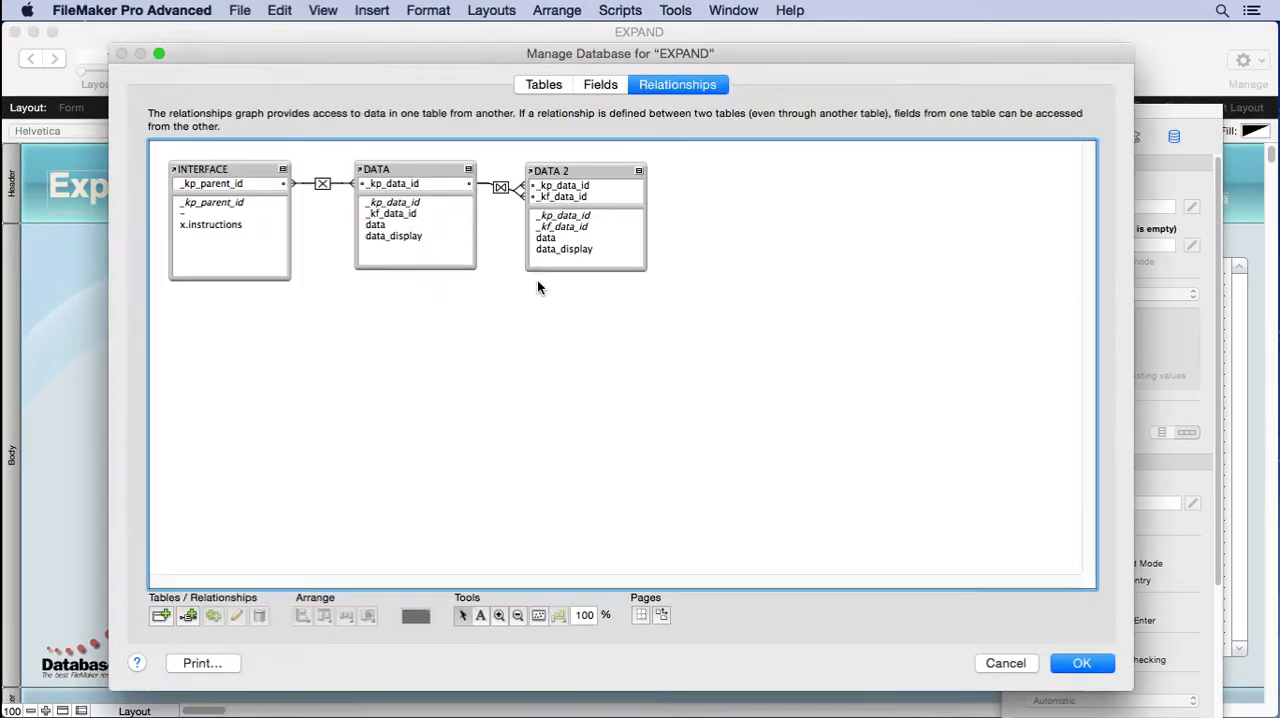
left_click(412, 168)
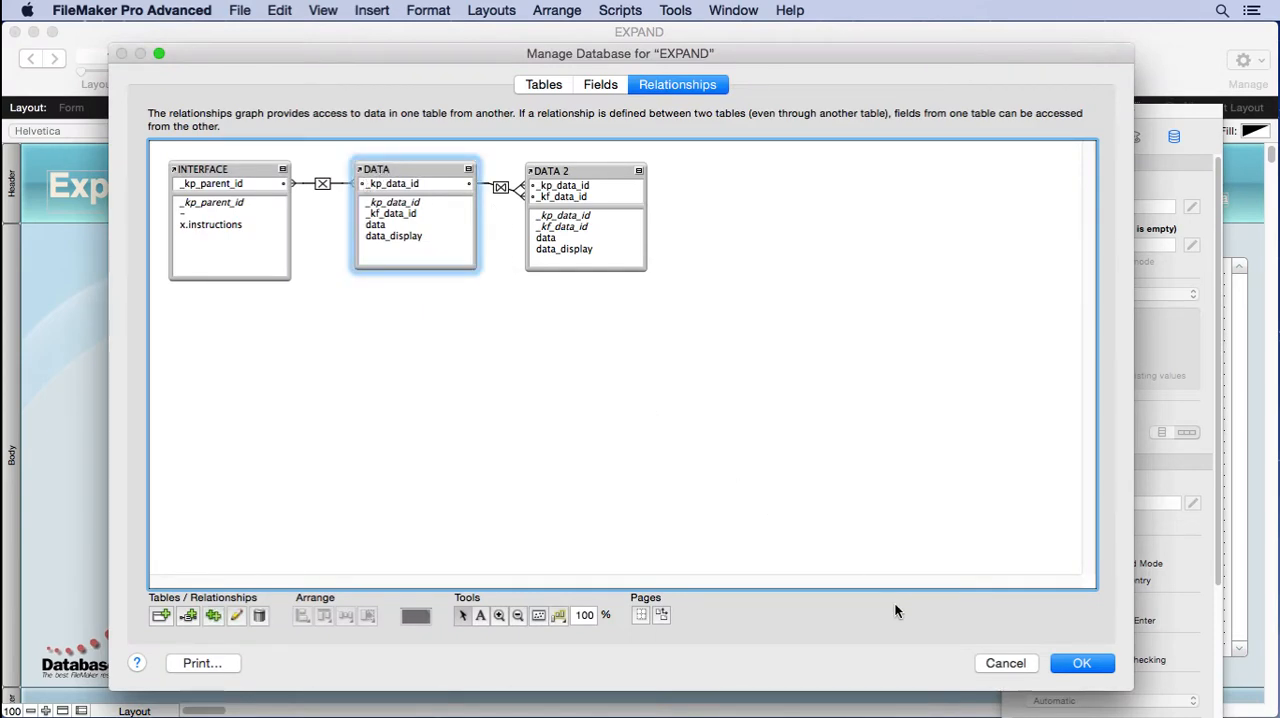
left_click(1088, 664)
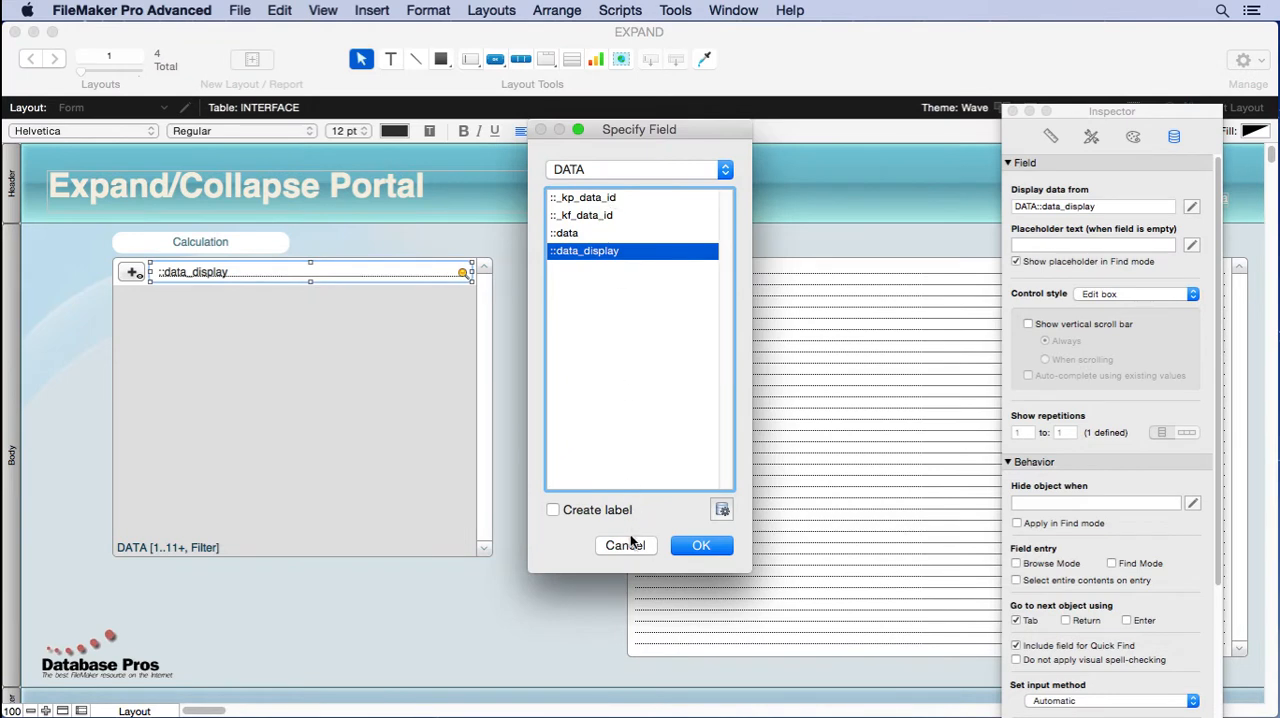
left_click(700, 544)
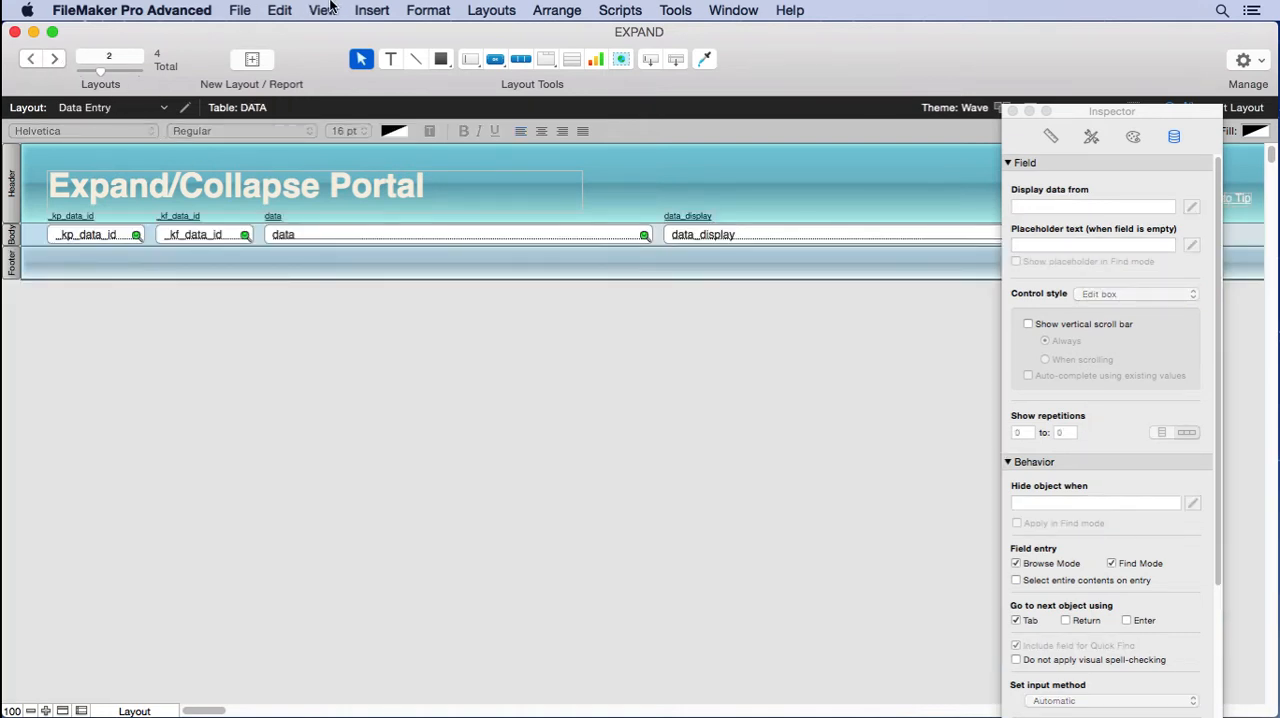
Return the Data Entry layout to browsing the eleven DATA records
left_click(132, 712)
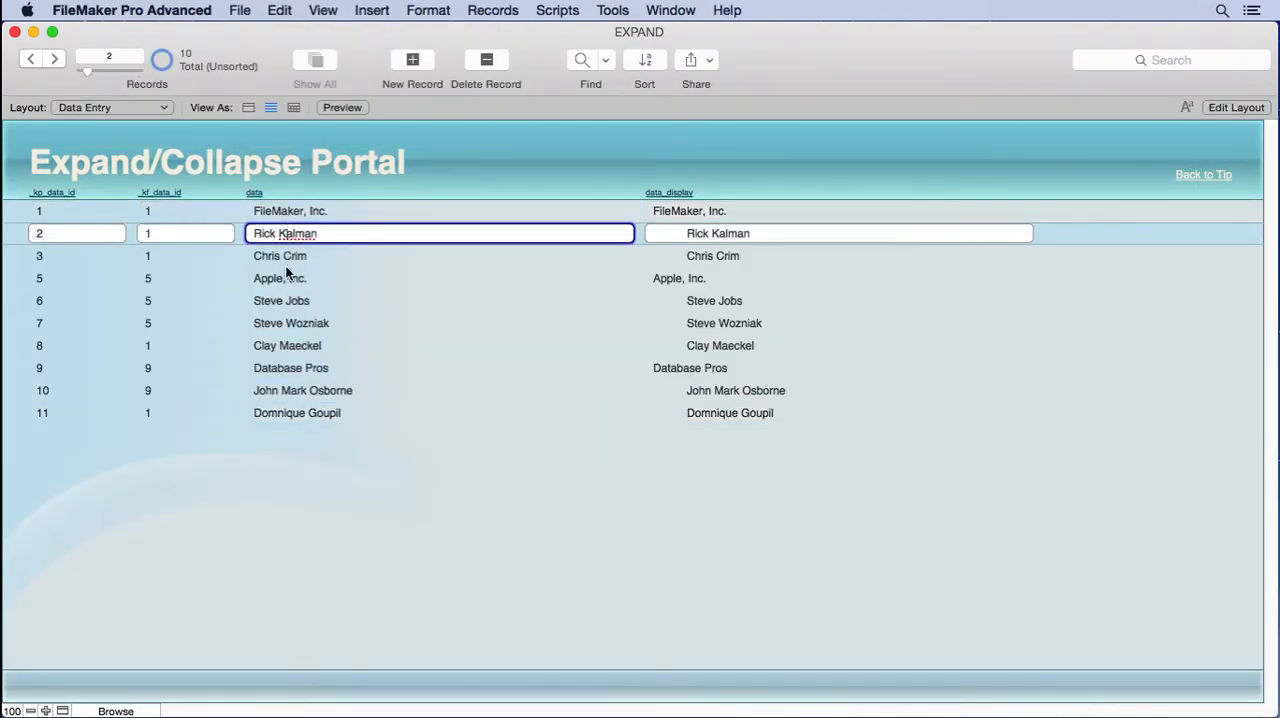
mouse_move(674, 228)
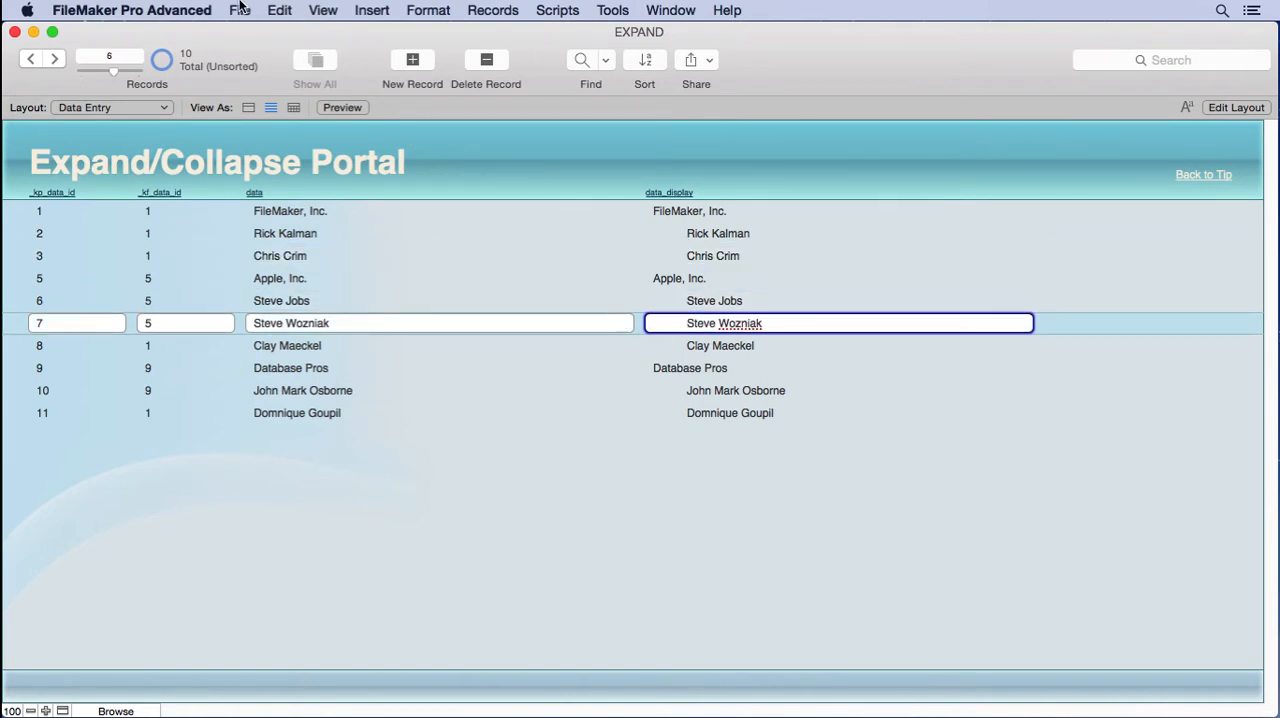
left_click(240, 10)
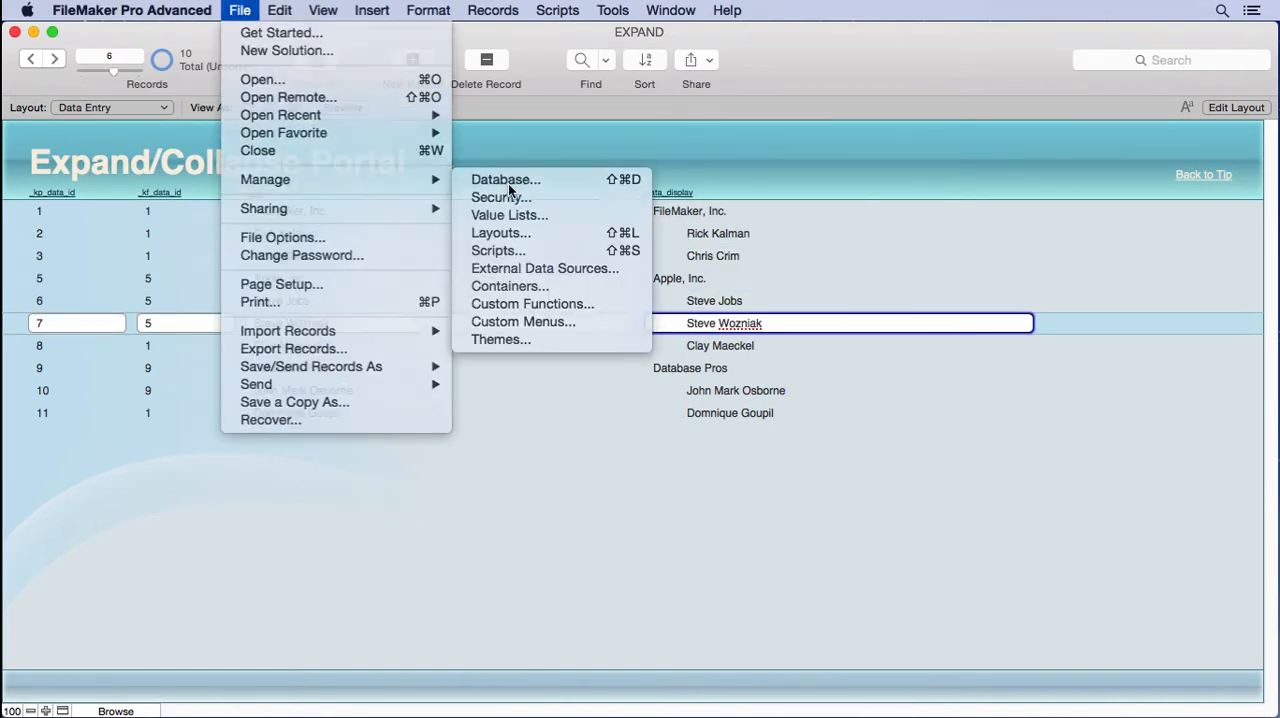
left_click(504, 180)
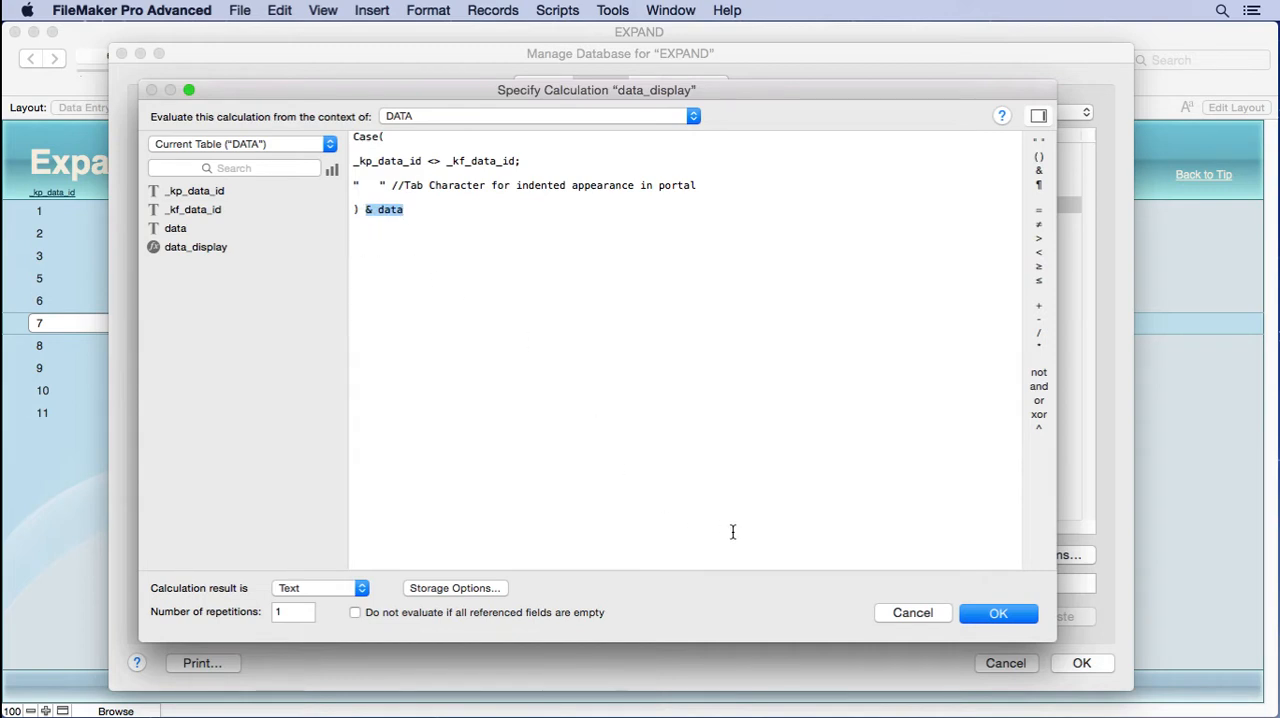
left_click(1004, 612)
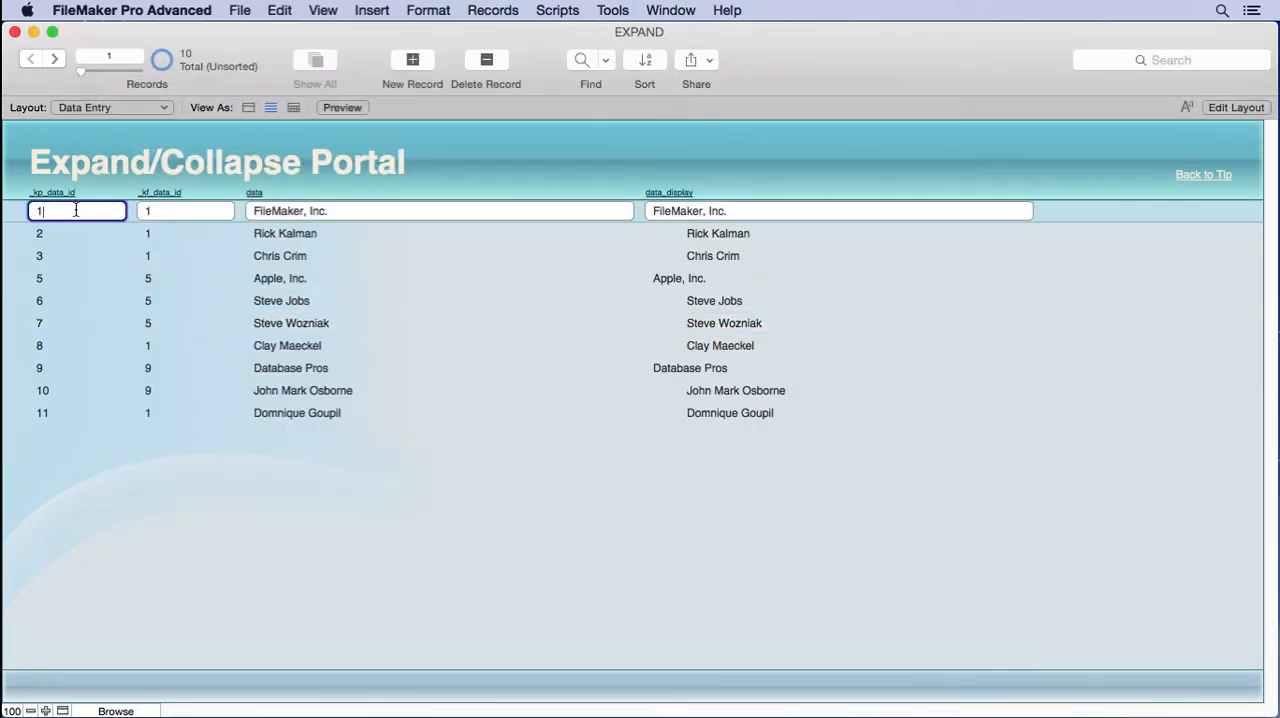
left_click(440, 212)
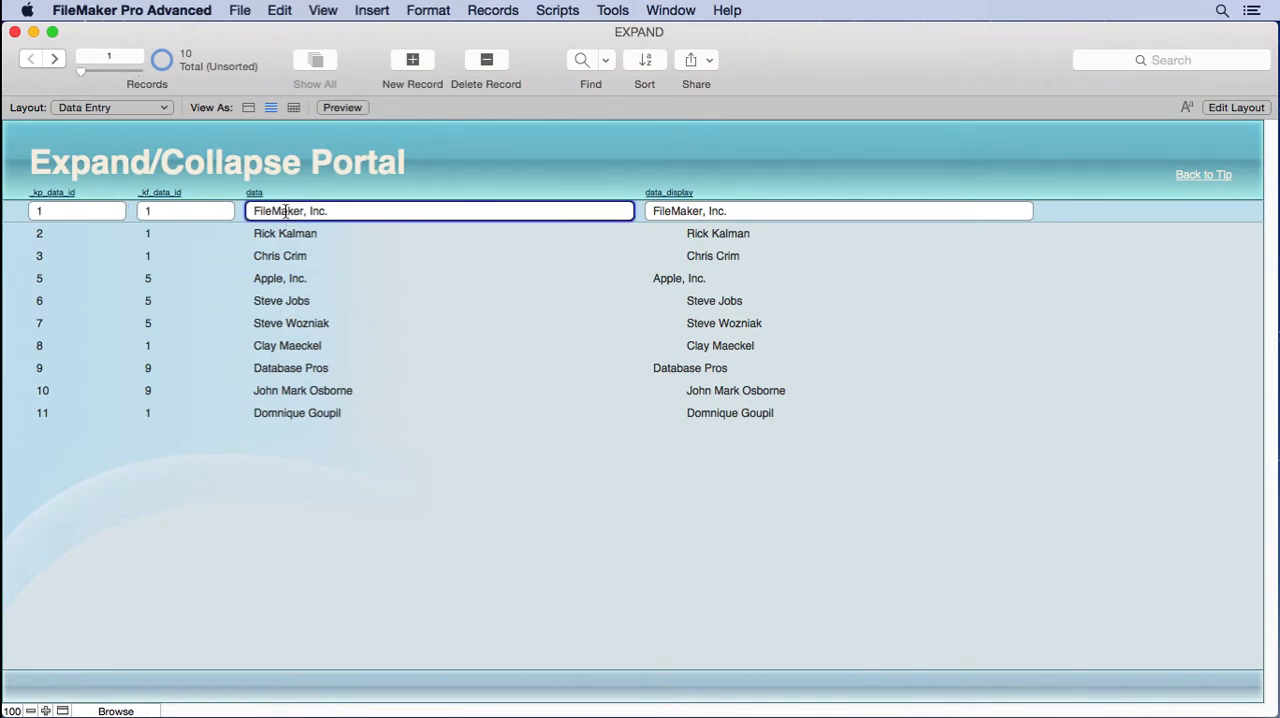
left_click(184, 210)
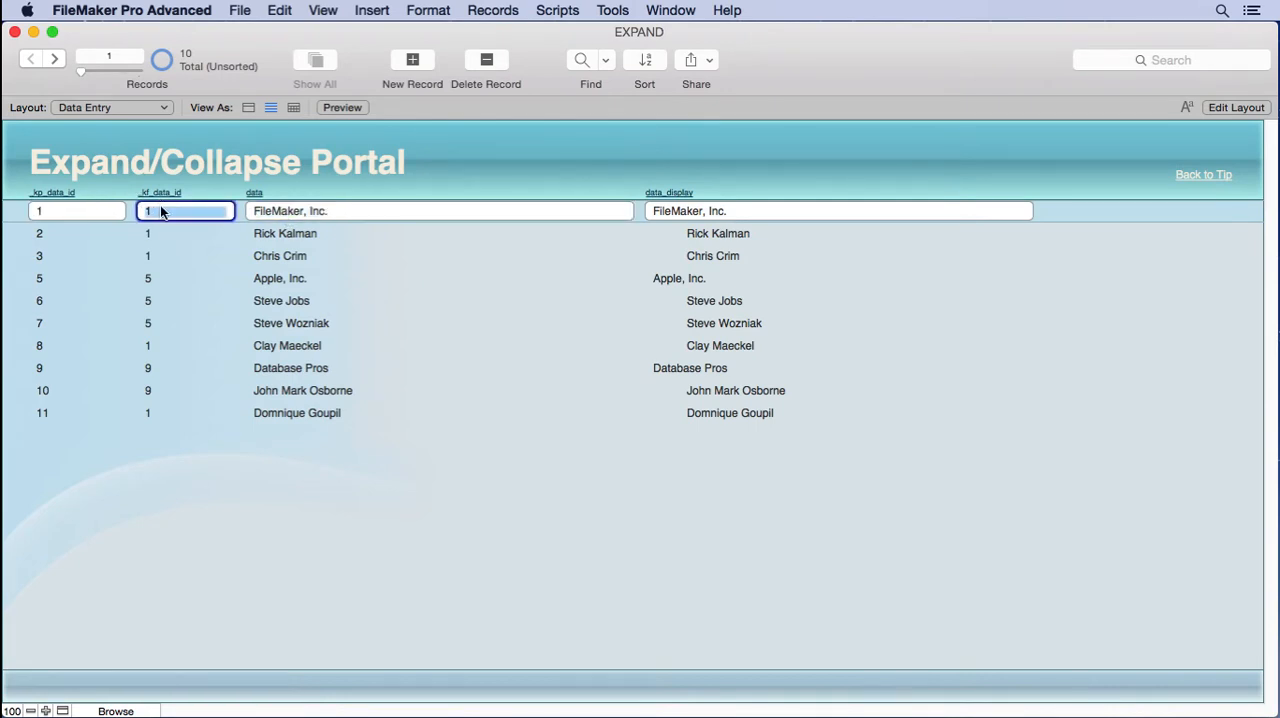
mouse_move(168, 230)
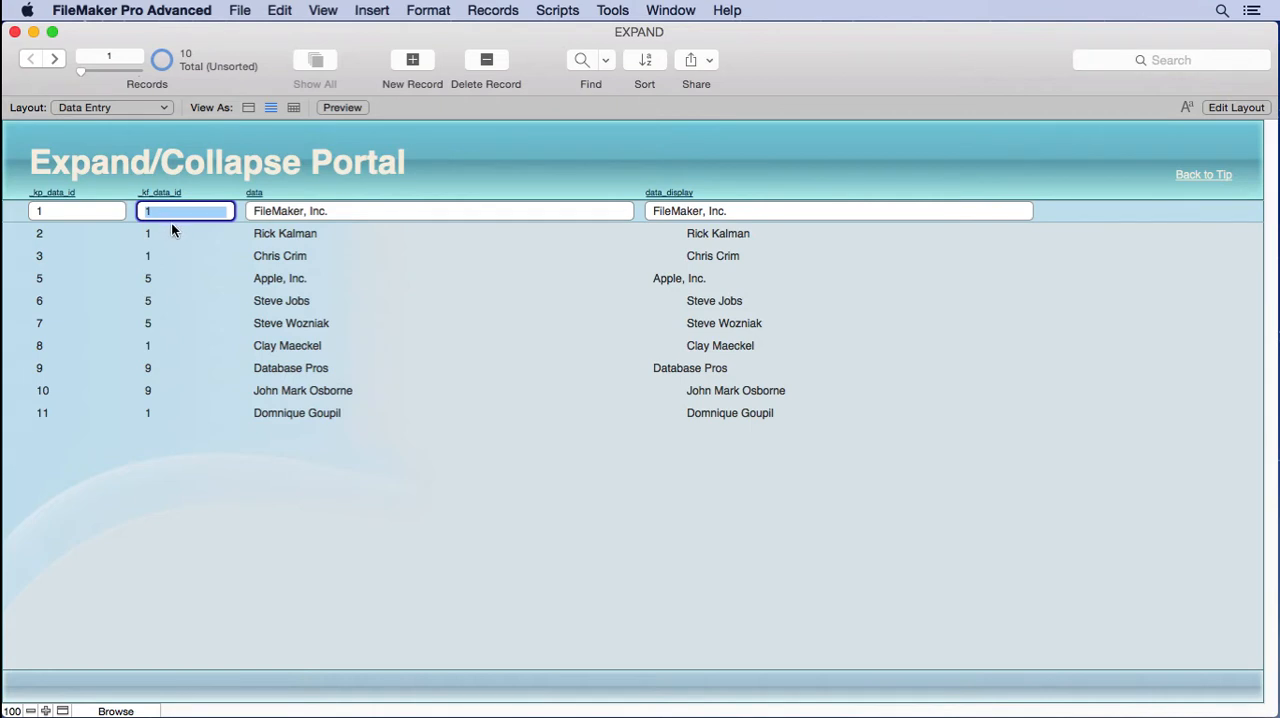
mouse_move(152, 204)
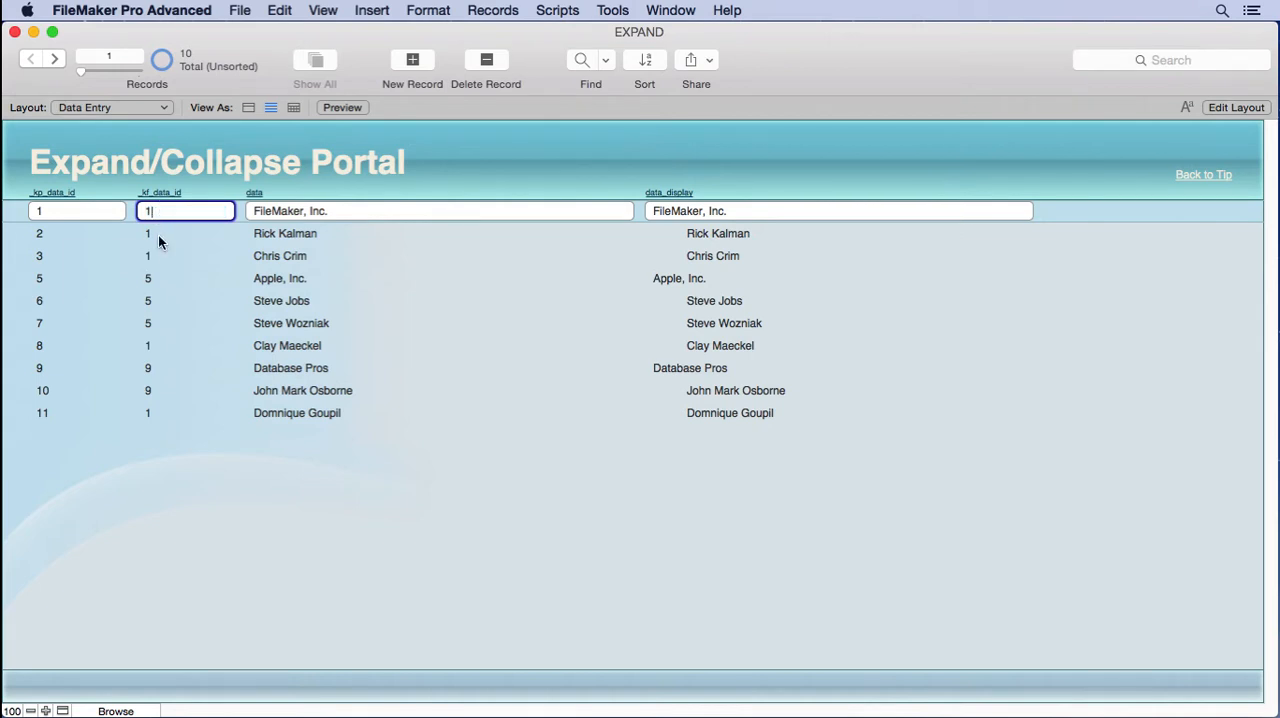
mouse_move(1180, 184)
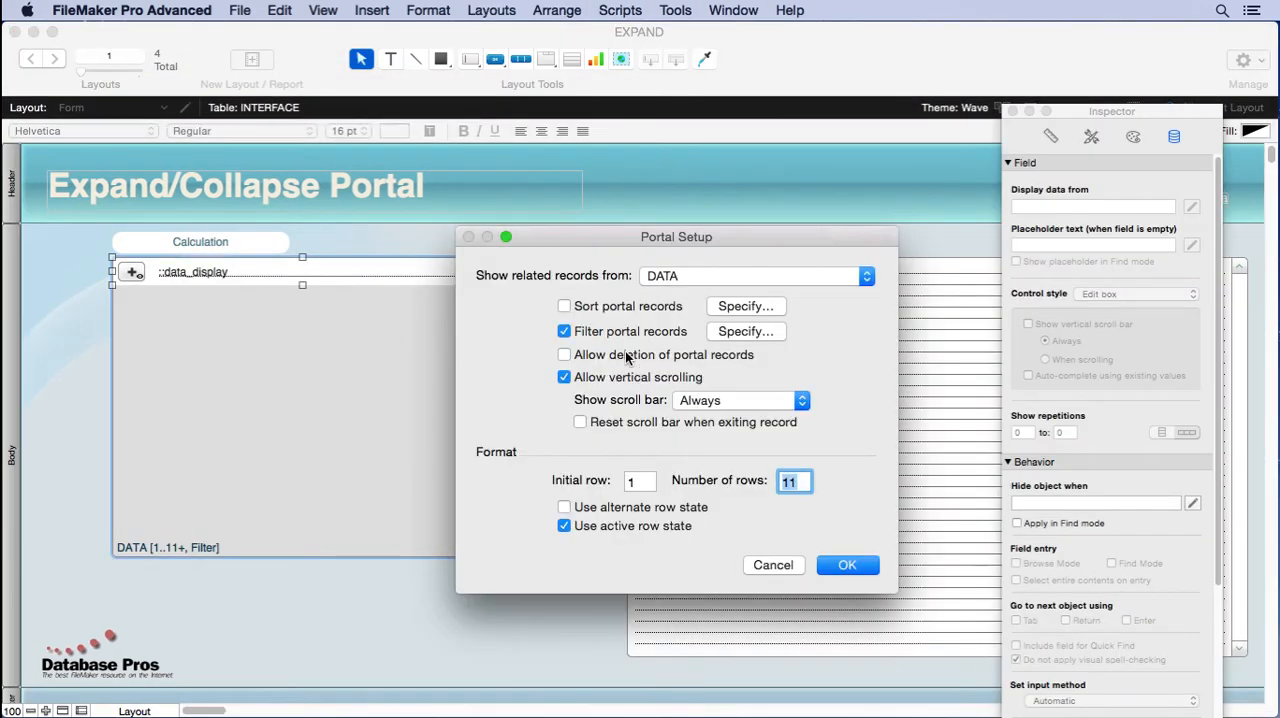
left_click(264, 12)
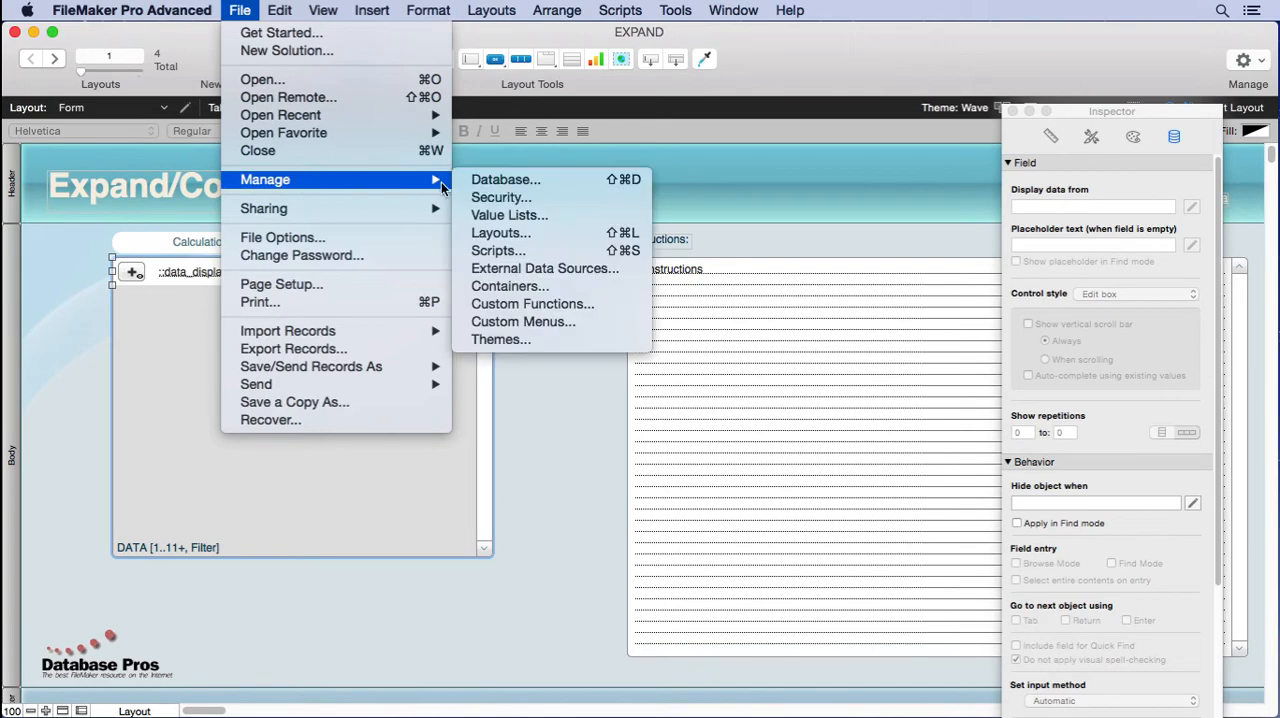
left_click(504, 180)
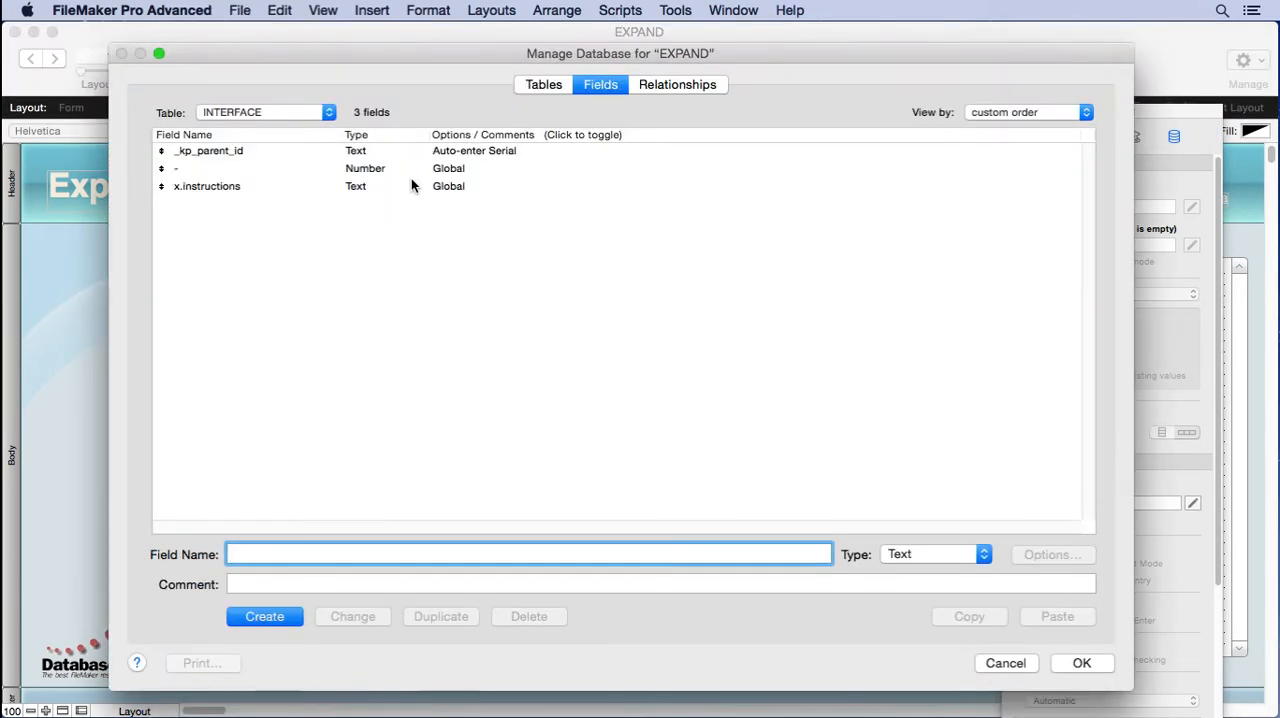
mouse_move(620, 114)
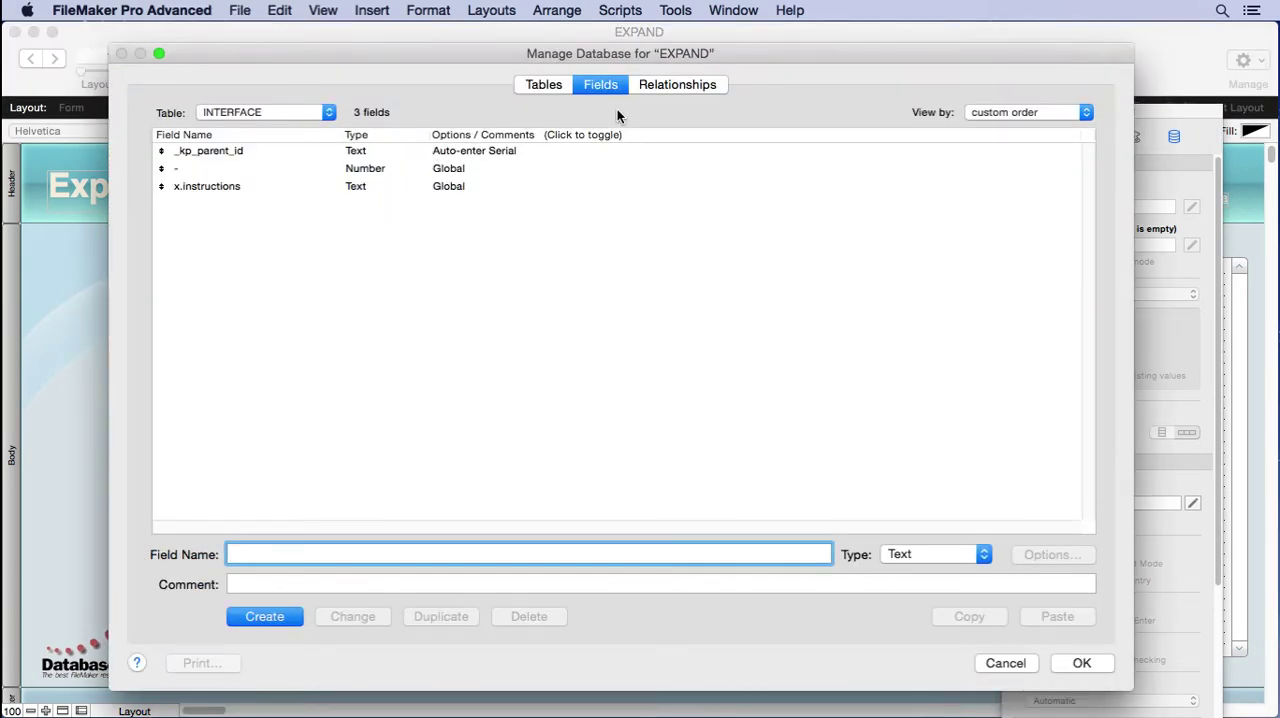
left_click(678, 84)
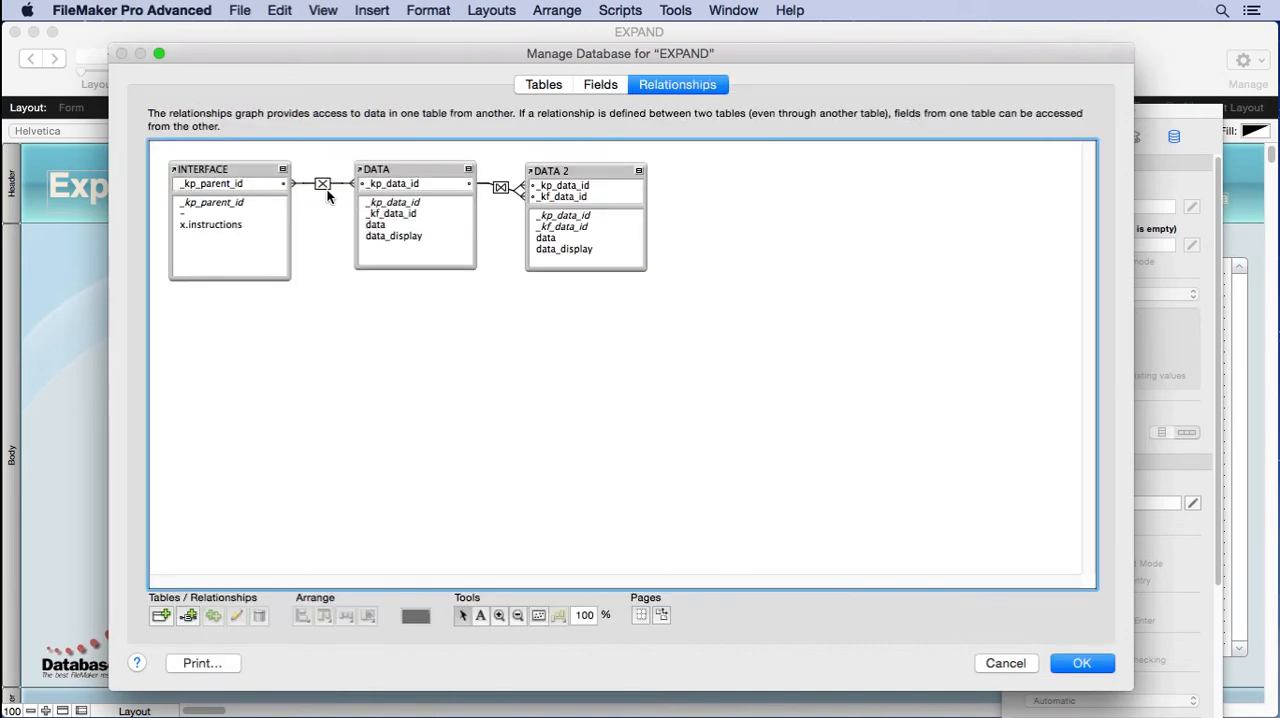
double_click(322, 184)
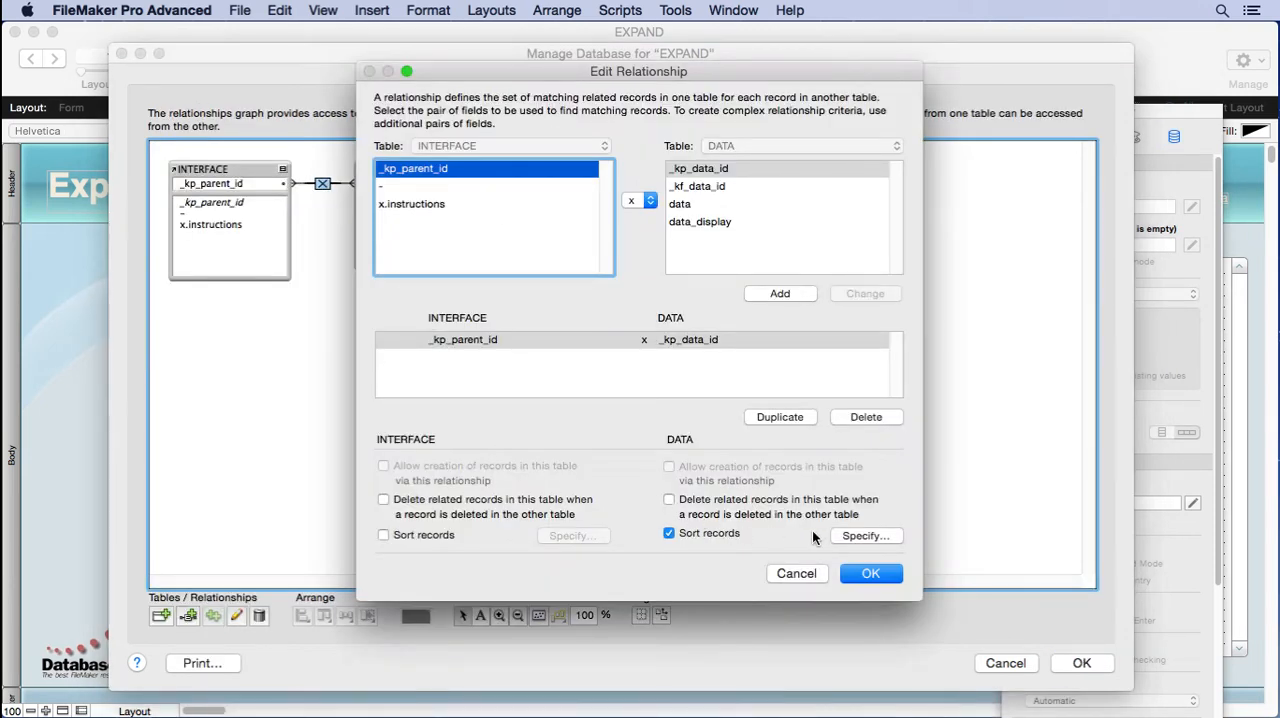
left_click(866, 536)
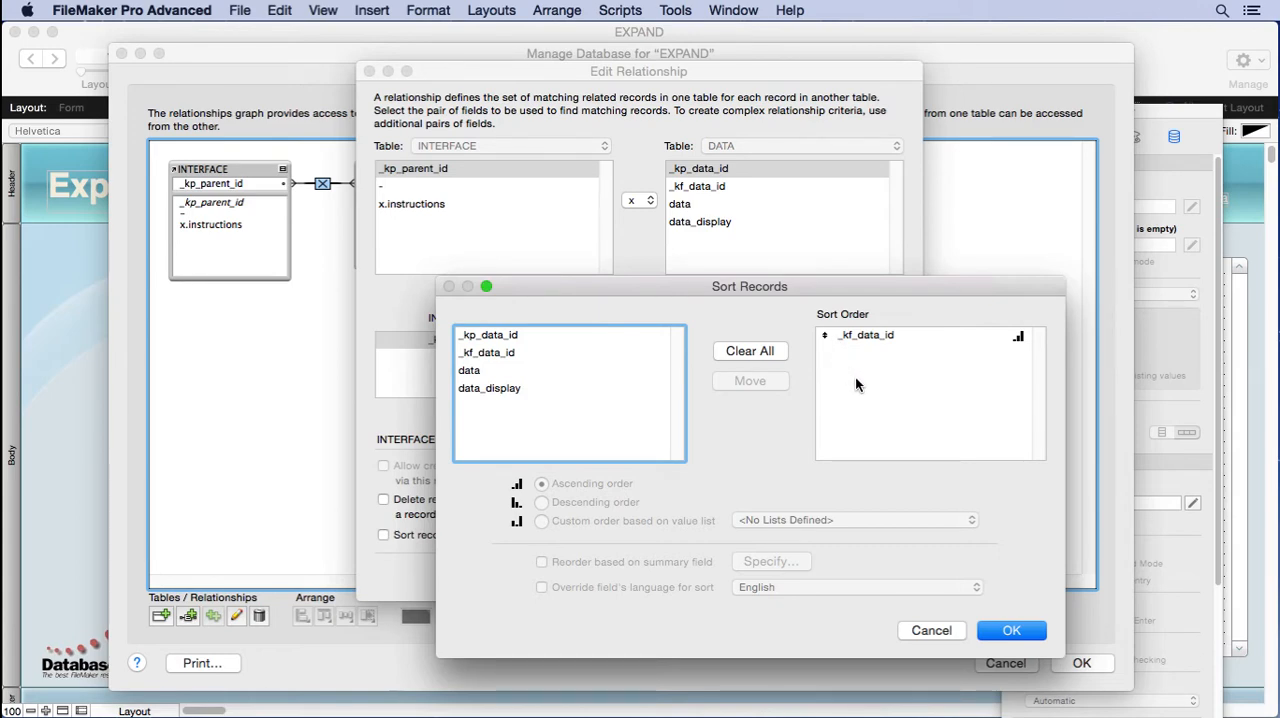
mouse_move(932, 632)
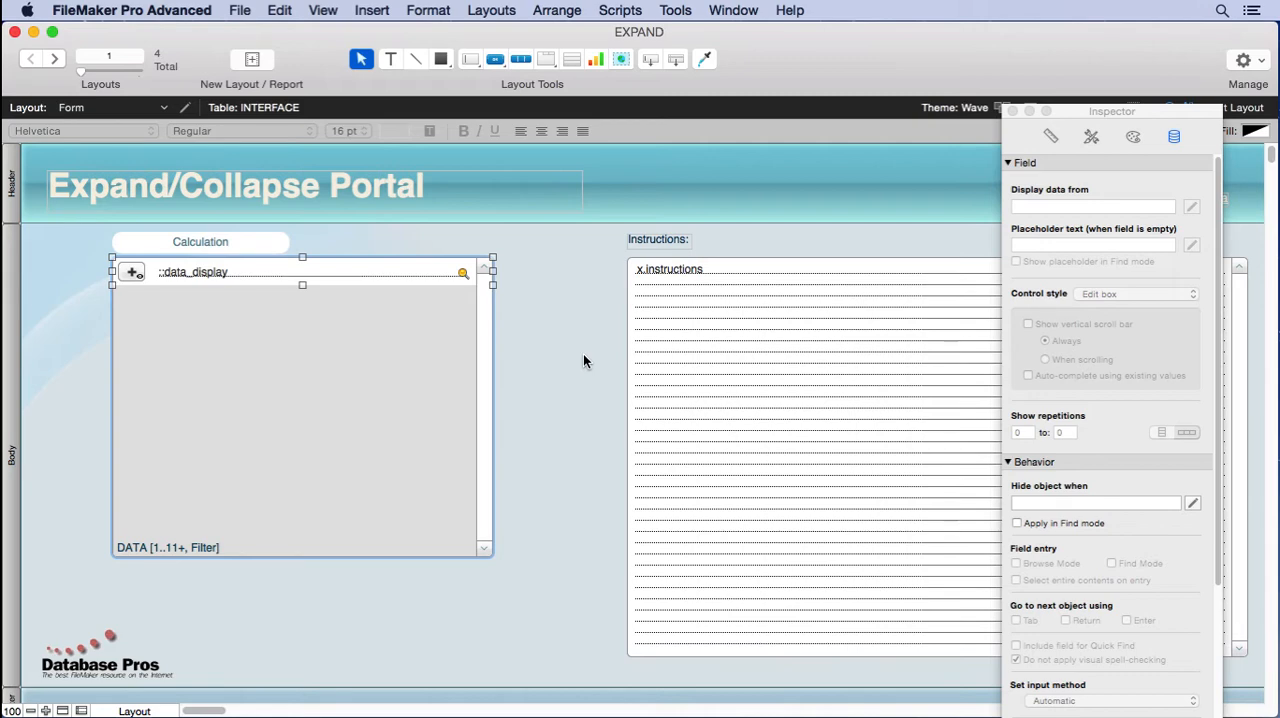
Return to Browse mode and expand FileMaker, Inc. in the portal to show its four contacts
left_click(322, 10)
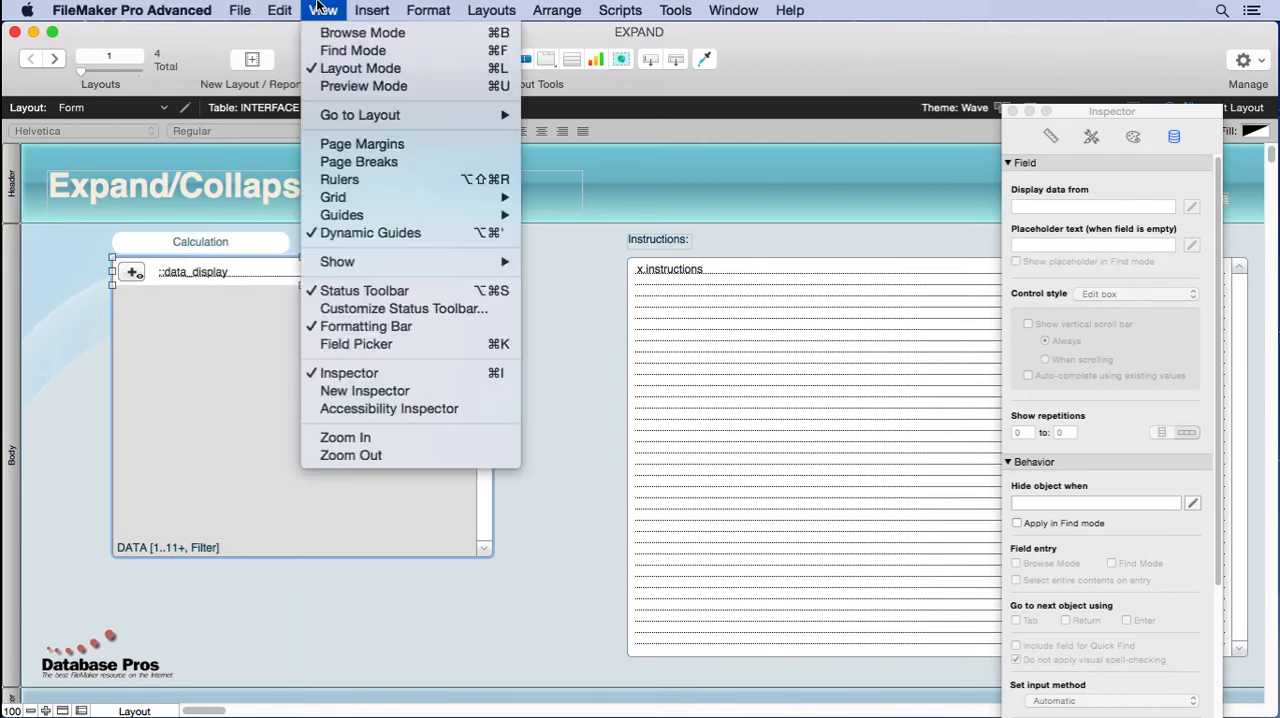
left_click(362, 32)
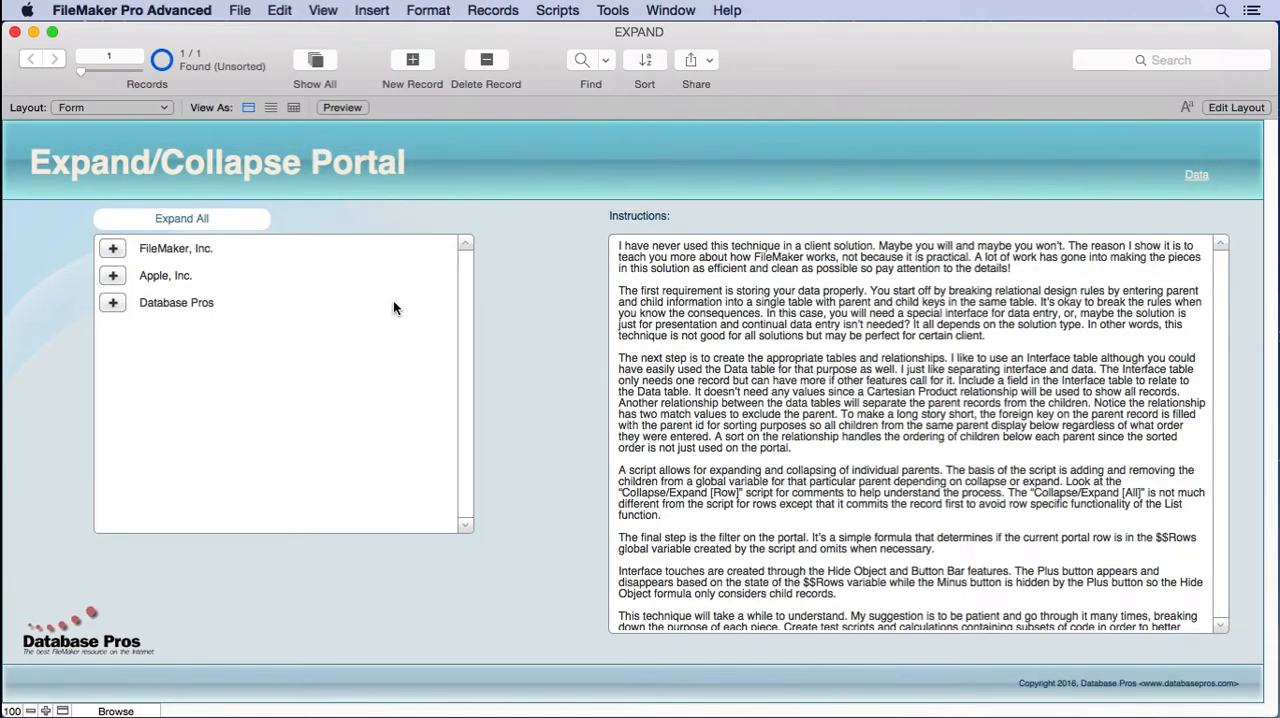
left_click(112, 248)
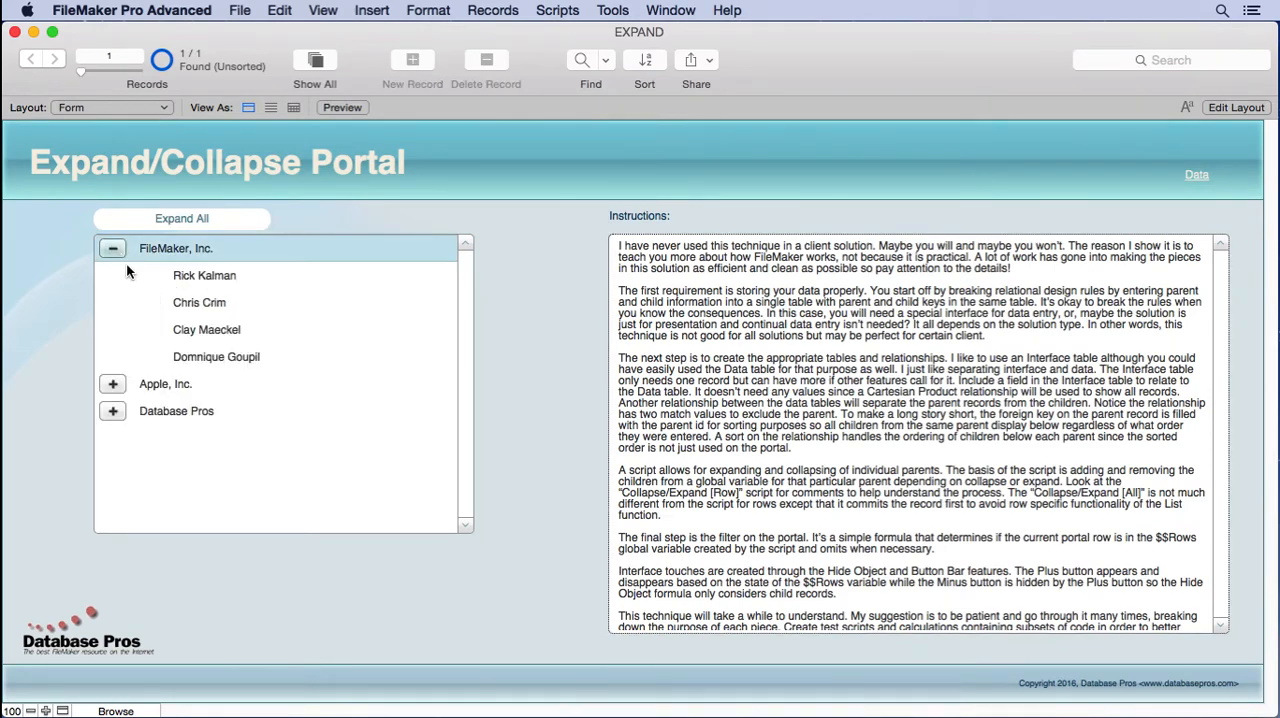
mouse_move(184, 302)
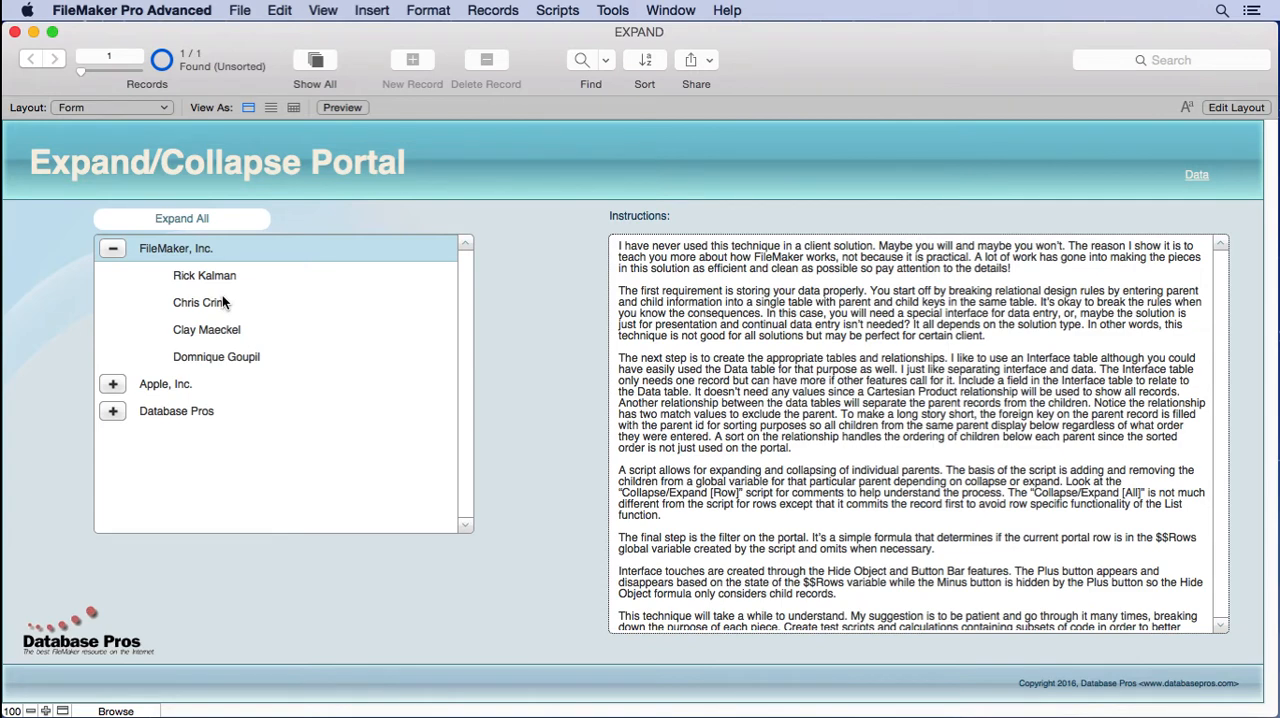
left_click(240, 10)
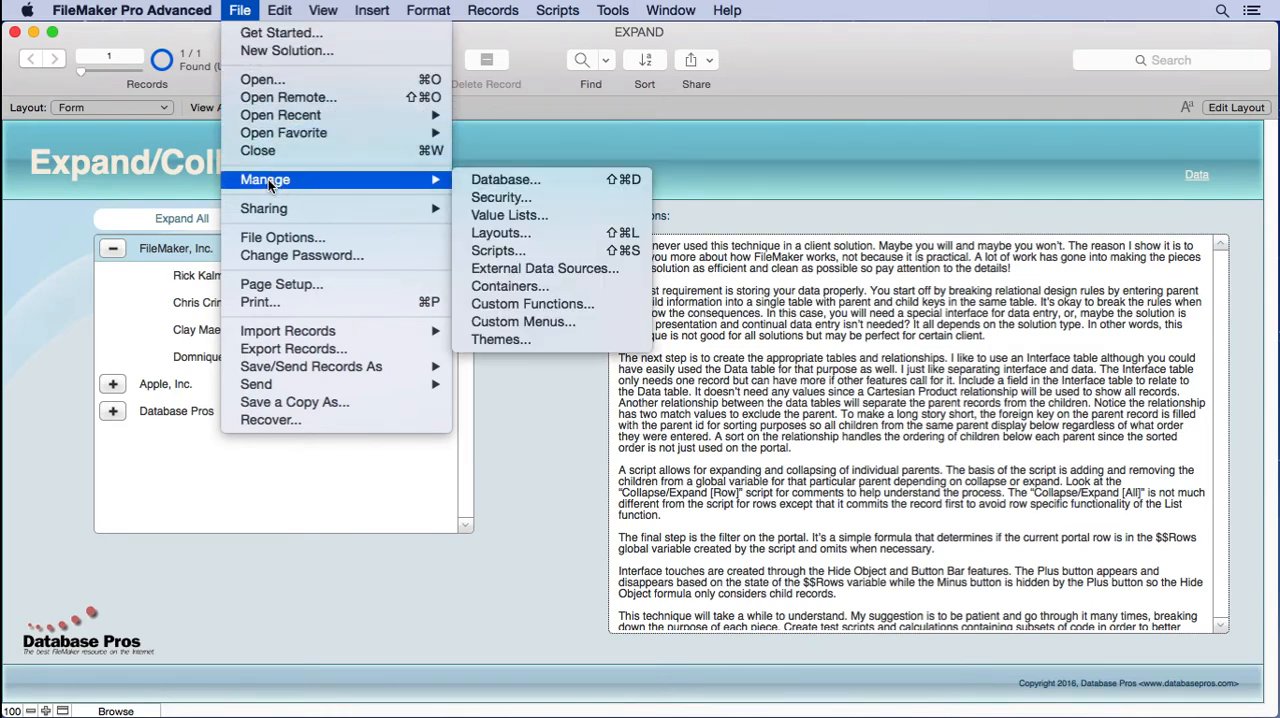
left_click(284, 236)
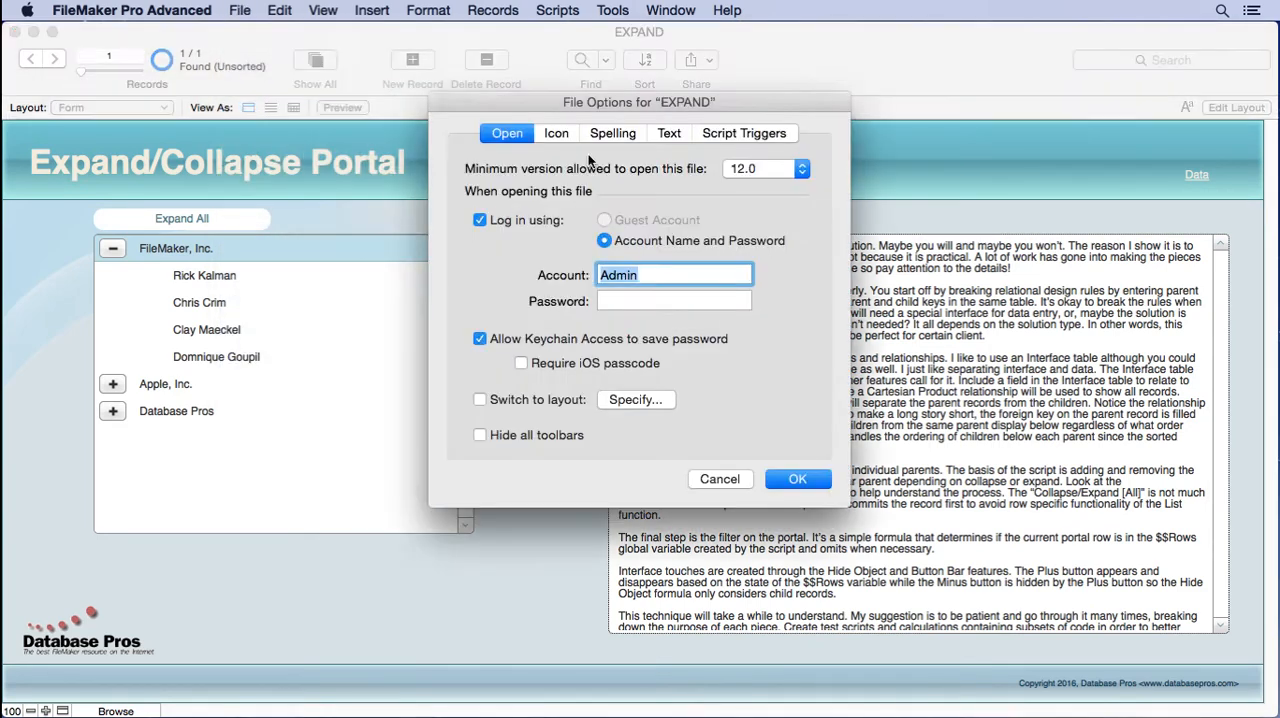
left_click(744, 132)
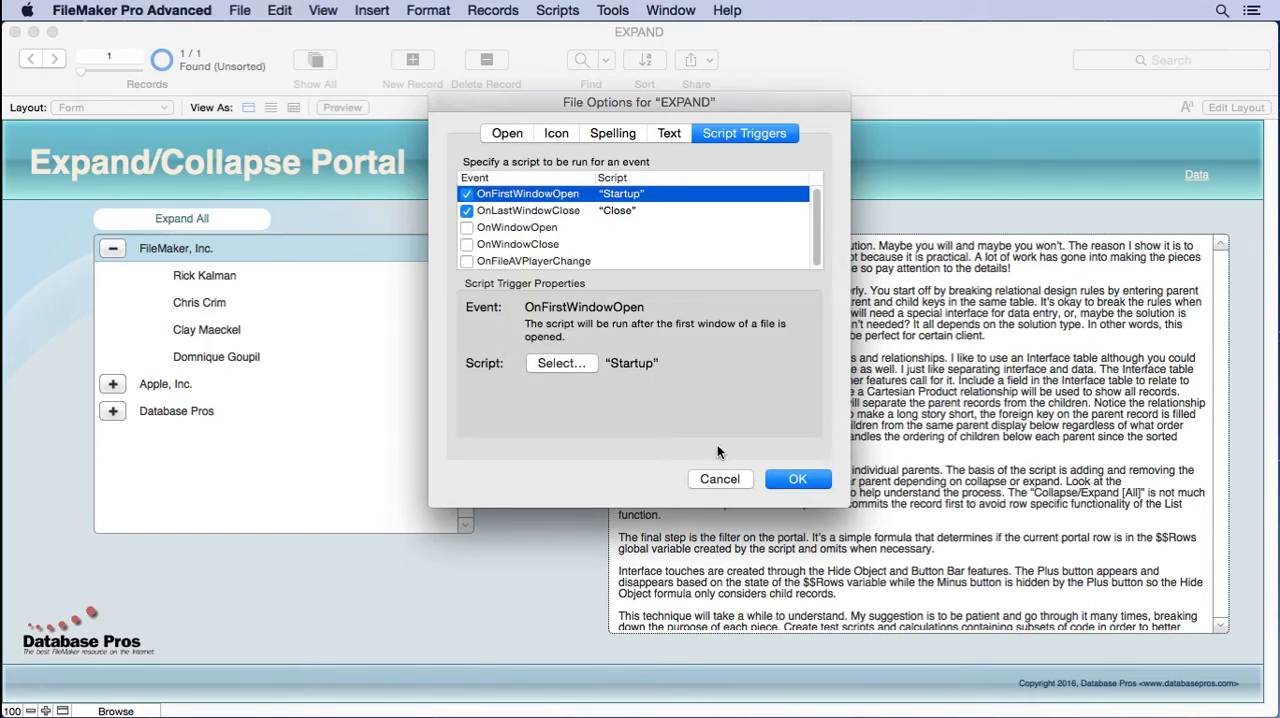
left_click(556, 12)
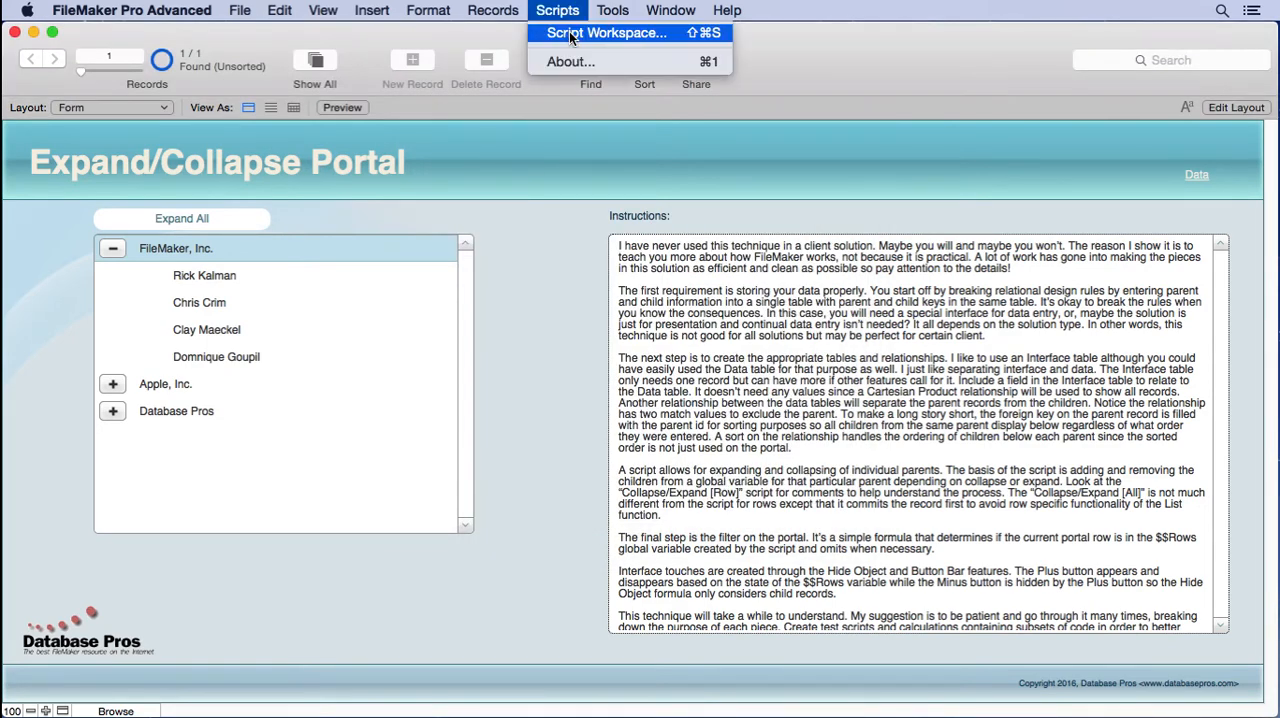
left_click(612, 32)
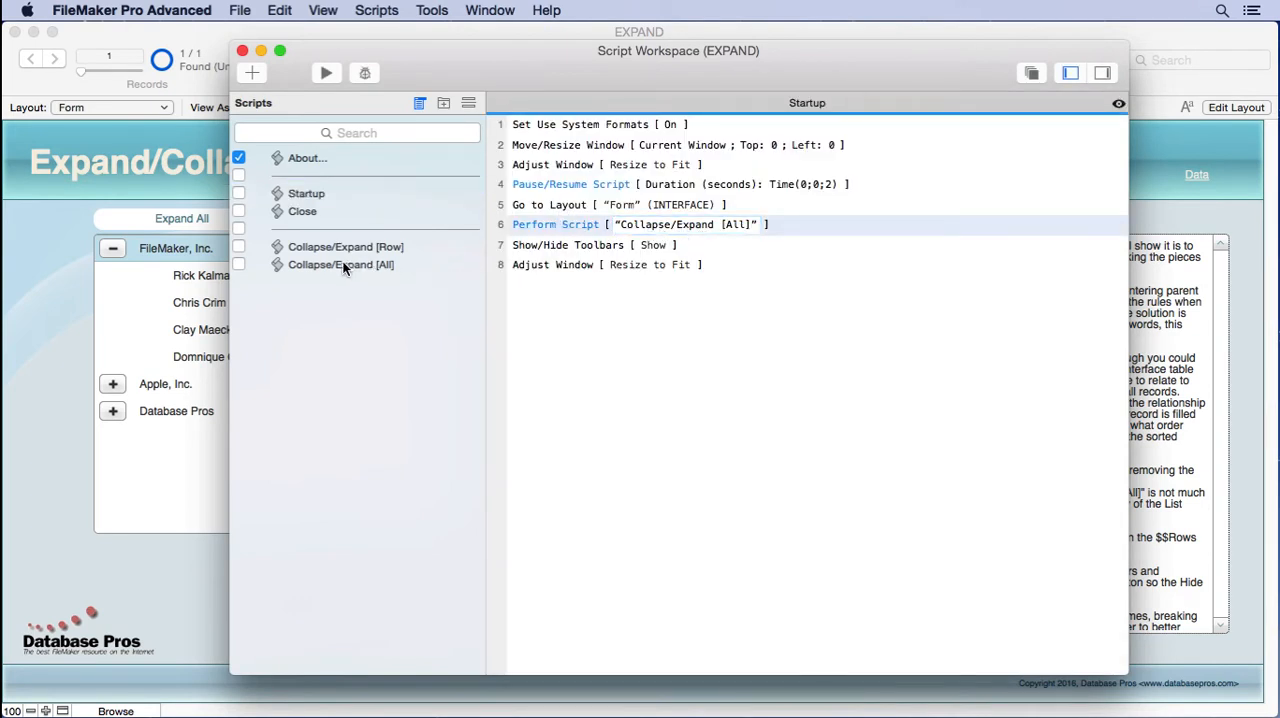
left_click(340, 264)
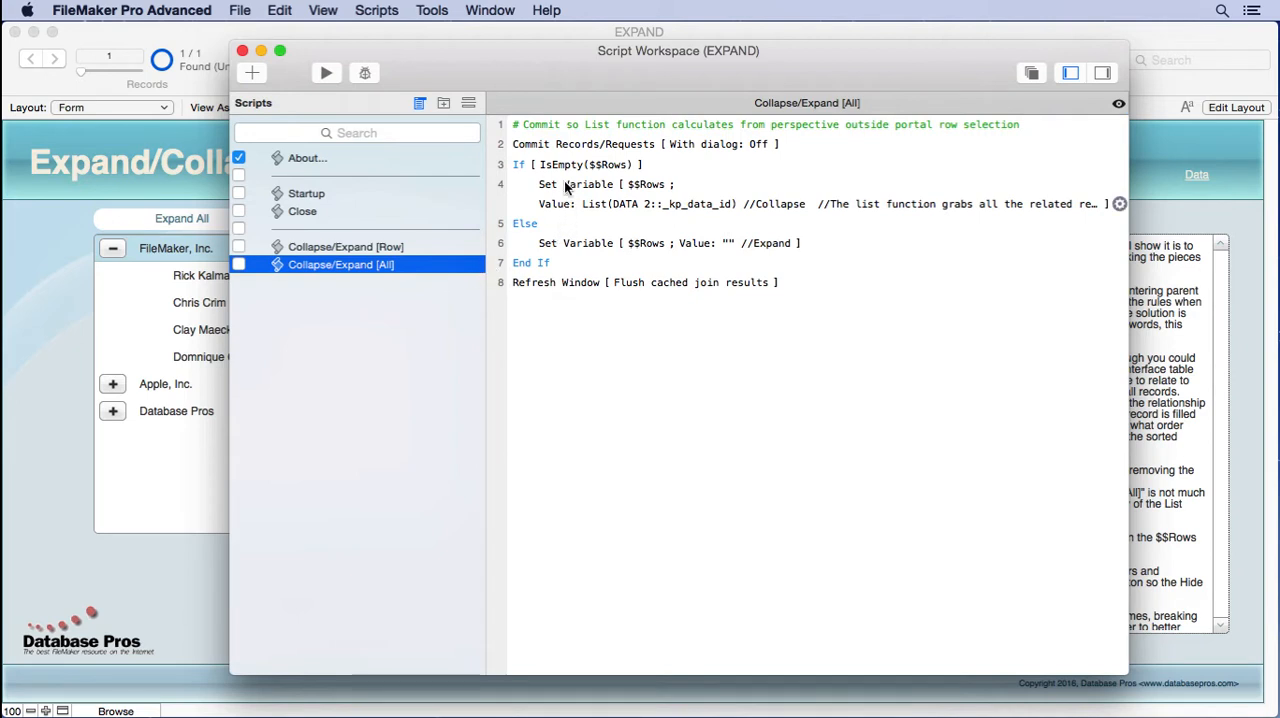
mouse_move(550, 212)
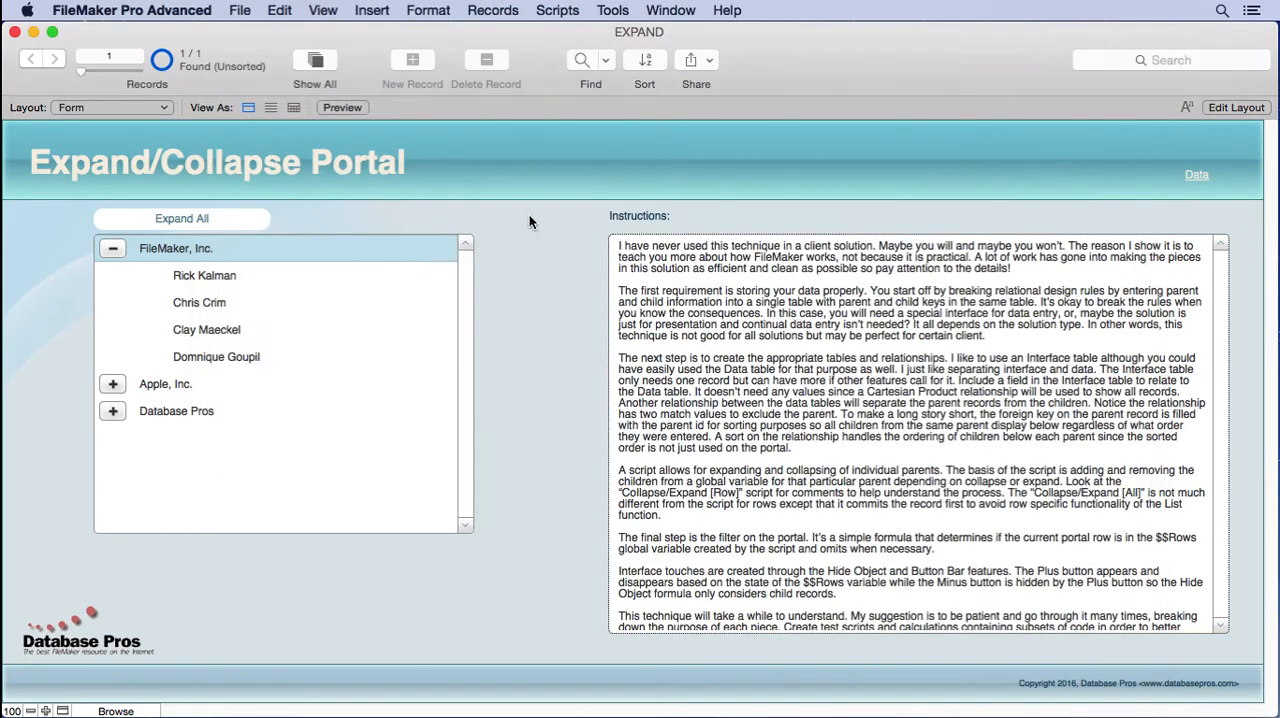
With the Data Viewer showing $$Rows, toggle FileMaker, Inc., Apple, Inc. and Database Pros individually
left_click(598, 10)
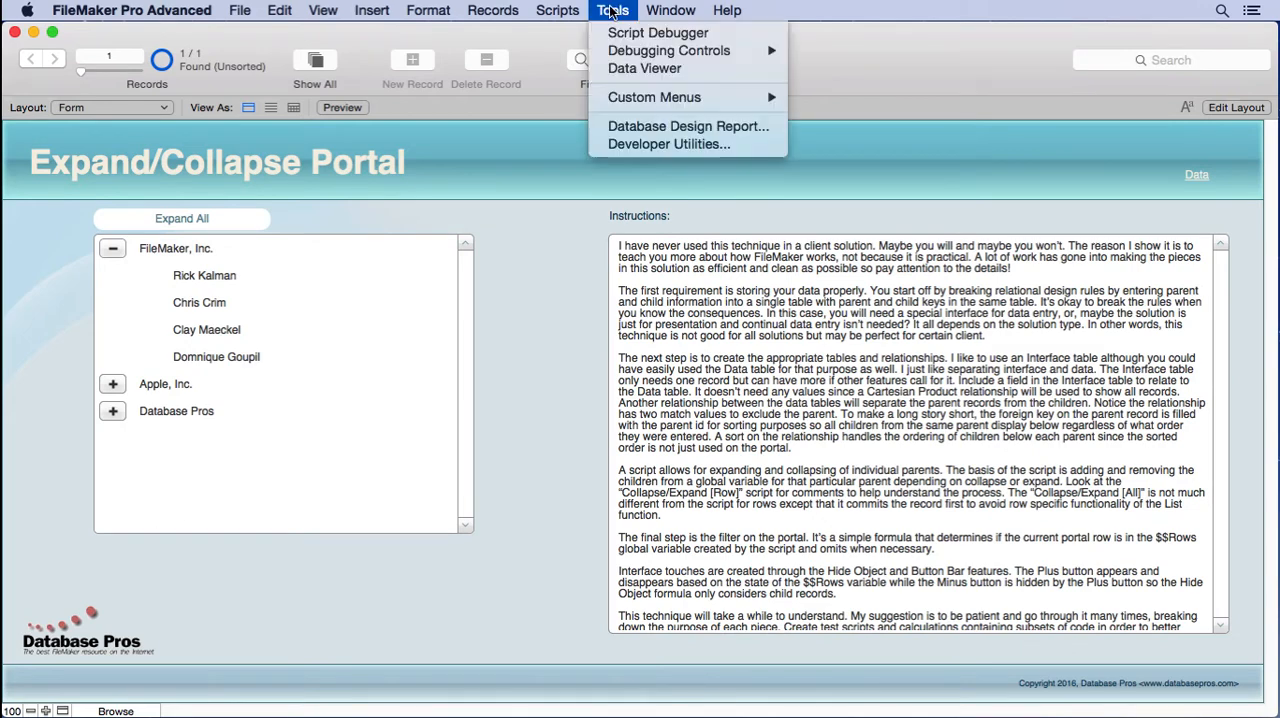
left_click(642, 68)
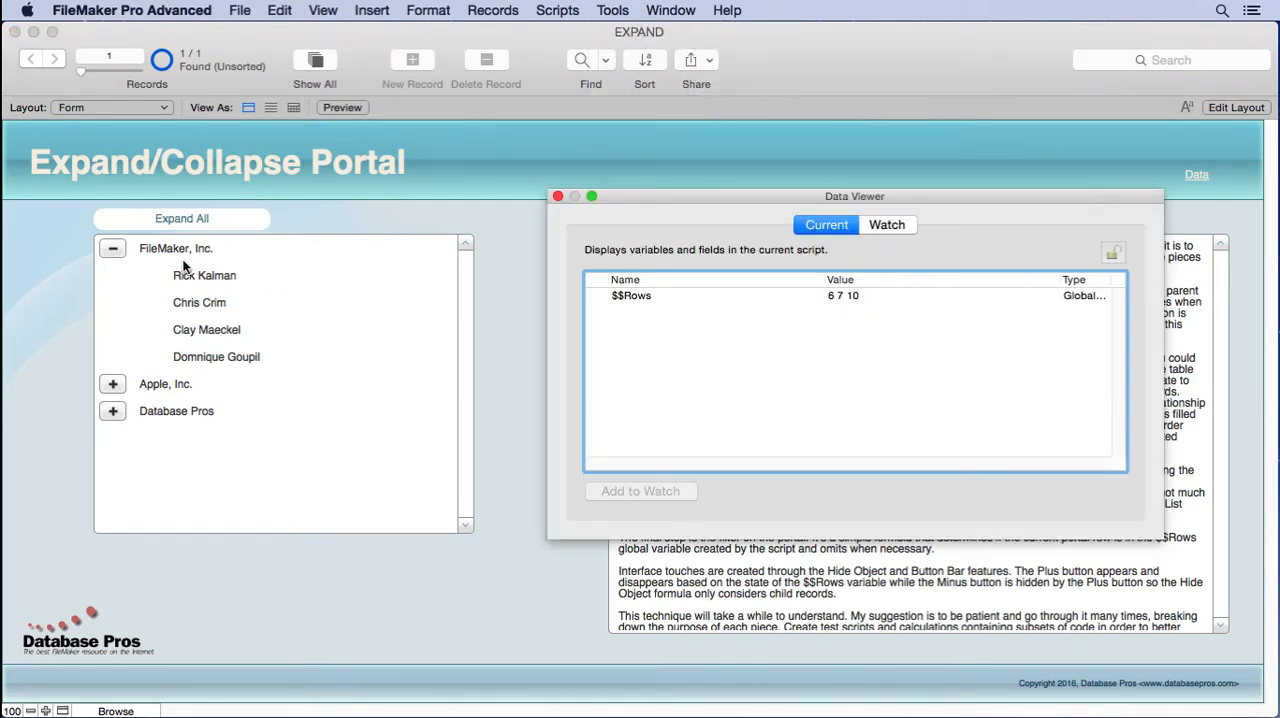
left_click(112, 248)
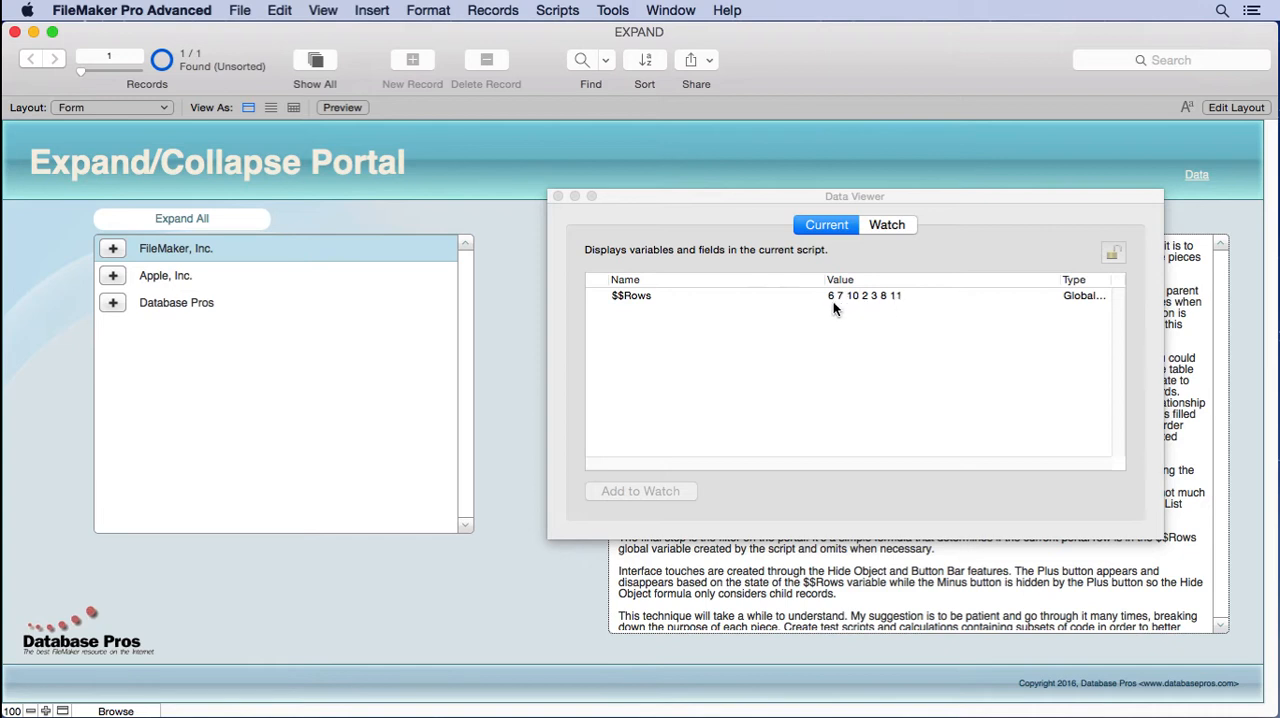
left_click(112, 248)
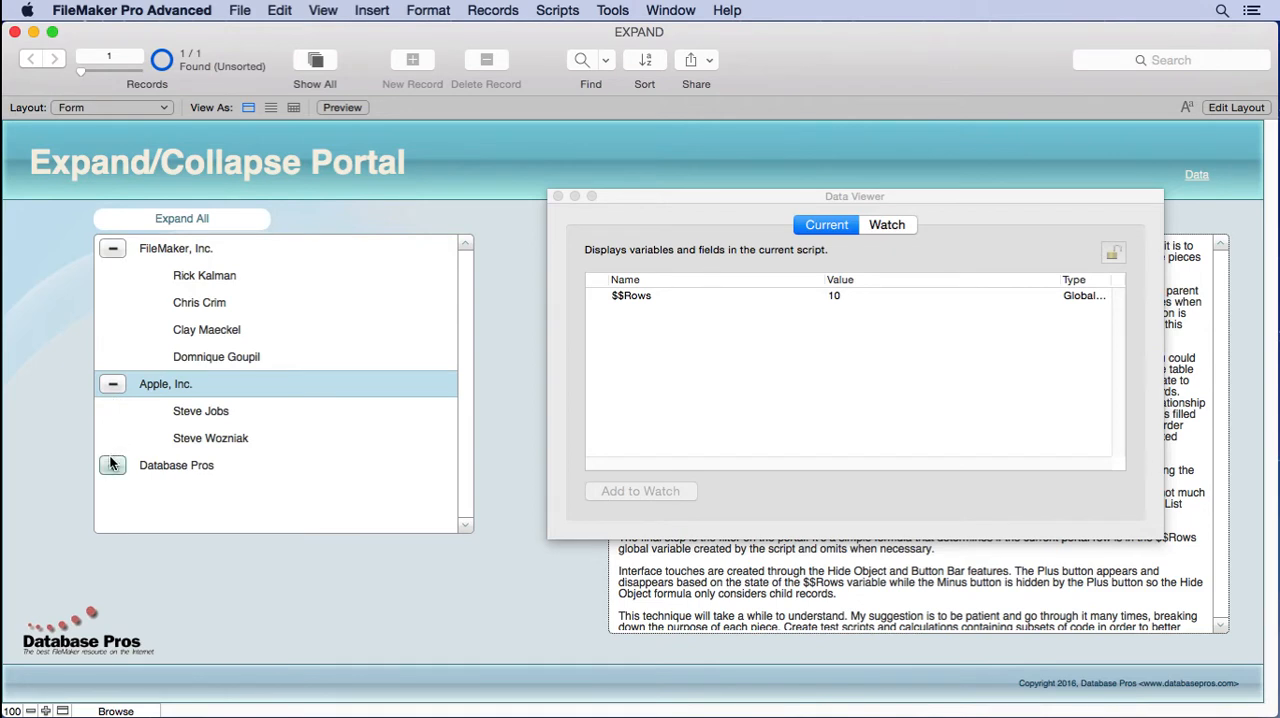
left_click(112, 464)
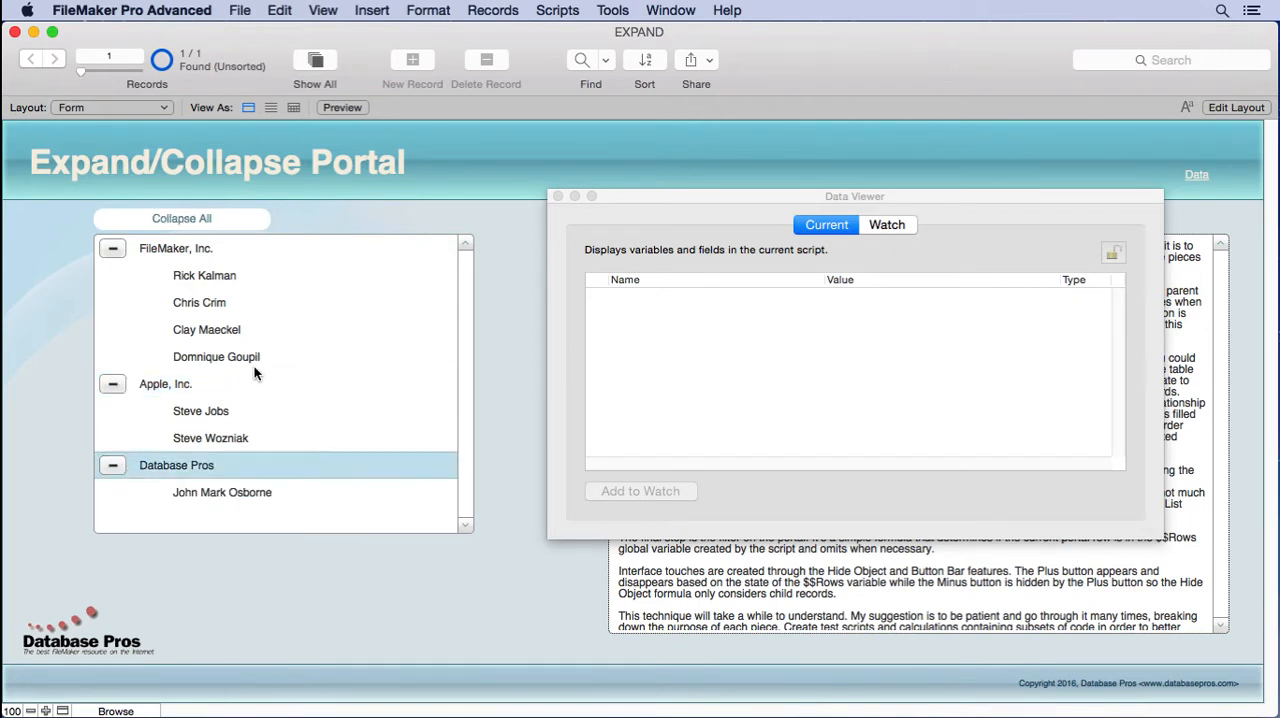
mouse_move(208, 330)
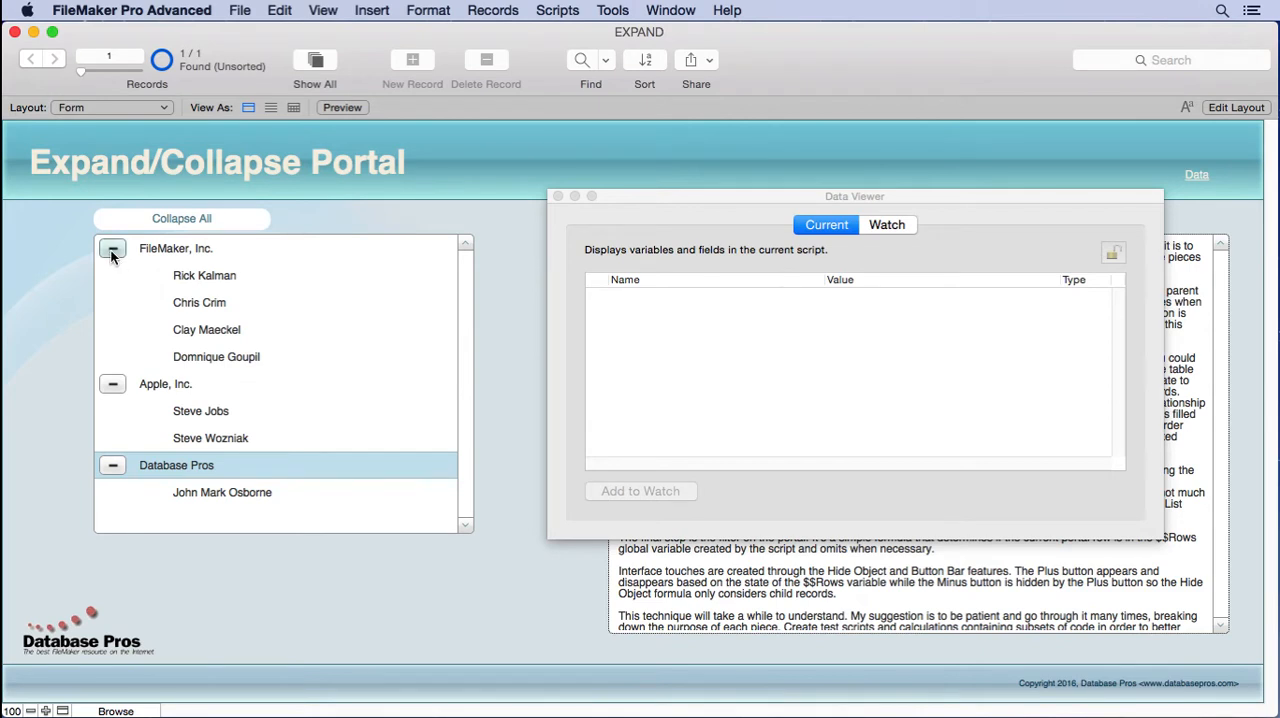
left_click(112, 248)
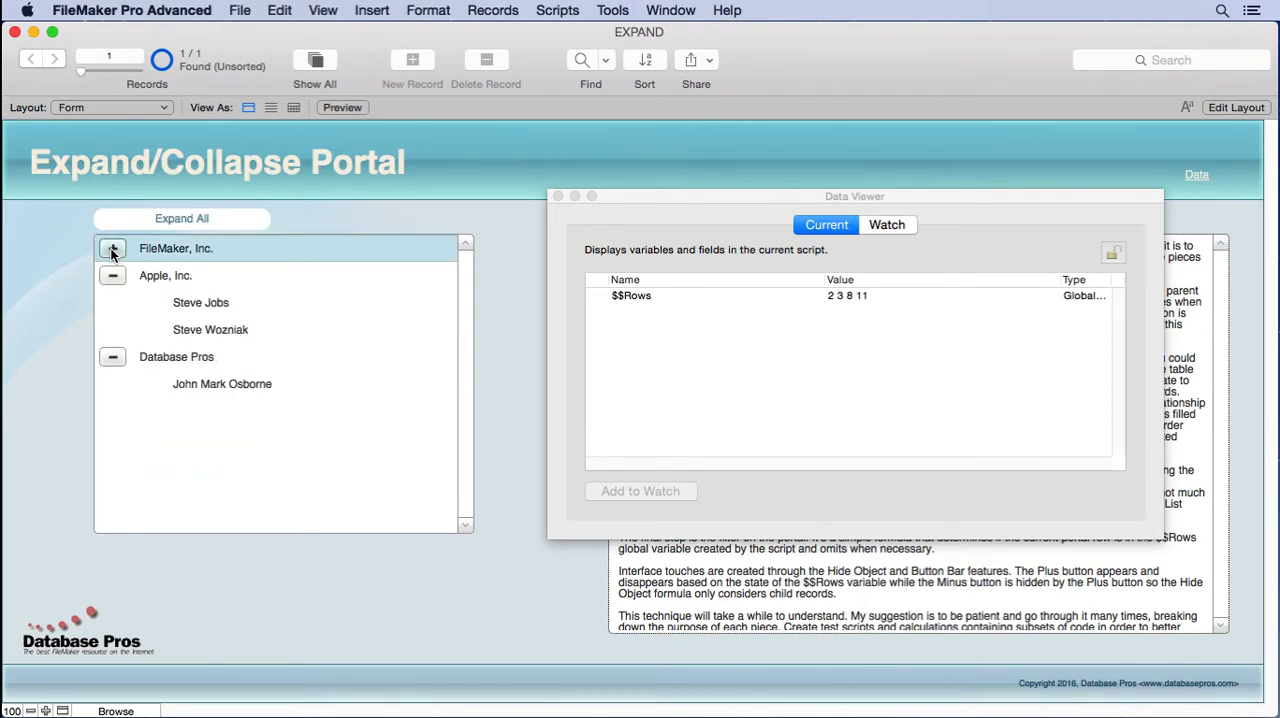
left_click(112, 248)
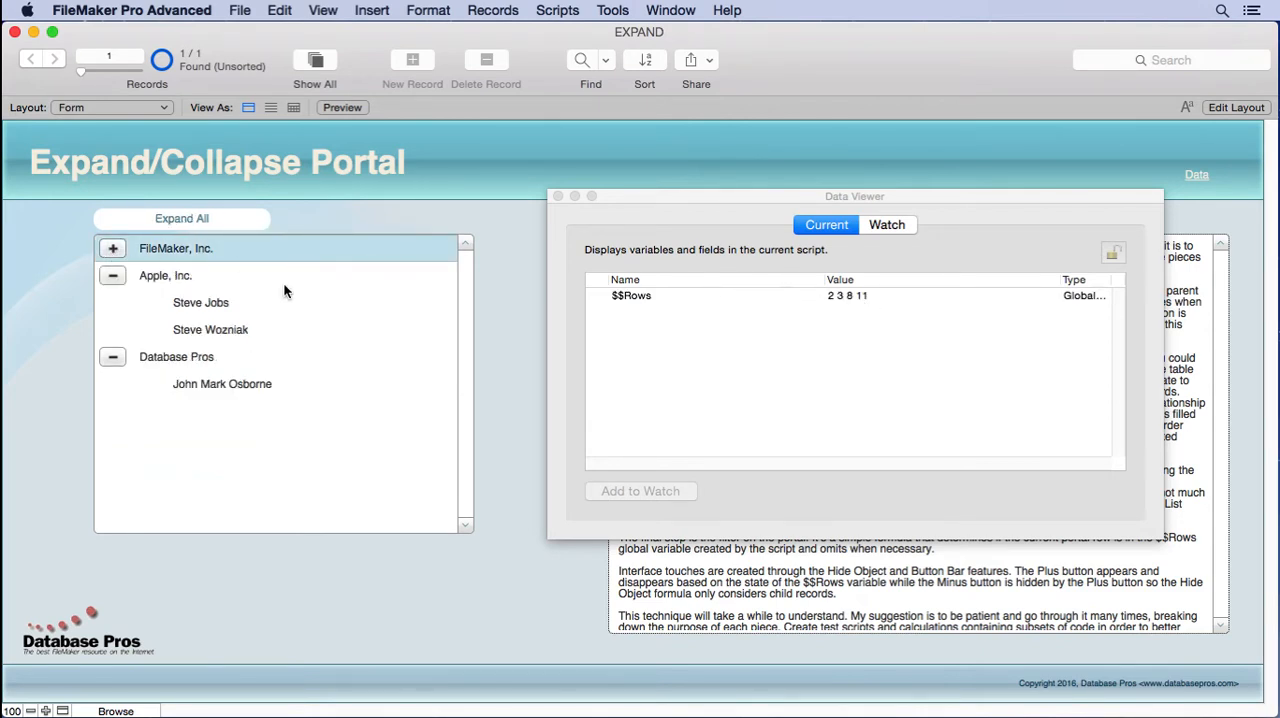
Expand companies one by one until all are open, then collapse every company at once
left_click(112, 276)
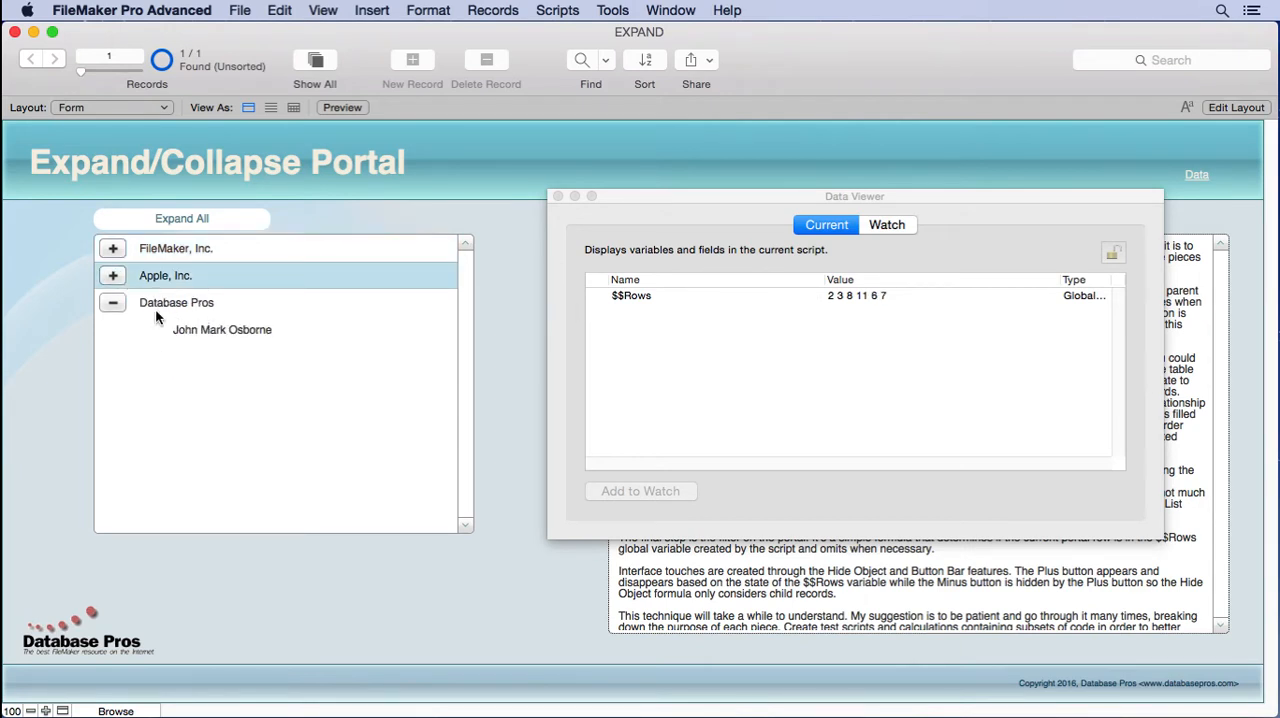
left_click(112, 302)
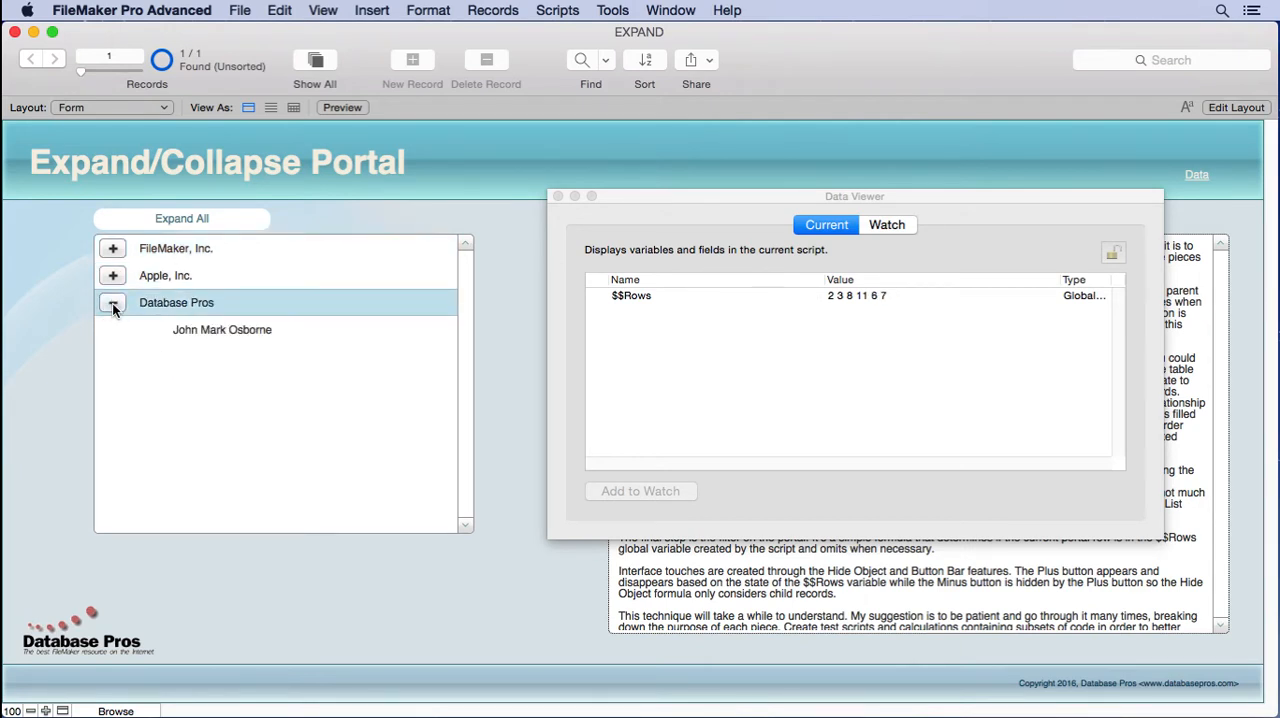
left_click(112, 276)
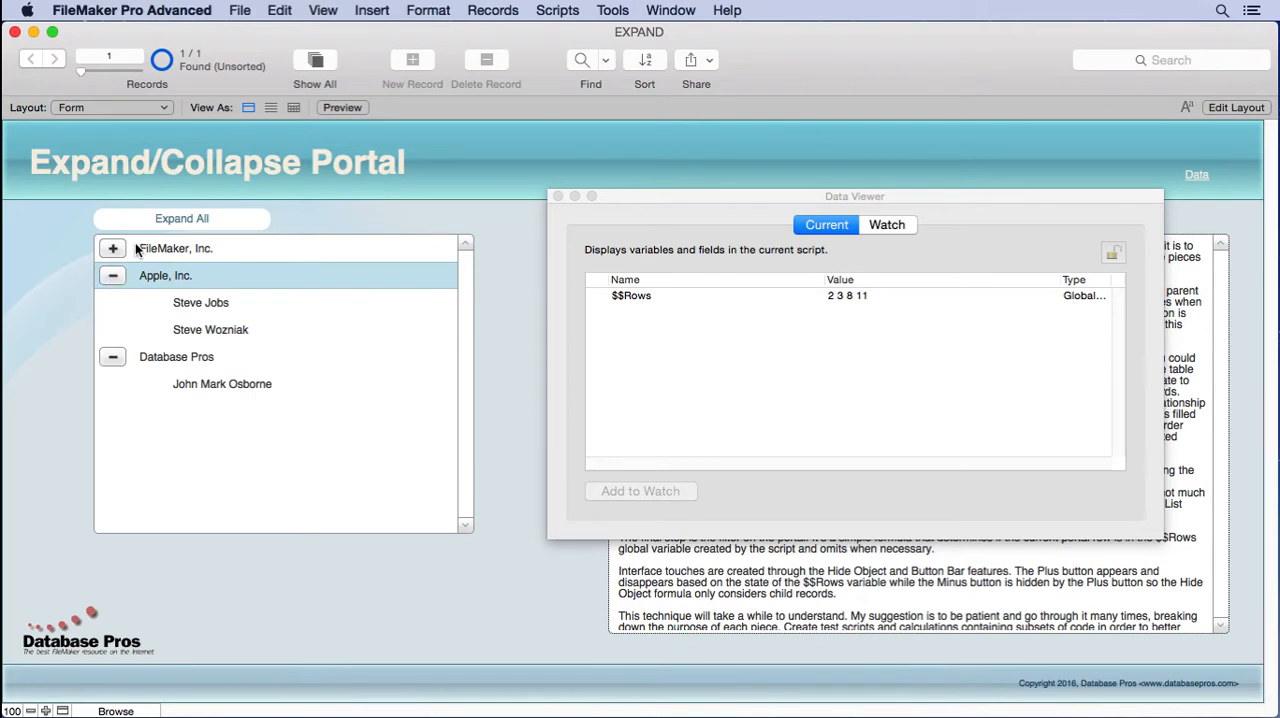
left_click(180, 218)
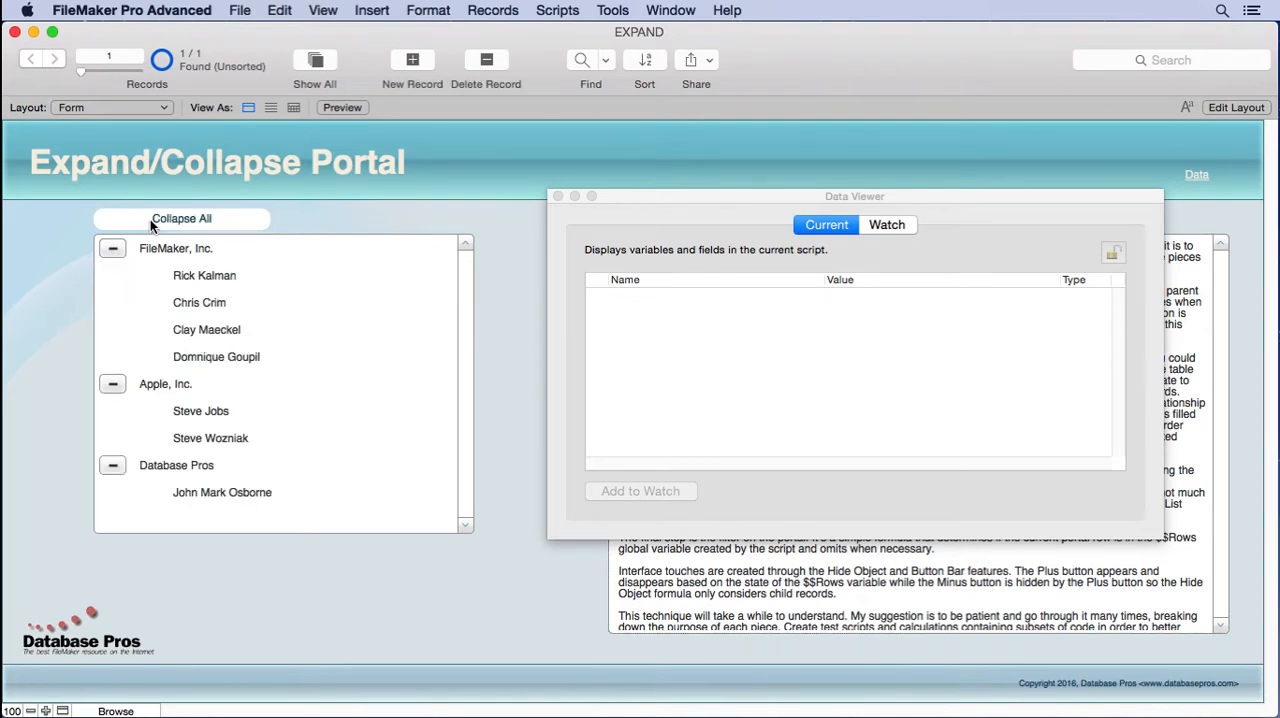
left_click(180, 218)
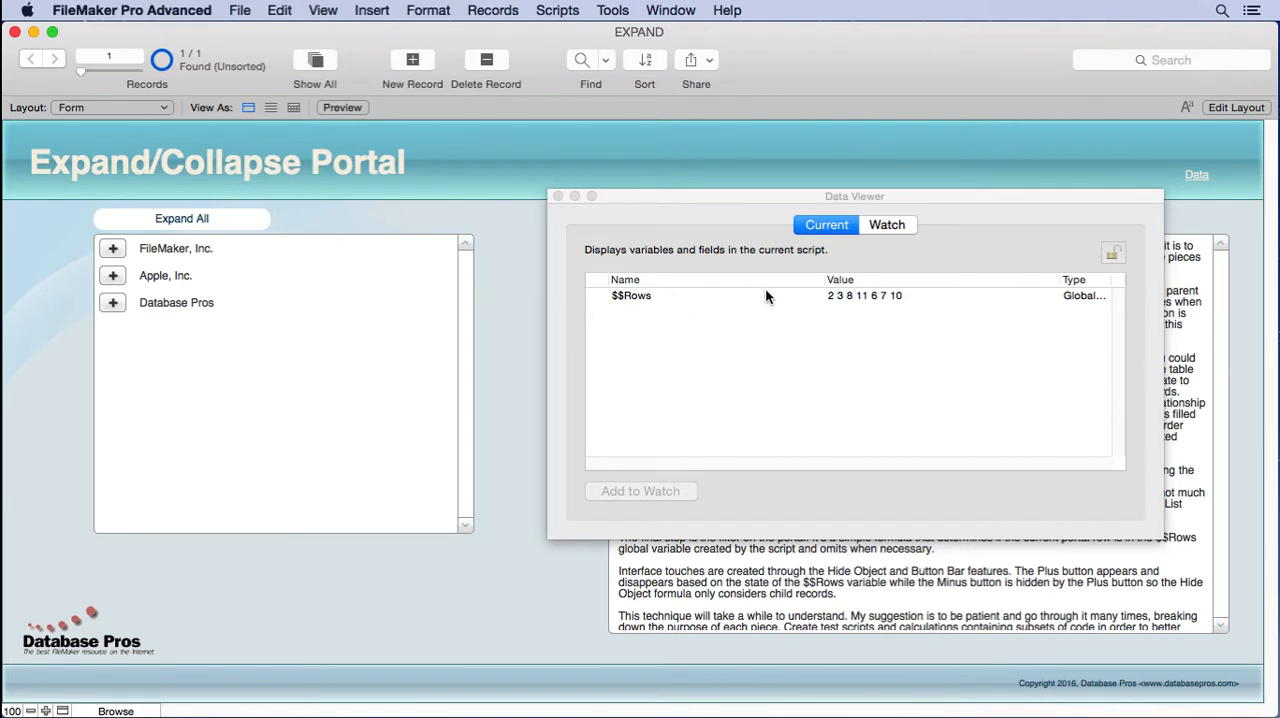
mouse_move(148, 256)
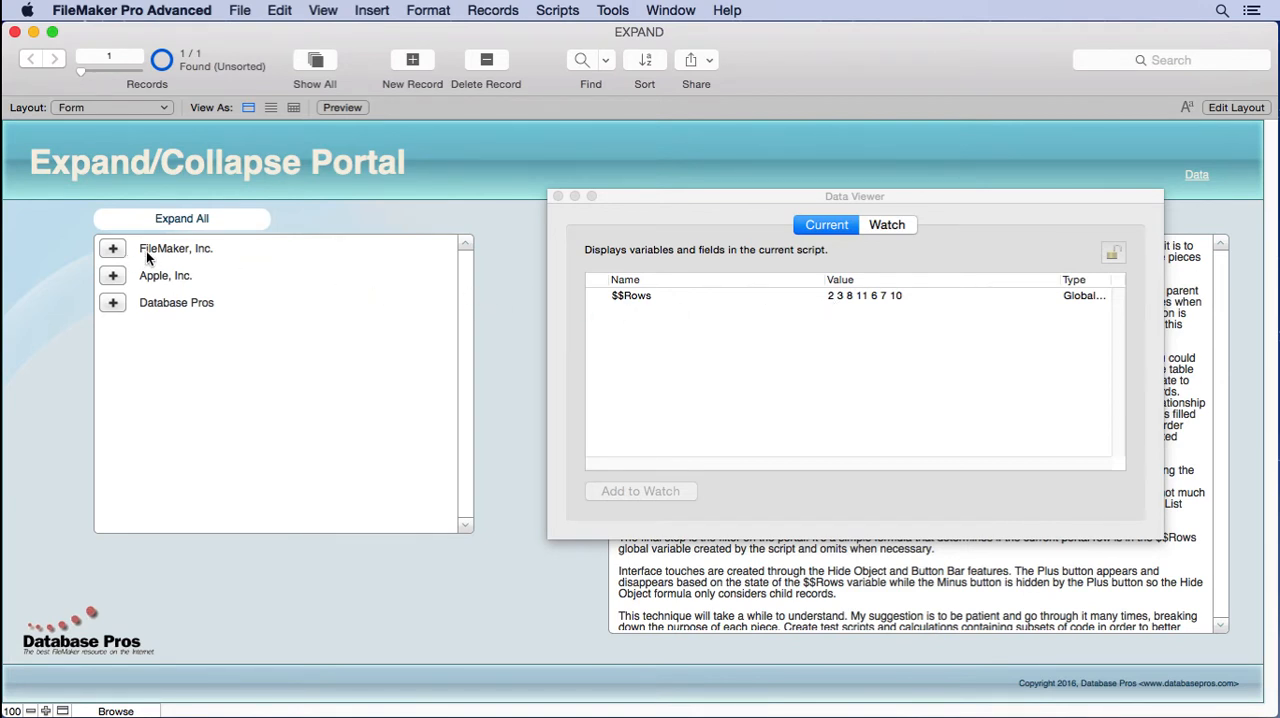
mouse_move(872, 308)
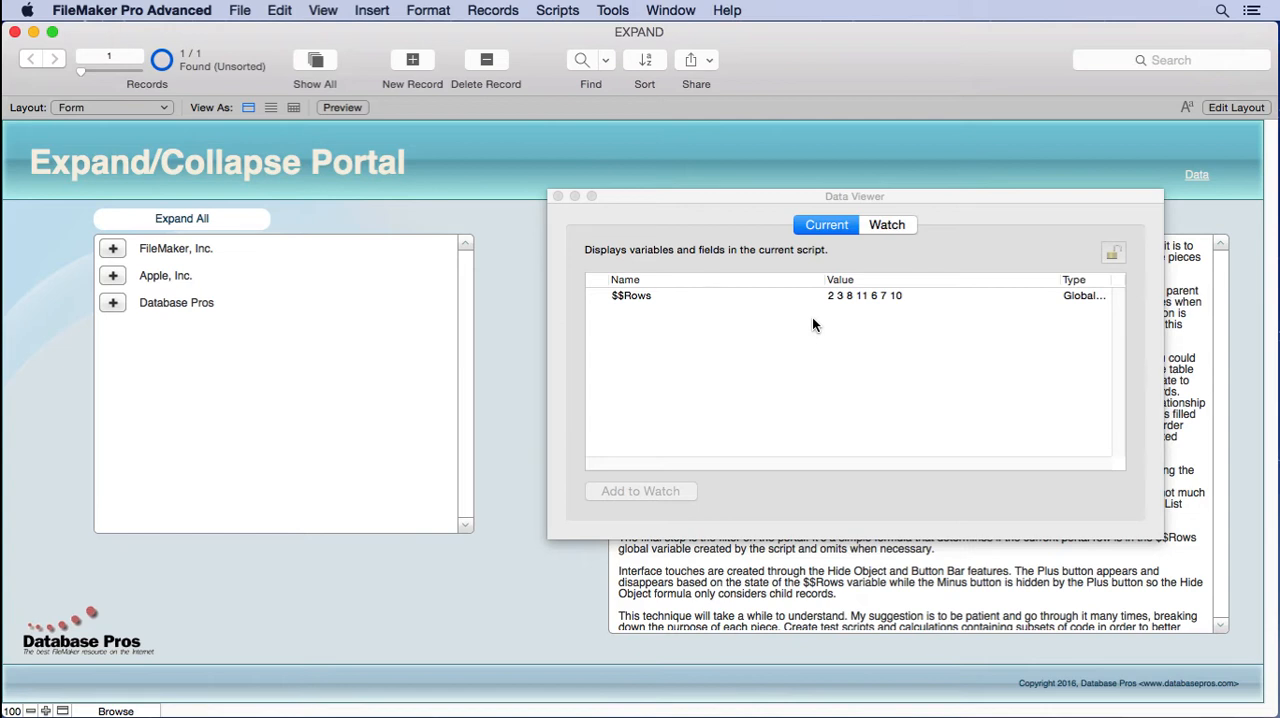
mouse_move(318, 200)
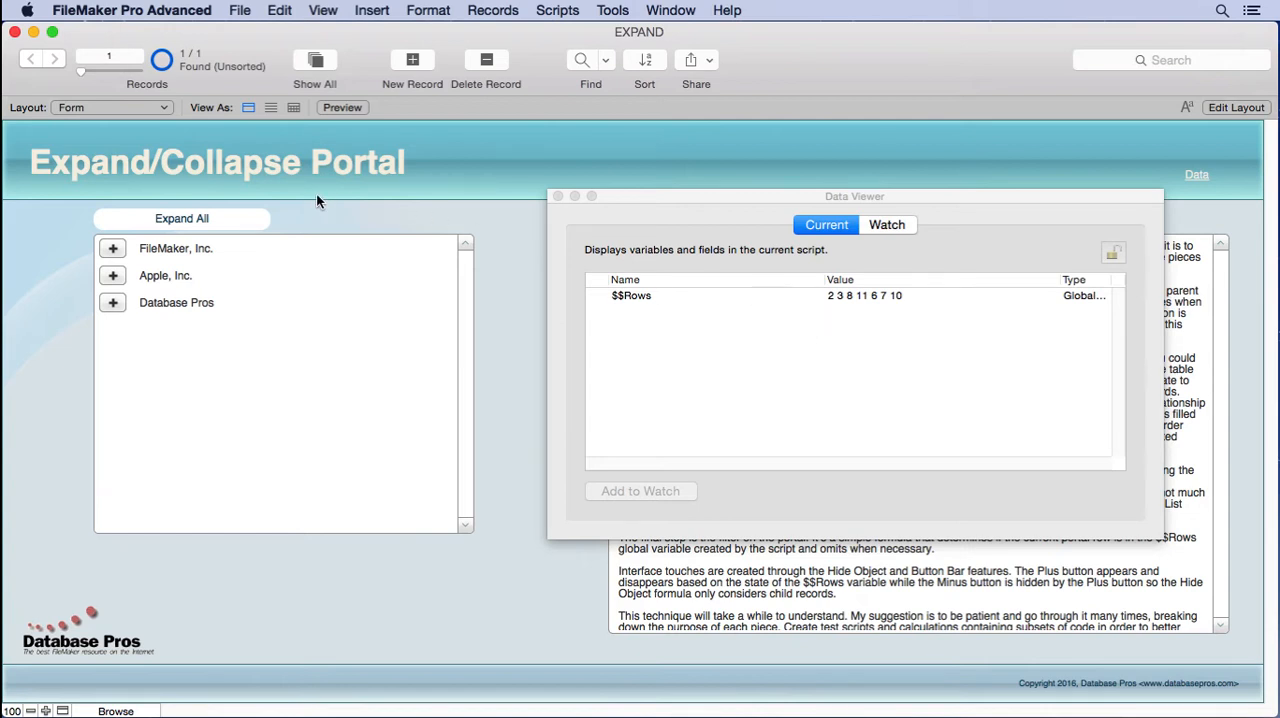
mouse_move(276, 224)
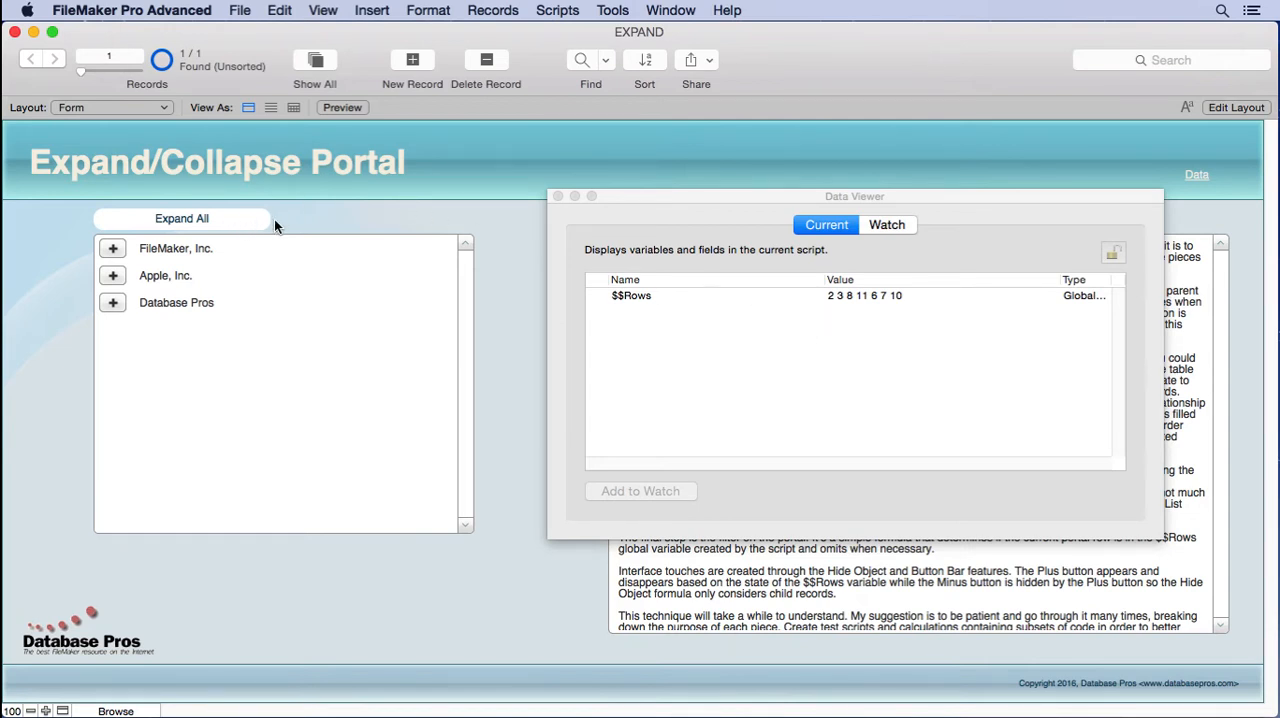
mouse_move(126, 284)
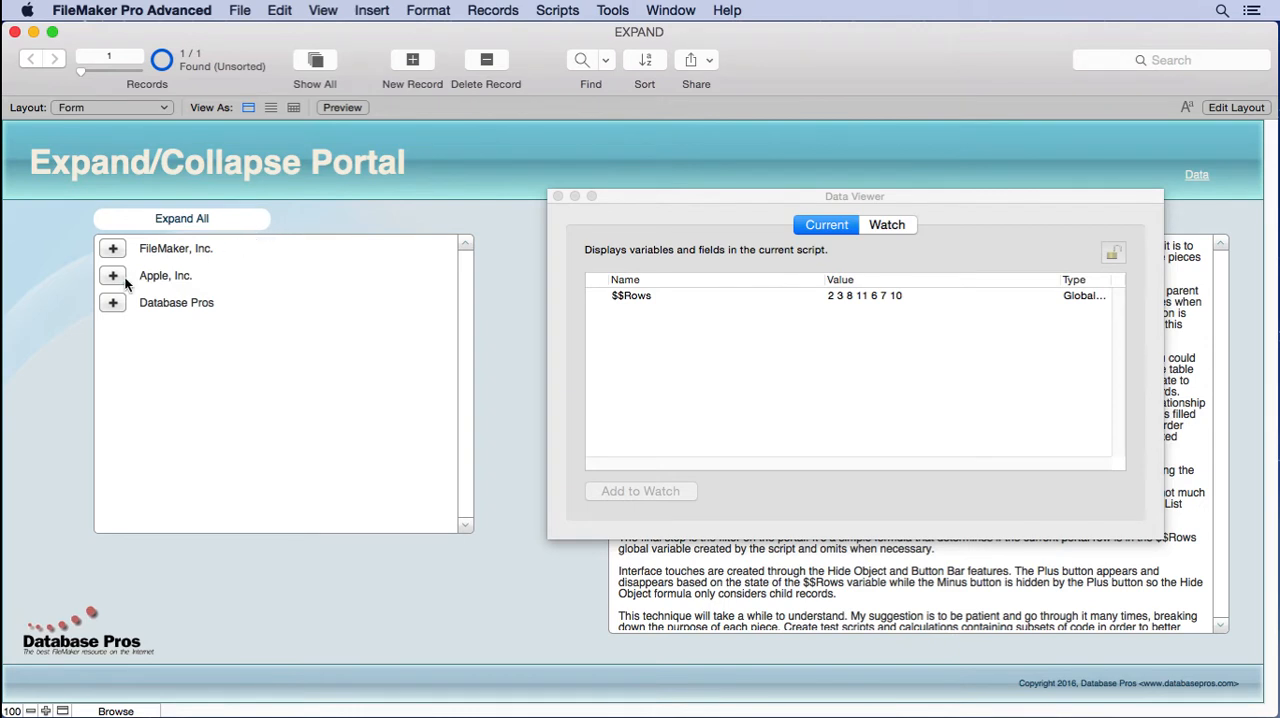
Toggle Apple, Inc., then Expand All and Collapse All, leaving every company collapsed
left_click(112, 276)
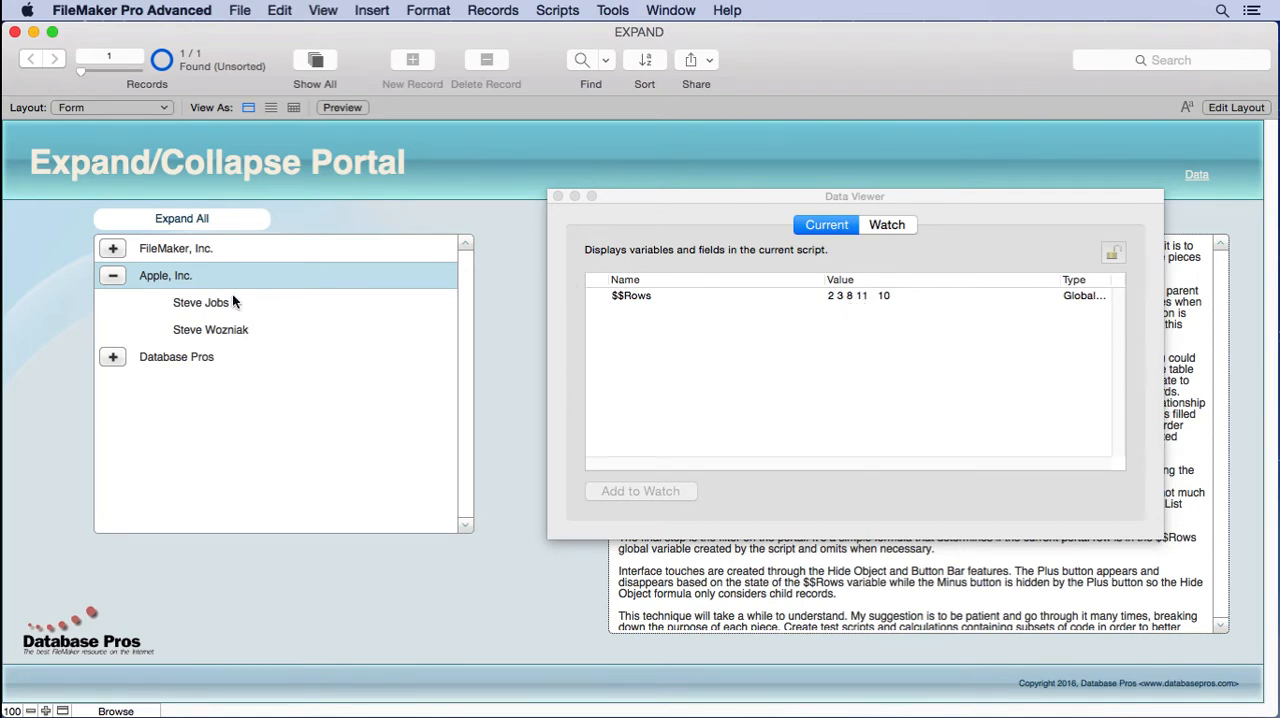
left_click(112, 276)
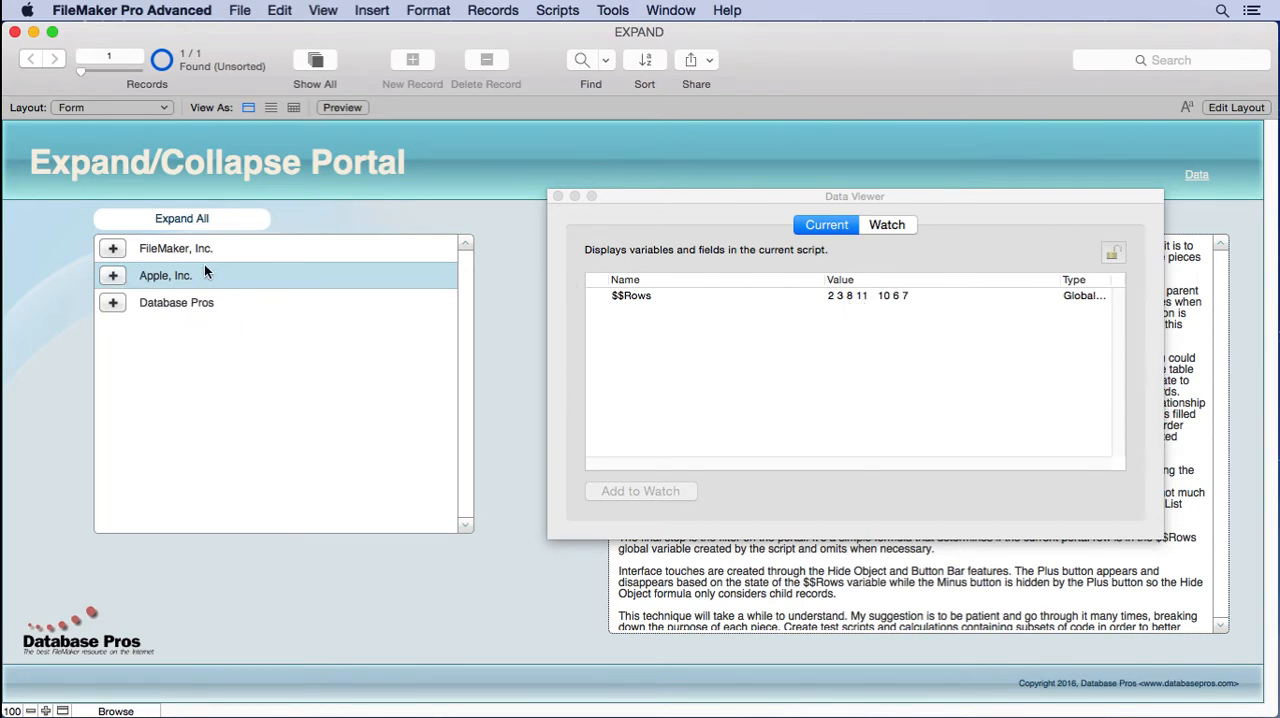
left_click(180, 218)
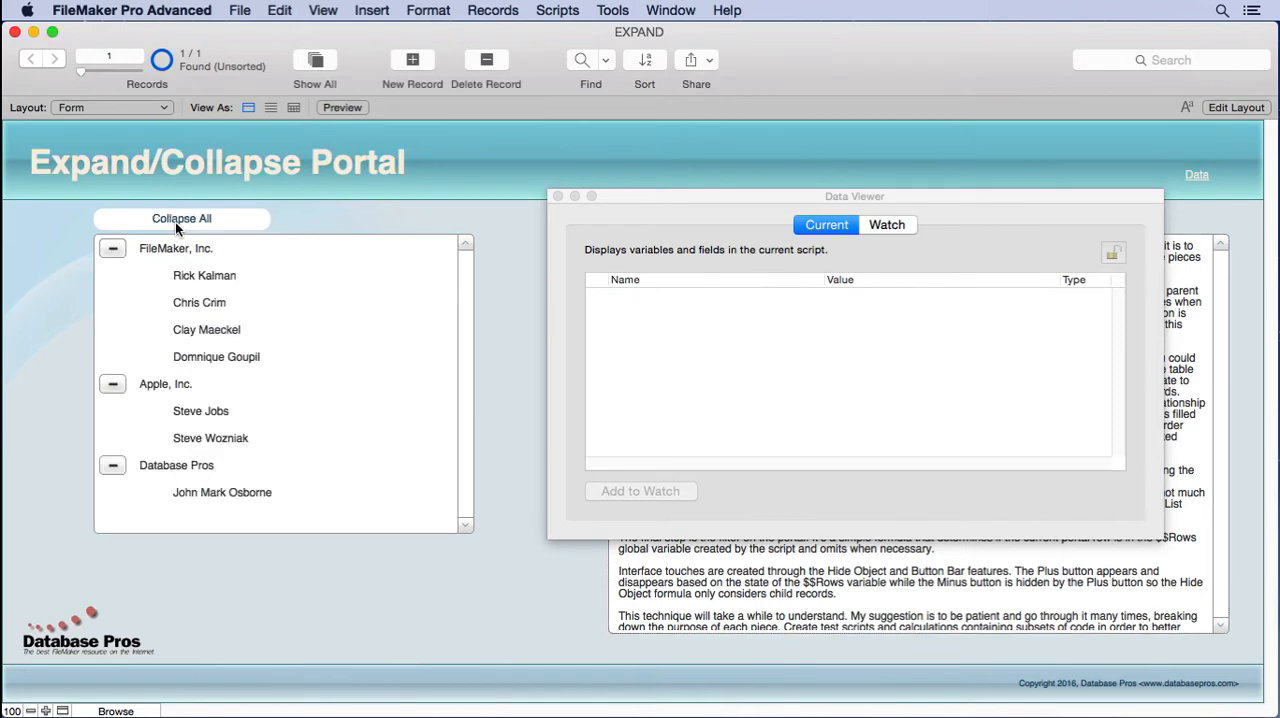
left_click(180, 218)
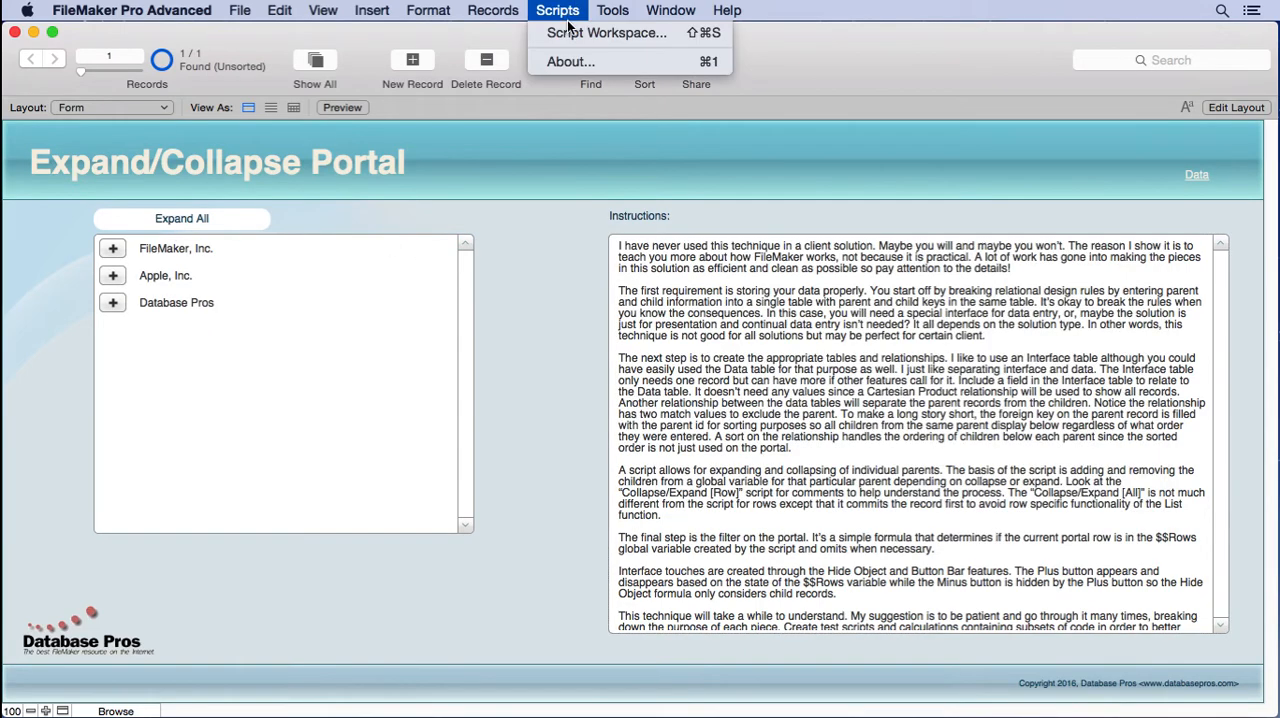
left_click(612, 32)
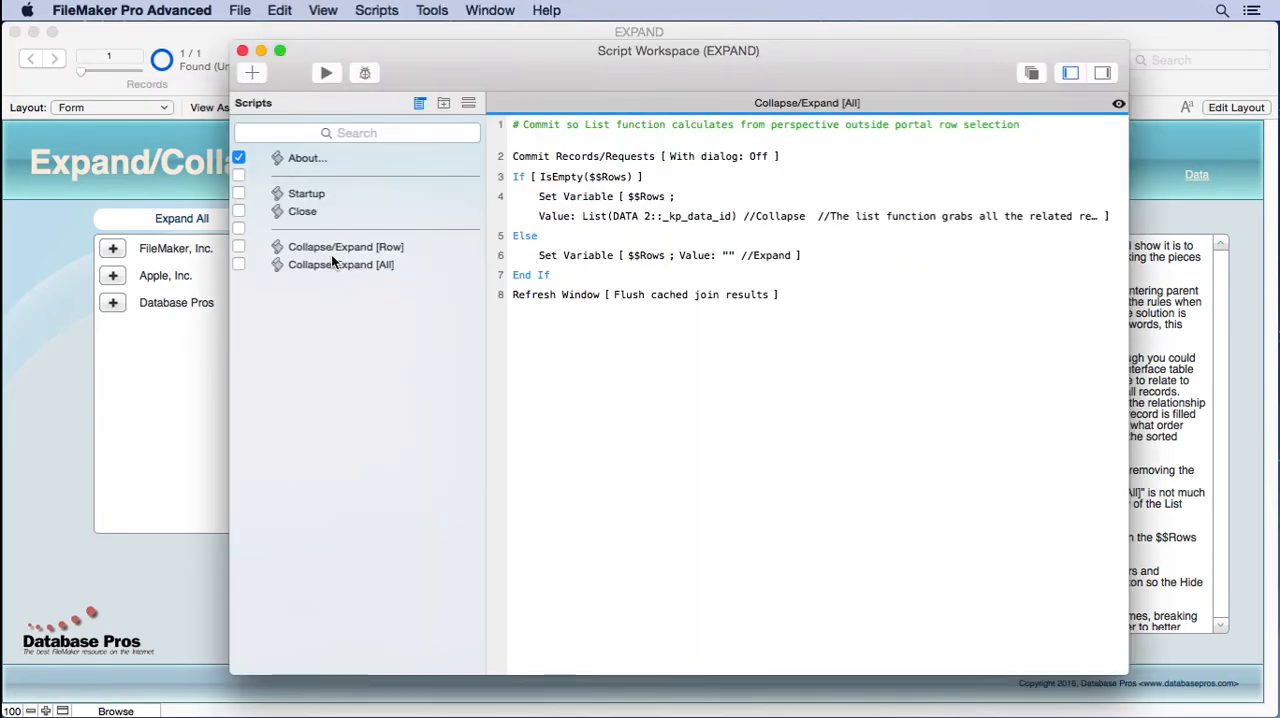
left_click(340, 264)
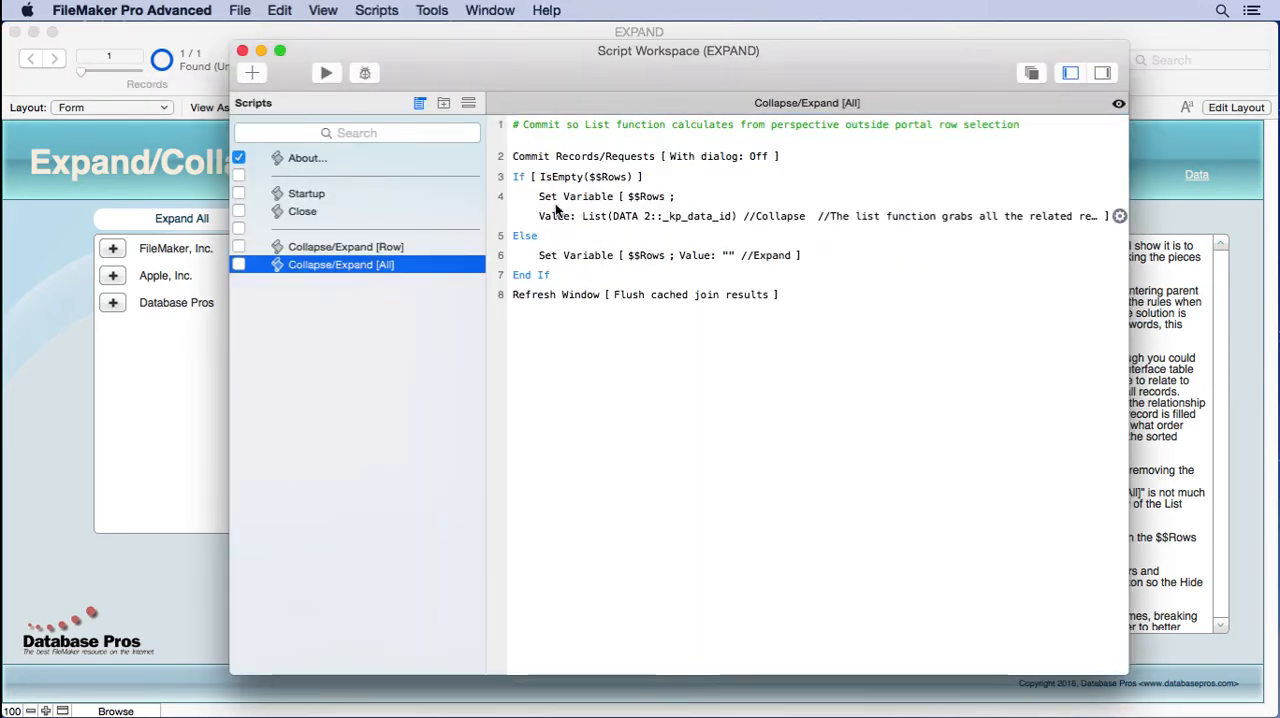
left_click(624, 156)
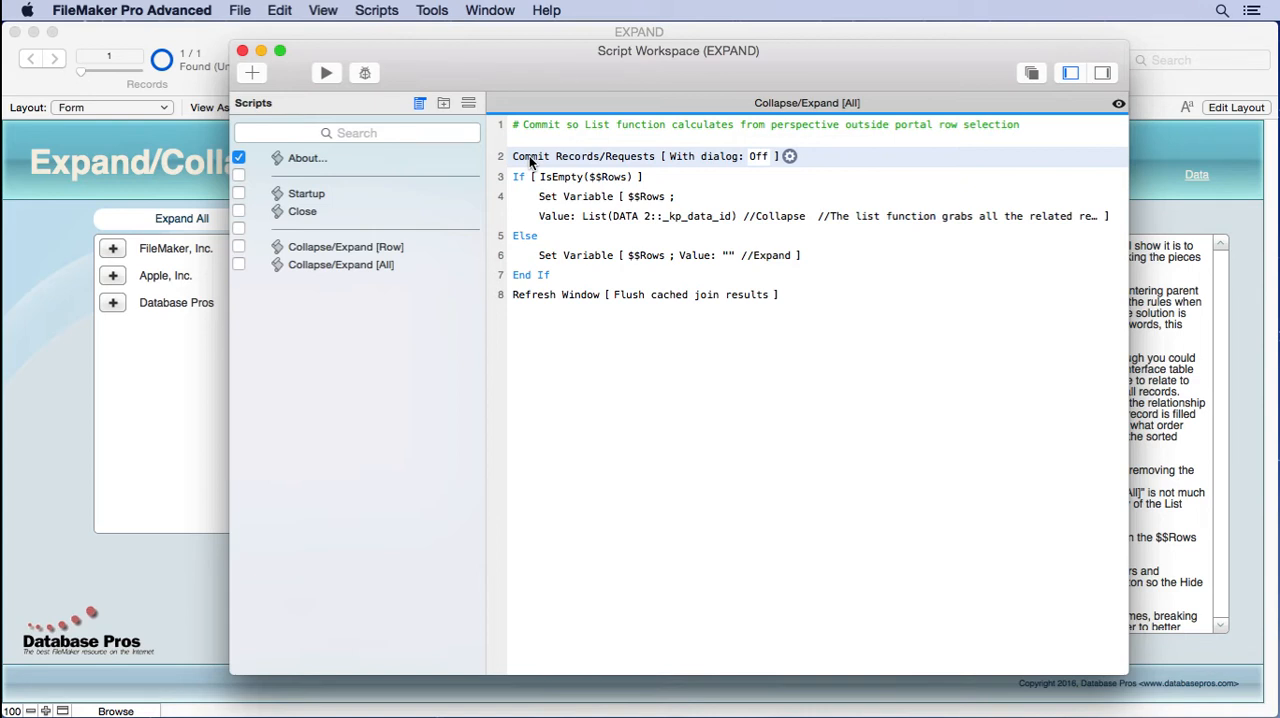
left_click(584, 196)
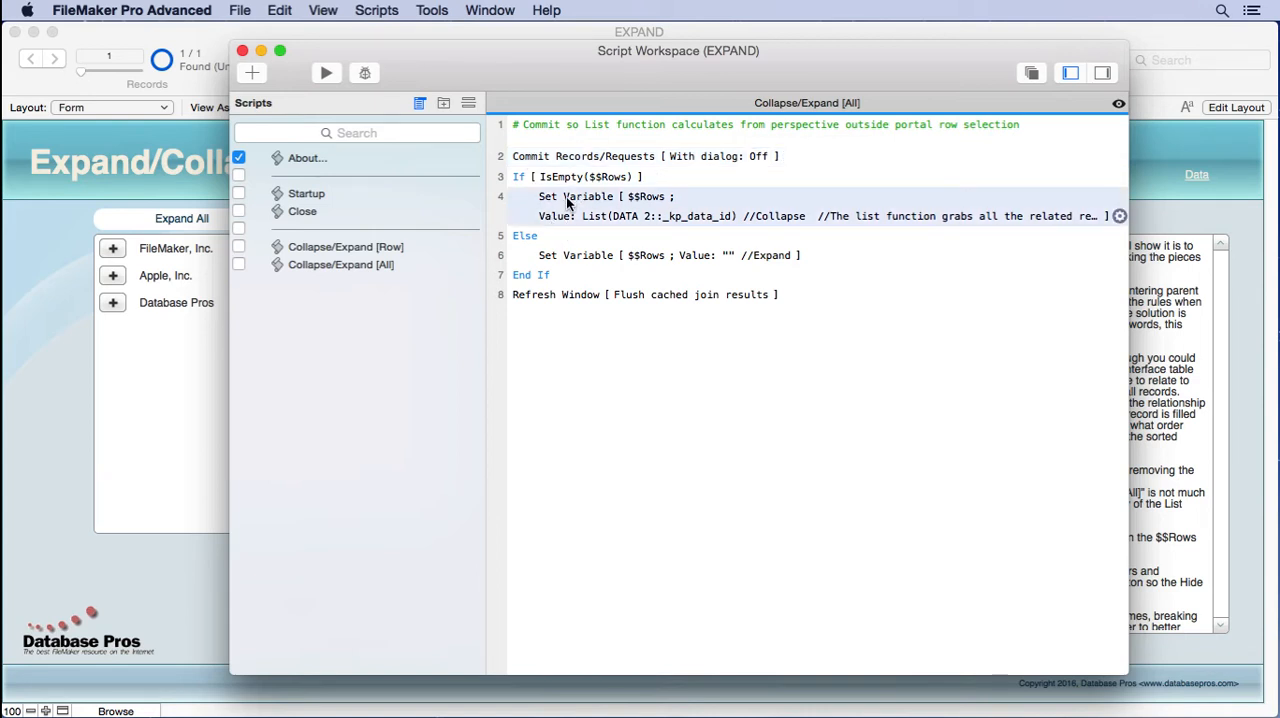
left_click(584, 176)
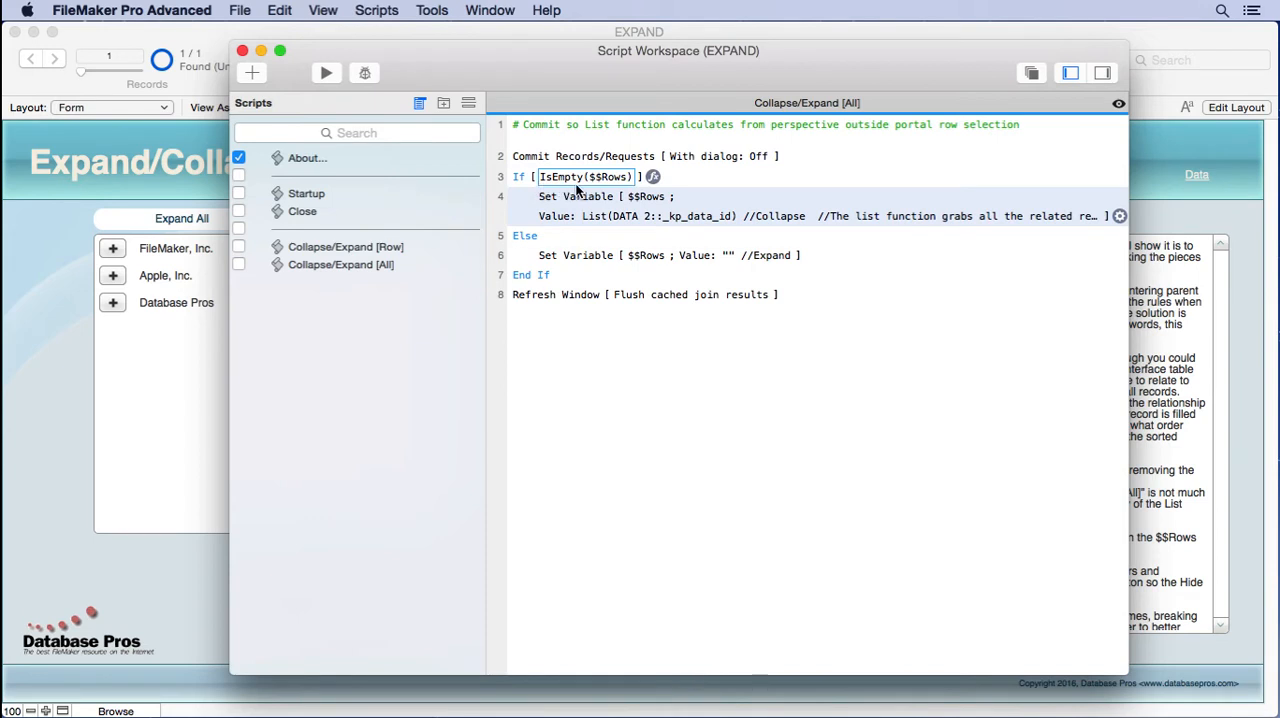
mouse_move(588, 192)
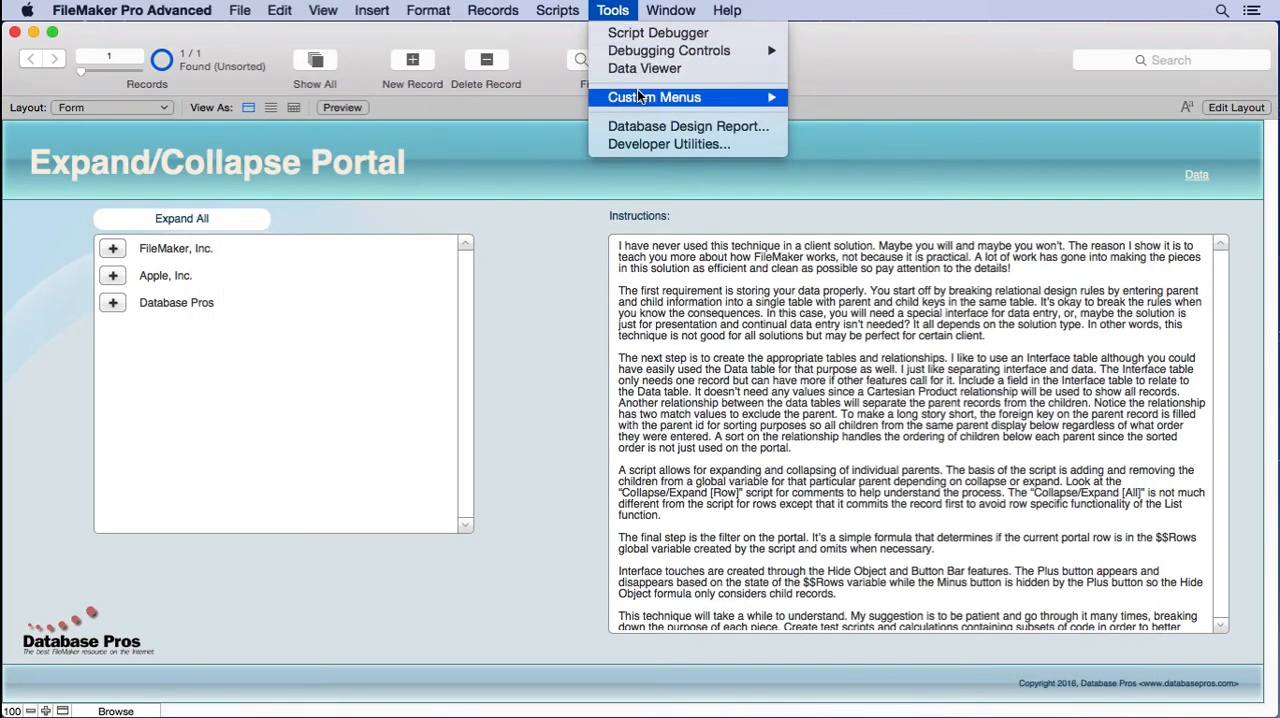
Watch $$Rows in the Data Viewer become empty after Expand All opens all three companies
left_click(644, 68)
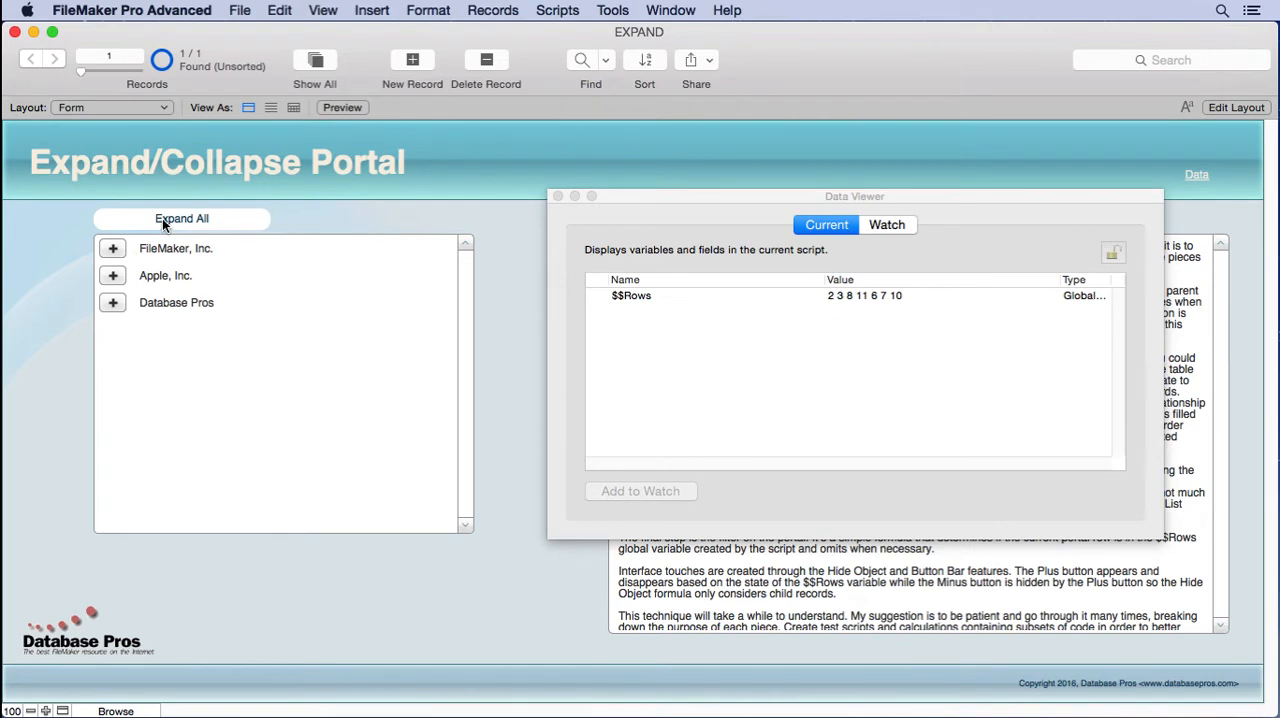
left_click(180, 218)
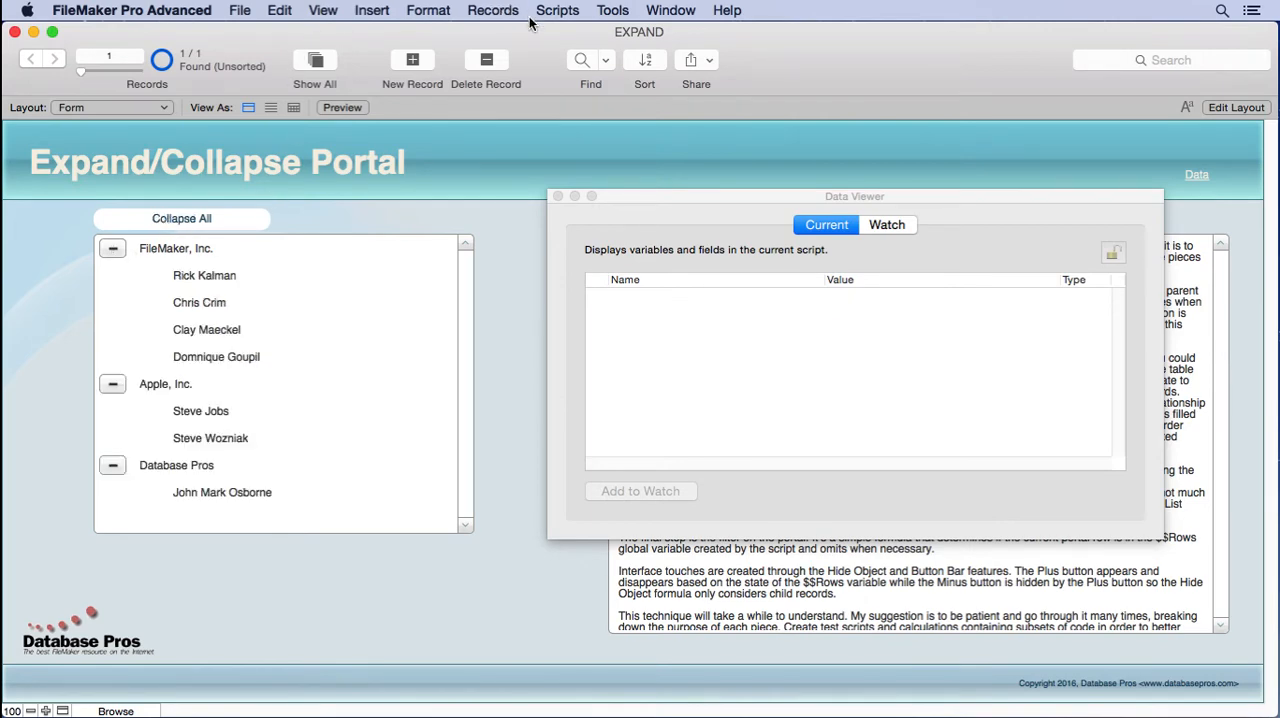
left_click(556, 10)
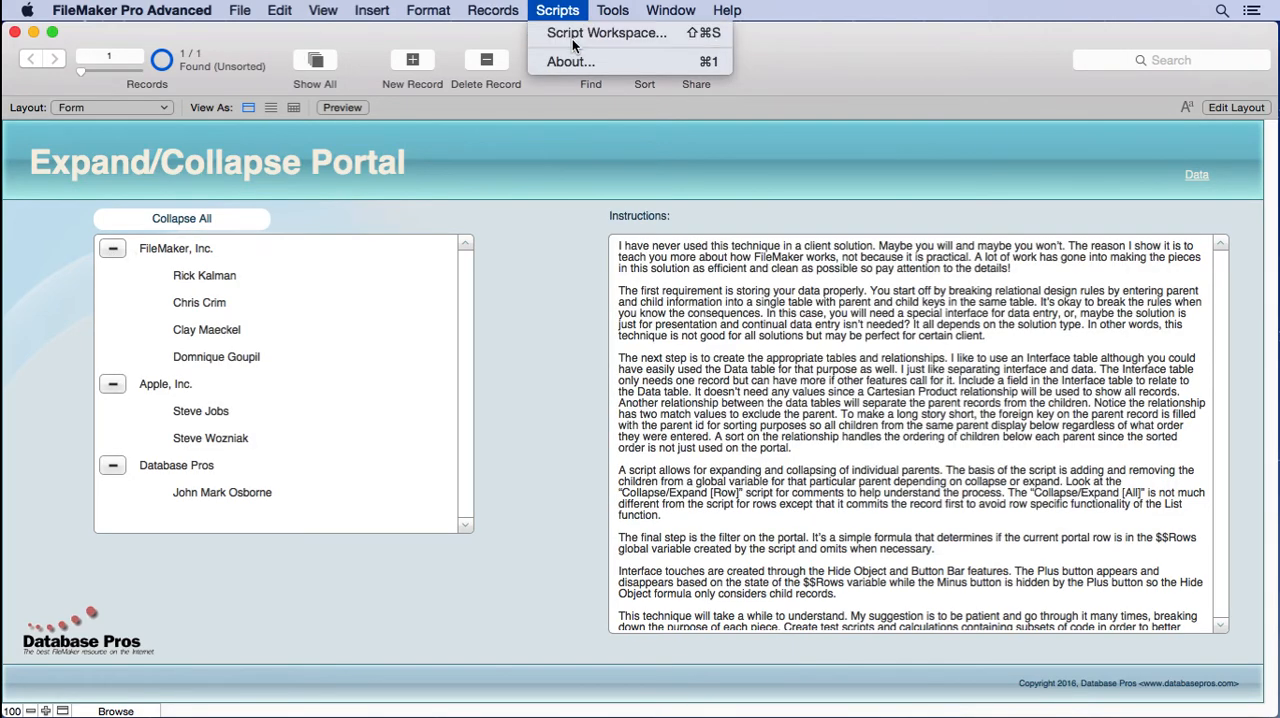
left_click(614, 32)
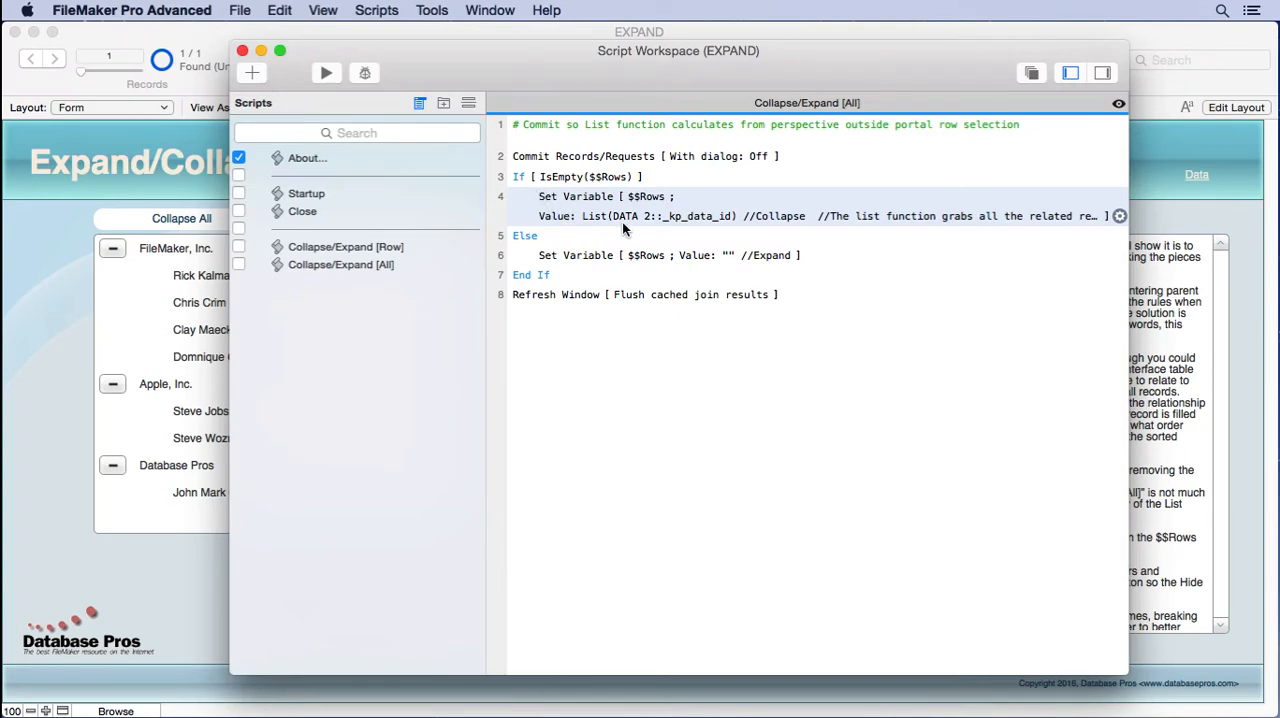
double_click(610, 196)
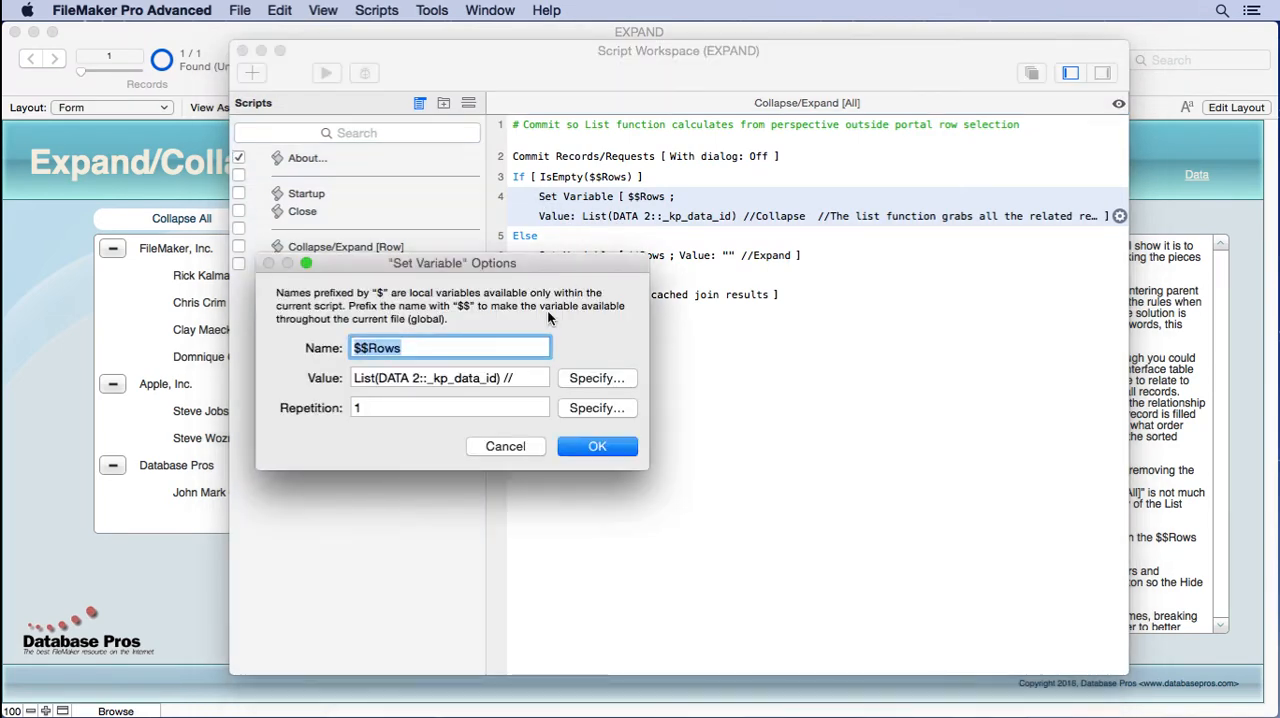
left_click(596, 378)
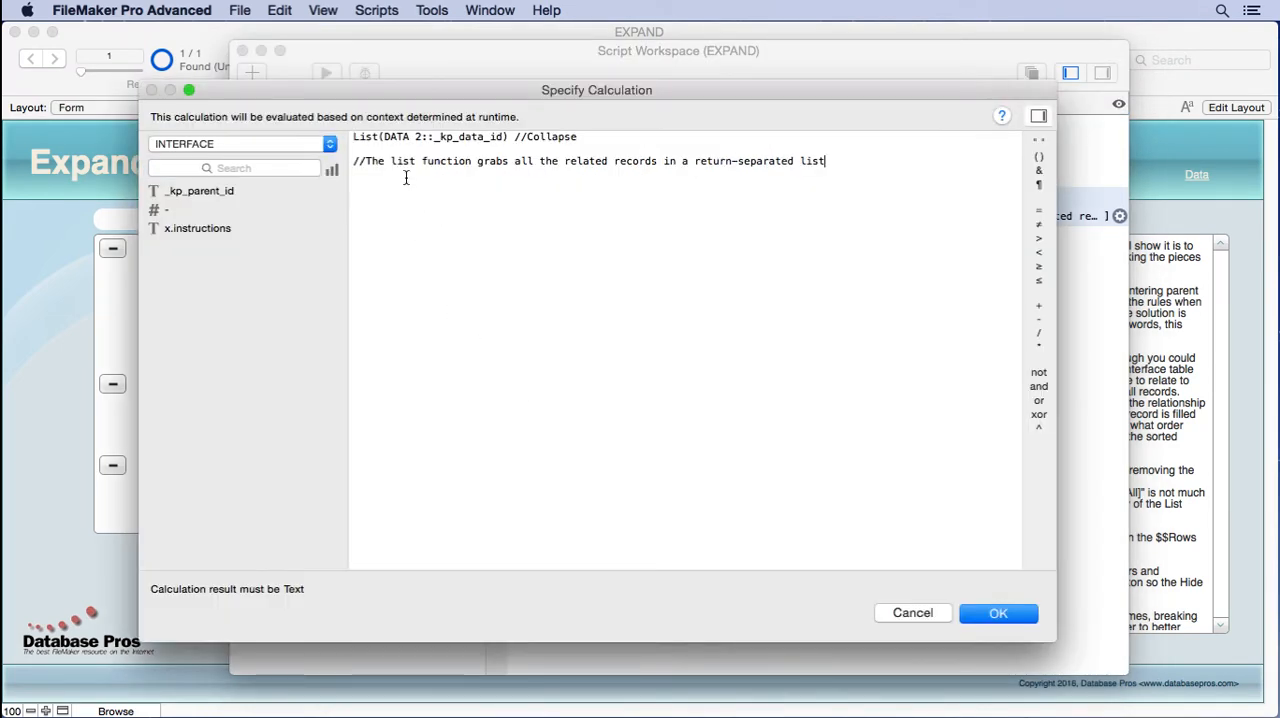
left_click_drag(352, 136, 508, 136)
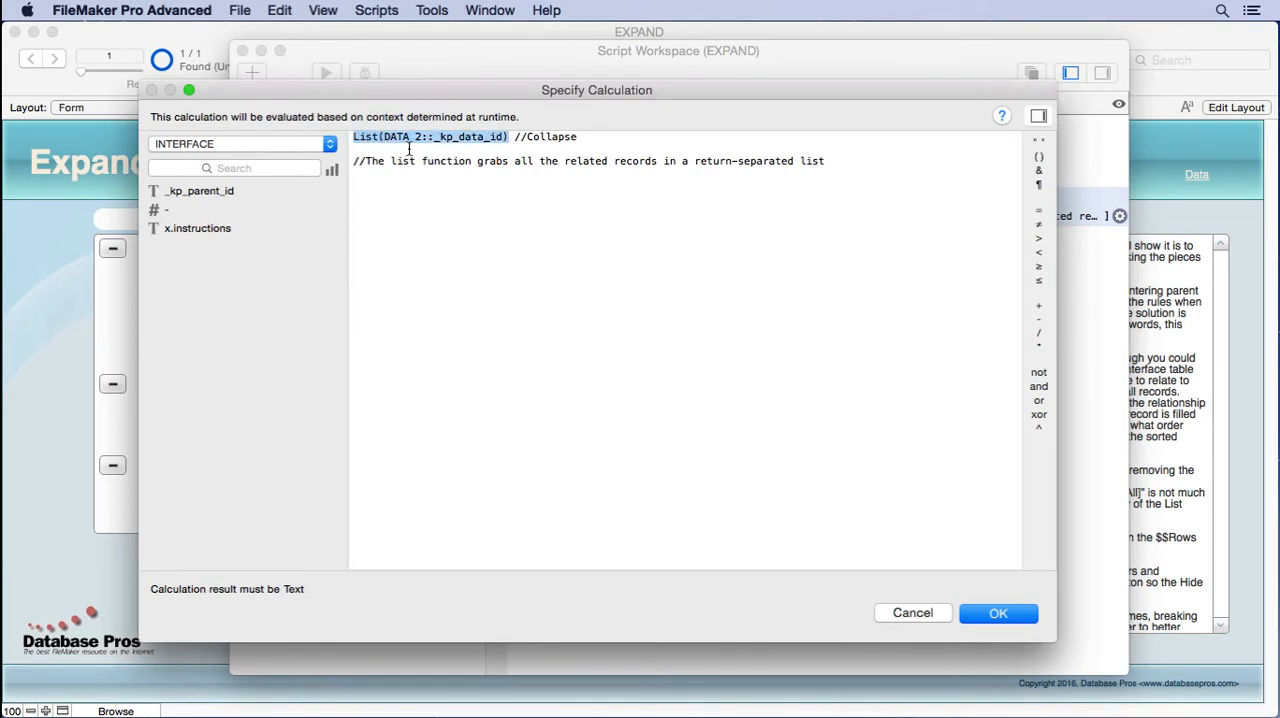
mouse_move(456, 166)
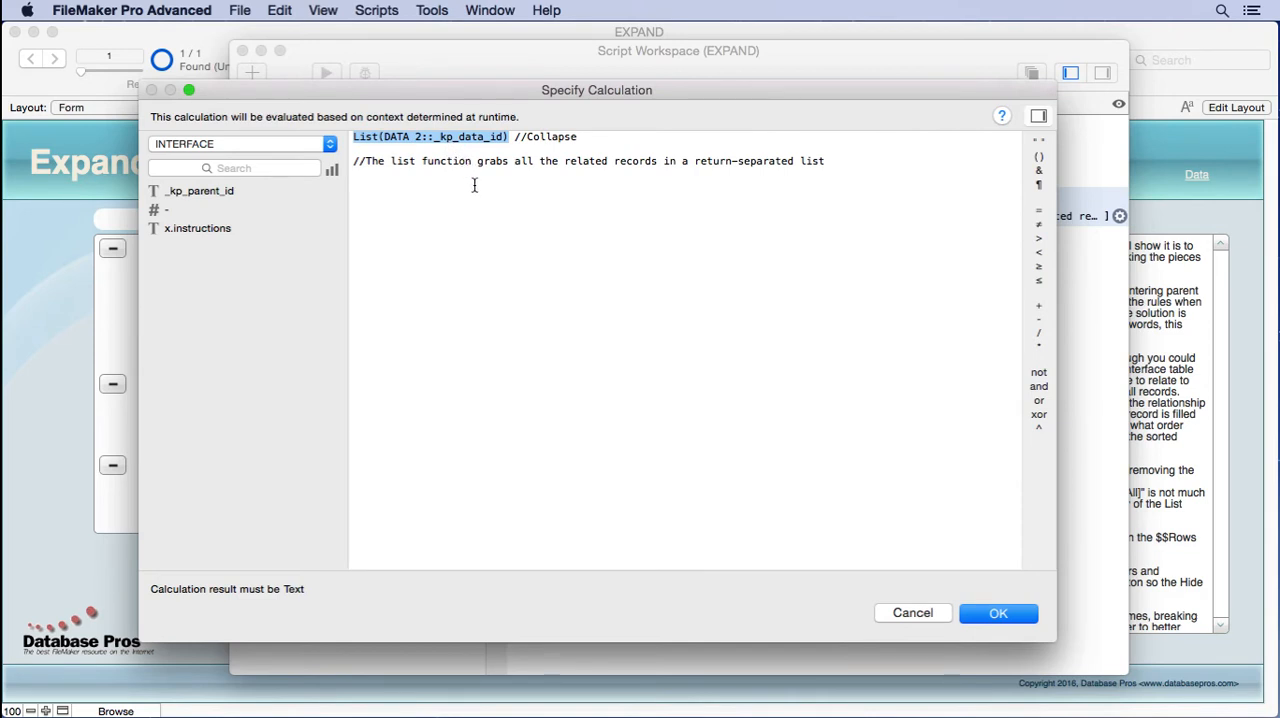
left_click(996, 612)
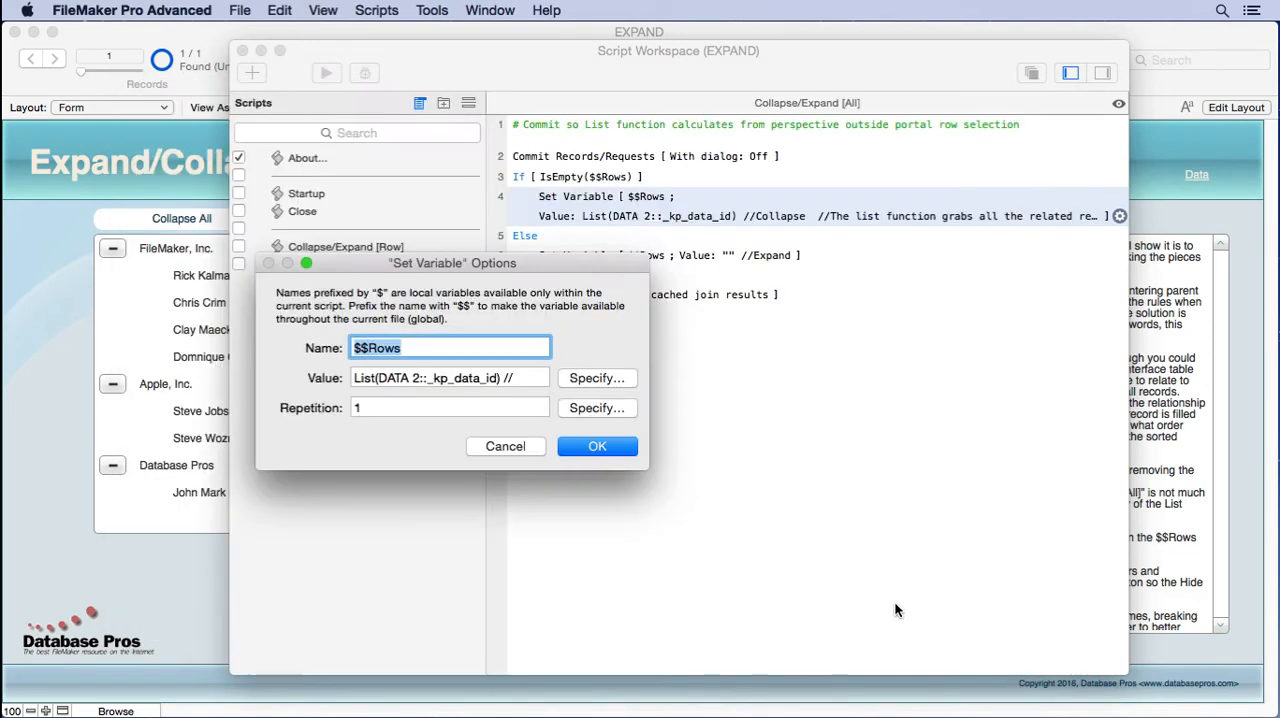
left_click(596, 446)
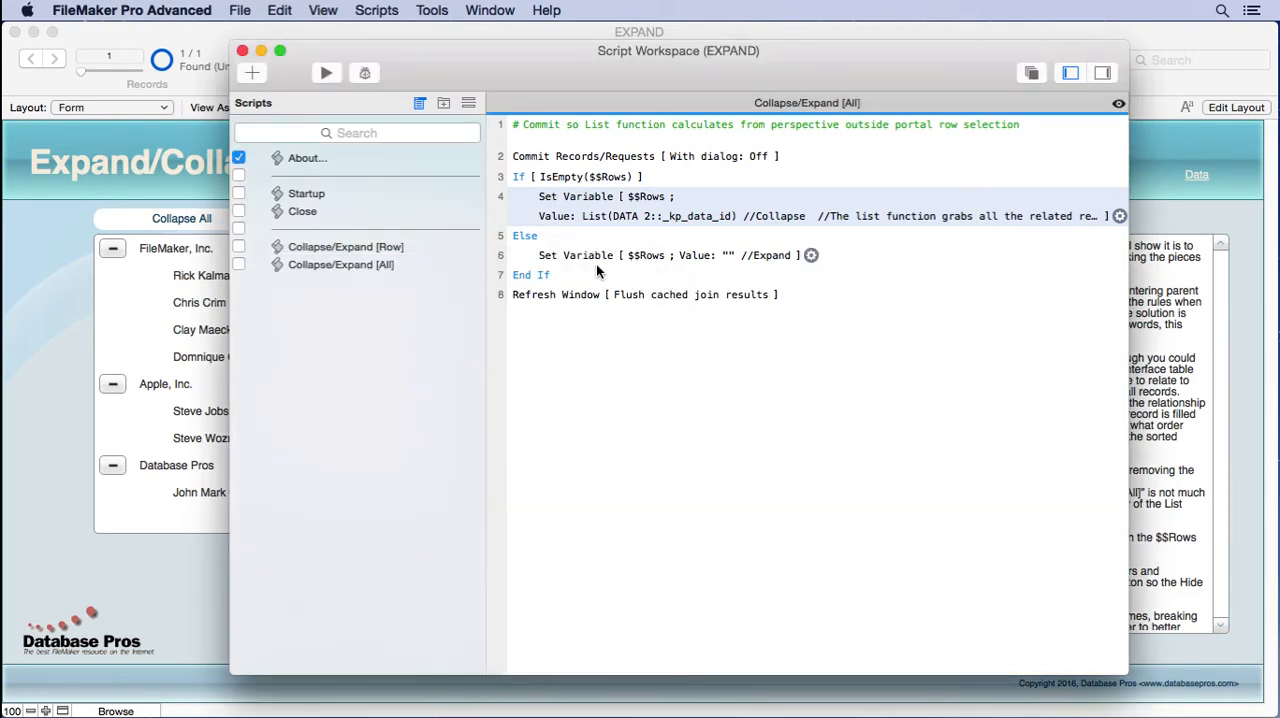
mouse_move(650, 262)
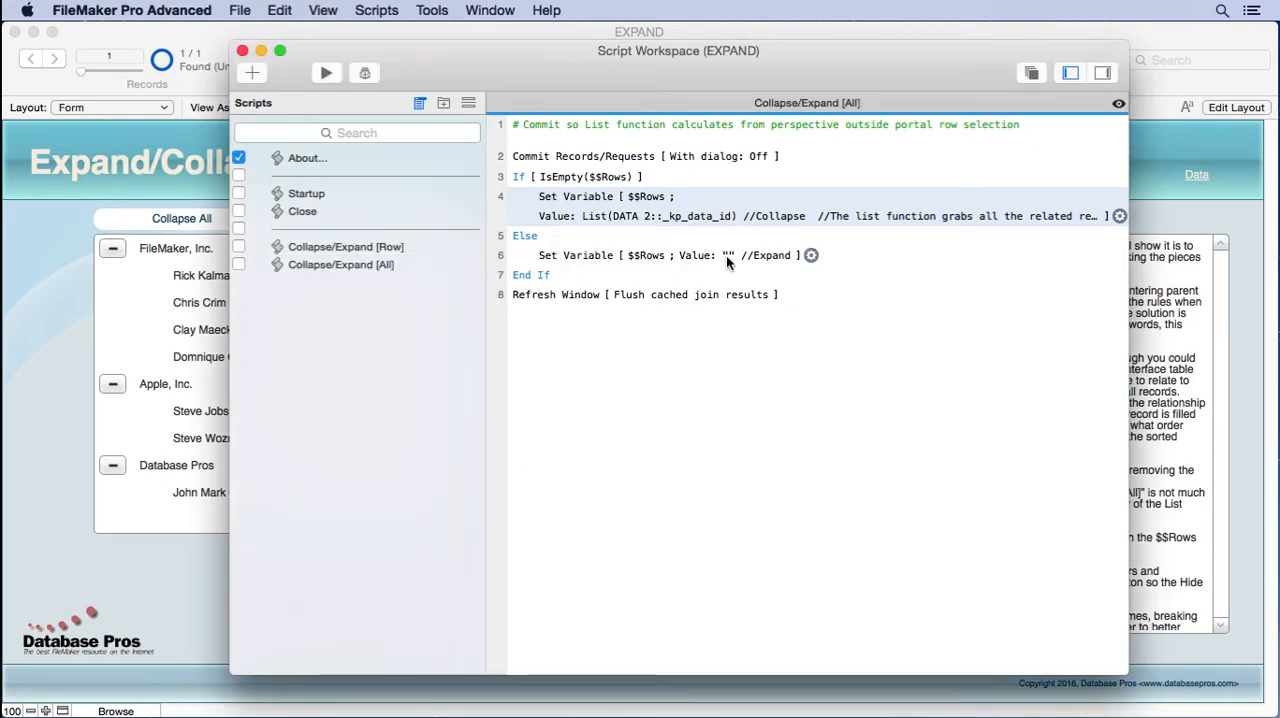
left_click(576, 176)
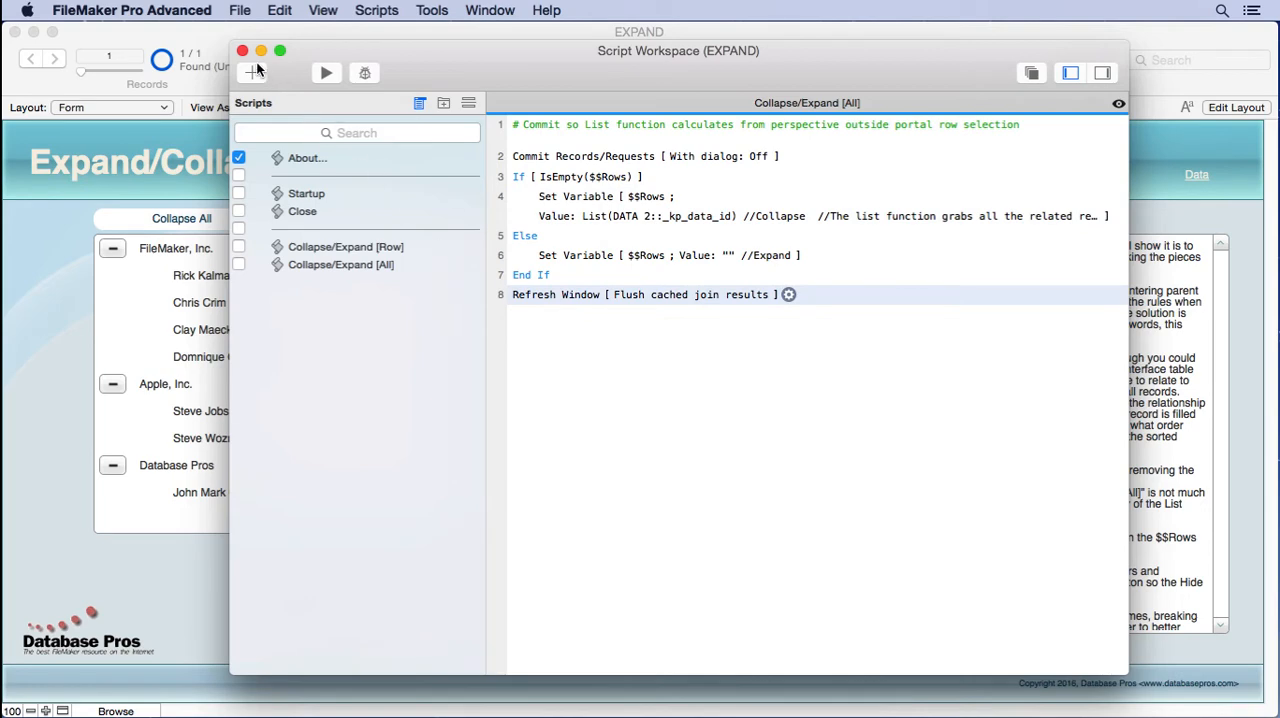
left_click(258, 56)
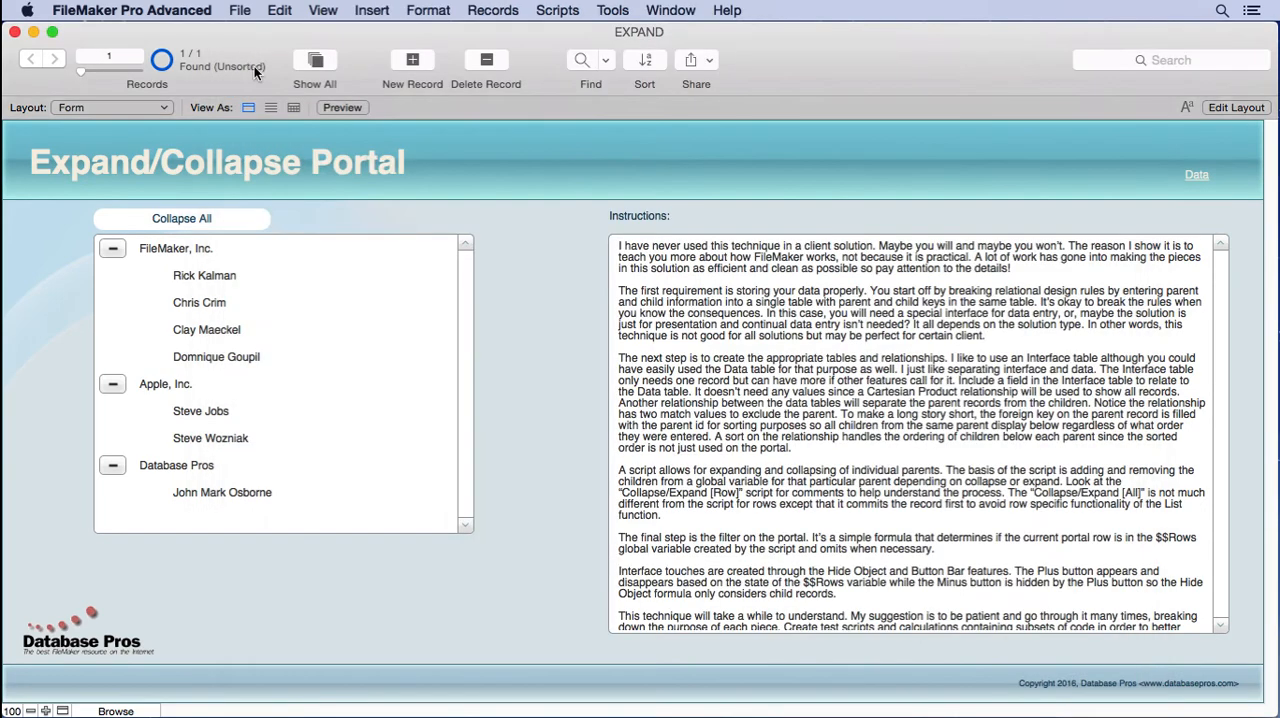
left_click(492, 10)
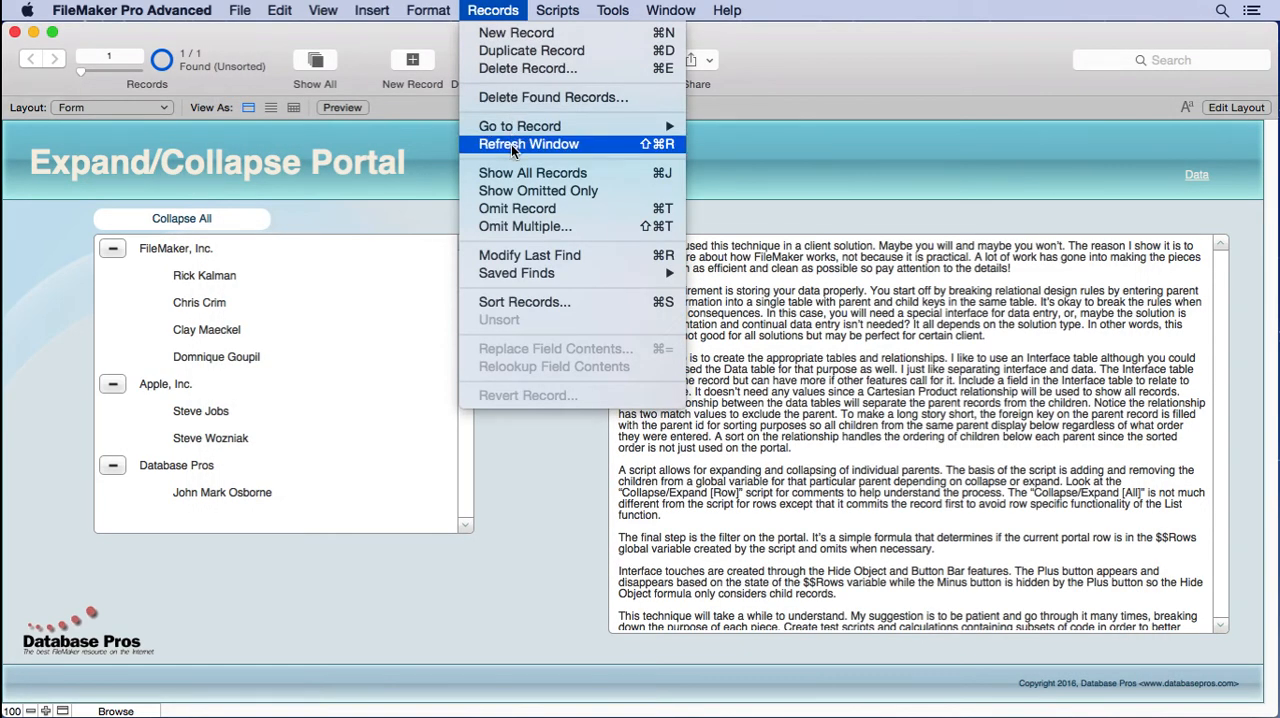
left_click(528, 144)
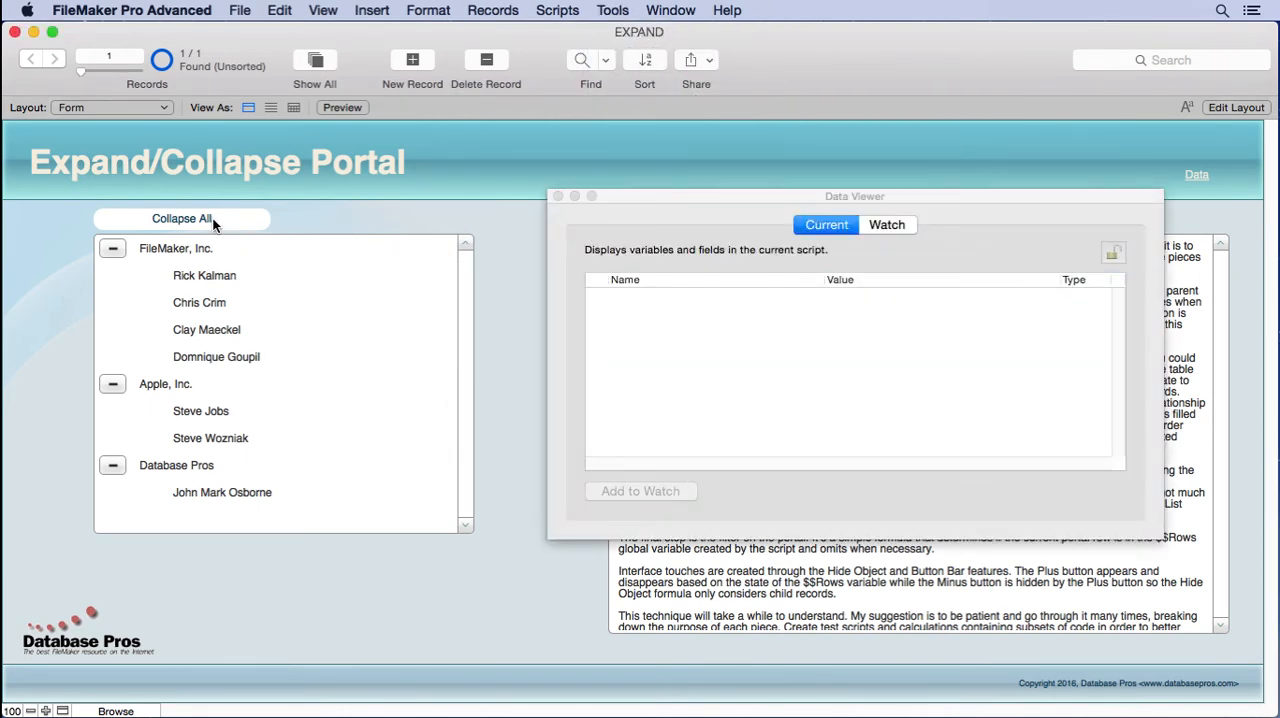
left_click(182, 218)
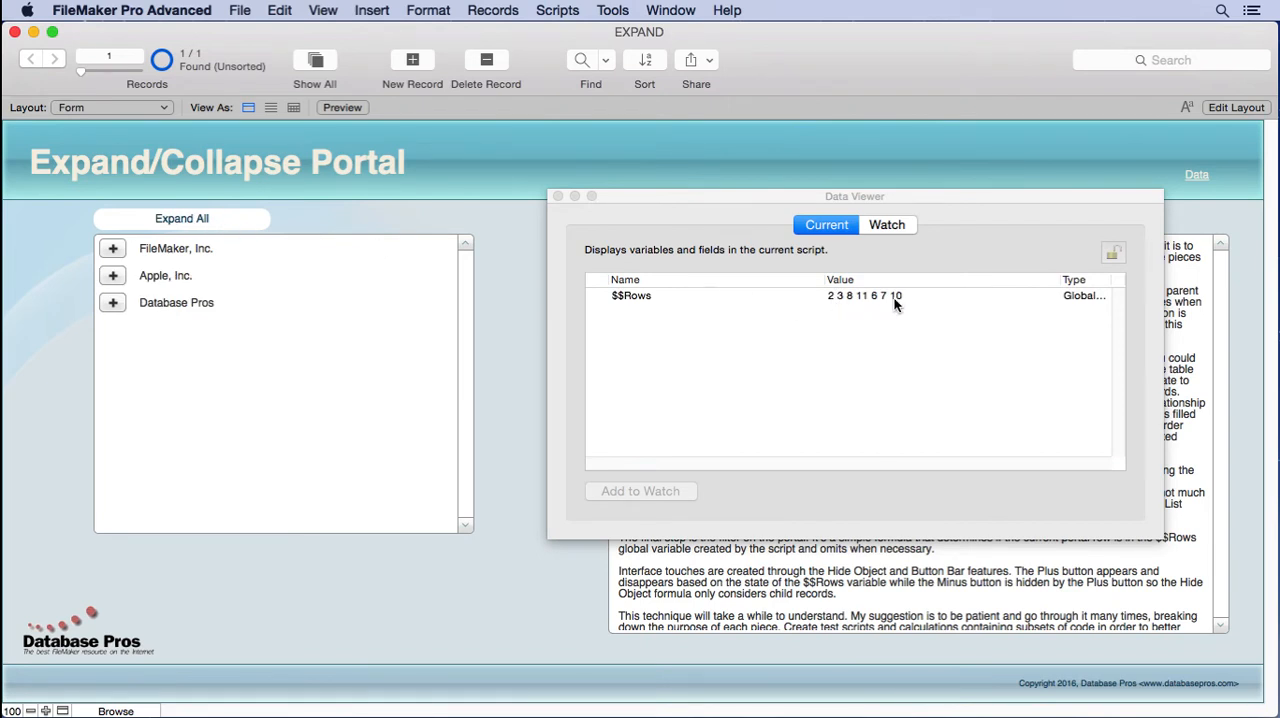
left_click(180, 218)
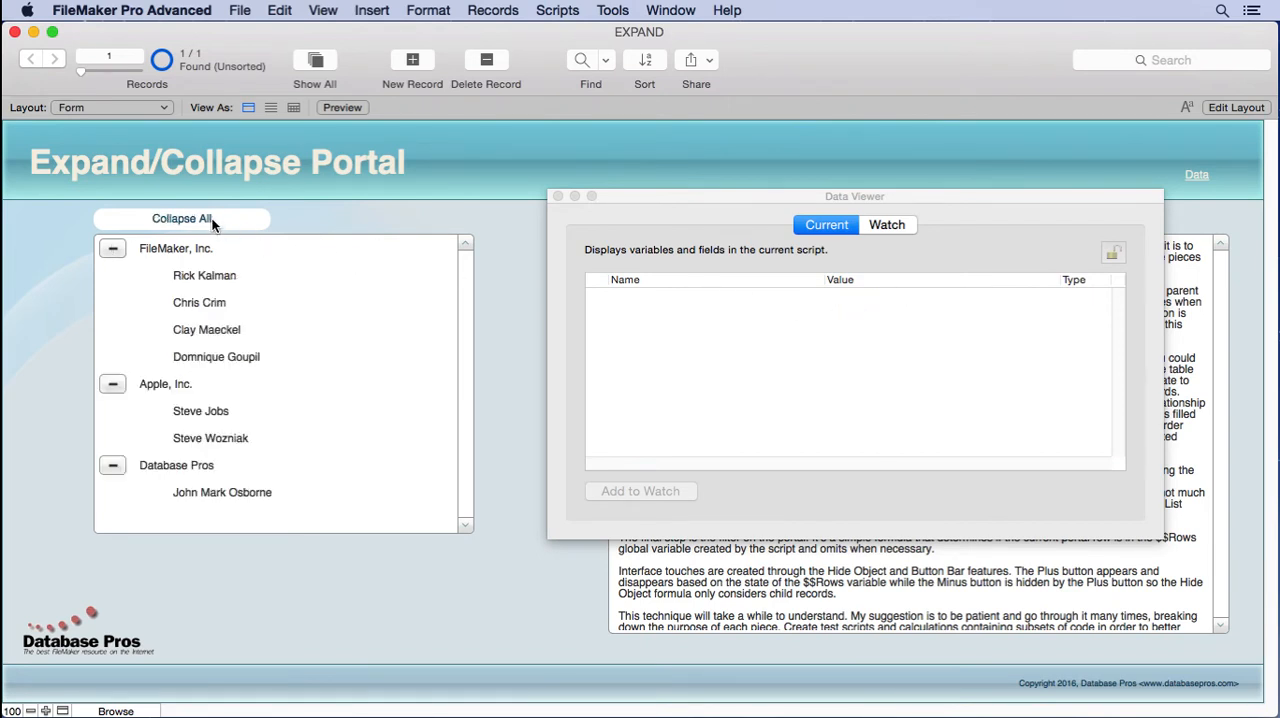
mouse_move(202, 228)
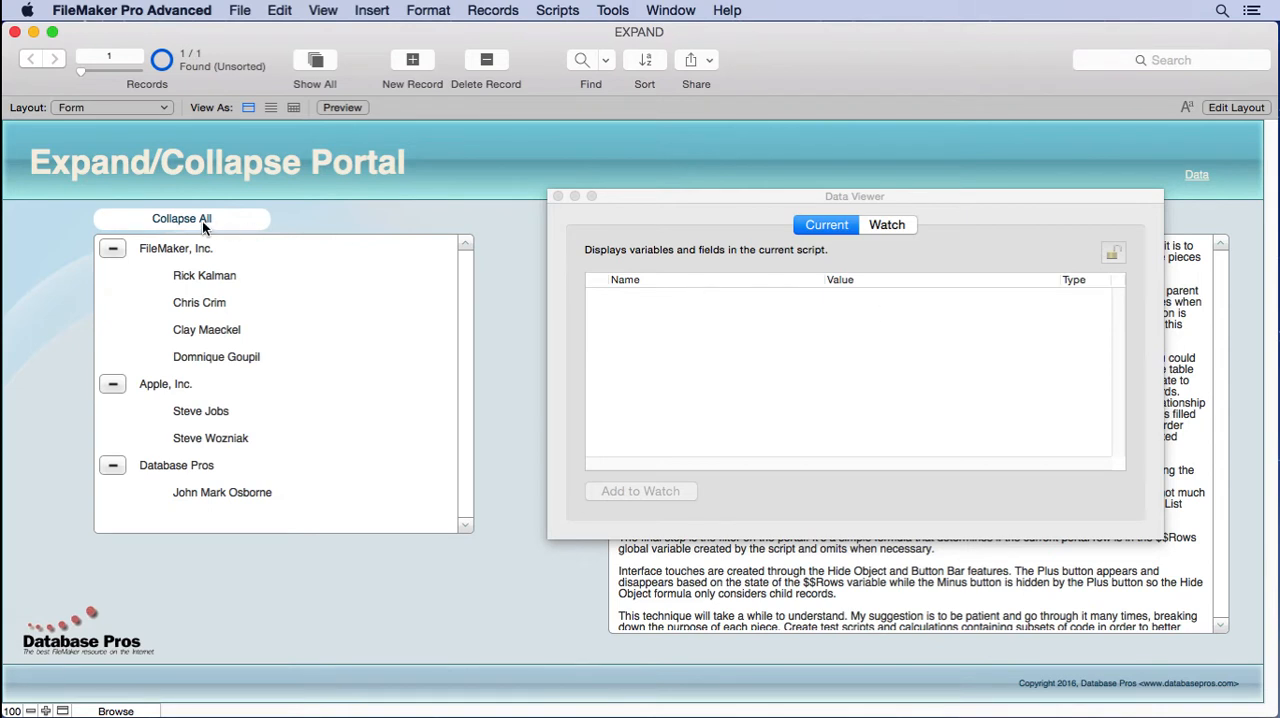
left_click(180, 220)
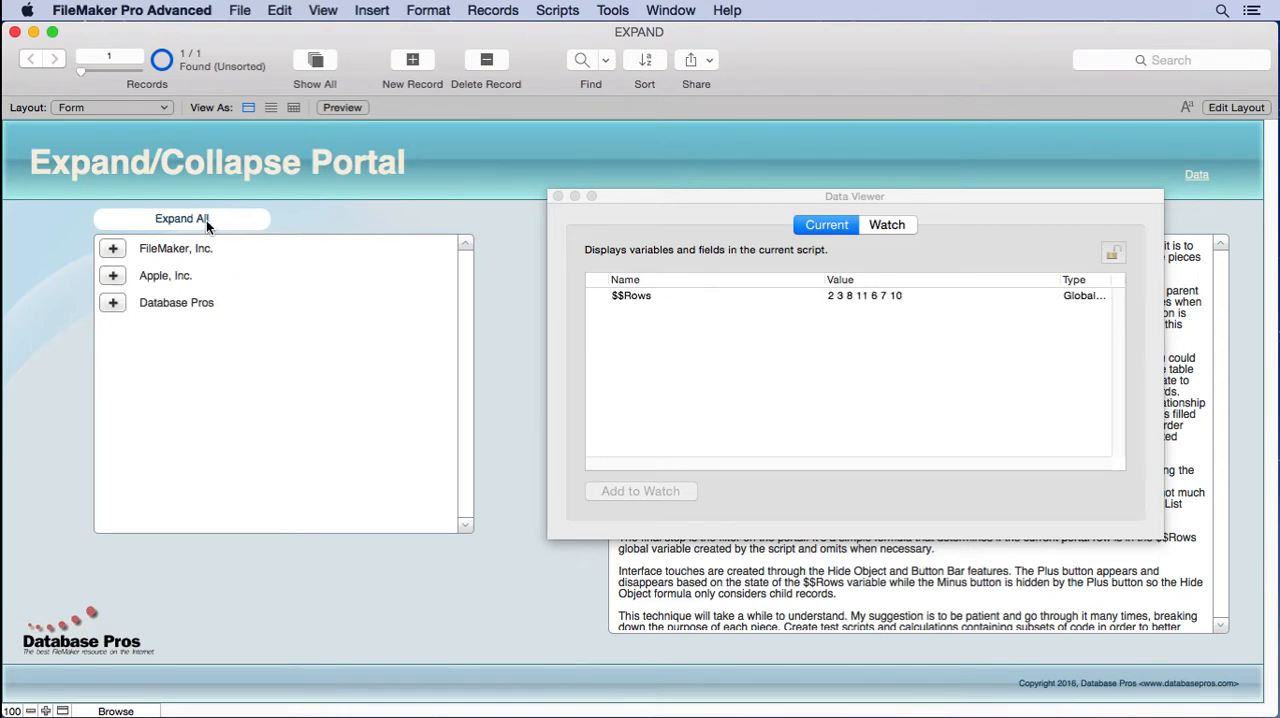
mouse_move(194, 244)
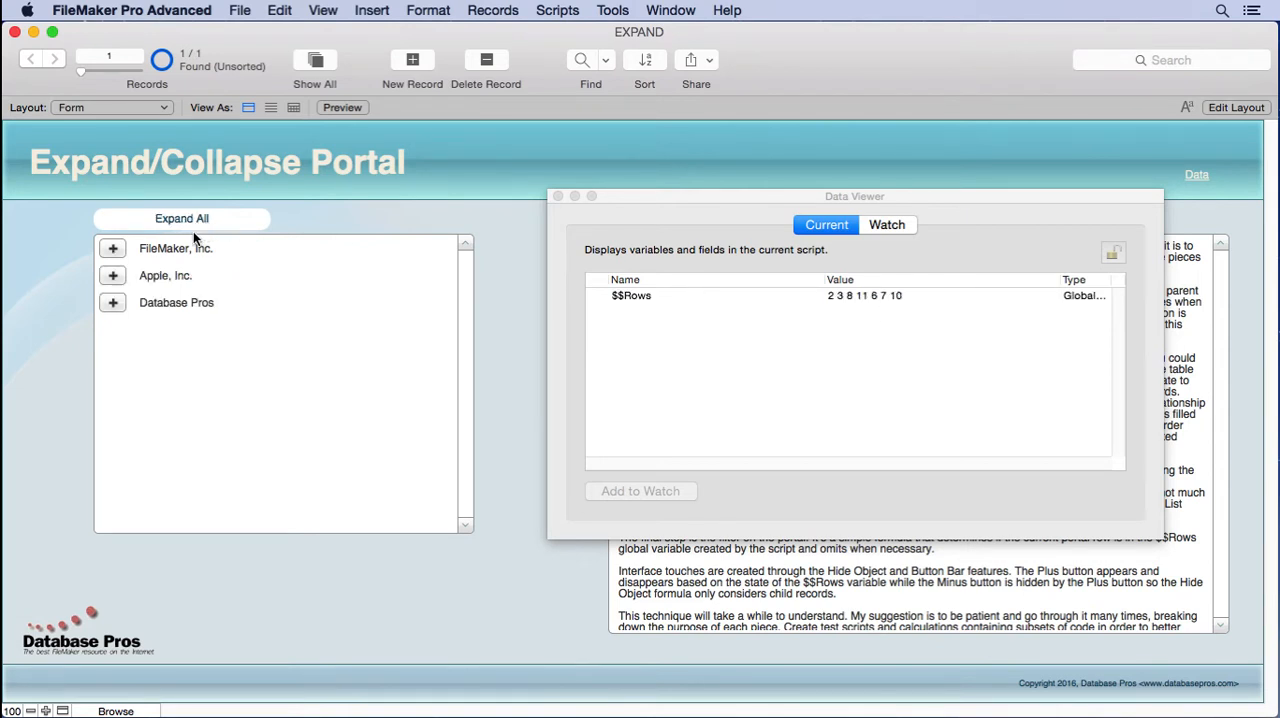
left_click(112, 248)
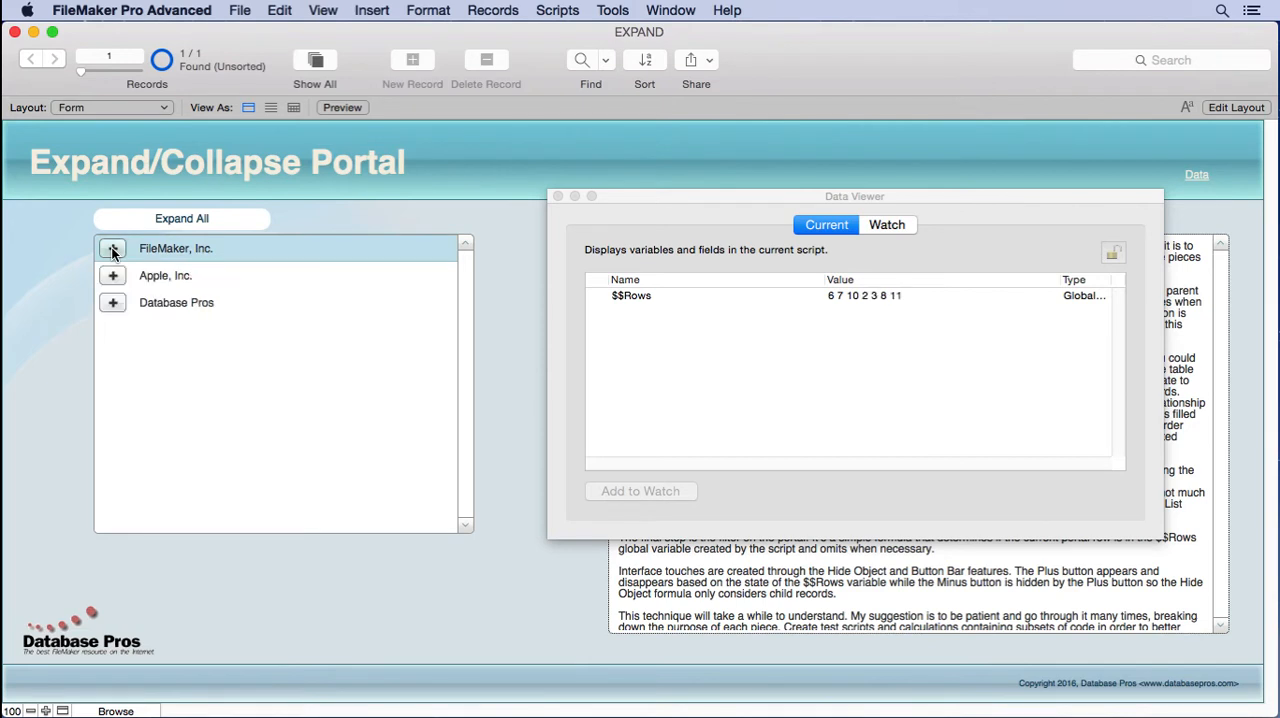
left_click(112, 248)
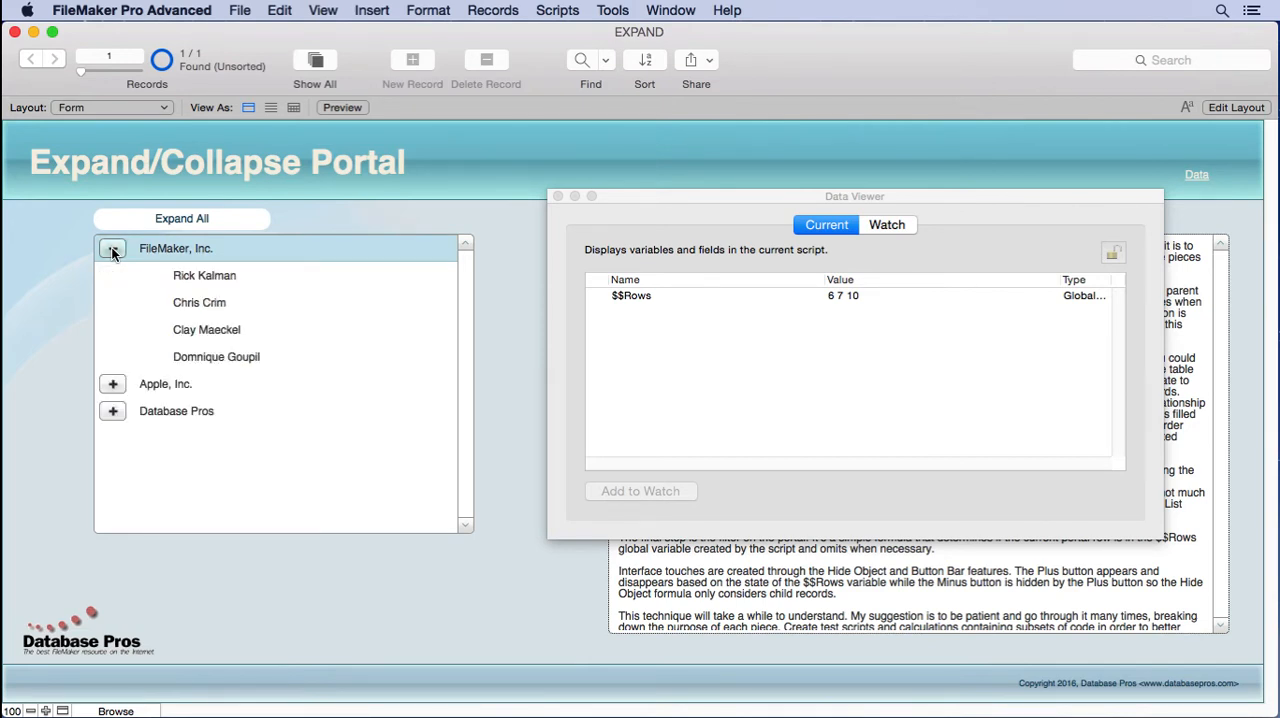
left_click(112, 248)
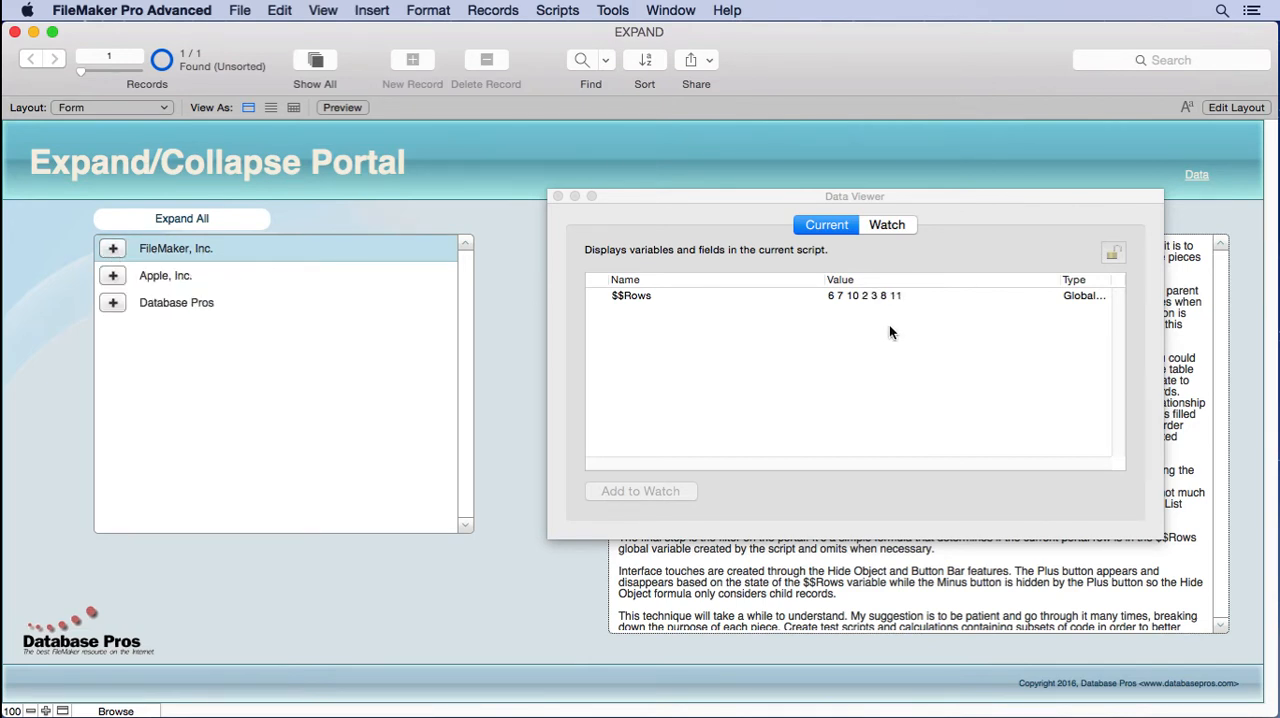
mouse_move(884, 304)
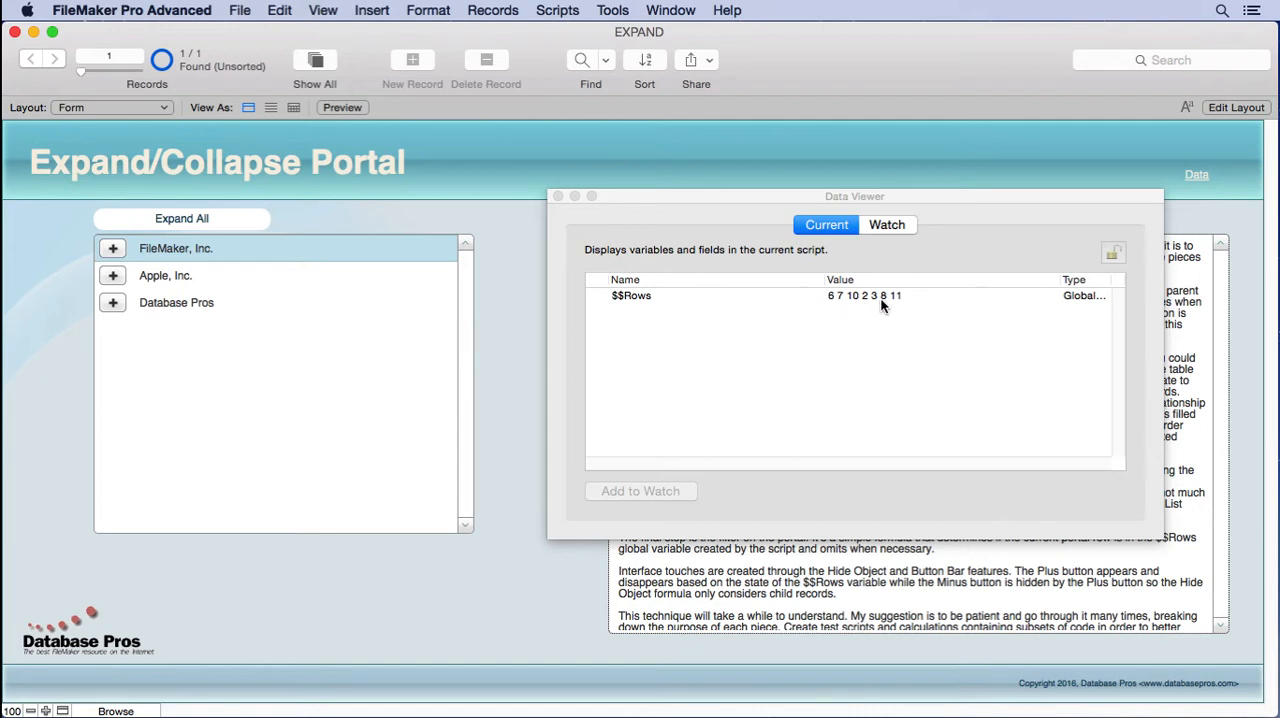
mouse_move(120, 262)
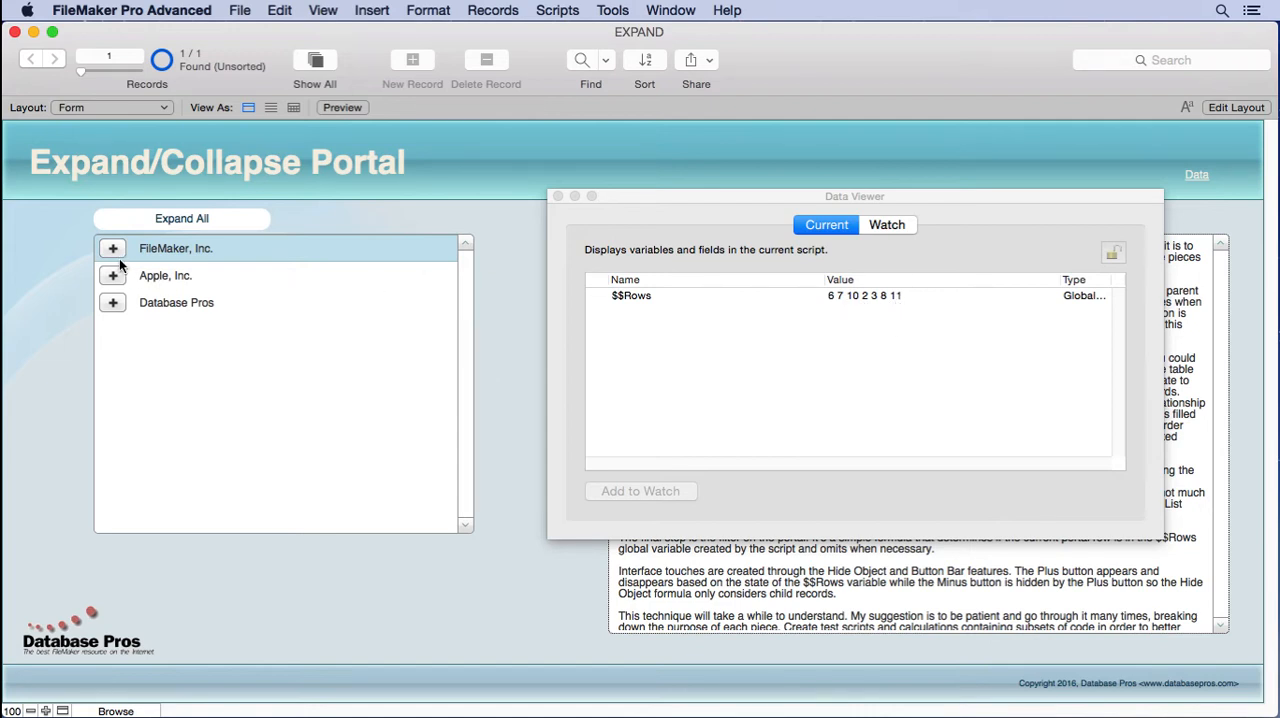
left_click(112, 276)
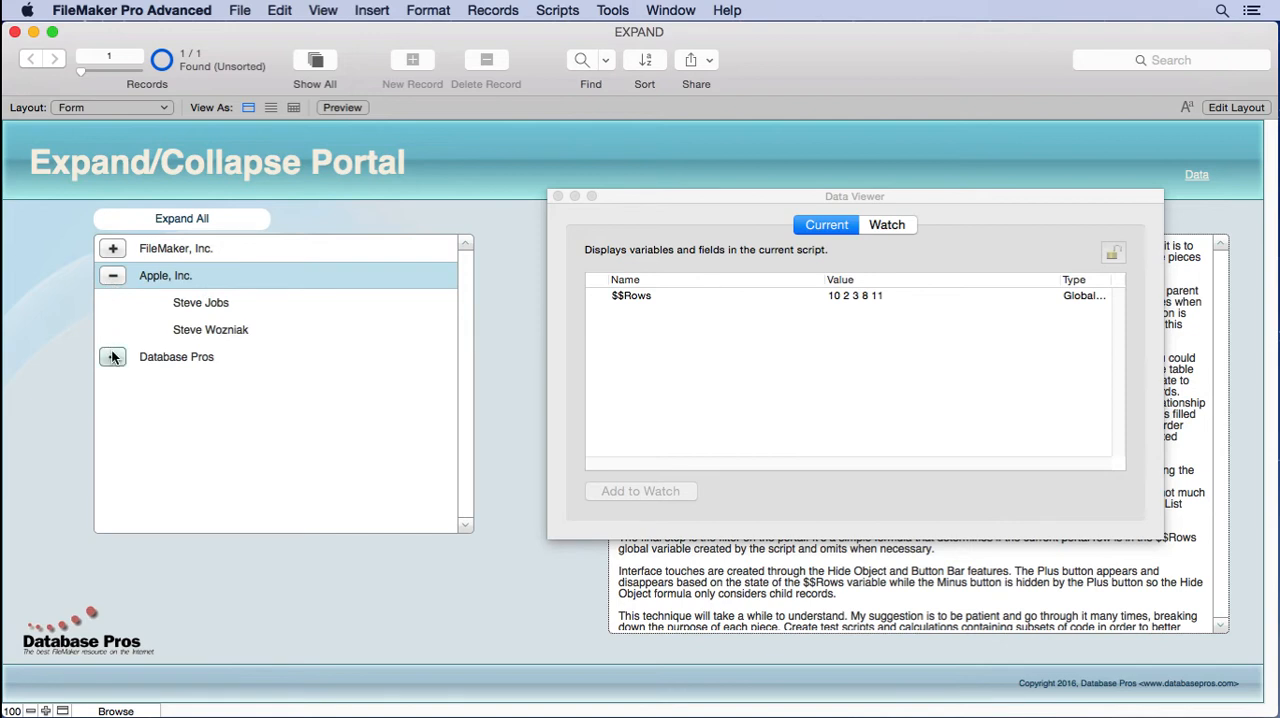
left_click(112, 356)
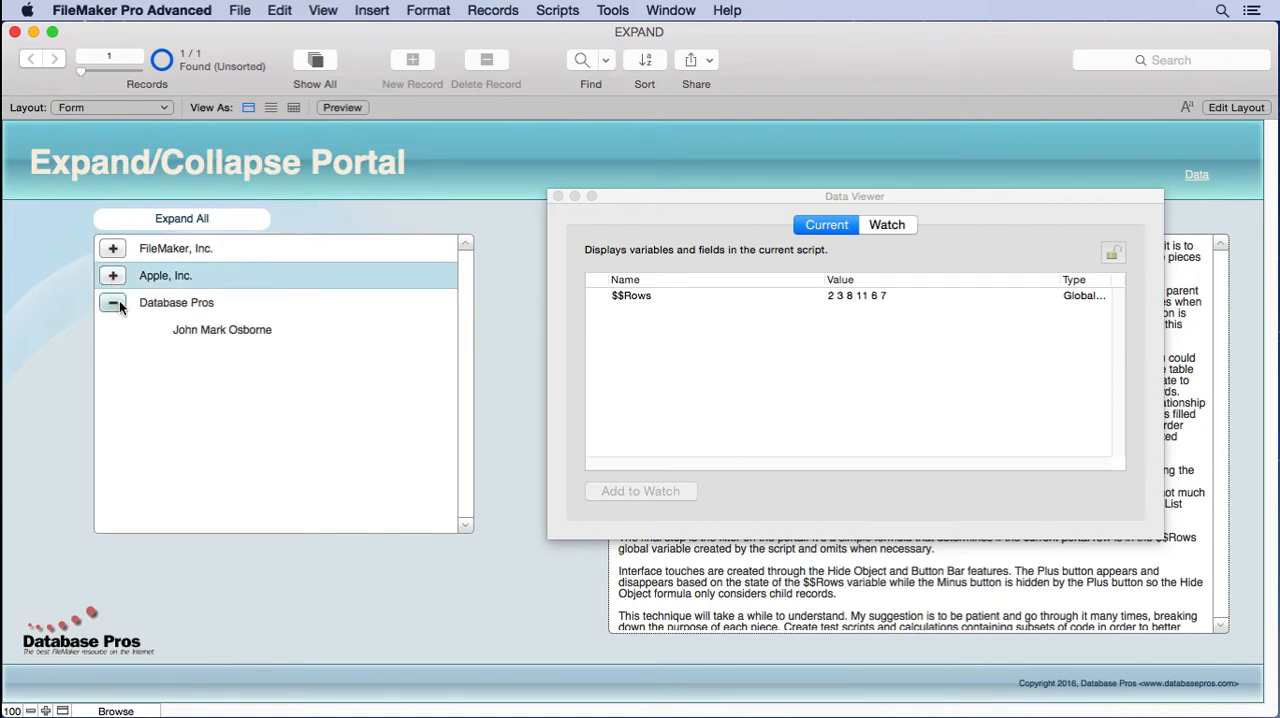
left_click(112, 302)
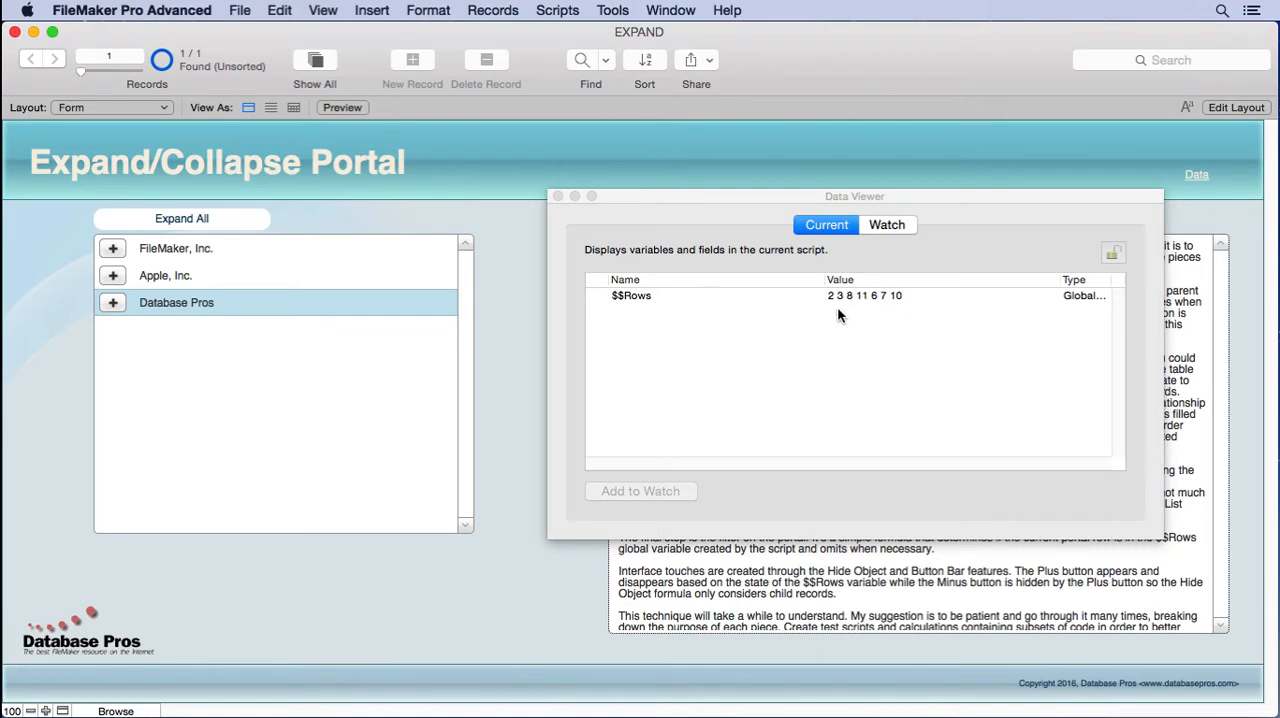
mouse_move(556, 196)
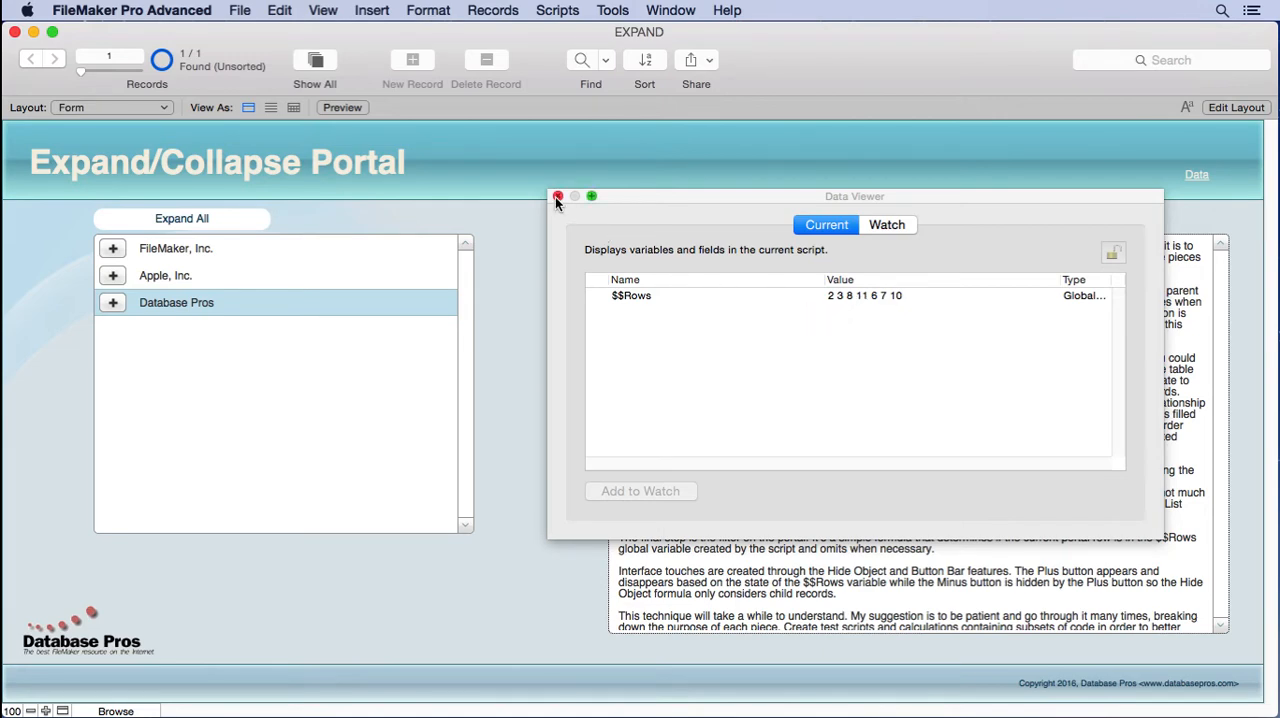
Close the Data Viewer and view the DATA records list with IDs, parent IDs and display names
left_click(556, 196)
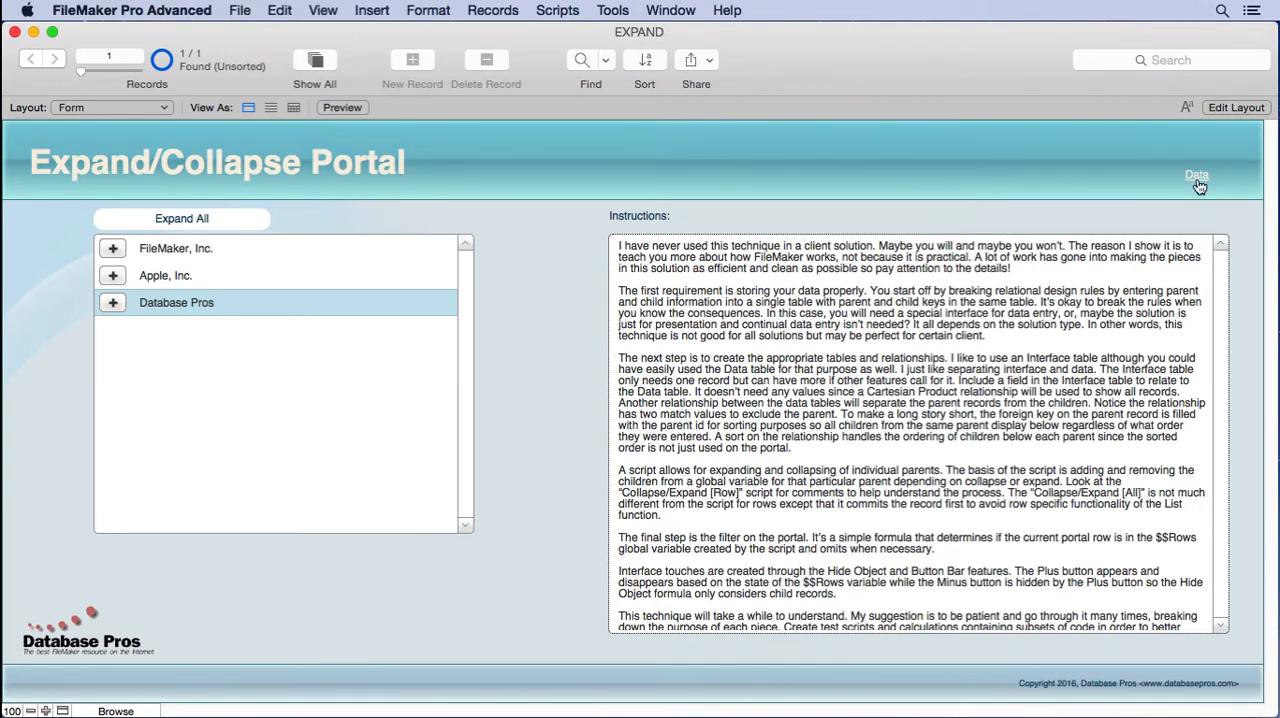
left_click(1194, 176)
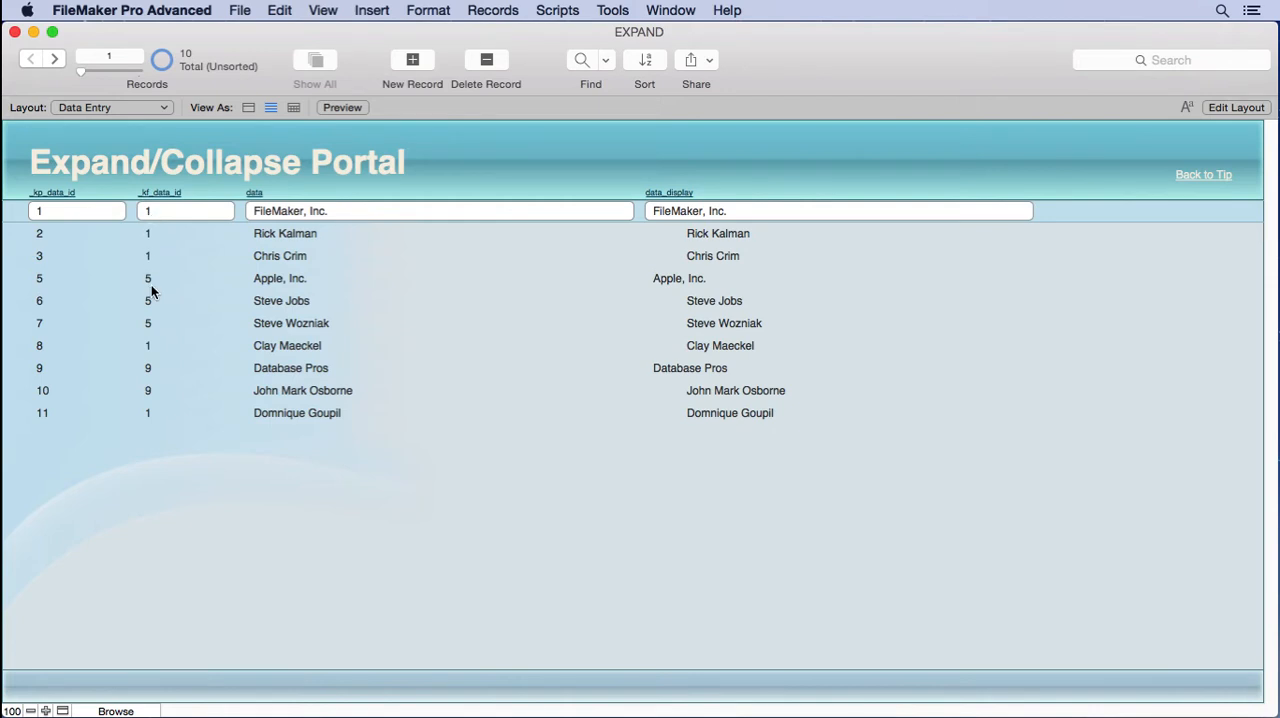
mouse_move(1166, 152)
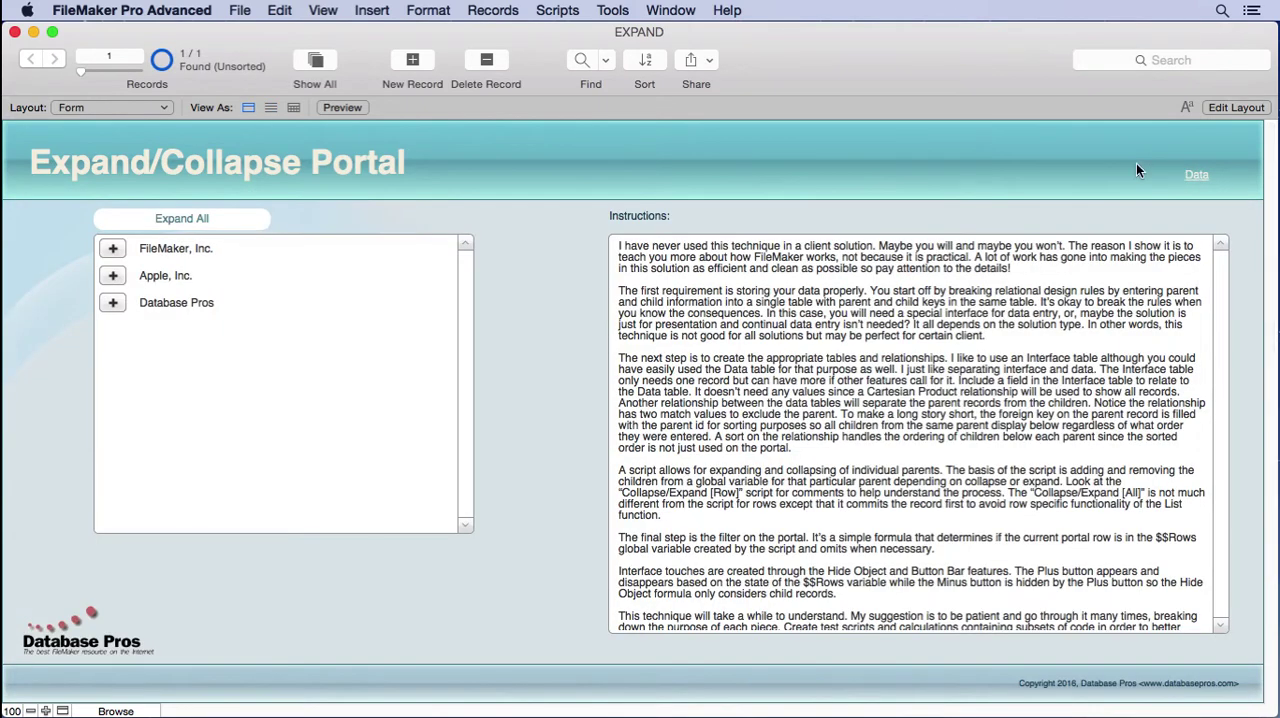
mouse_move(1104, 84)
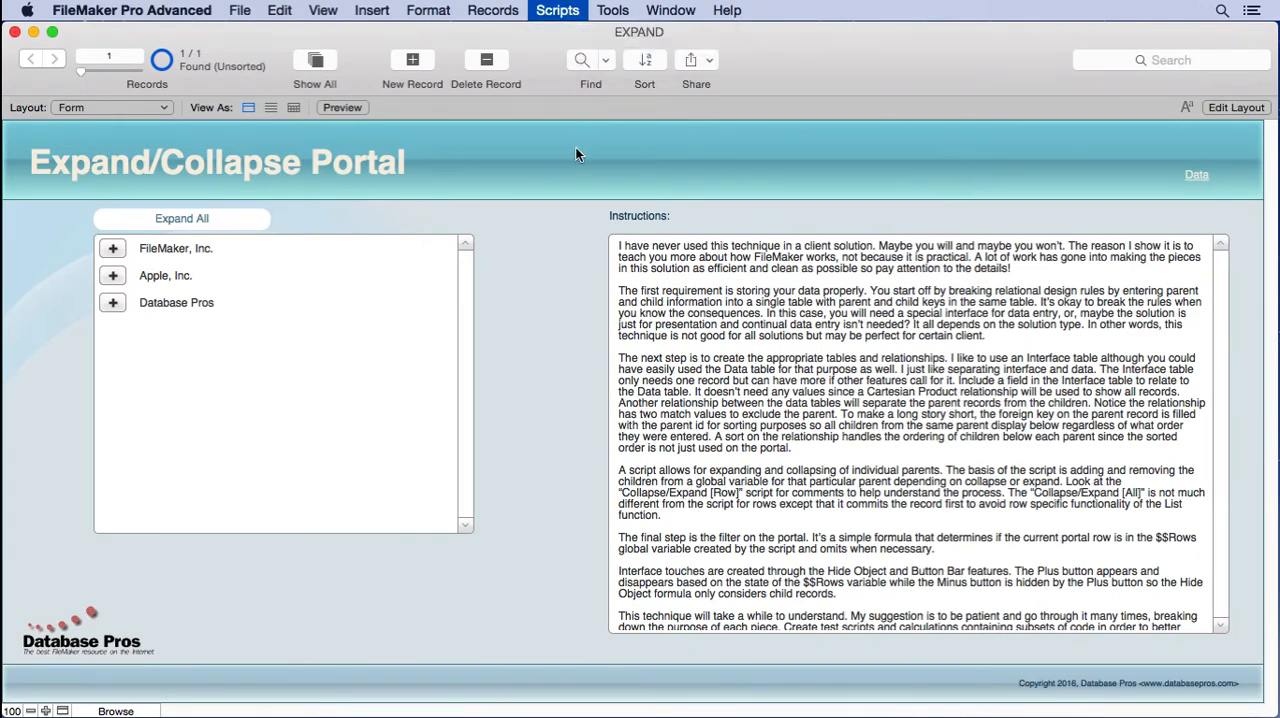
Show the Collapse/Expand [Row] script in Script Workspace and its full Set Variable $List calculation
left_click(544, 10)
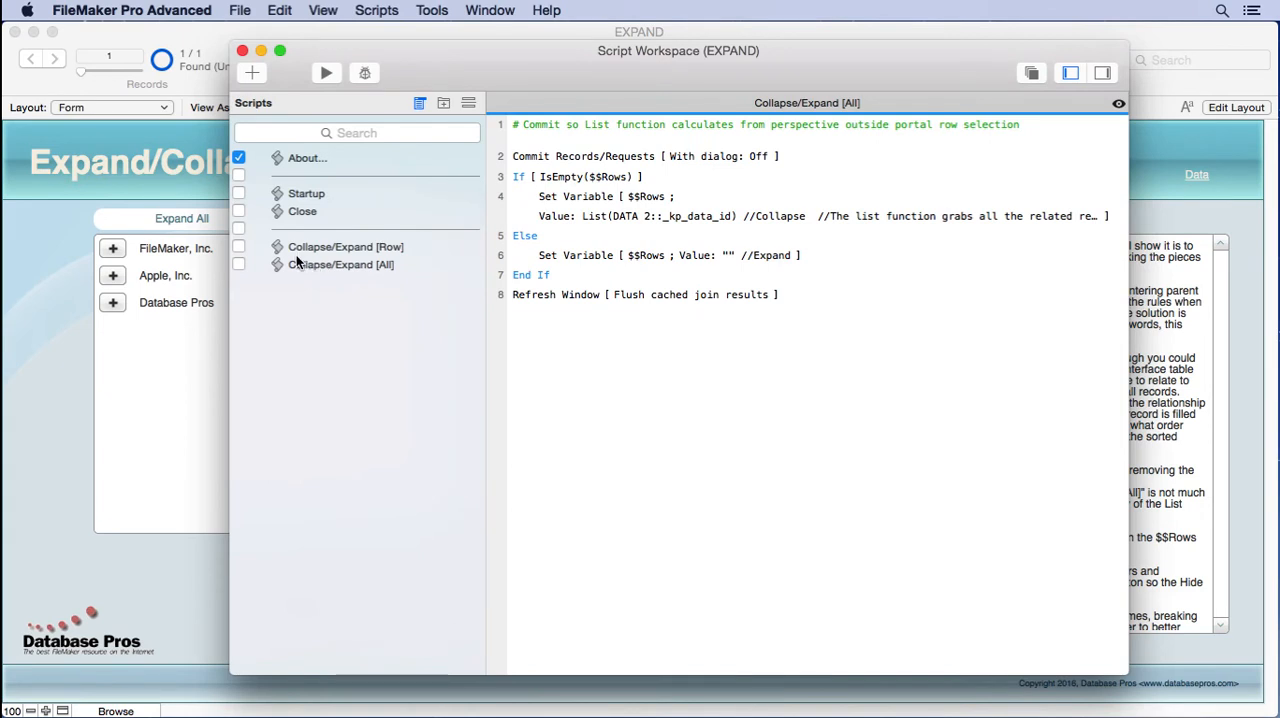
left_click(344, 246)
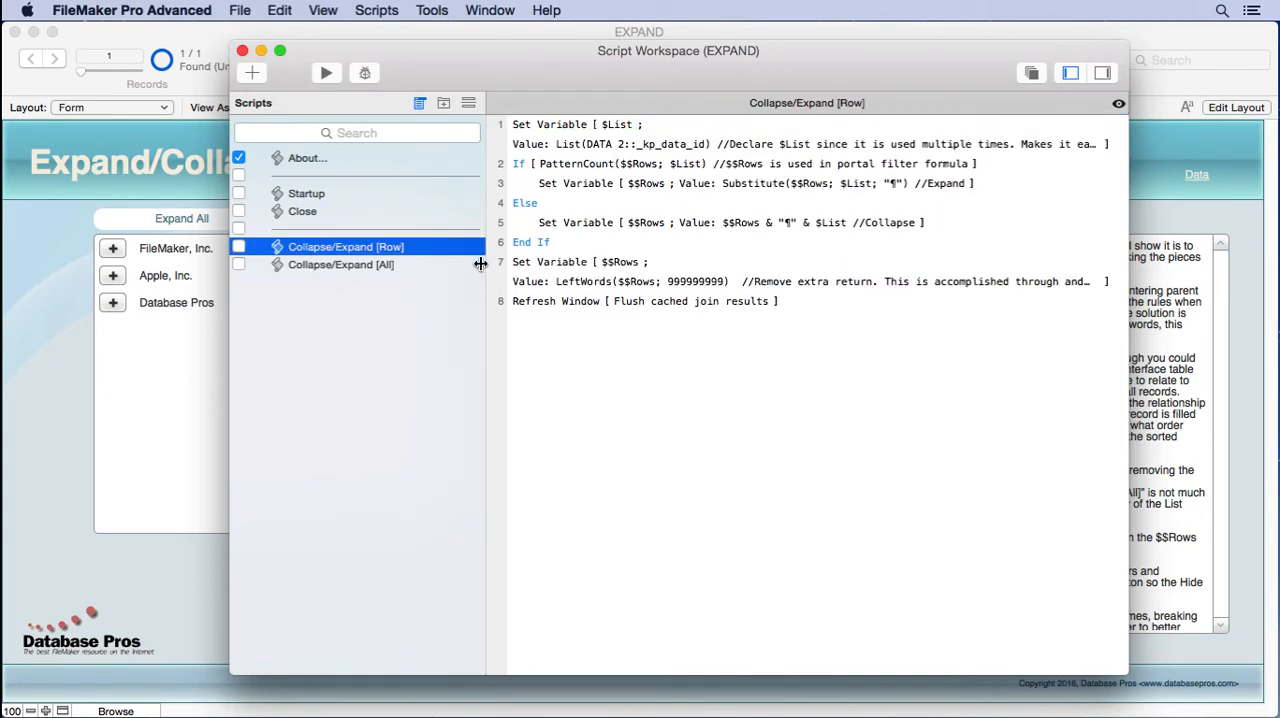
mouse_move(482, 268)
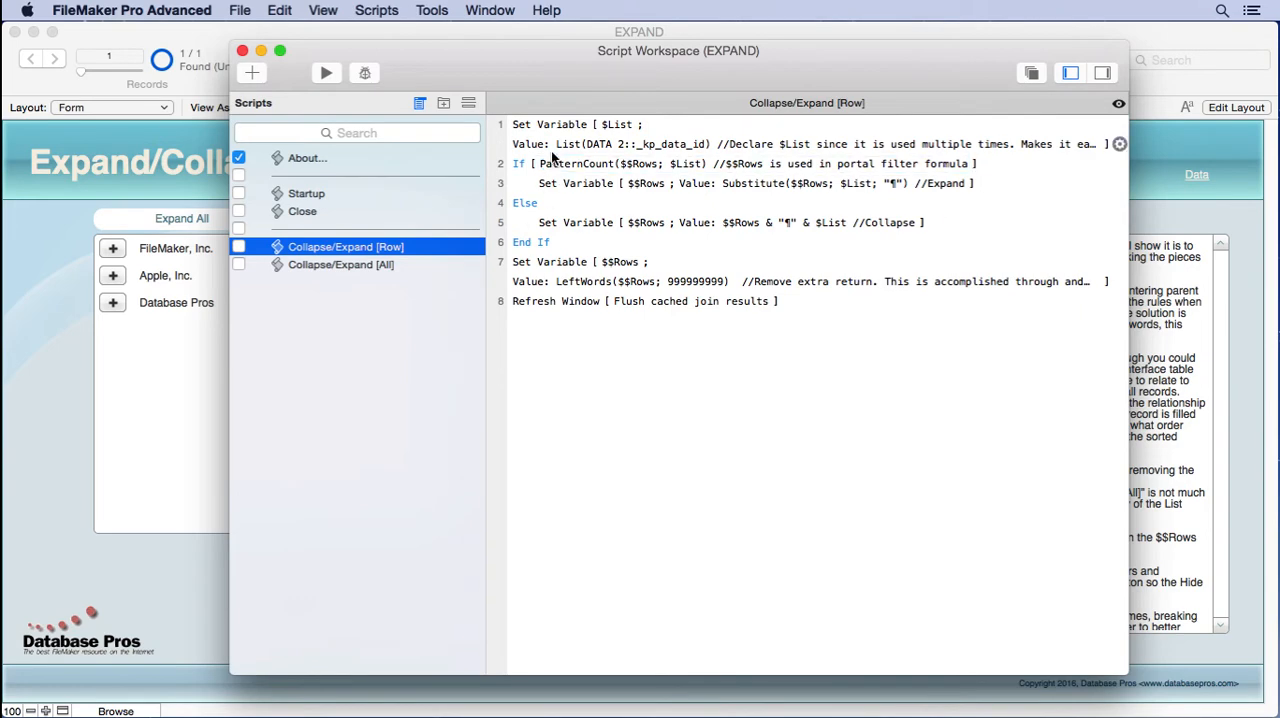
double_click(562, 124)
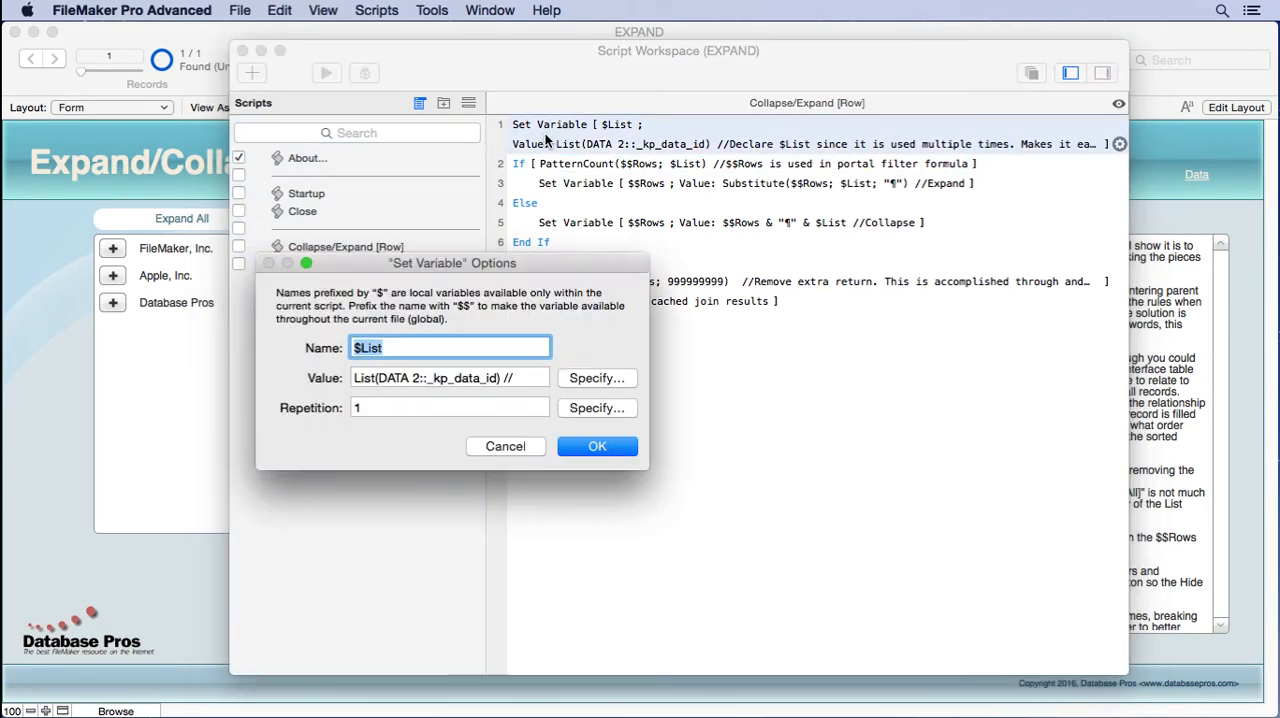
left_click(596, 378)
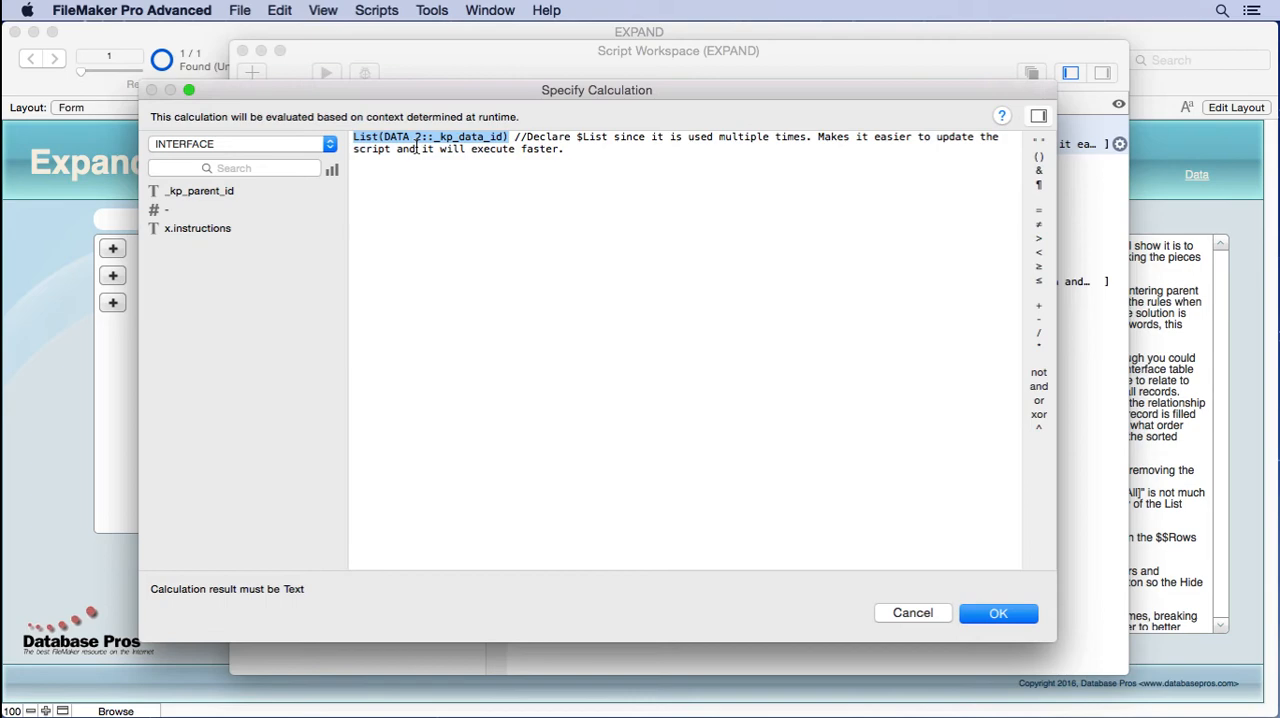
Leave the $List calculation unchanged and select the If step that checks $$Rows with PatternCount
left_click(998, 612)
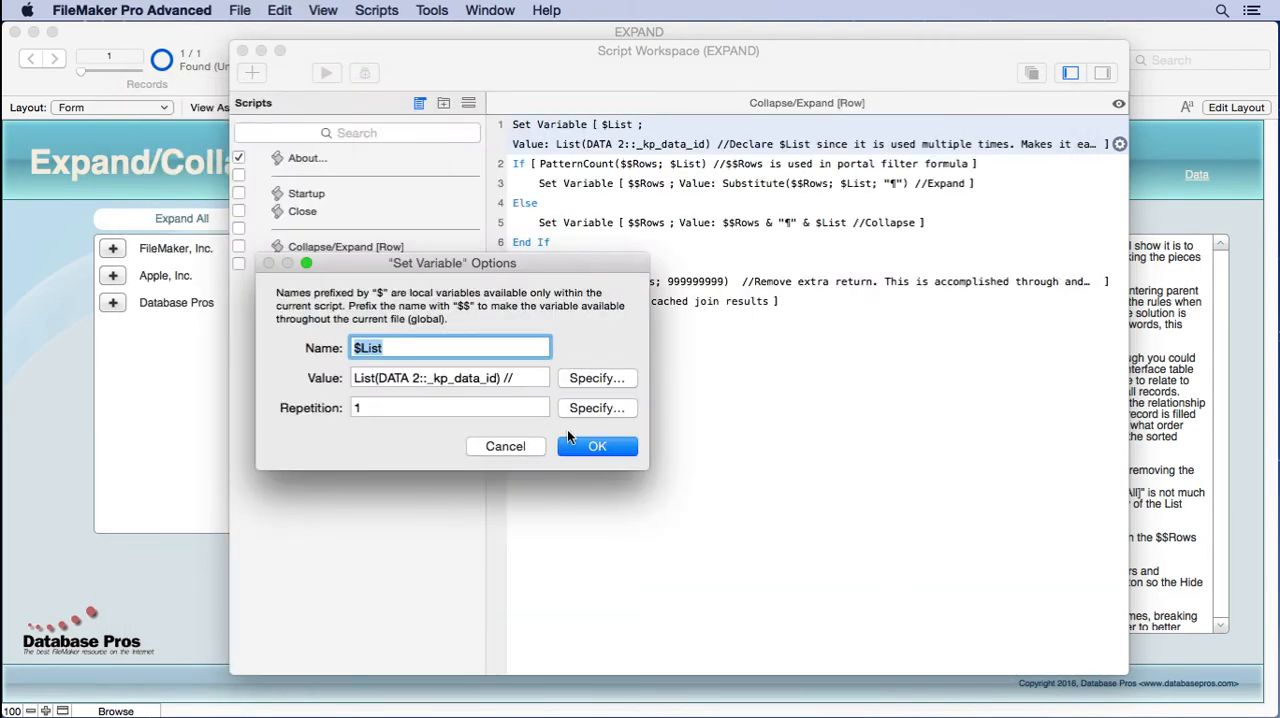
left_click(596, 446)
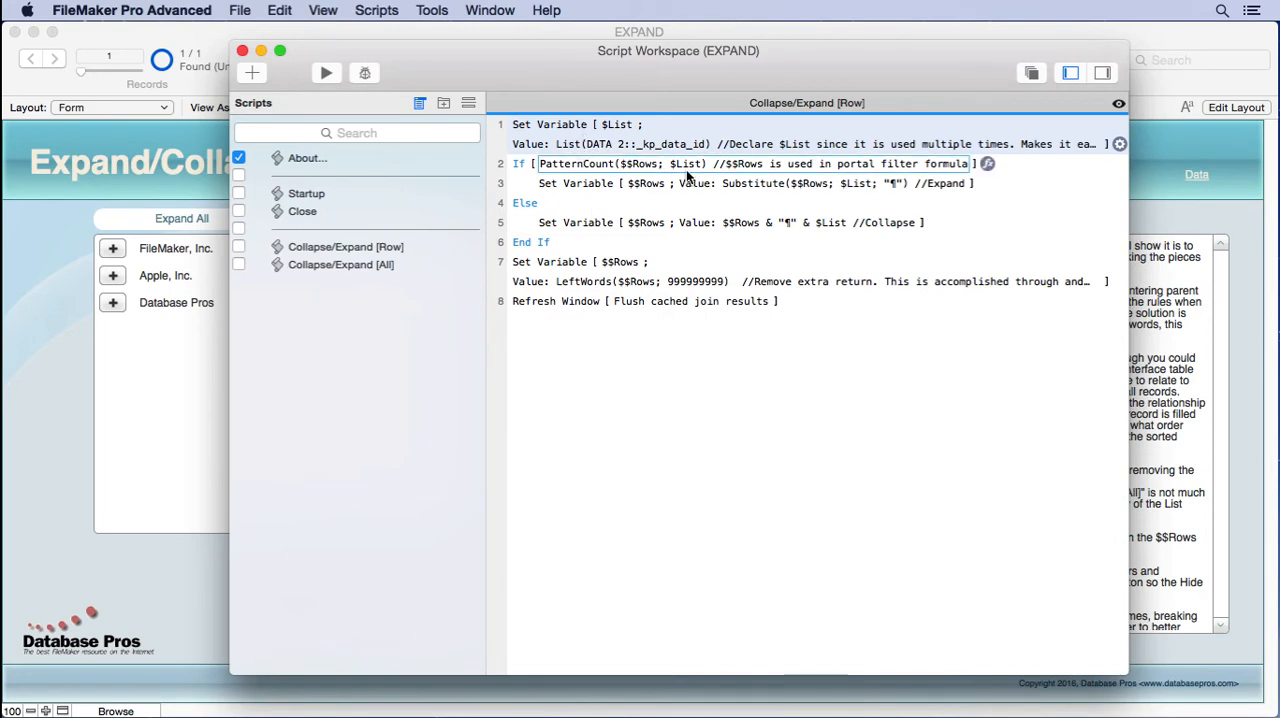
left_click(748, 222)
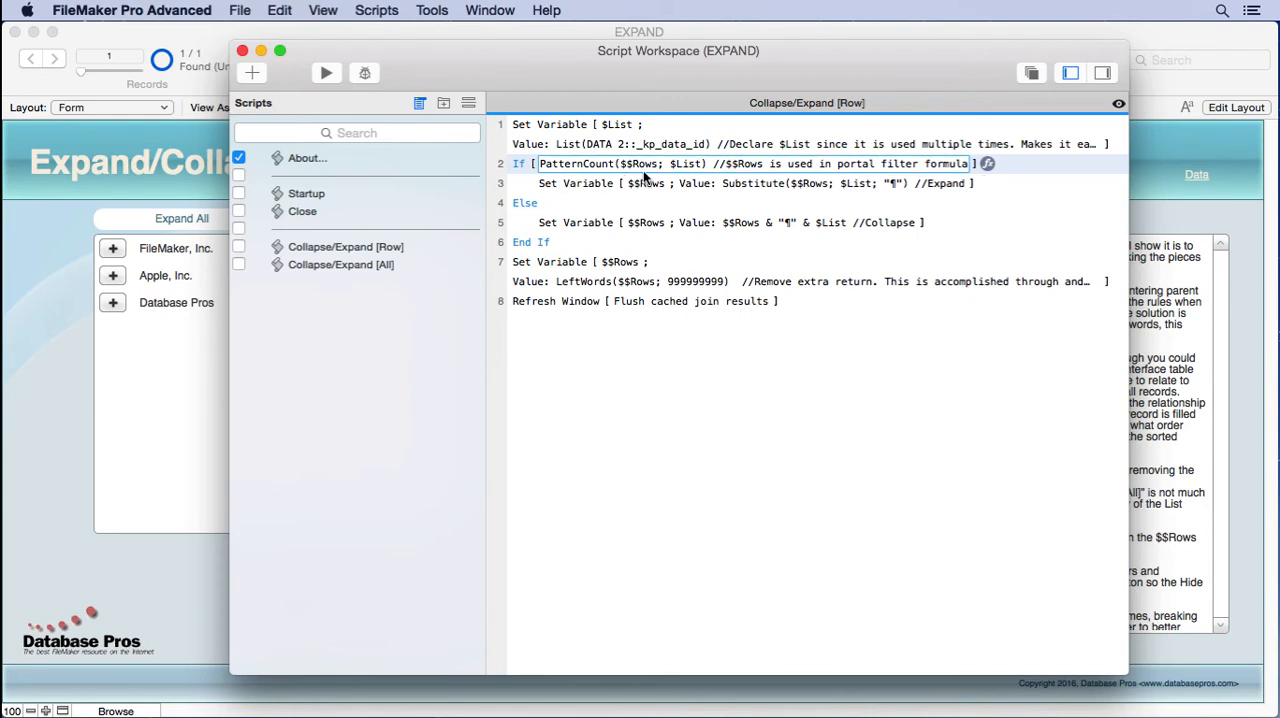
mouse_move(632, 170)
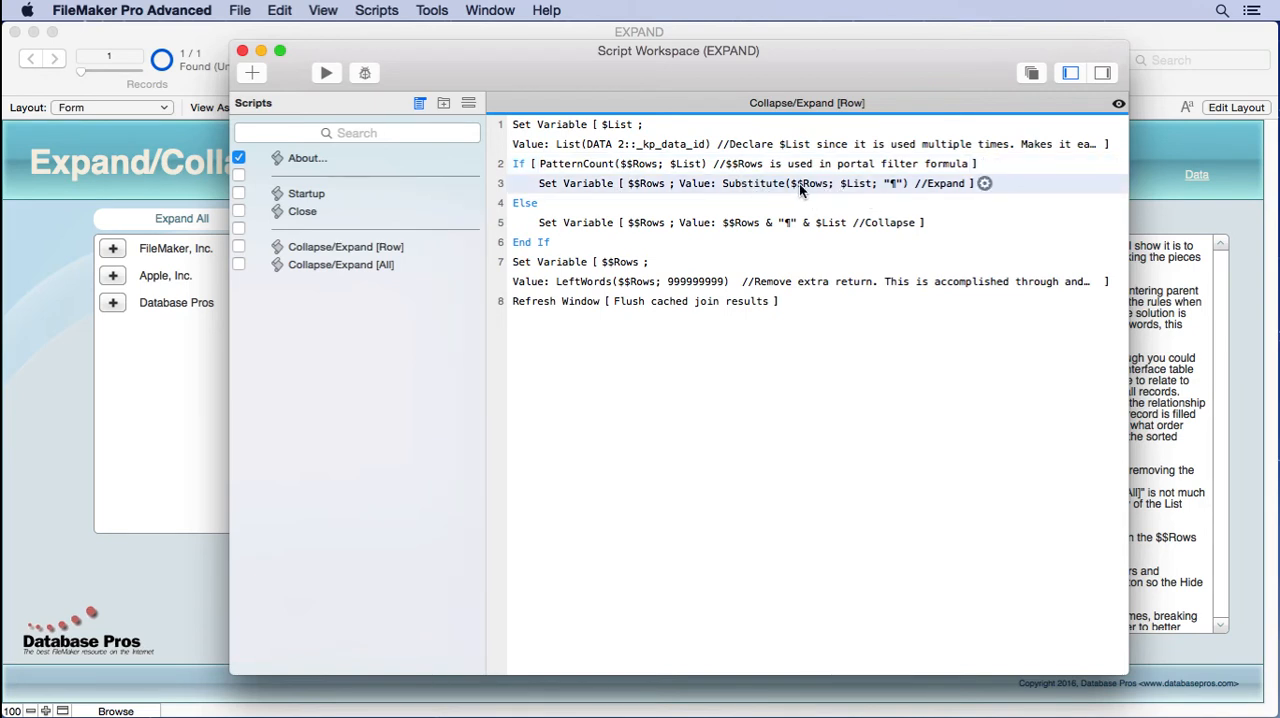
mouse_move(848, 192)
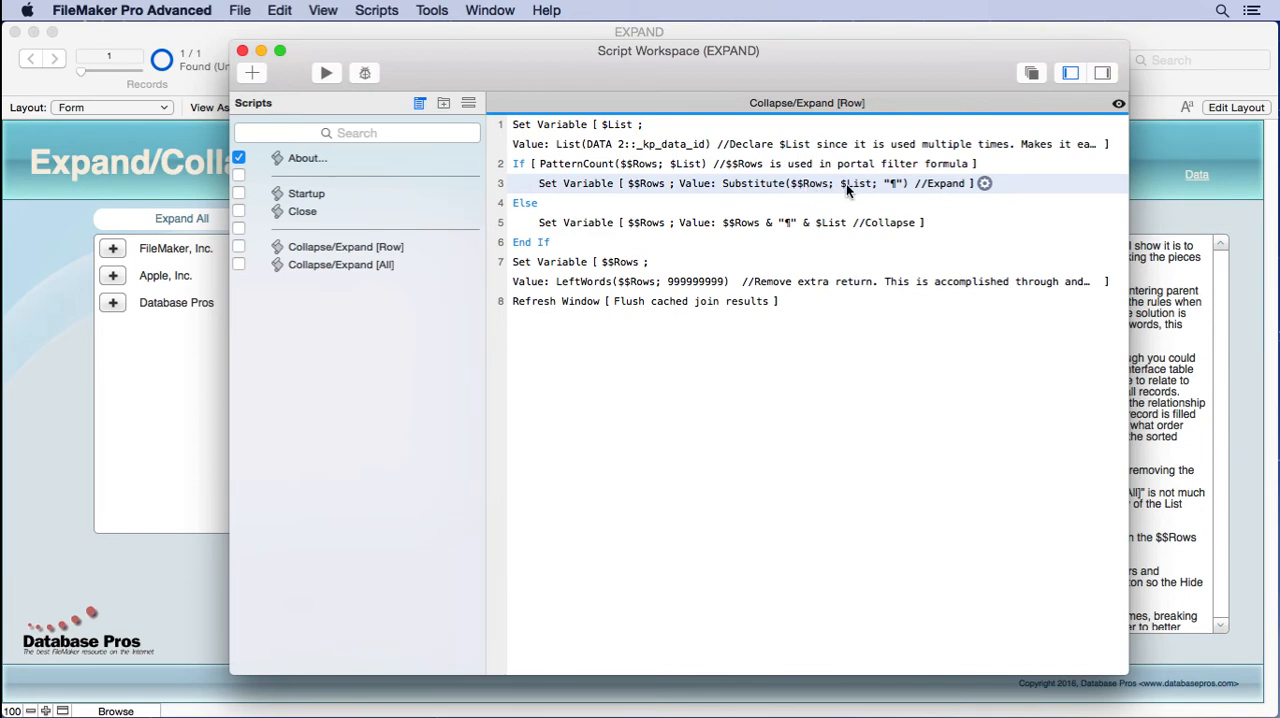
mouse_move(896, 192)
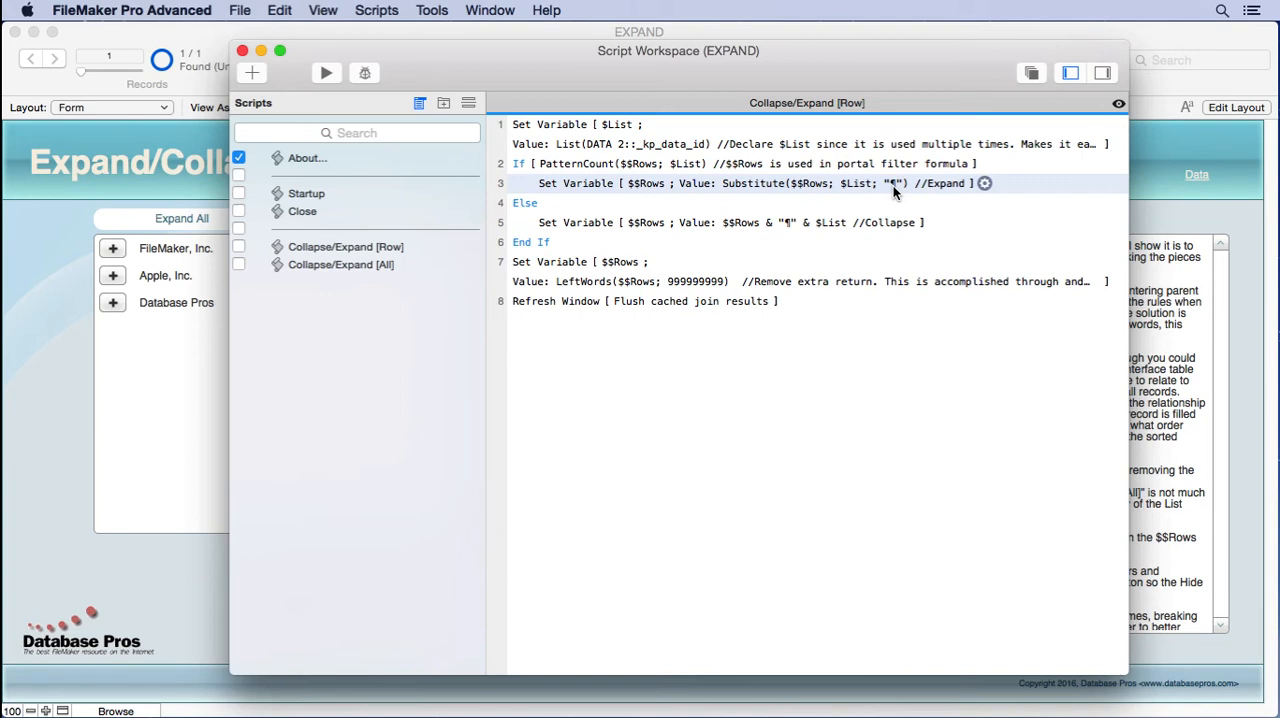
mouse_move(892, 192)
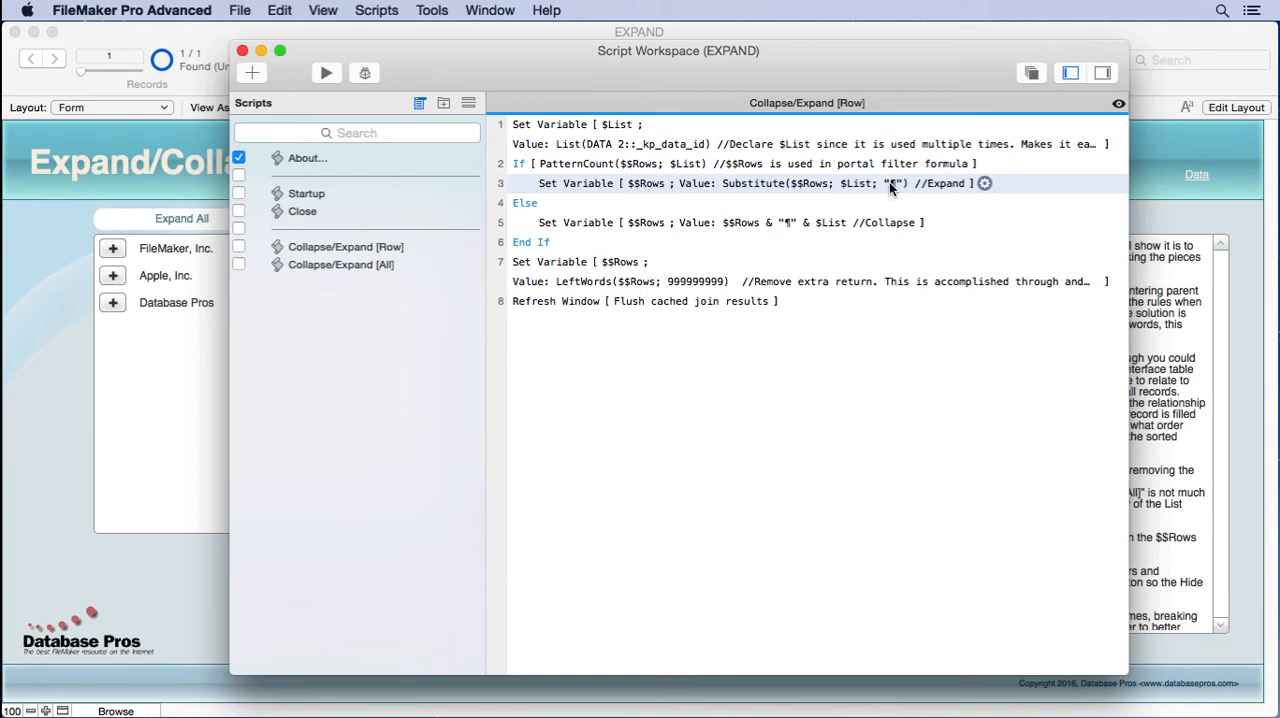
mouse_move(598, 210)
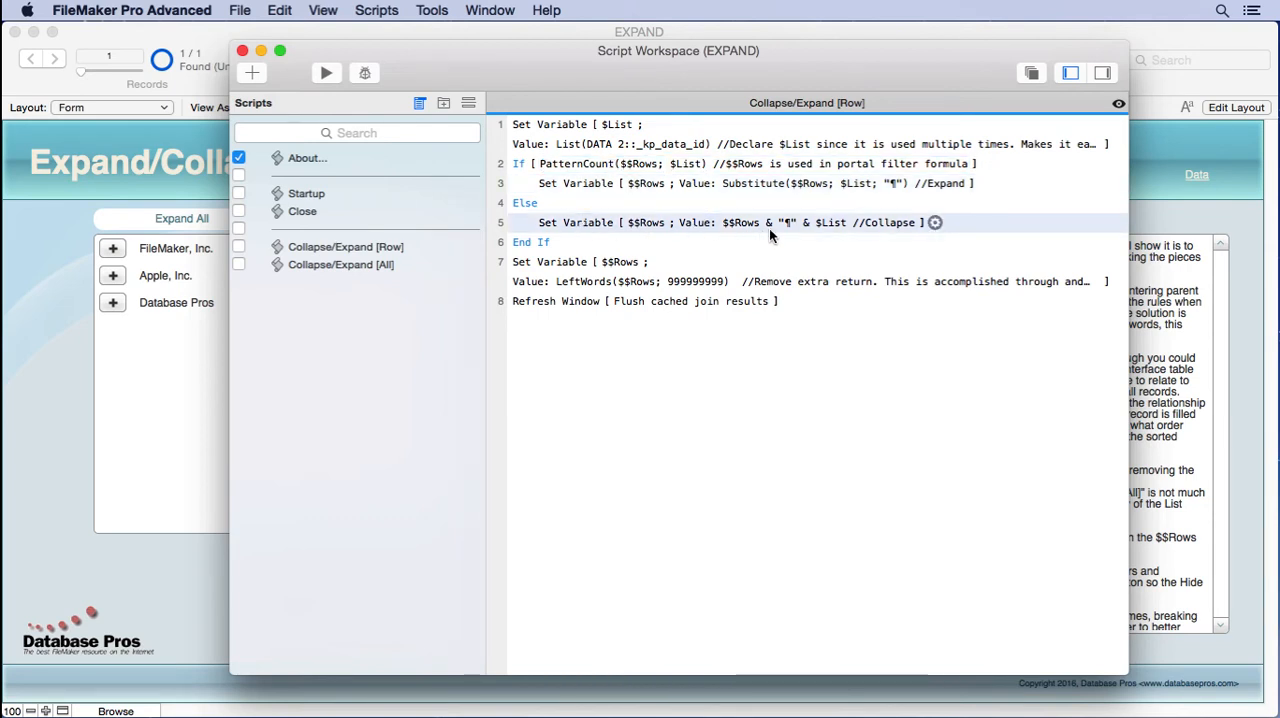
mouse_move(788, 230)
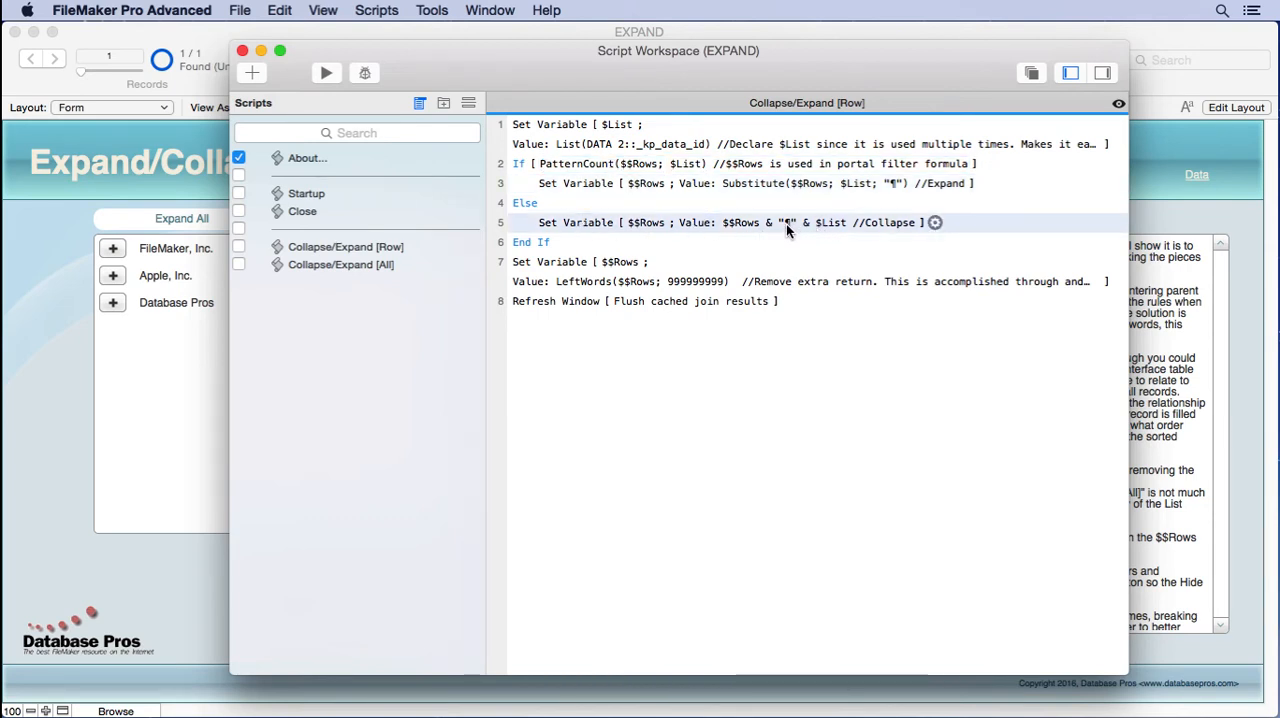
mouse_move(740, 228)
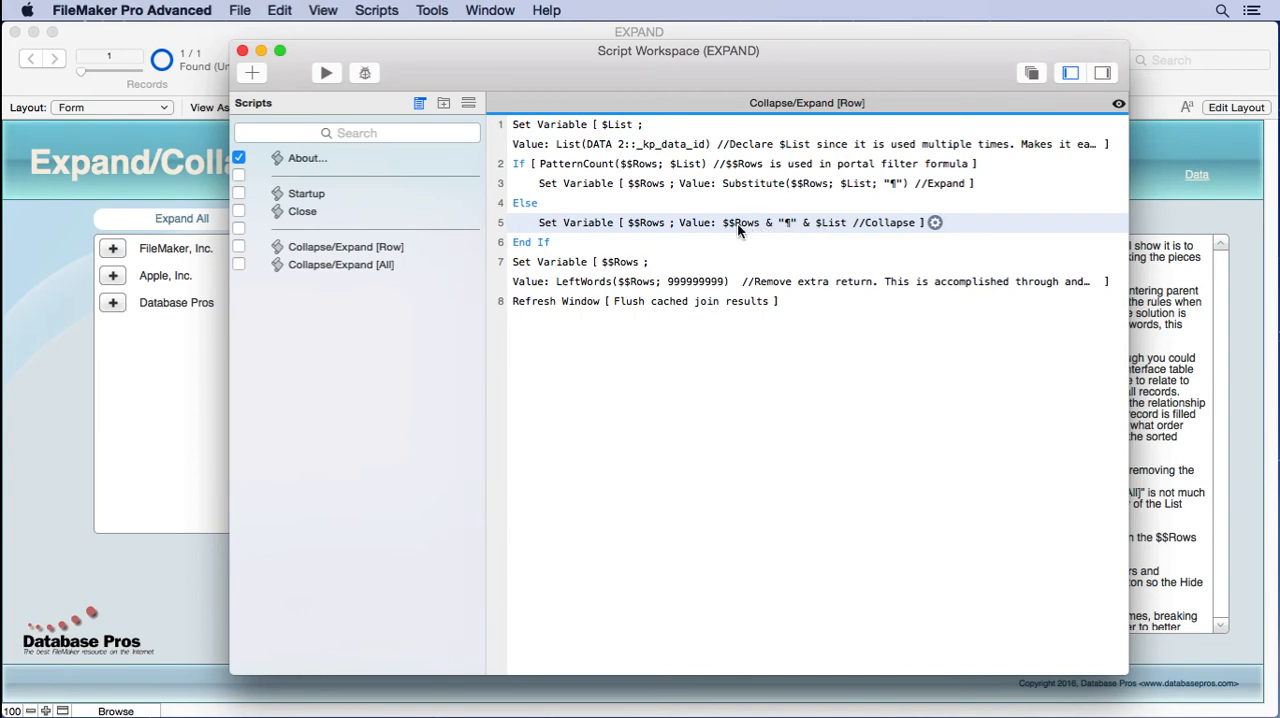
mouse_move(820, 228)
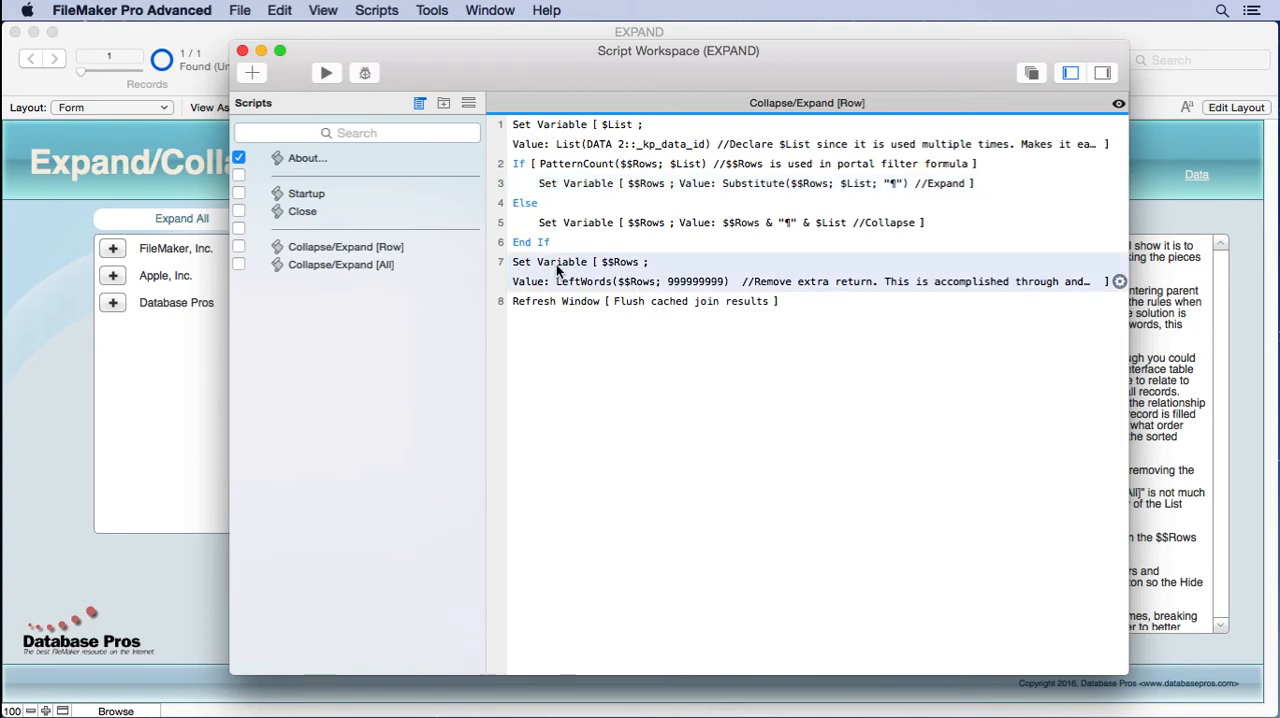
double_click(552, 260)
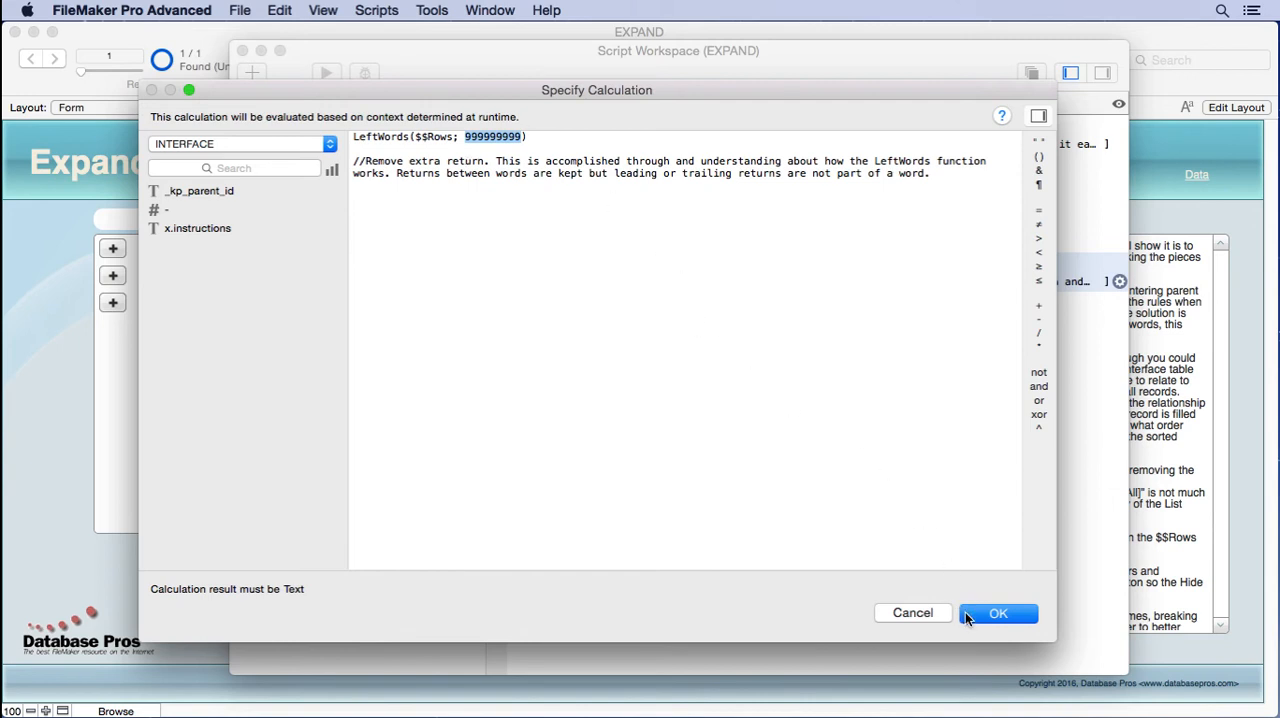
left_click(1000, 612)
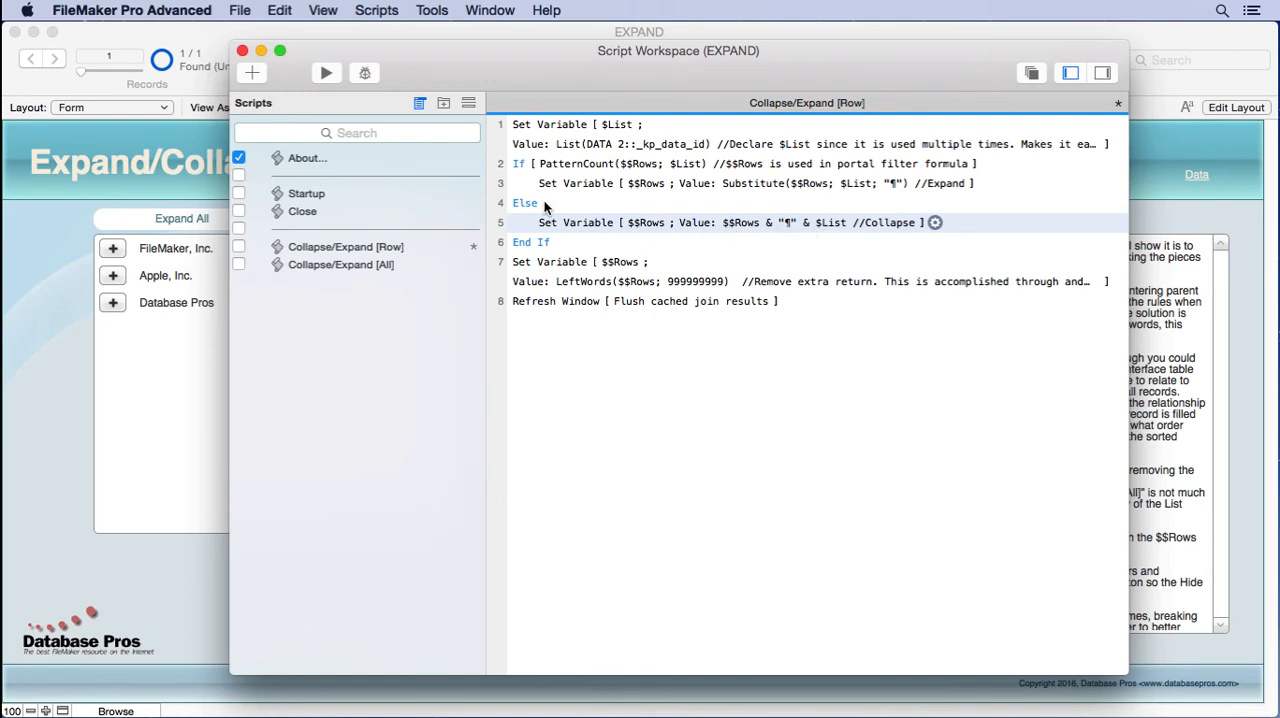
mouse_move(364, 152)
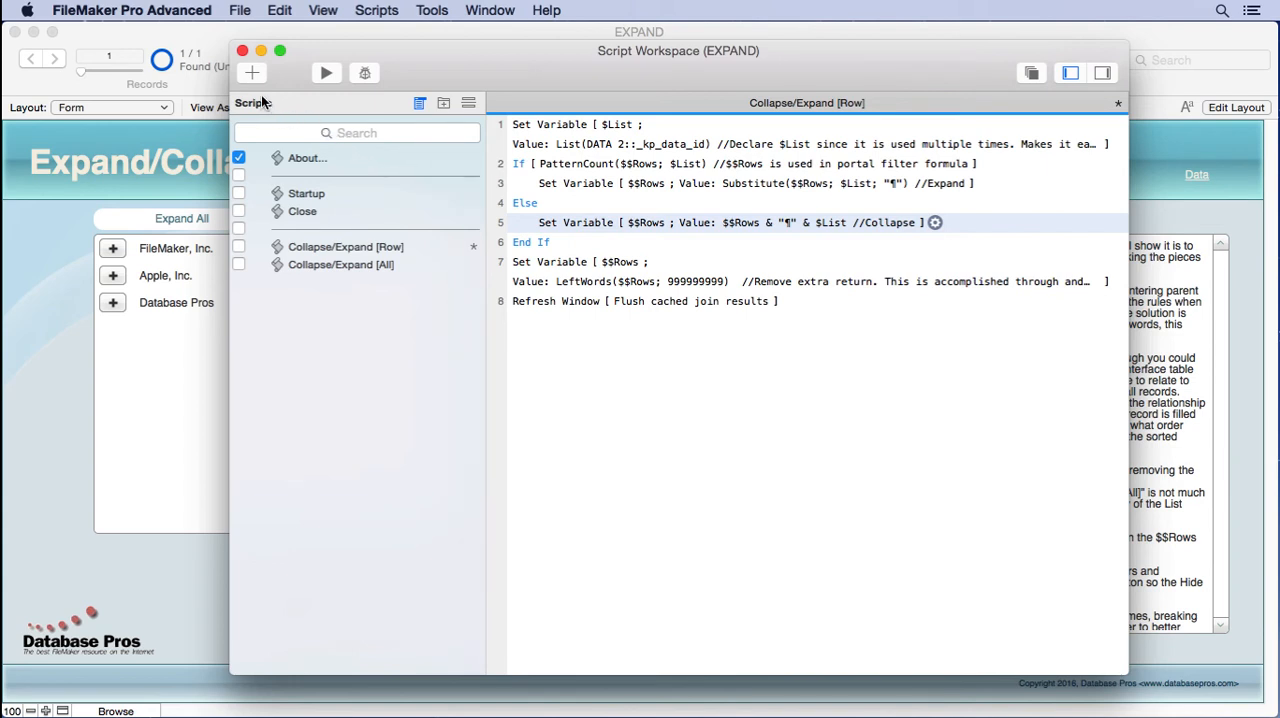
mouse_move(560, 232)
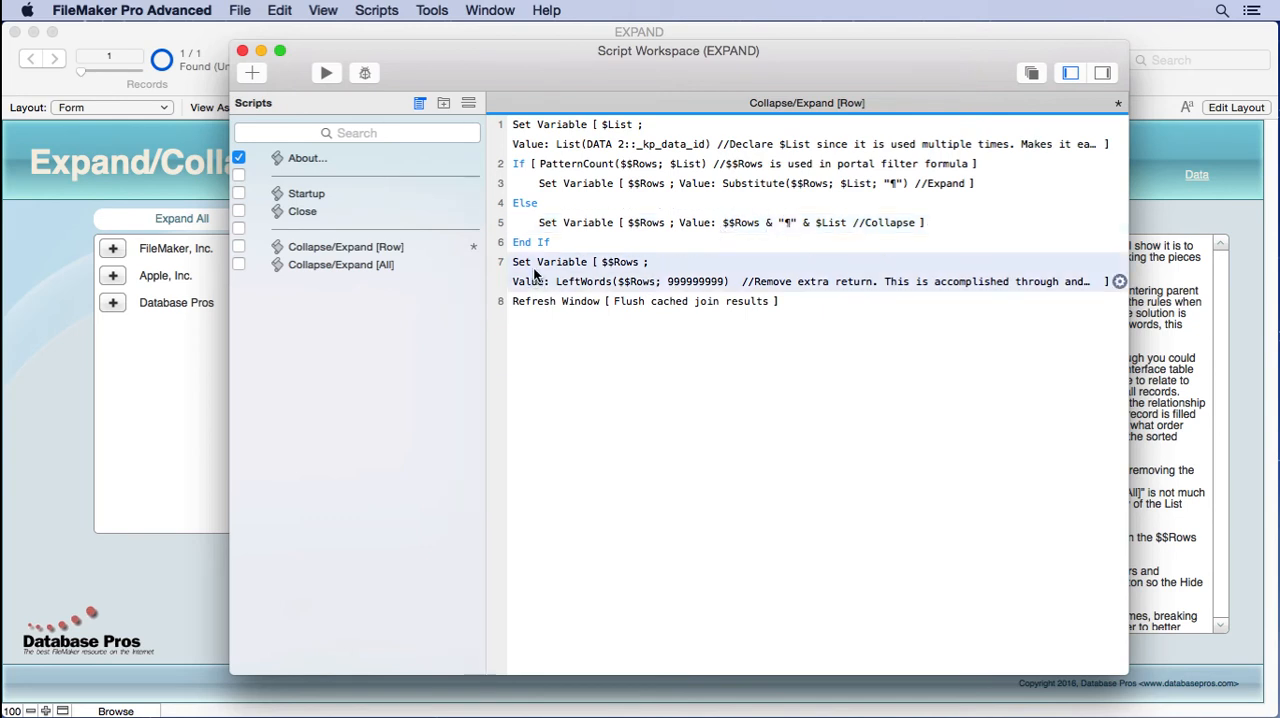
left_click(676, 222)
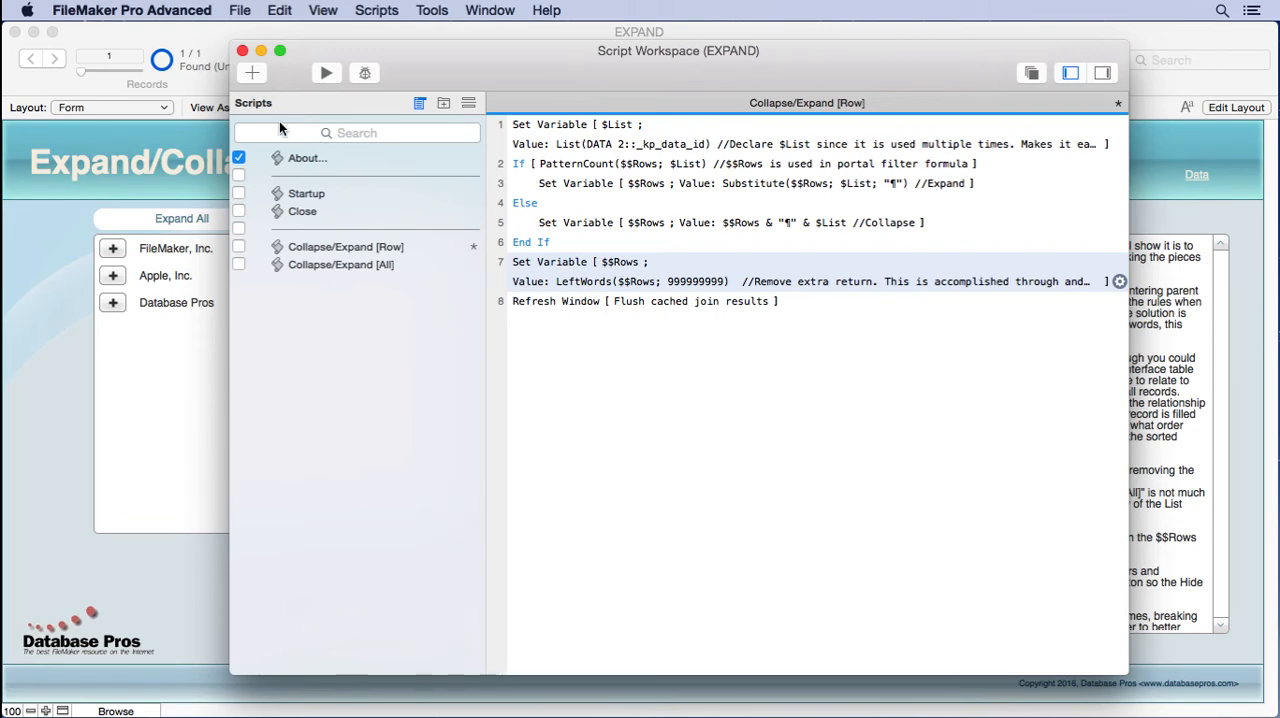
mouse_move(288, 106)
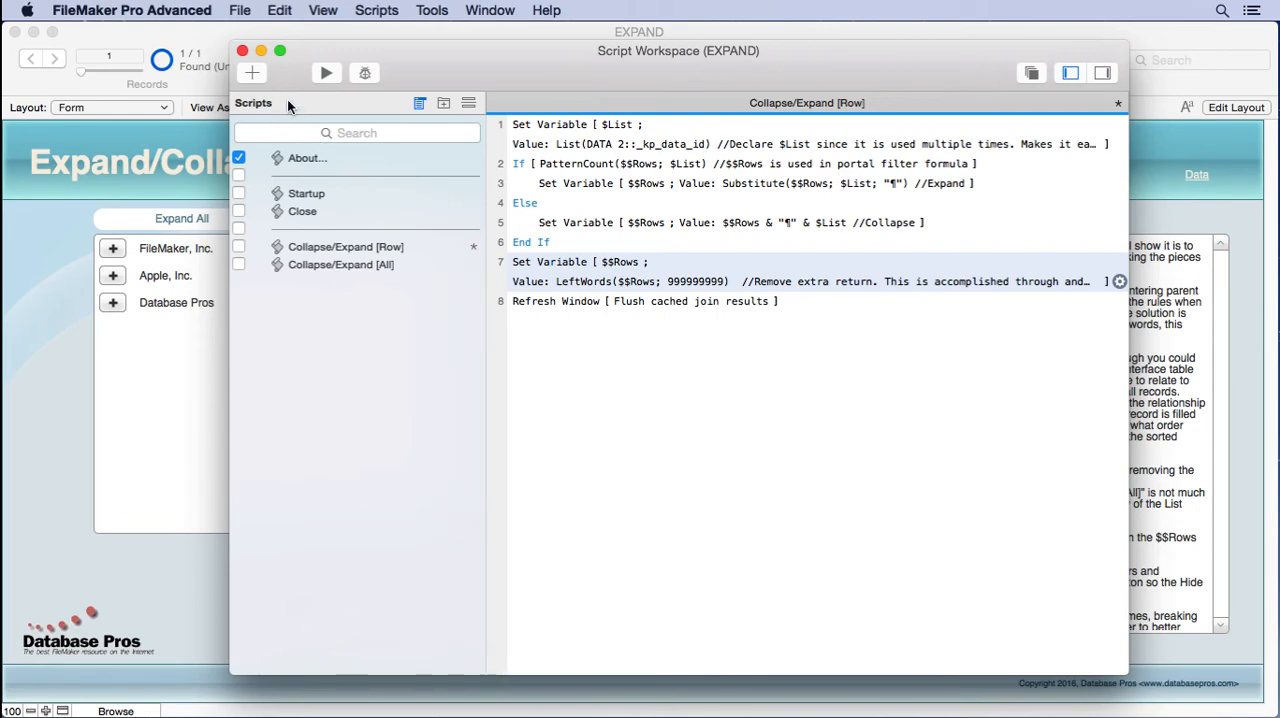
Close the Script Workspace, choosing Save All for the unsaved script changes
left_click(242, 50)
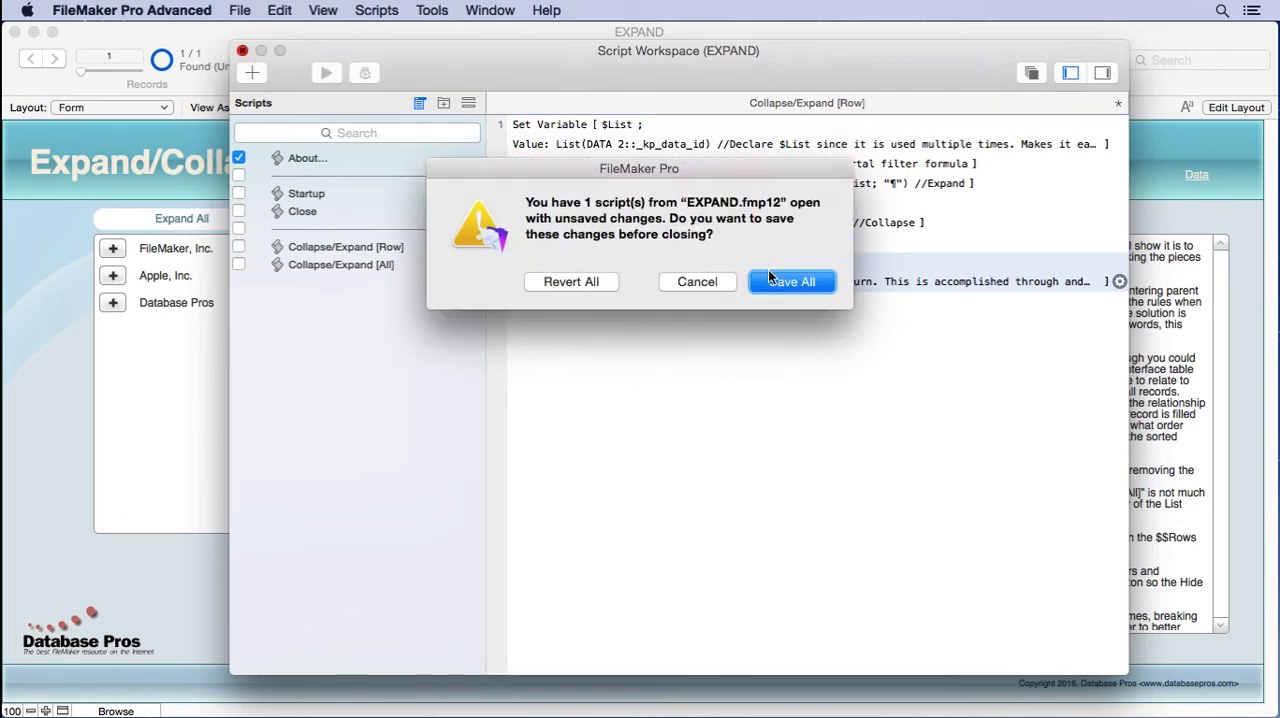
left_click(792, 280)
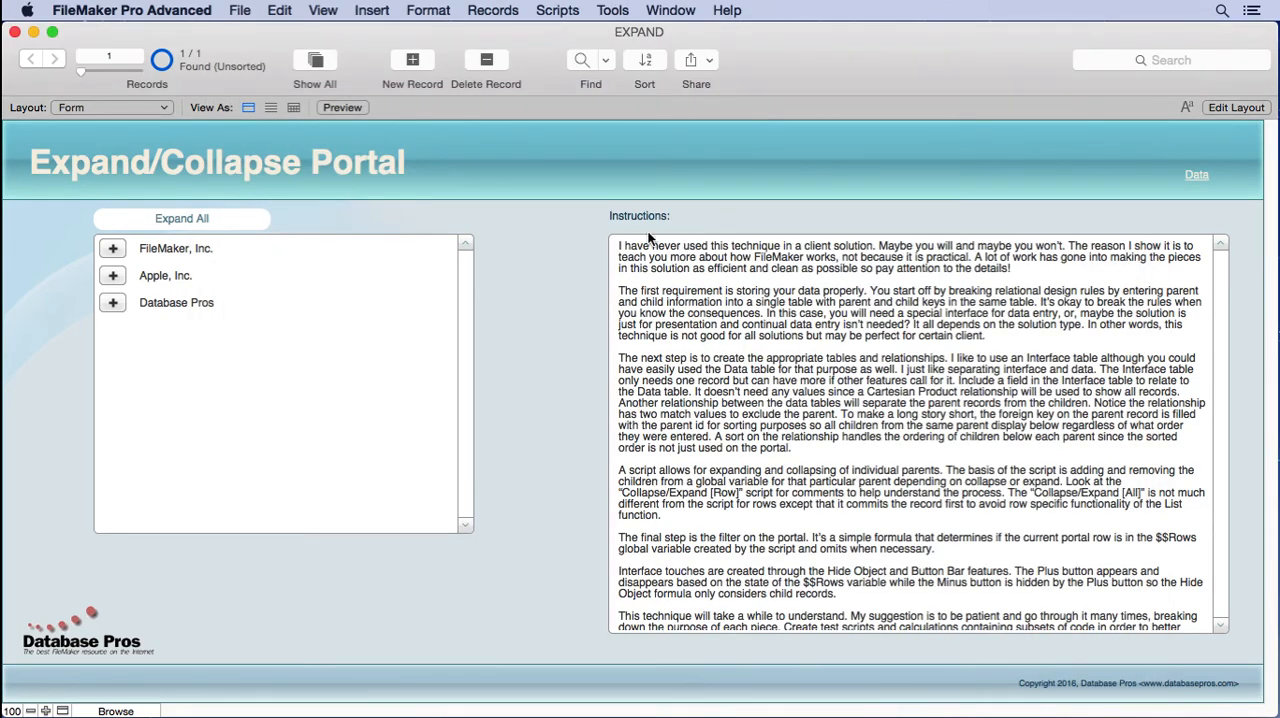
mouse_move(580, 238)
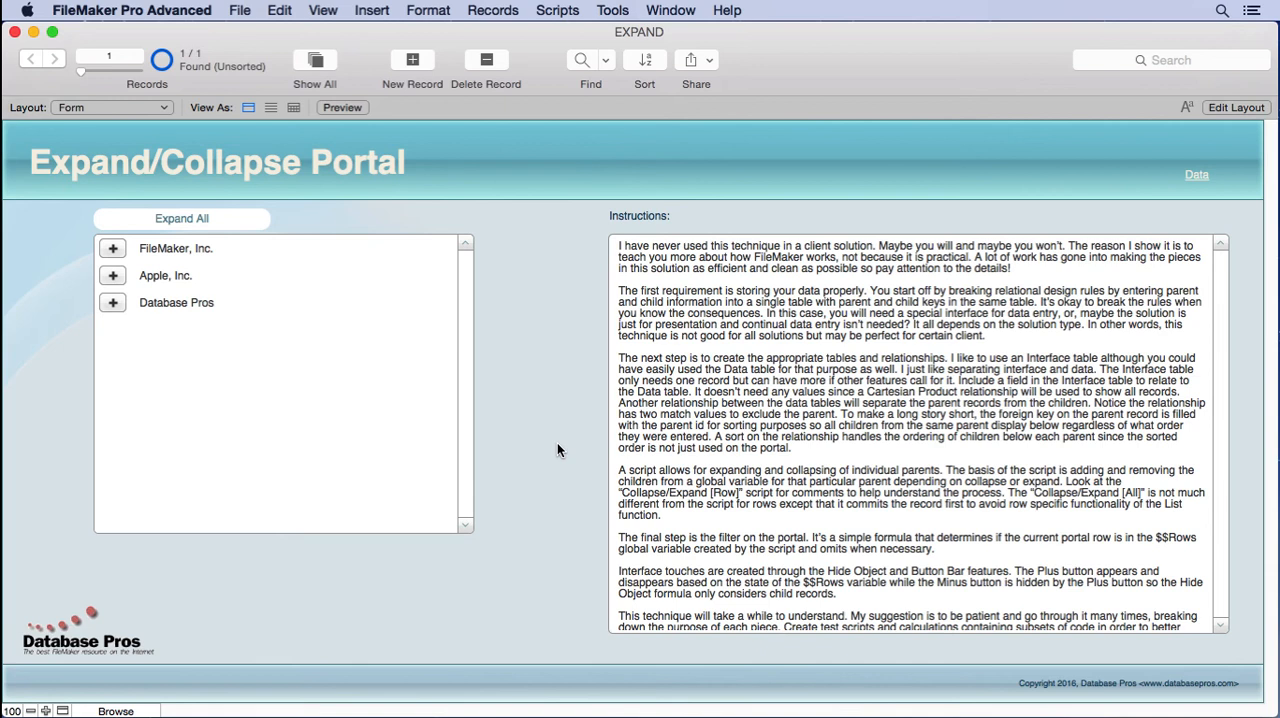
mouse_move(536, 350)
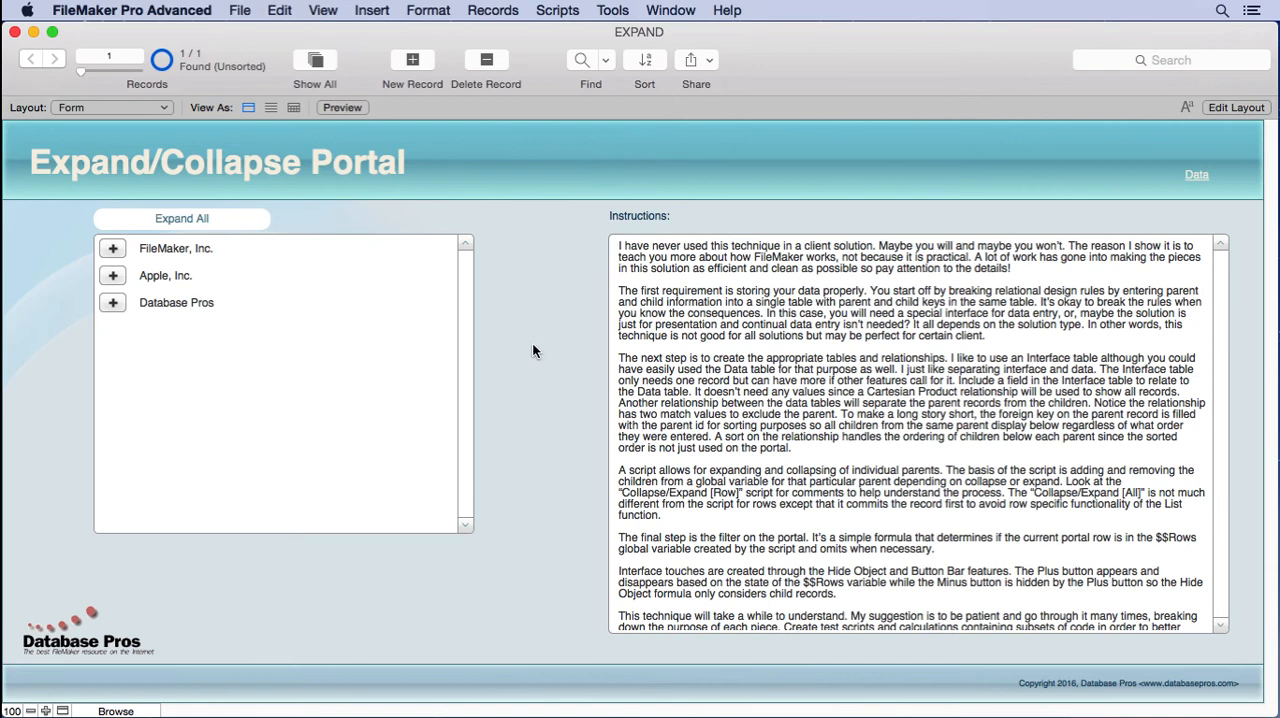
mouse_move(1012, 202)
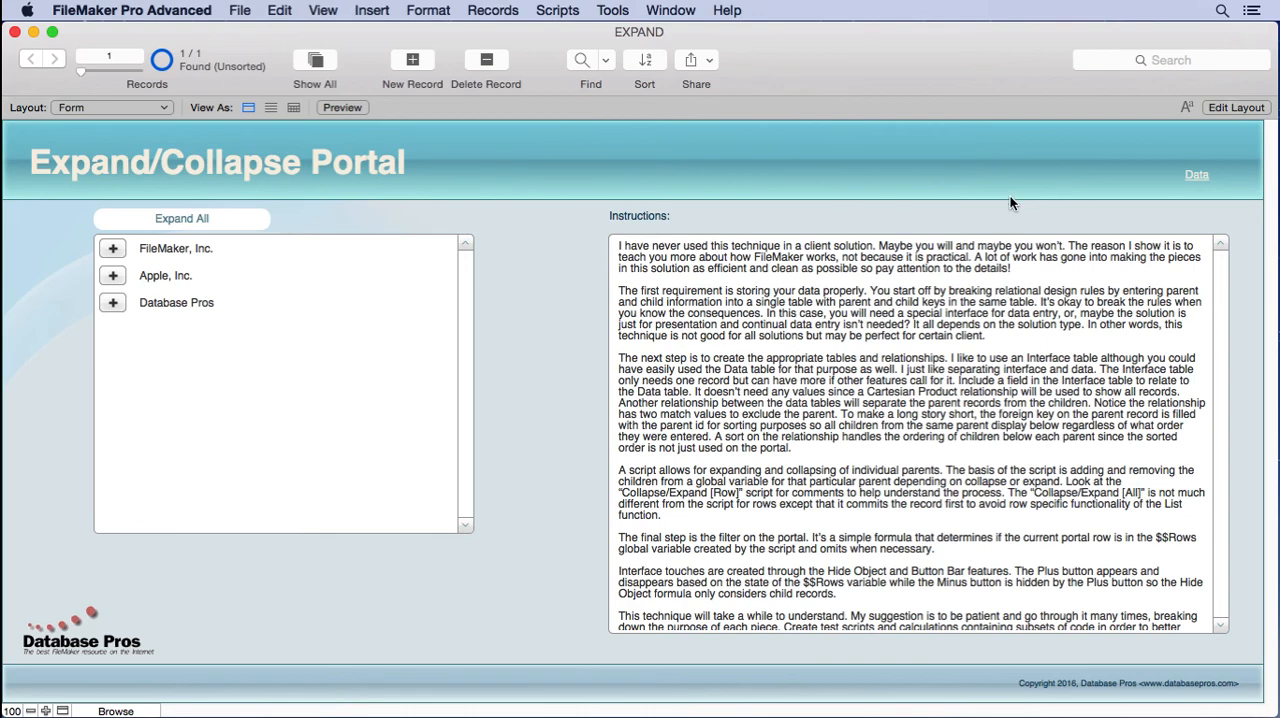
Inspect the plus button in Layout mode, then switch back to Browse mode
left_click(1244, 108)
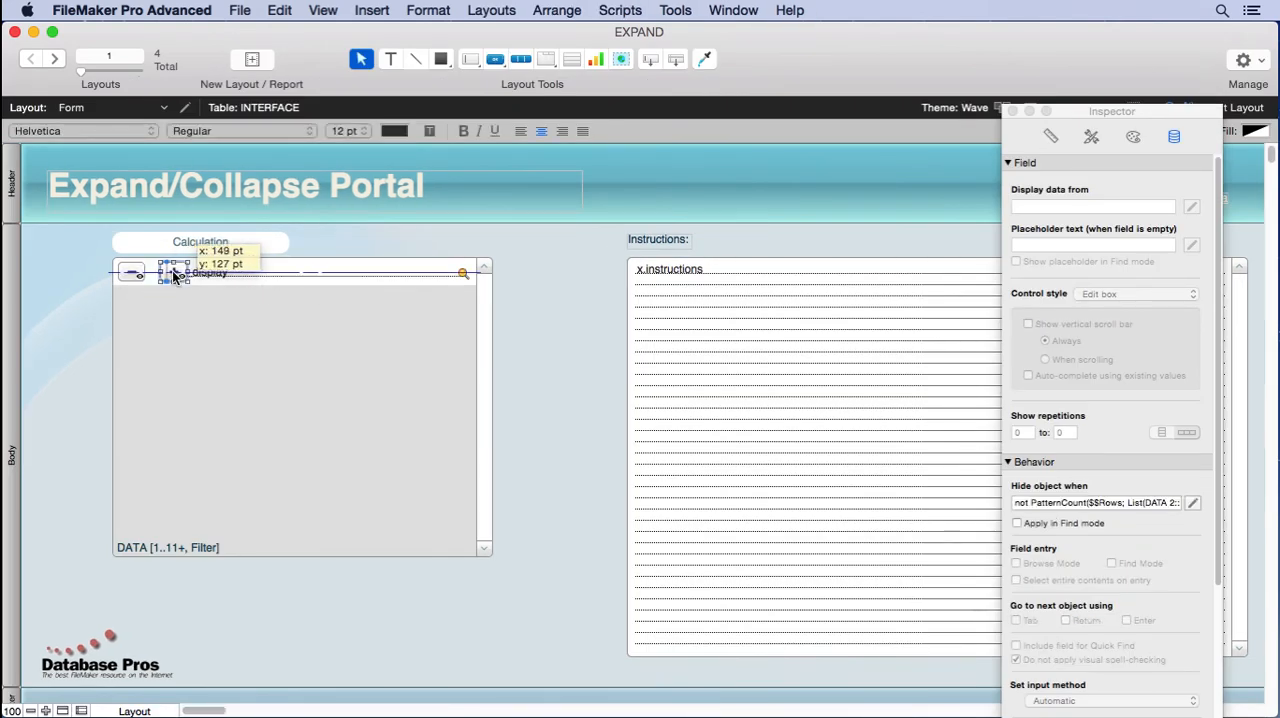
left_click(322, 10)
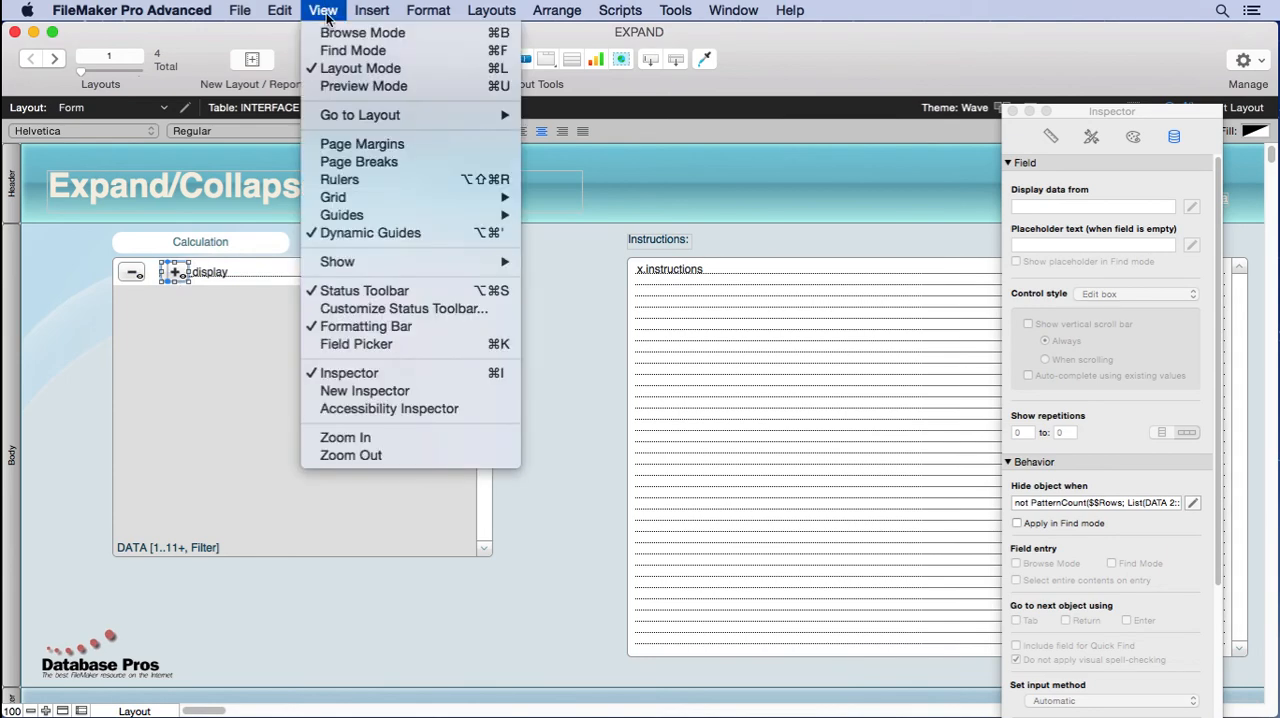
left_click(364, 32)
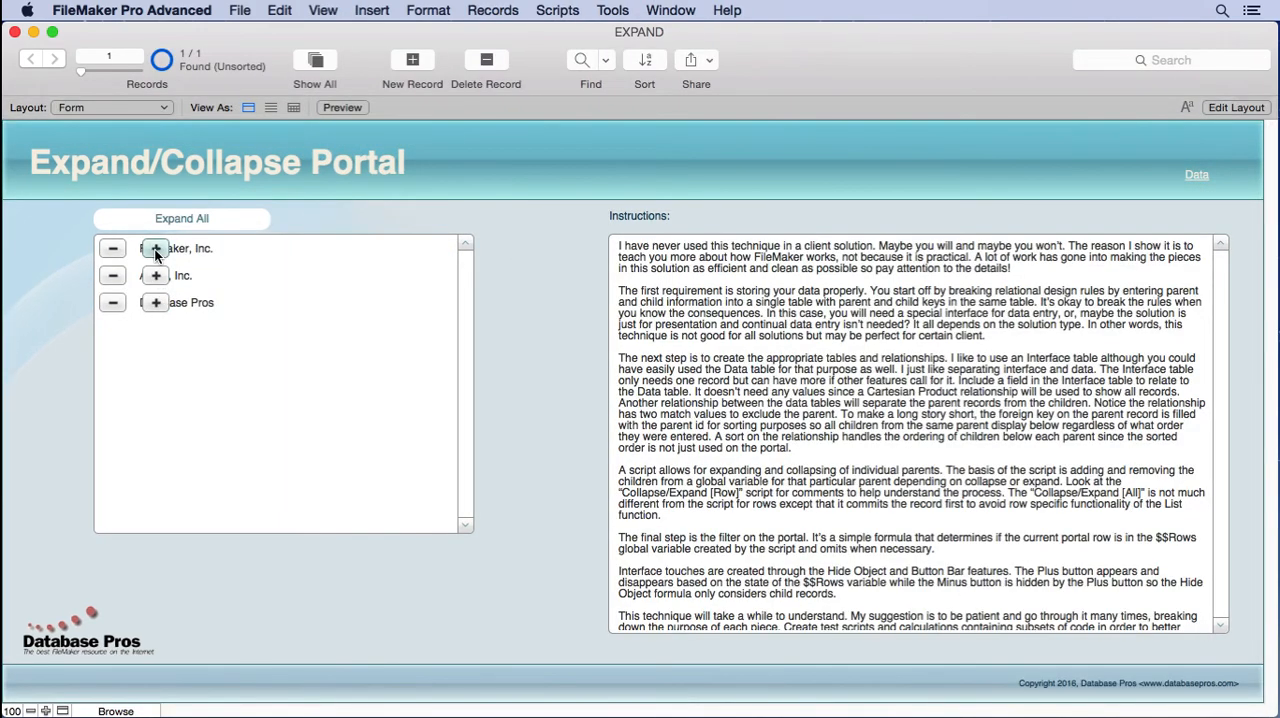
Expand FileMaker, Inc. in the portal so its four contacts appear beneath it
left_click(156, 248)
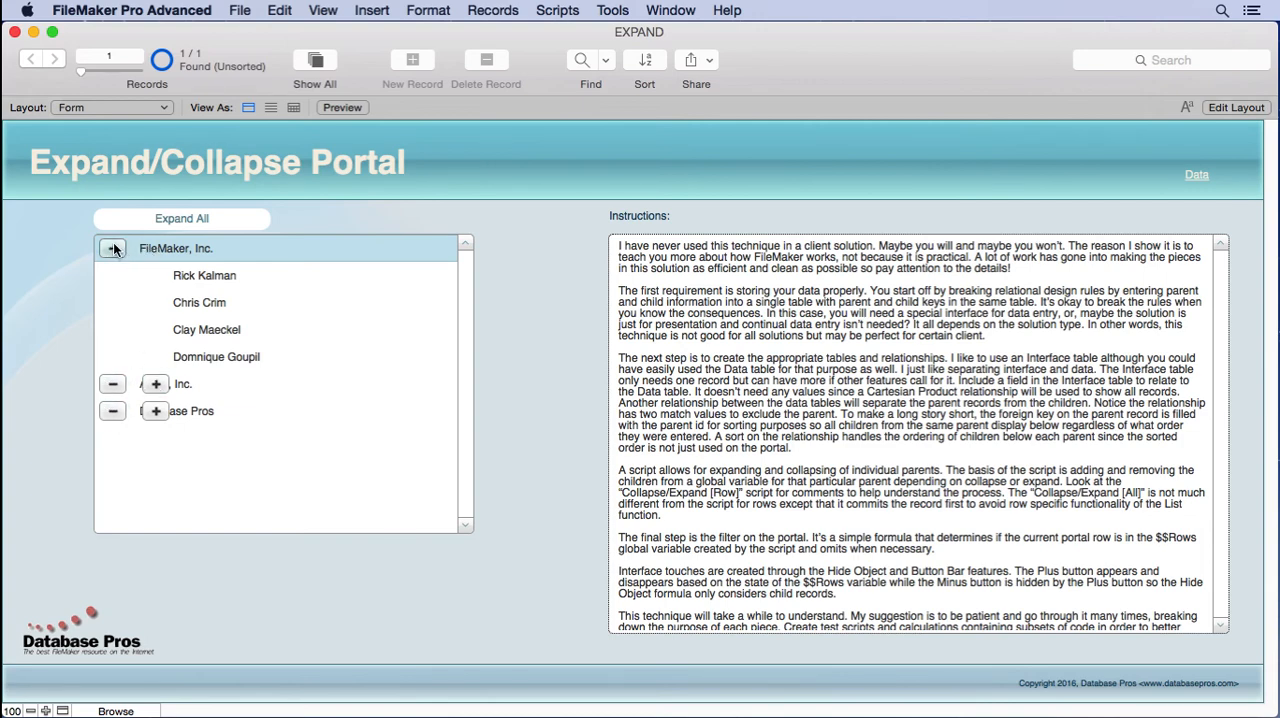
left_click(112, 248)
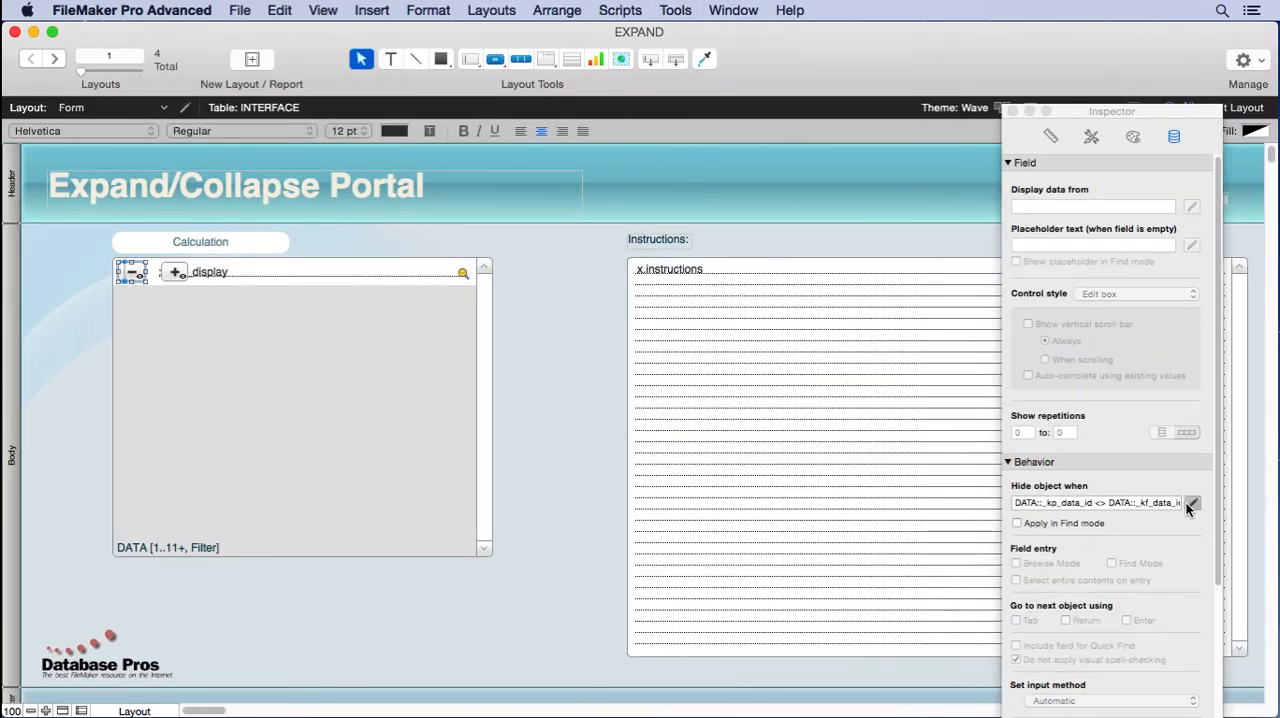
left_click(1190, 508)
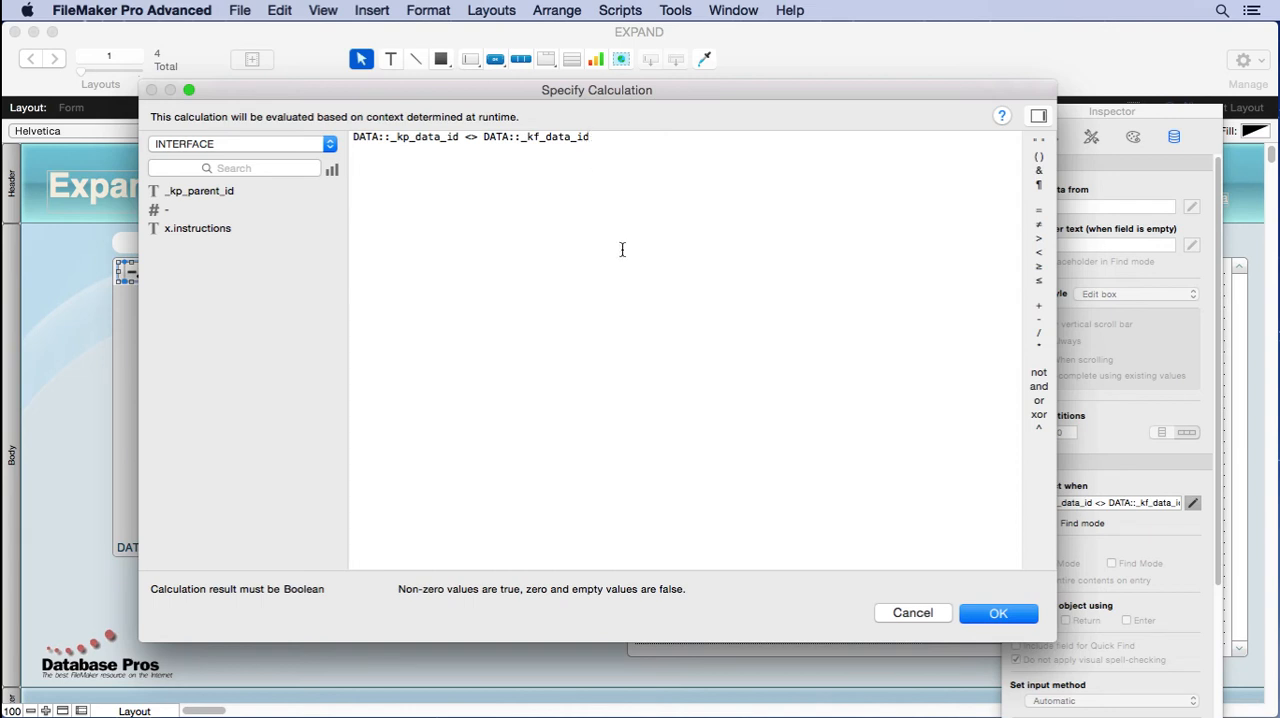
left_click(1000, 612)
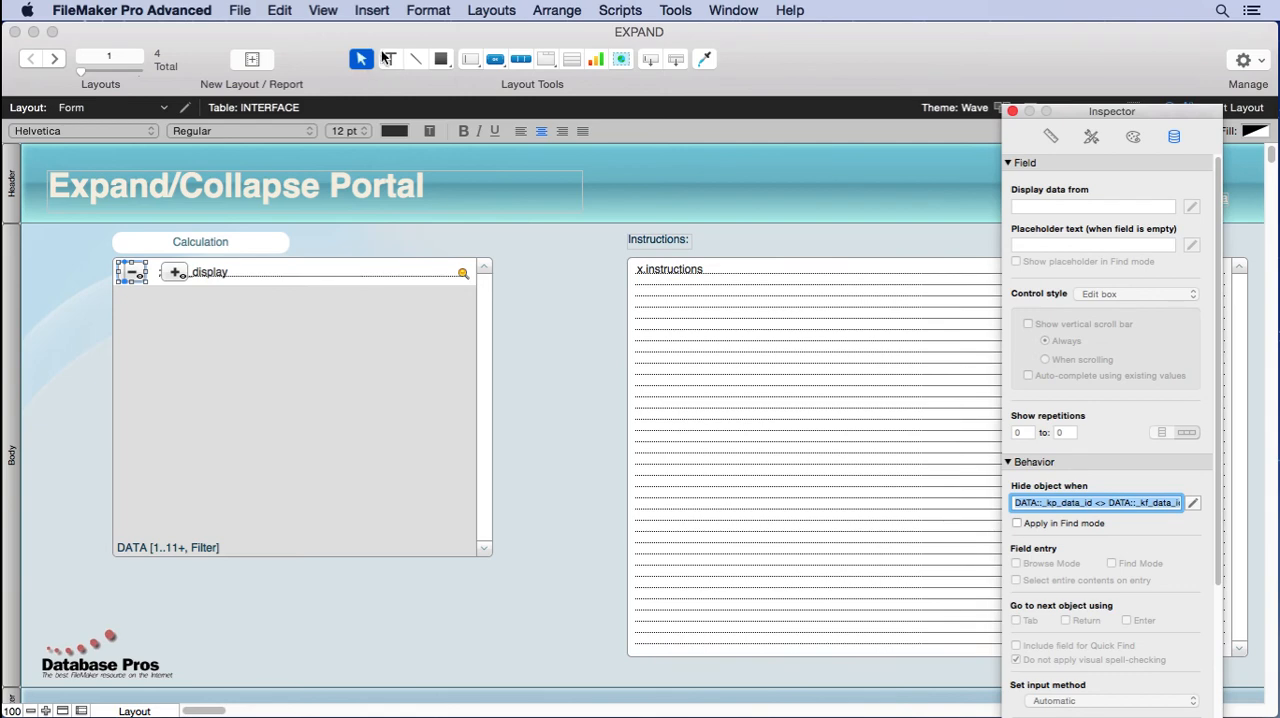
left_click(322, 10)
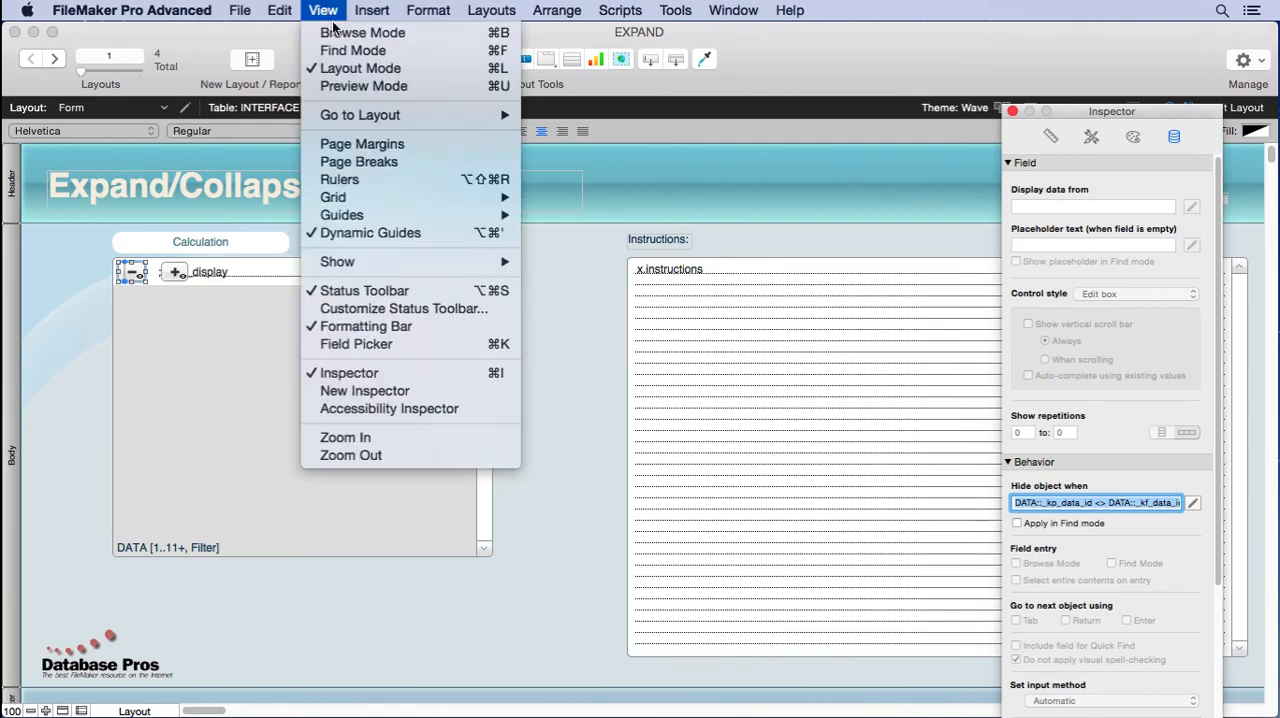
Return to Browse mode and come back from the Data Entry layout to the portal form
left_click(354, 32)
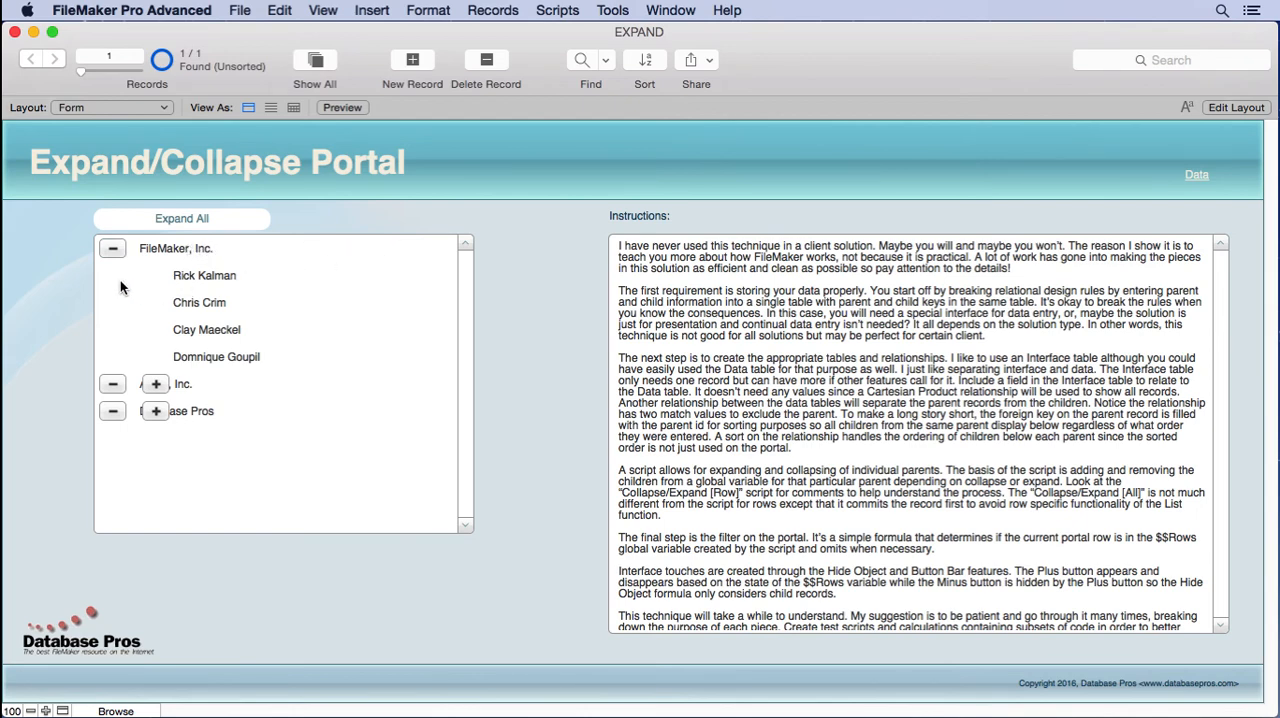
mouse_move(116, 278)
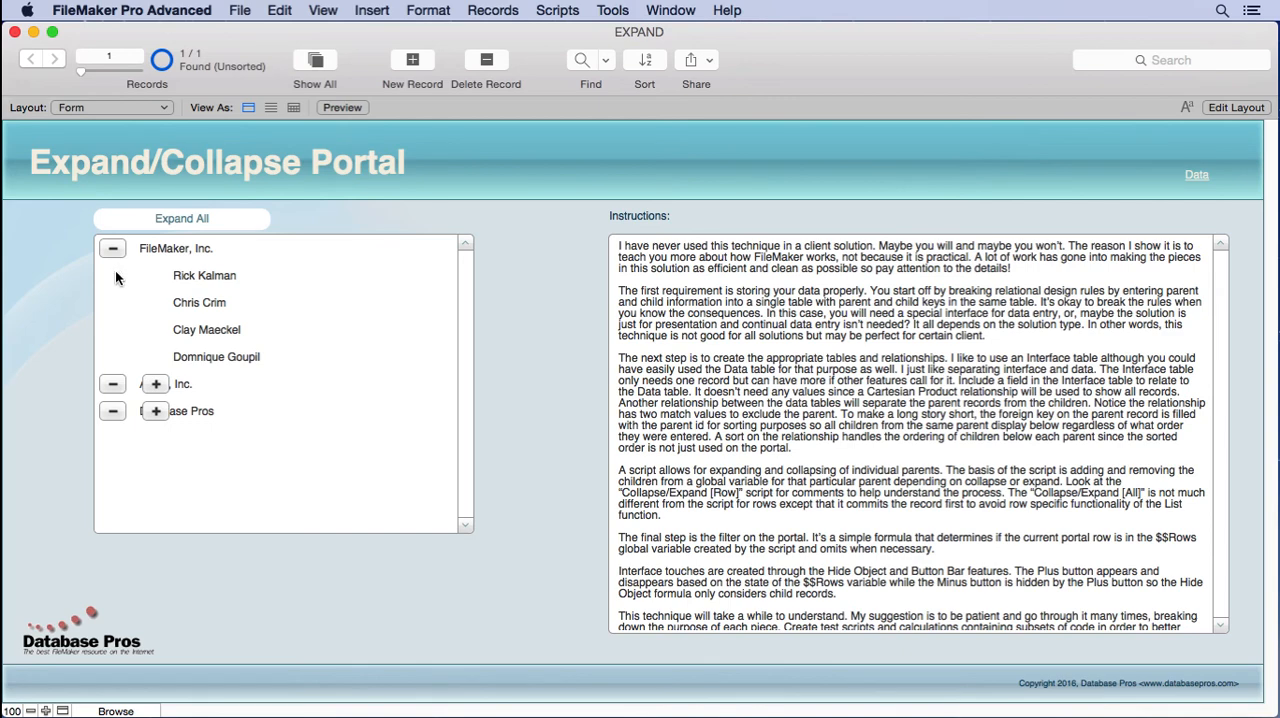
mouse_move(124, 358)
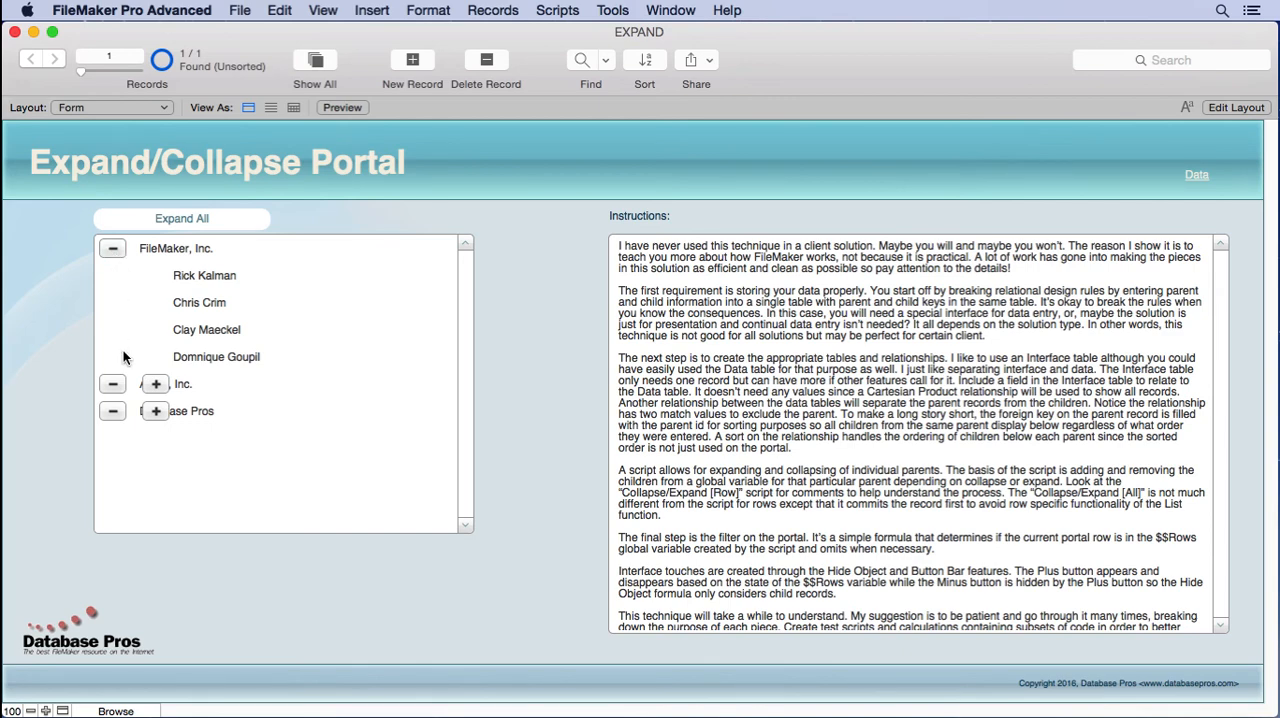
mouse_move(1194, 180)
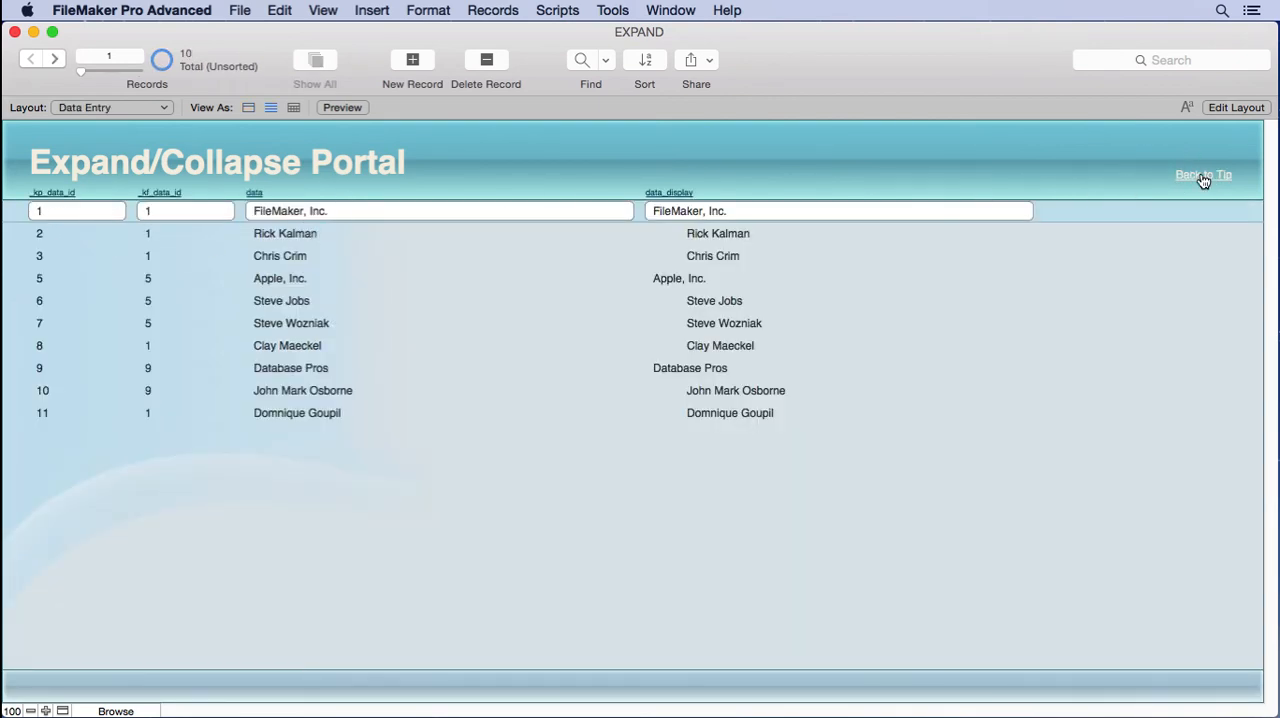
left_click(1204, 174)
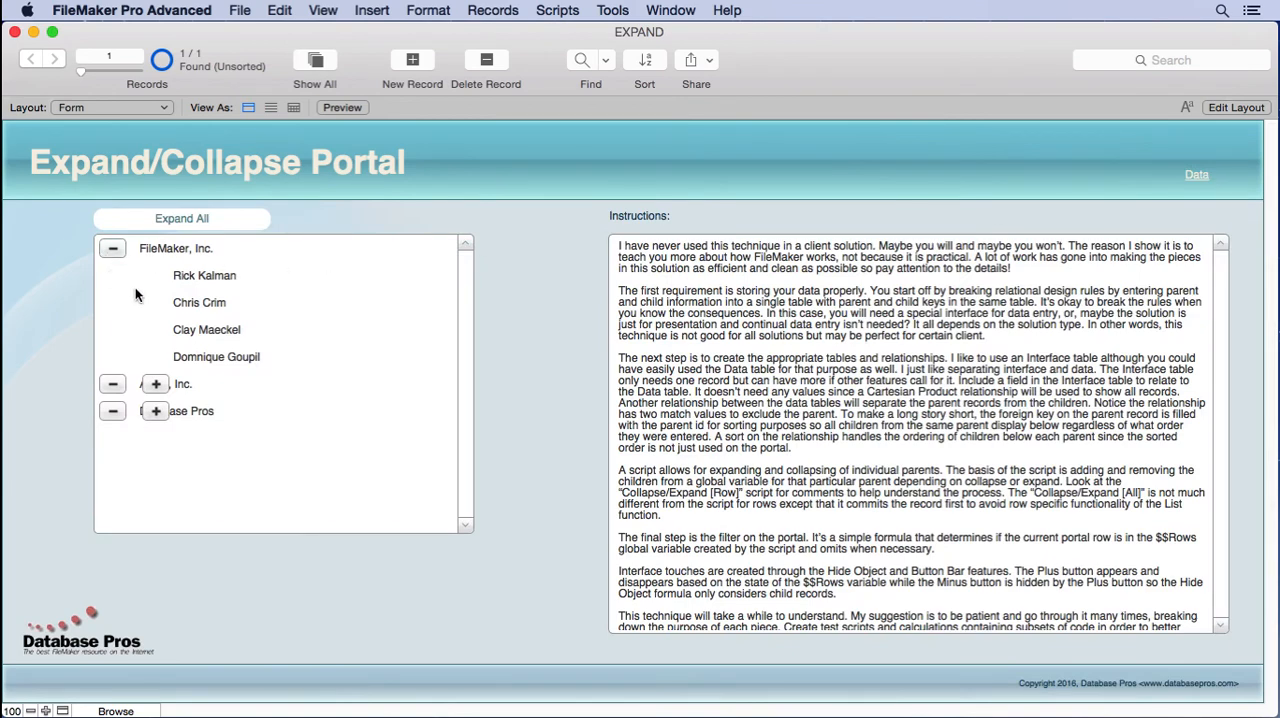
mouse_move(1148, 184)
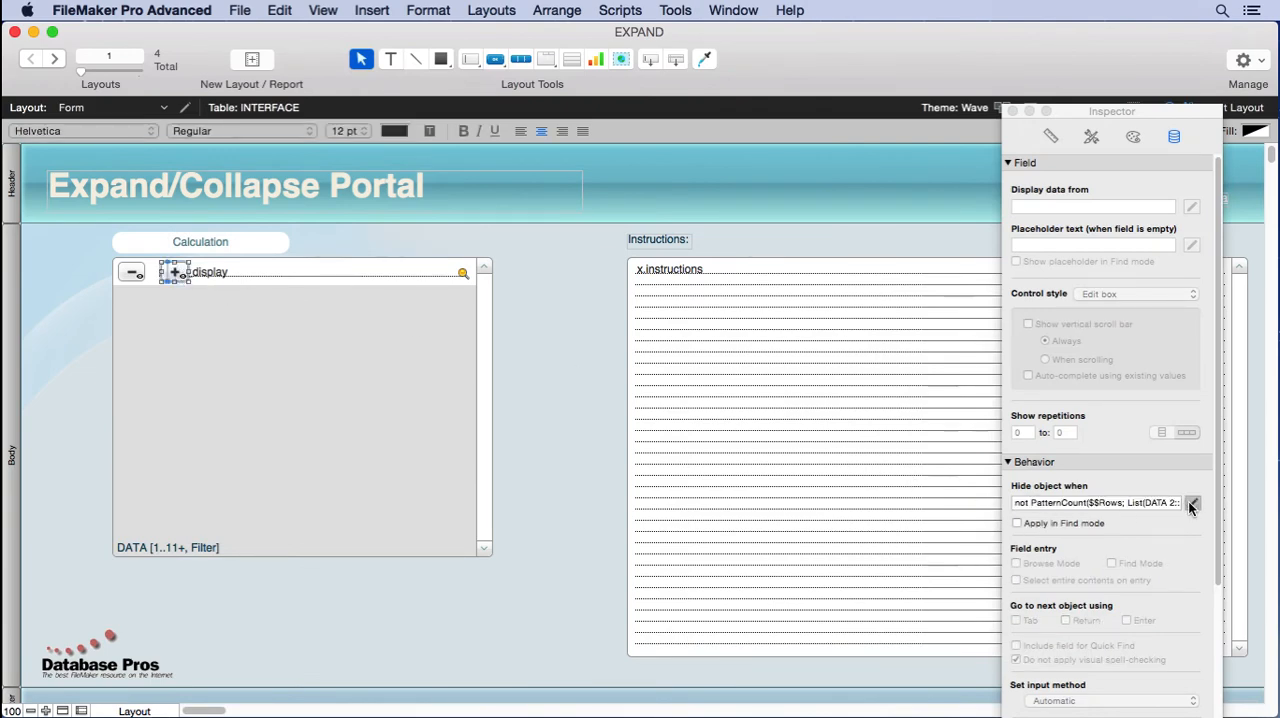
left_click(1192, 504)
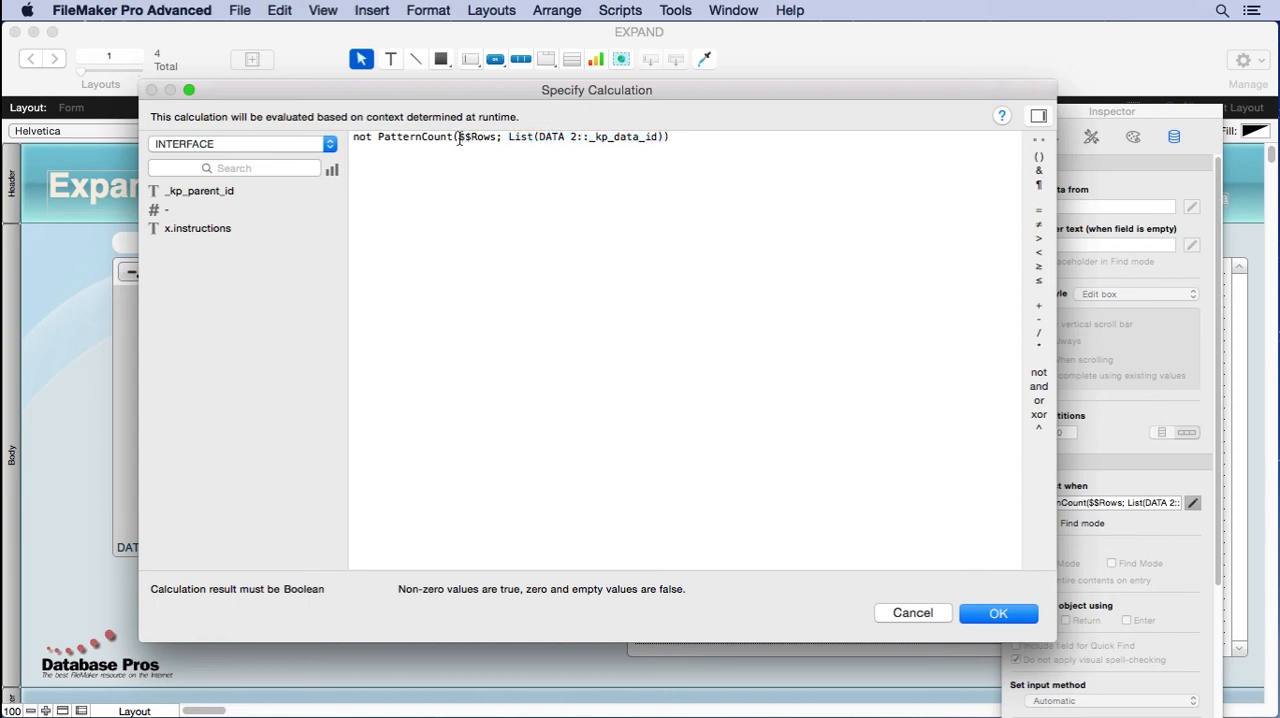
double_click(480, 136)
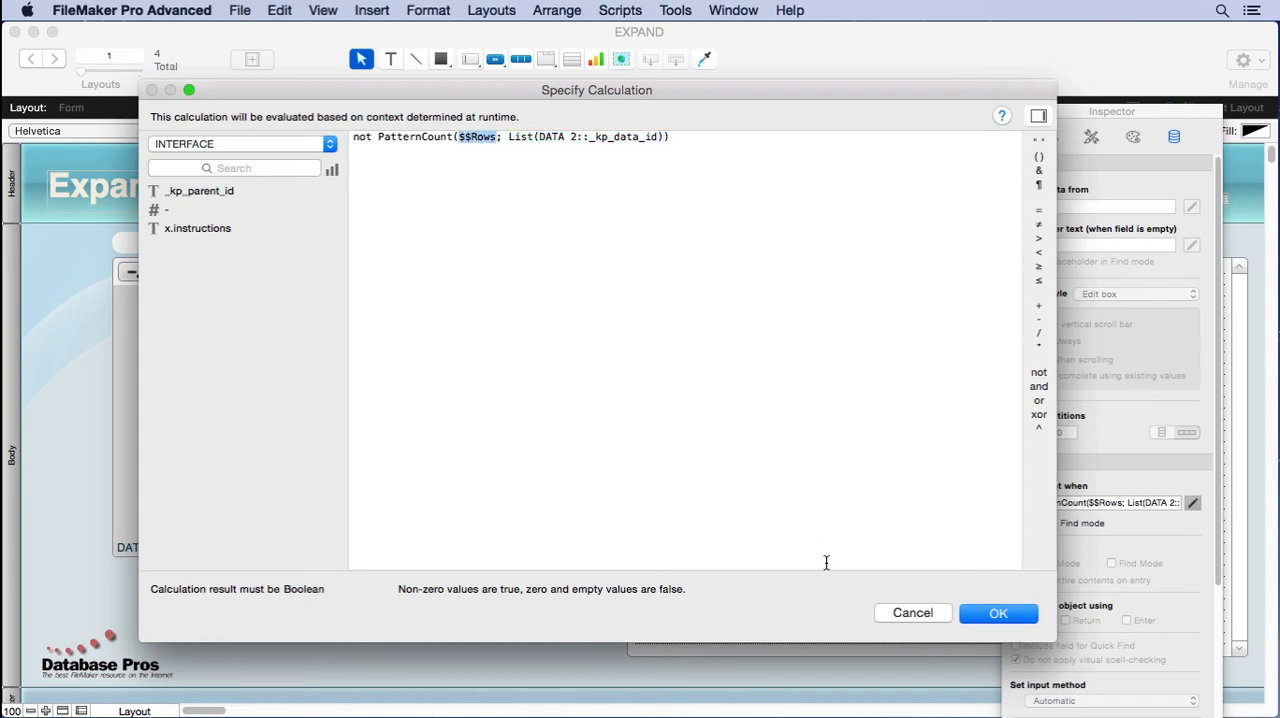
left_click(998, 612)
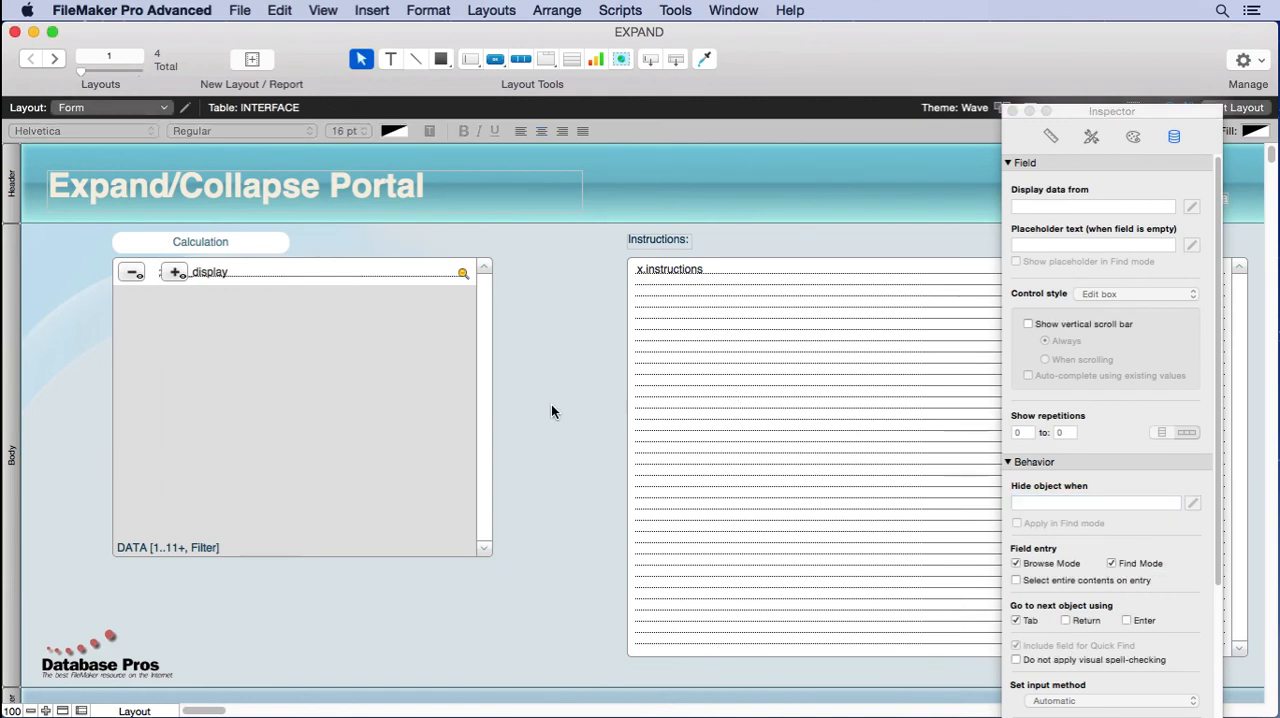
In Browse mode, collapse FileMaker, Inc. while watching $$Rows in the Data Viewer
left_click(676, 10)
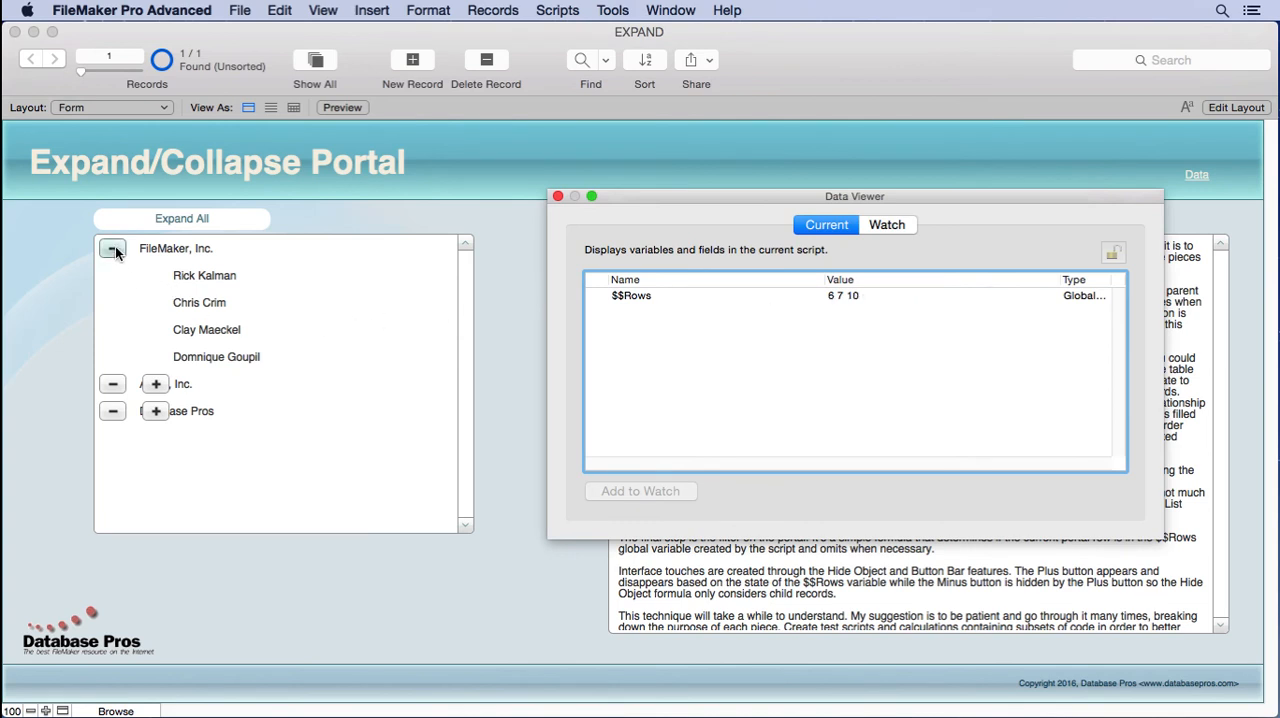
left_click(112, 248)
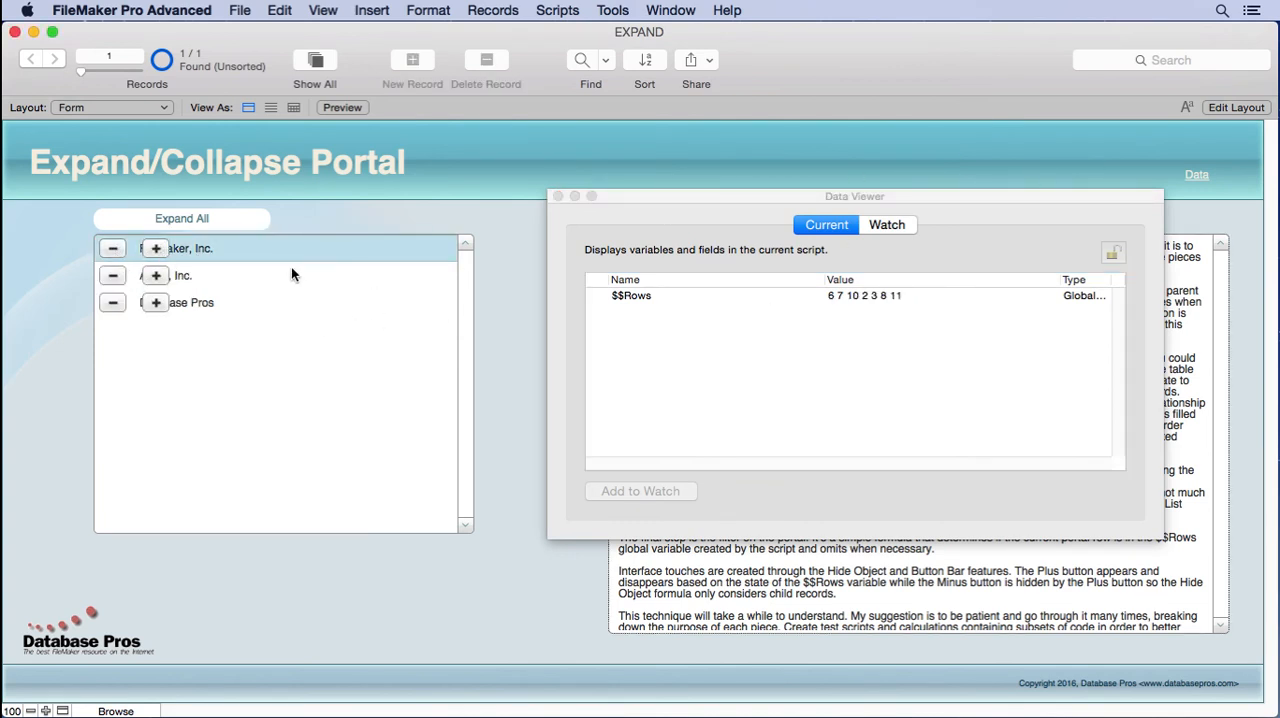
left_click(180, 218)
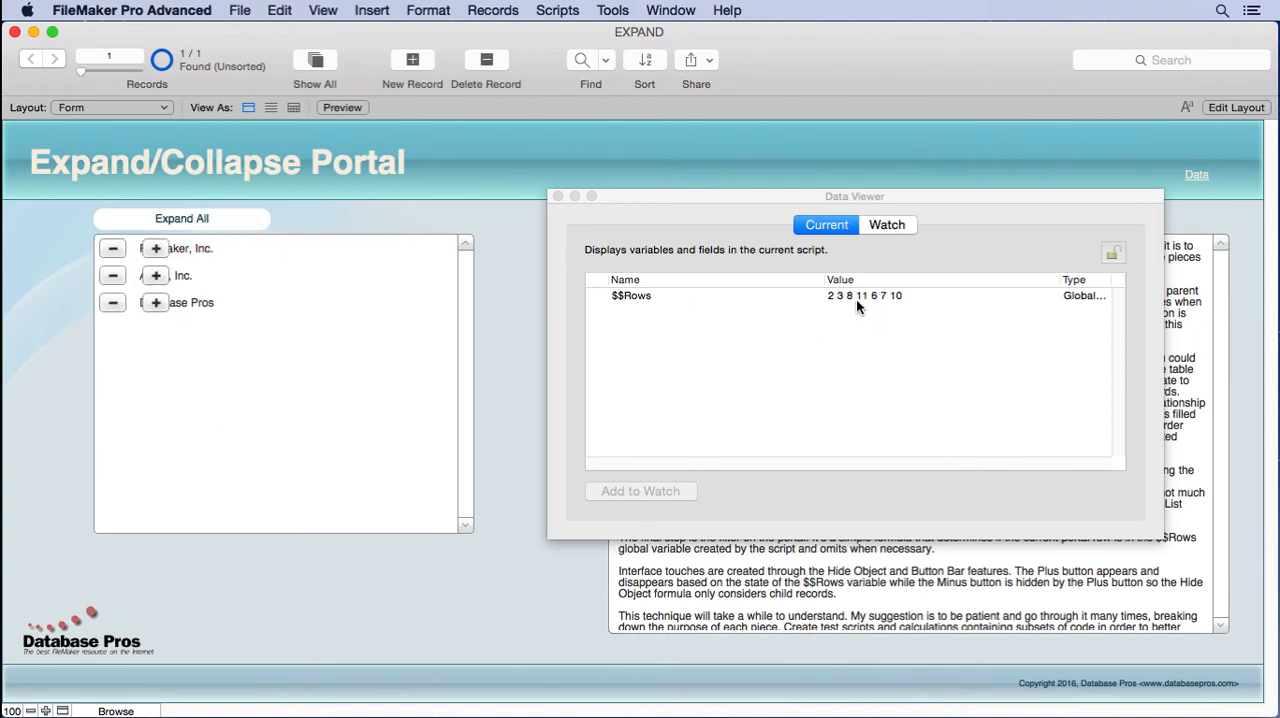
mouse_move(236, 272)
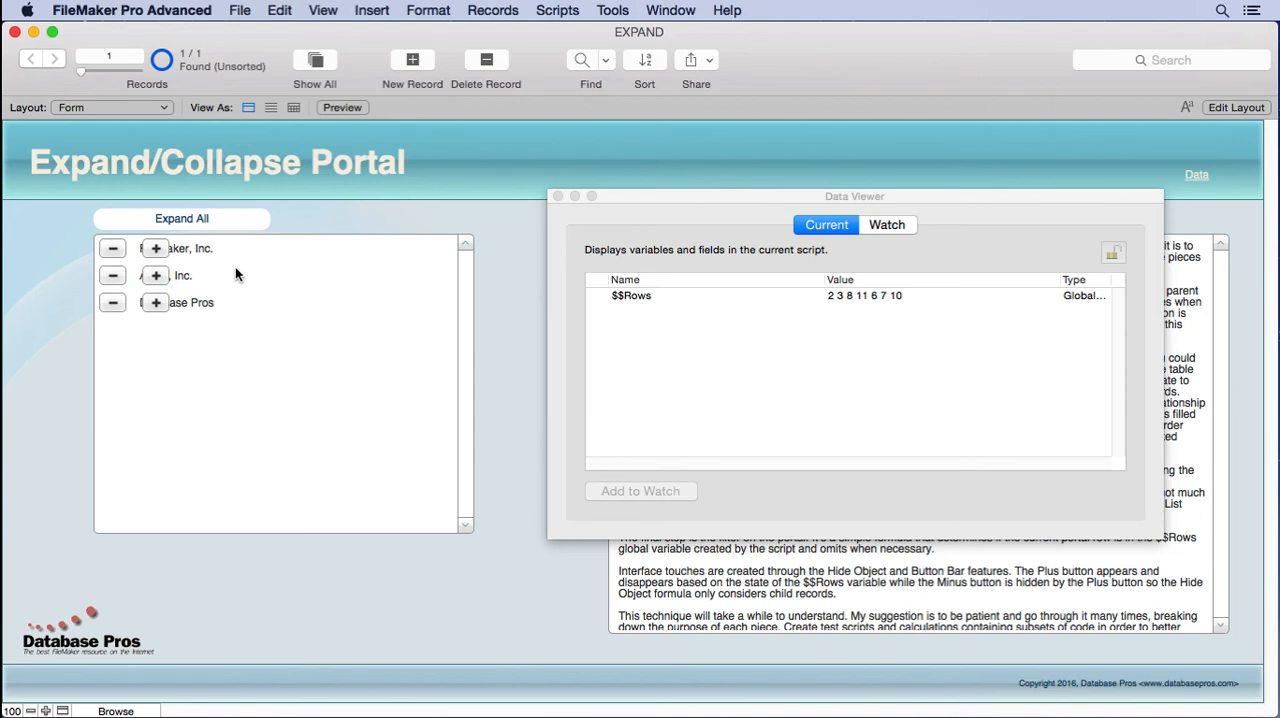
mouse_move(280, 296)
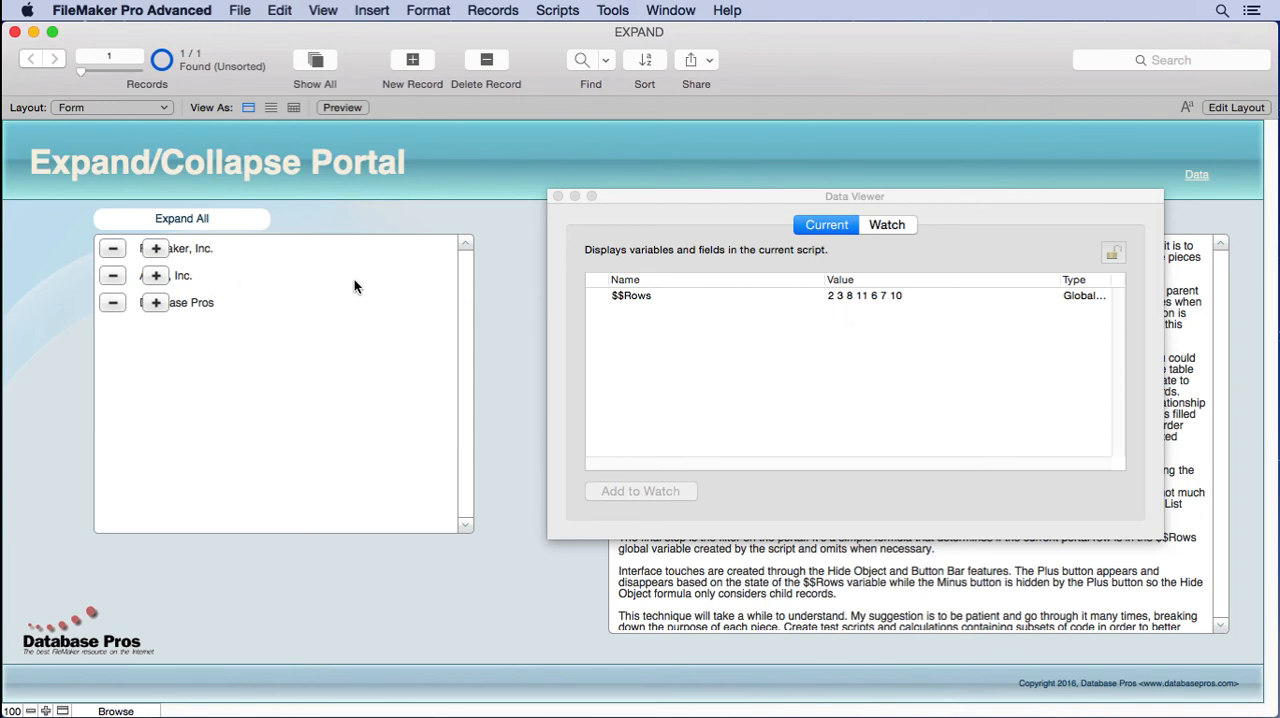
mouse_move(966, 184)
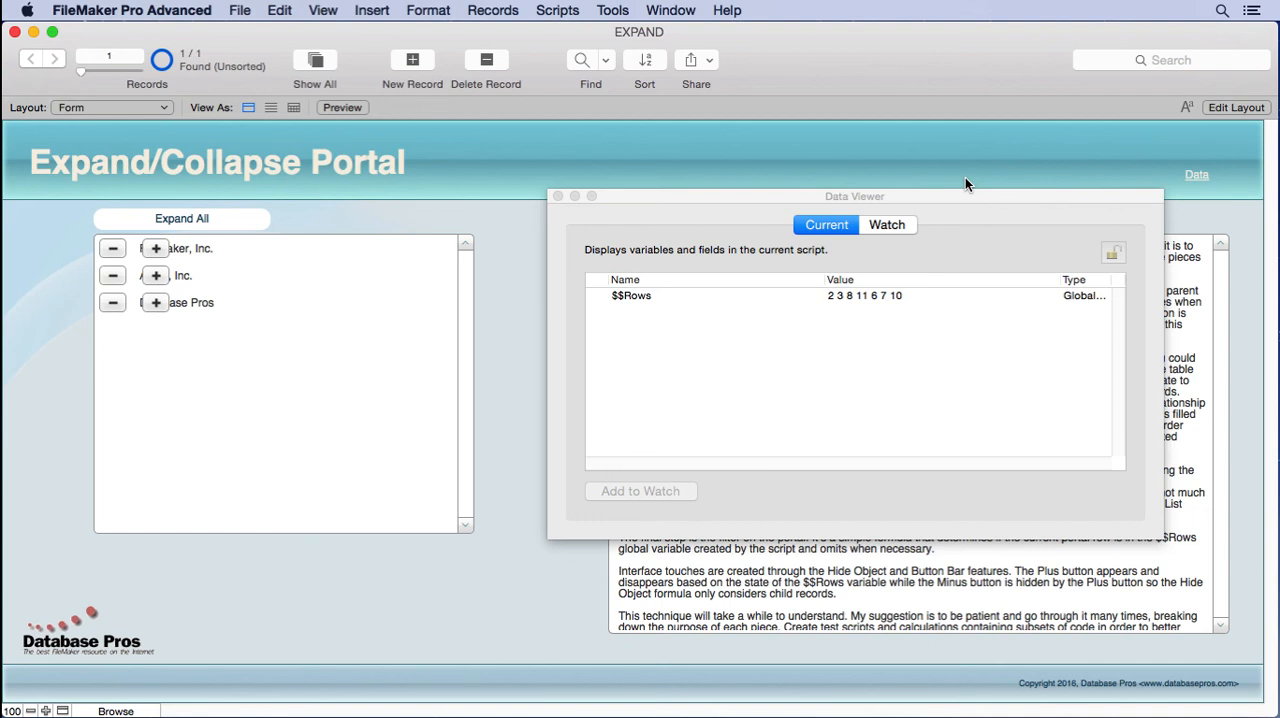
mouse_move(1170, 150)
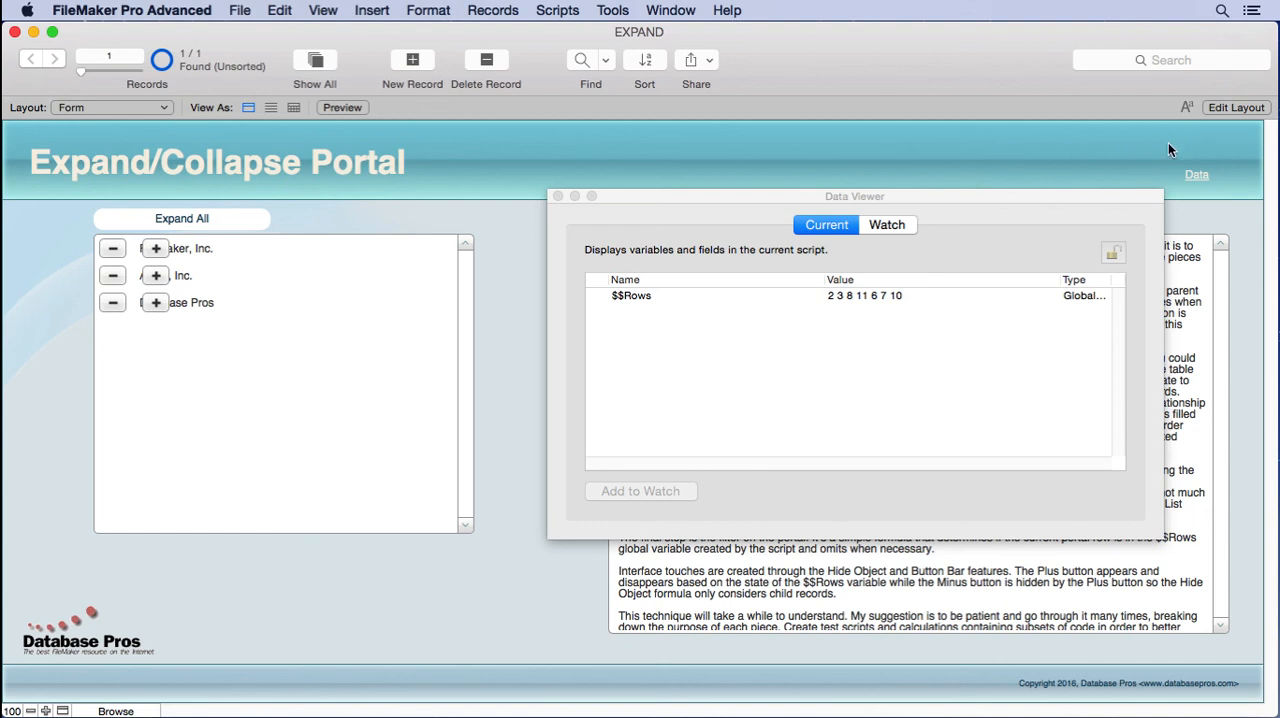
mouse_move(1152, 144)
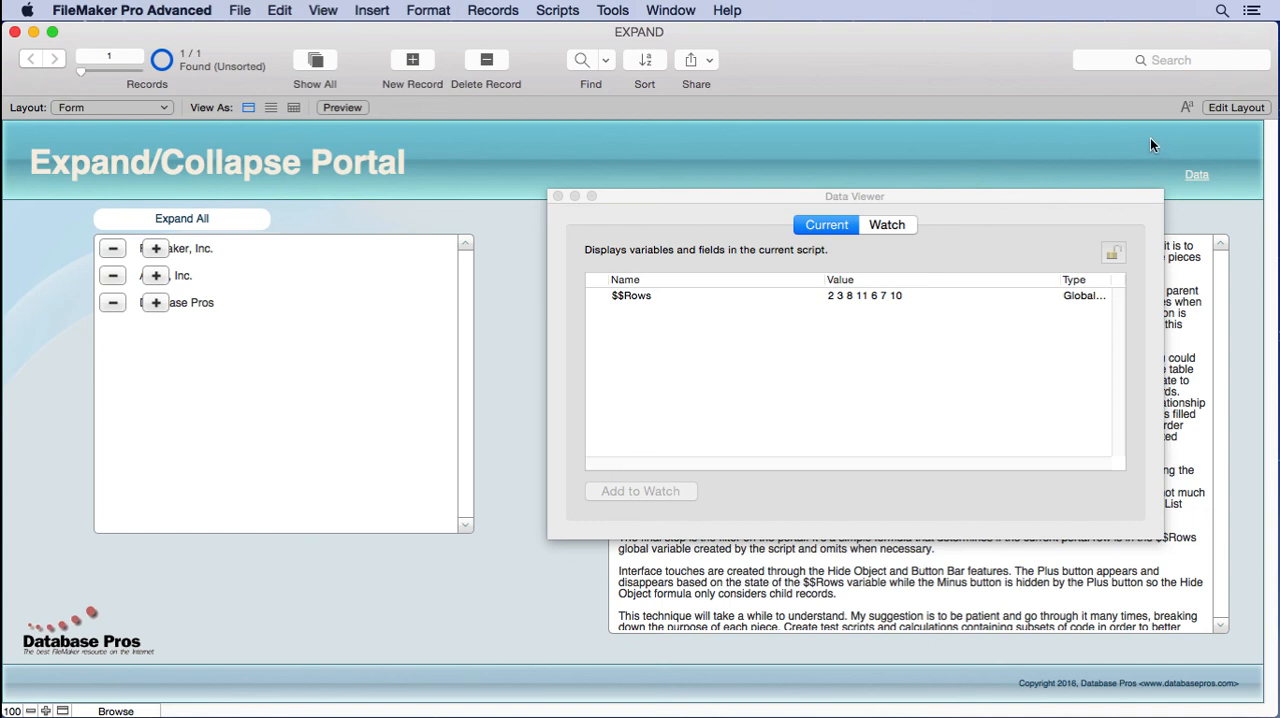
mouse_move(1146, 142)
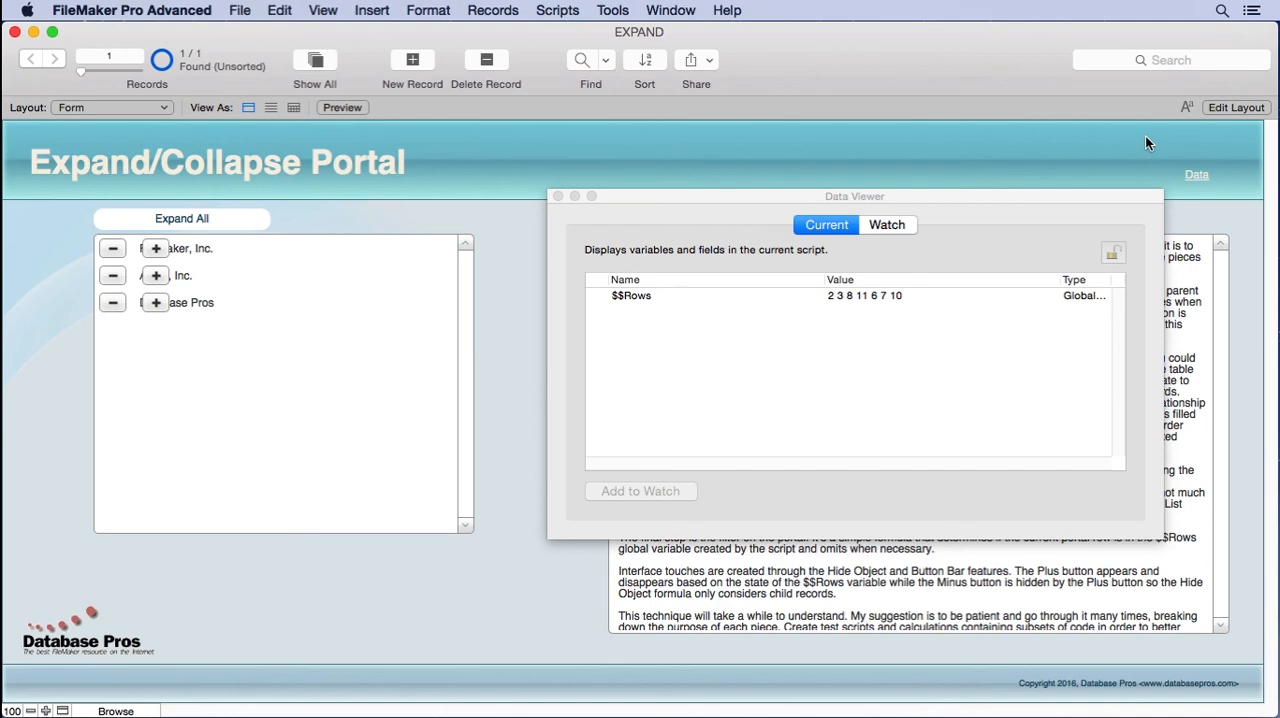
Return to Layout mode to reach the portal's setup options
left_click(1232, 106)
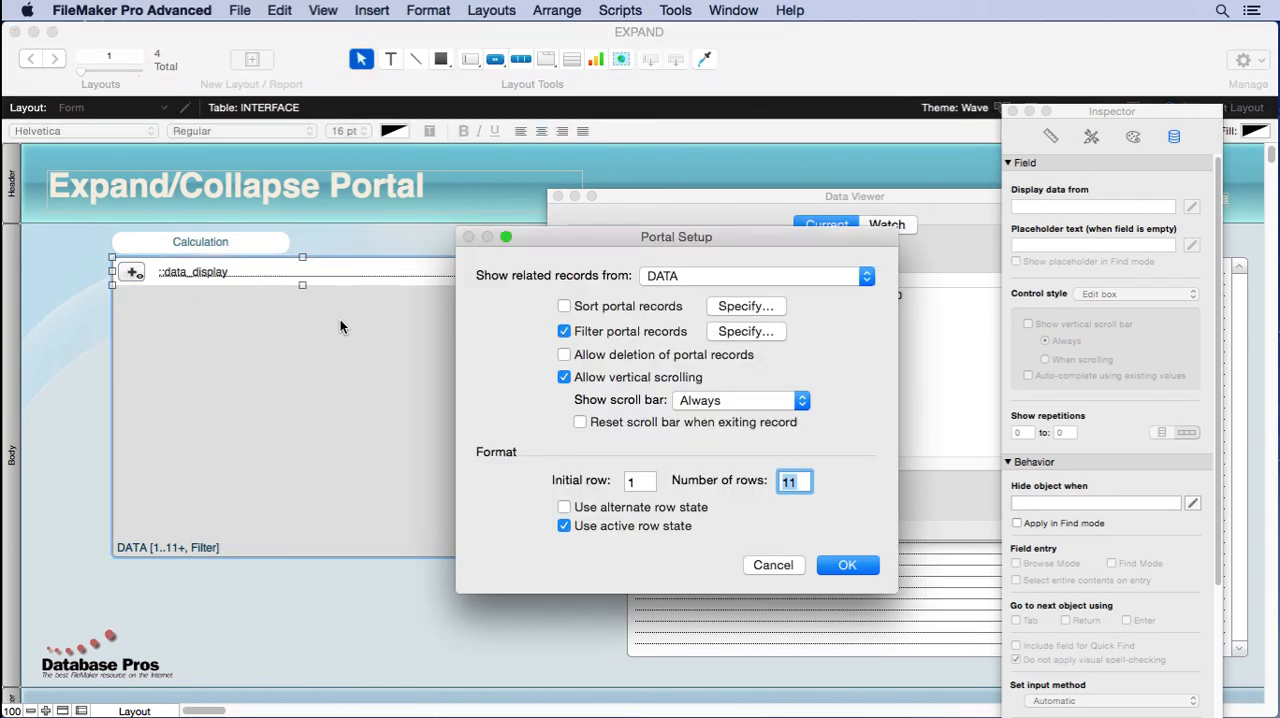
Show the filter calculation not PatternCount($$Rows; DATA::_kp_data_id) and highlight the id reference
left_click(744, 332)
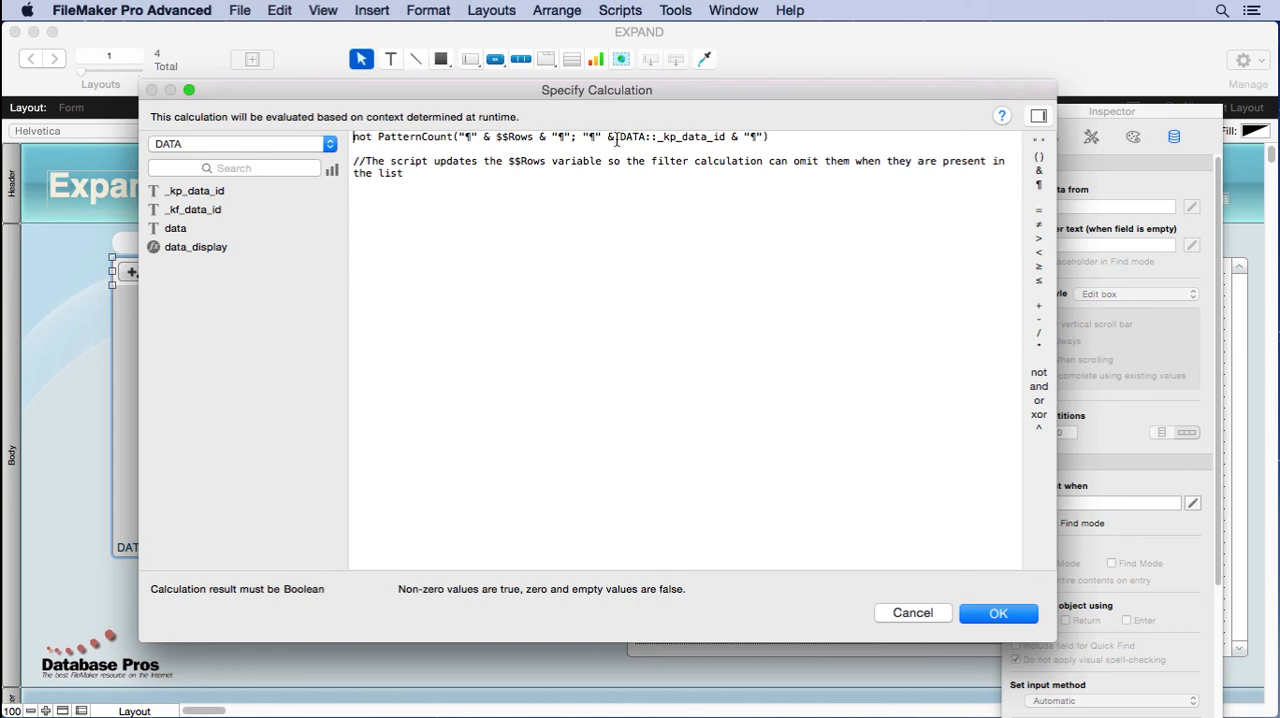
left_click_drag(618, 136, 724, 136)
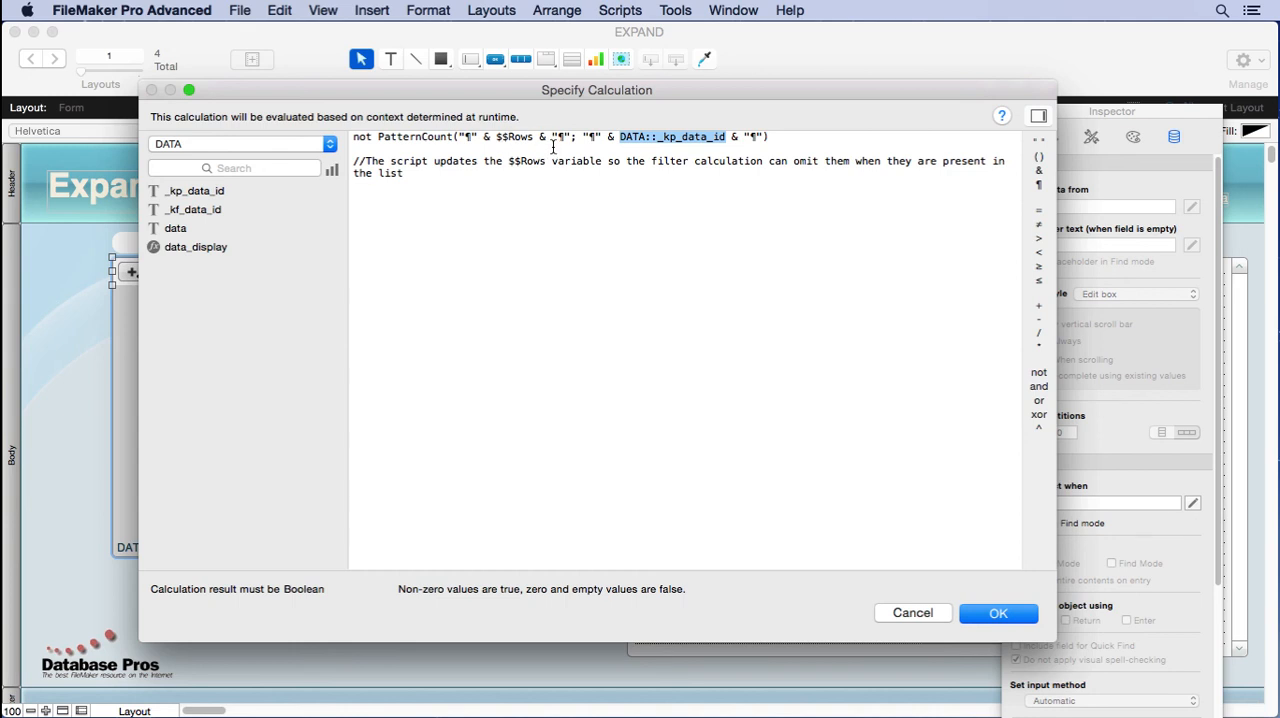
mouse_move(850, 548)
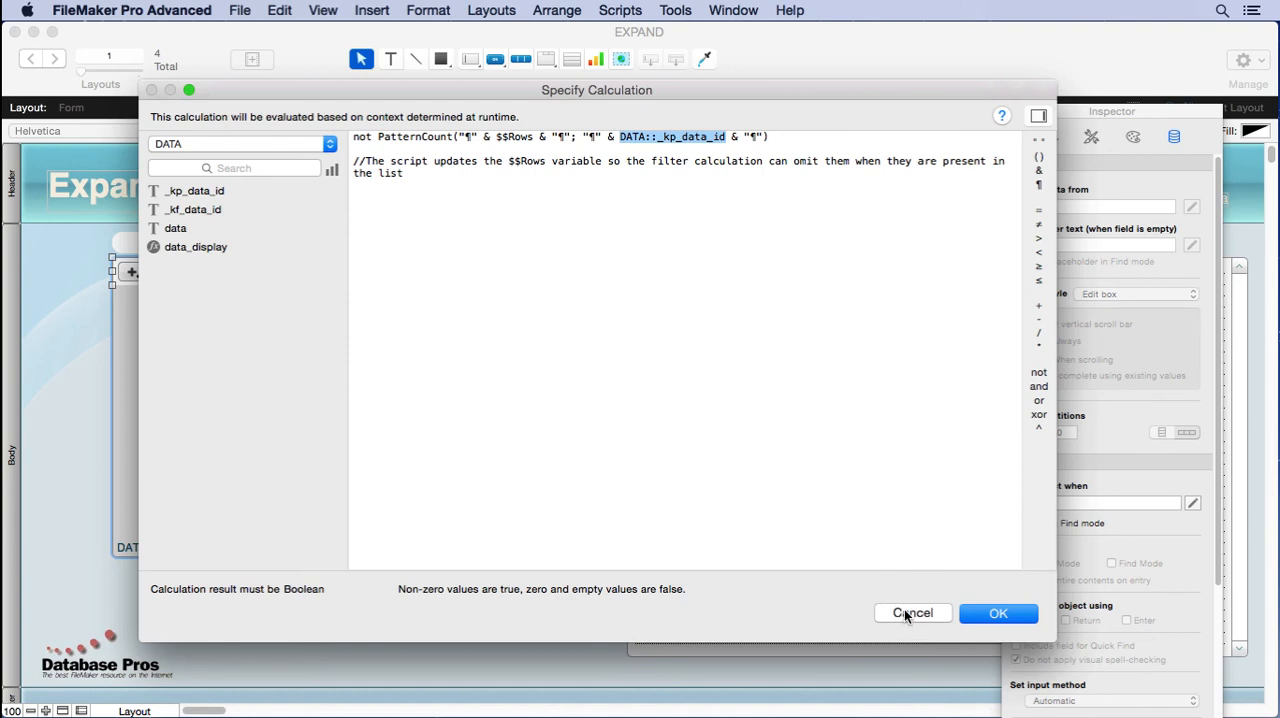
mouse_move(908, 616)
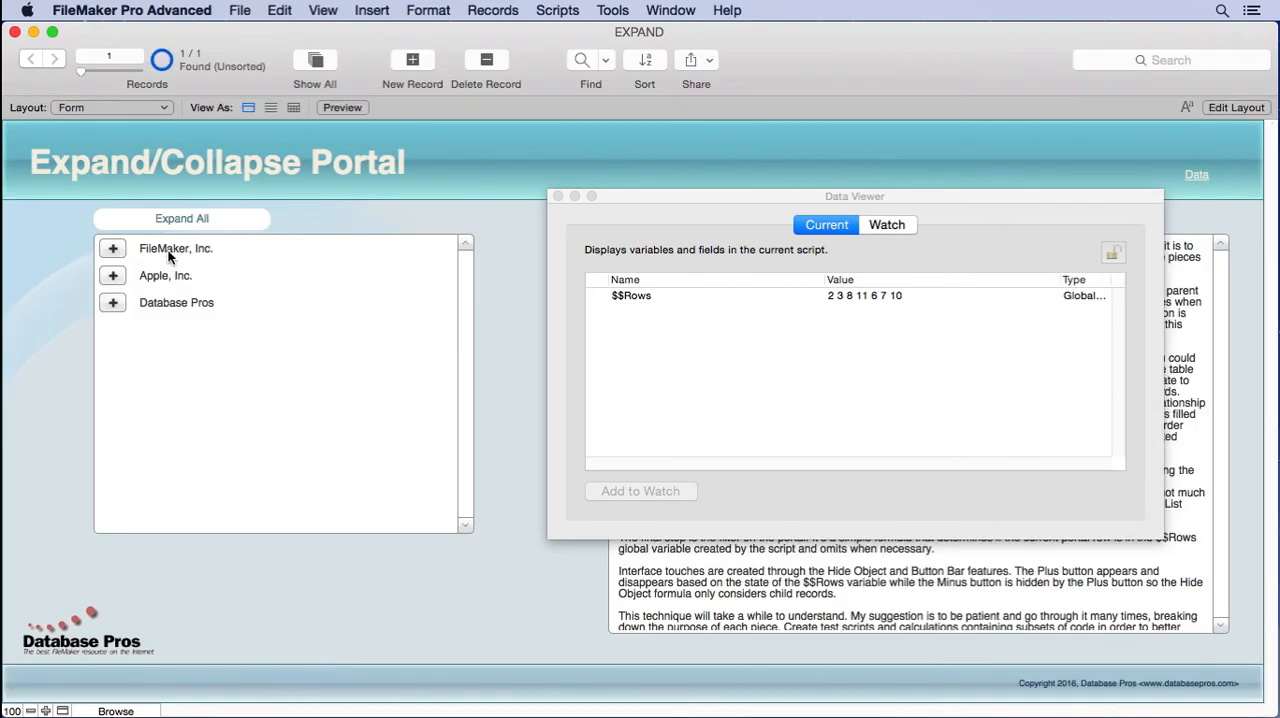
Expand FileMaker, Inc. to list its four contacts, then collapse it, $$Rows ending 6 7 10 2 3 8 11
left_click(112, 248)
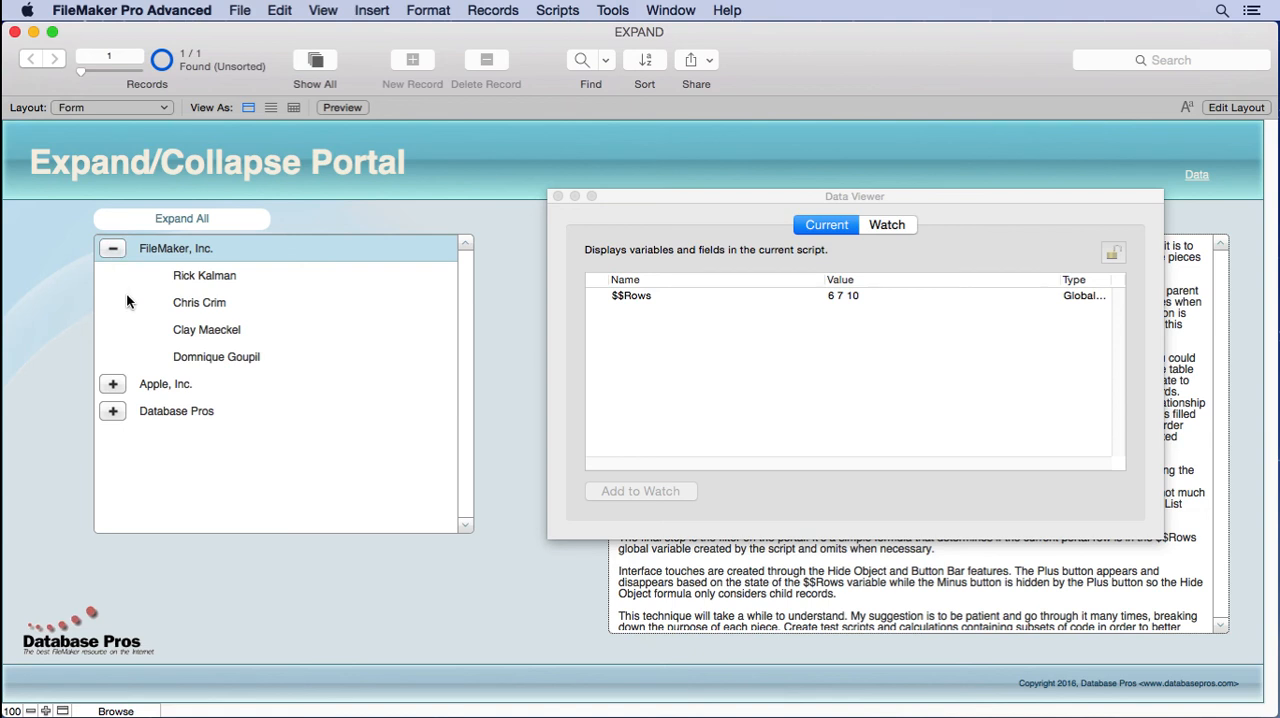
mouse_move(862, 304)
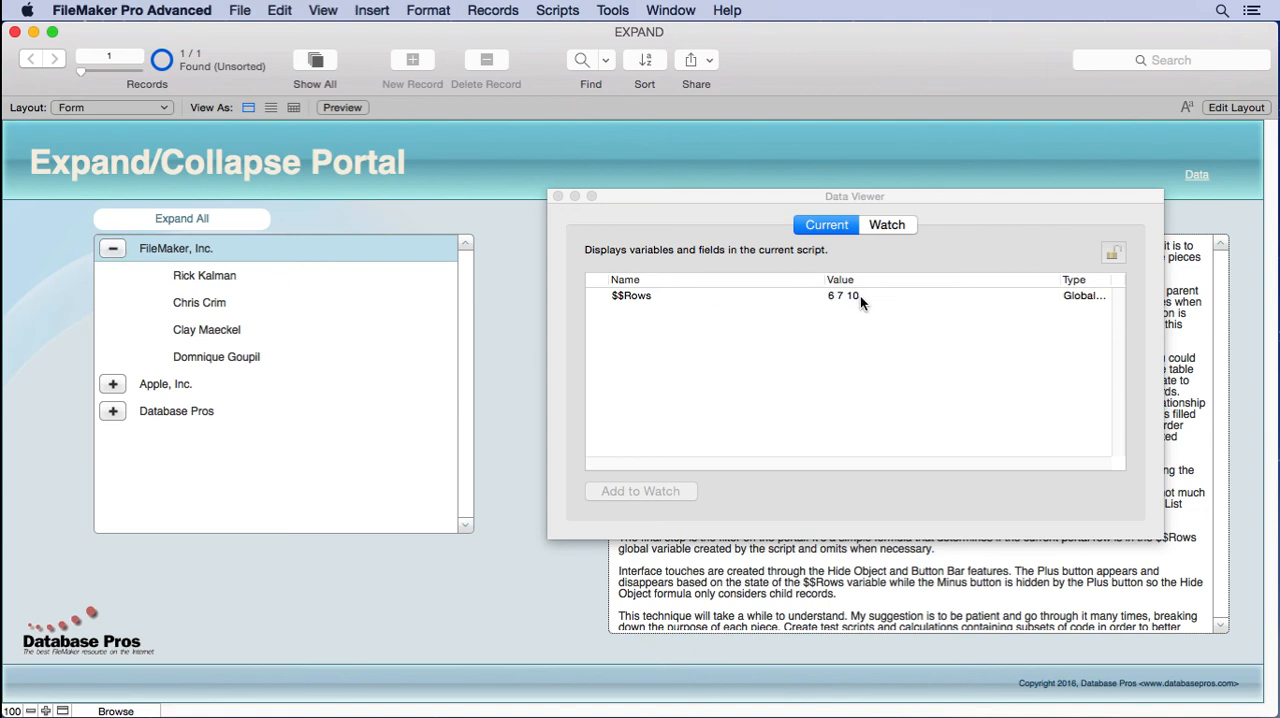
mouse_move(220, 360)
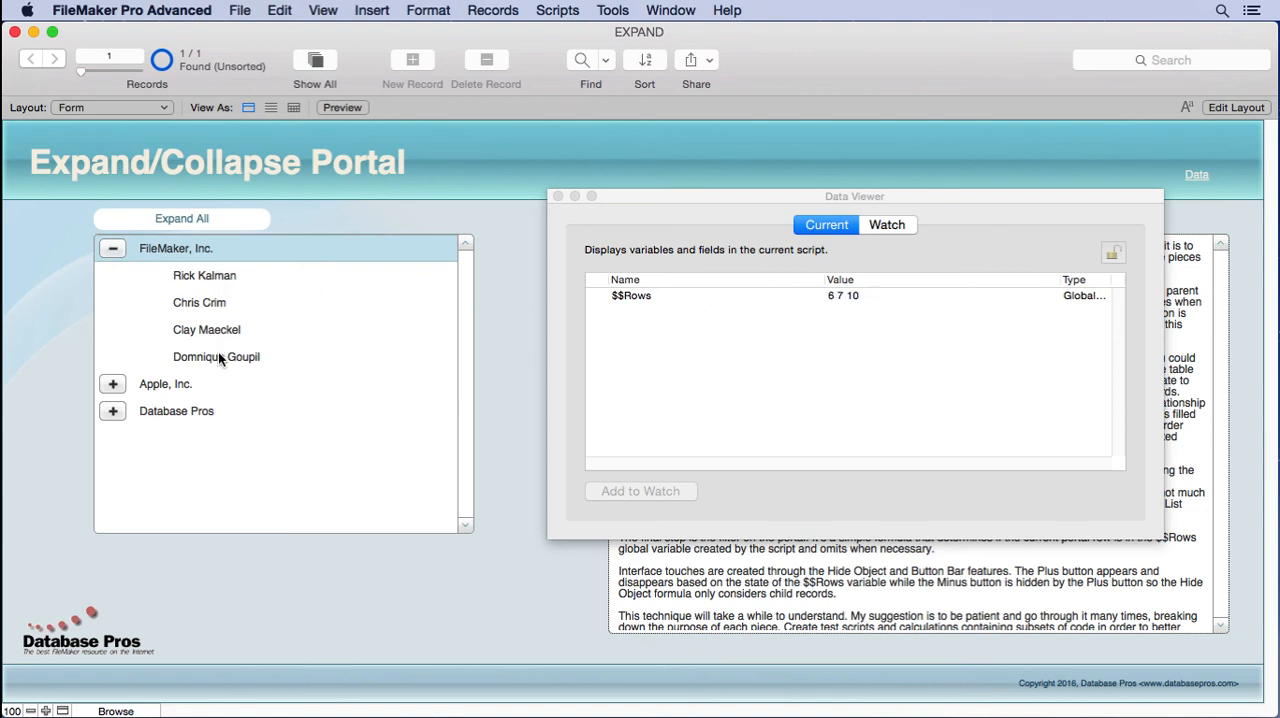
mouse_move(232, 276)
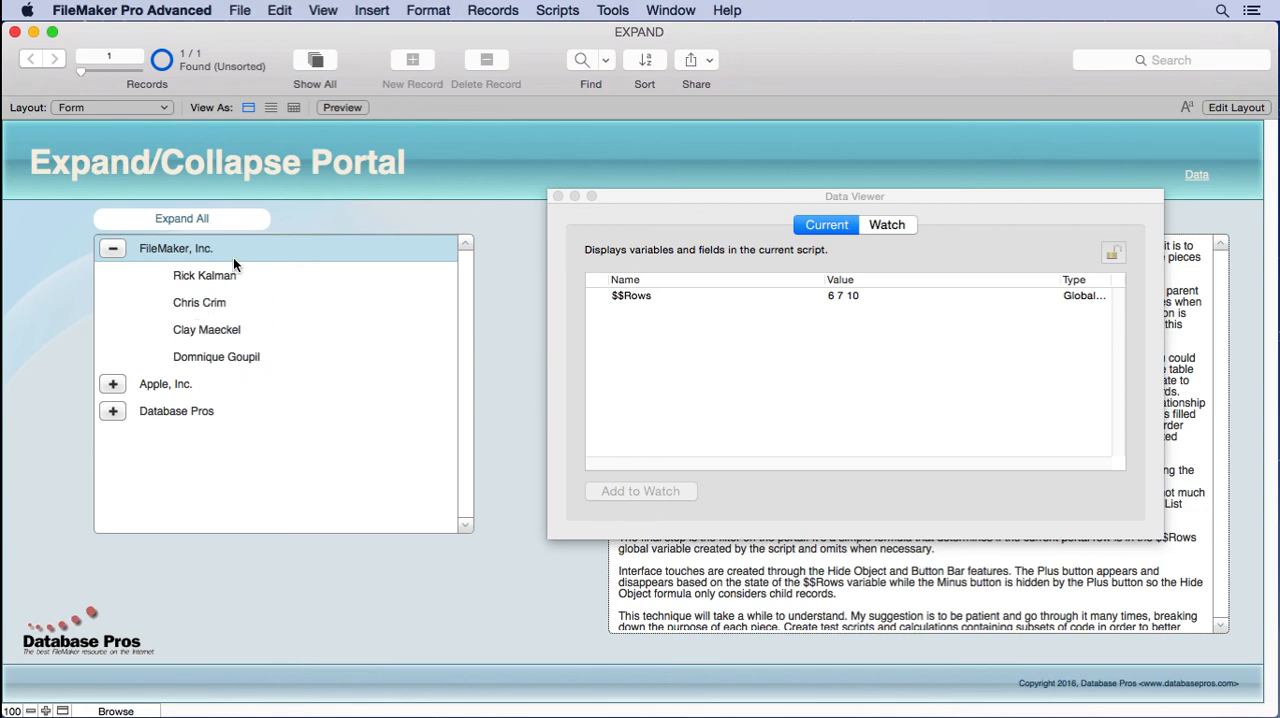
mouse_move(204, 364)
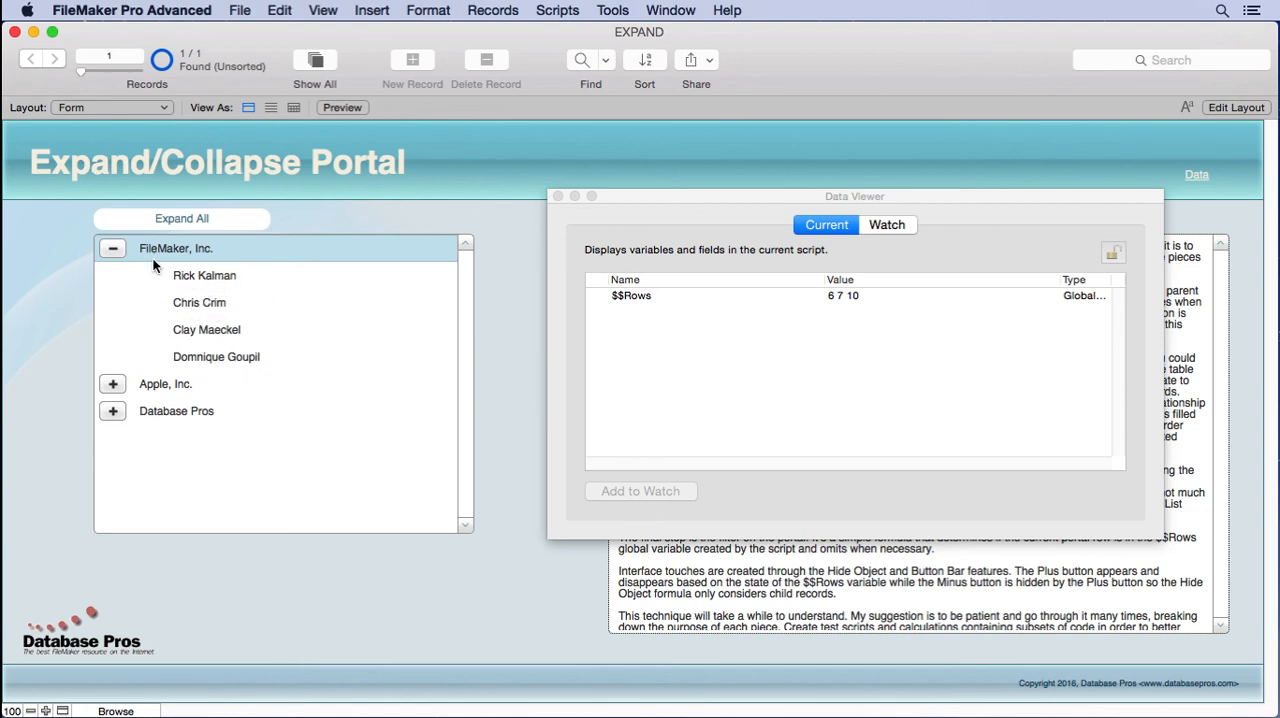
left_click(112, 248)
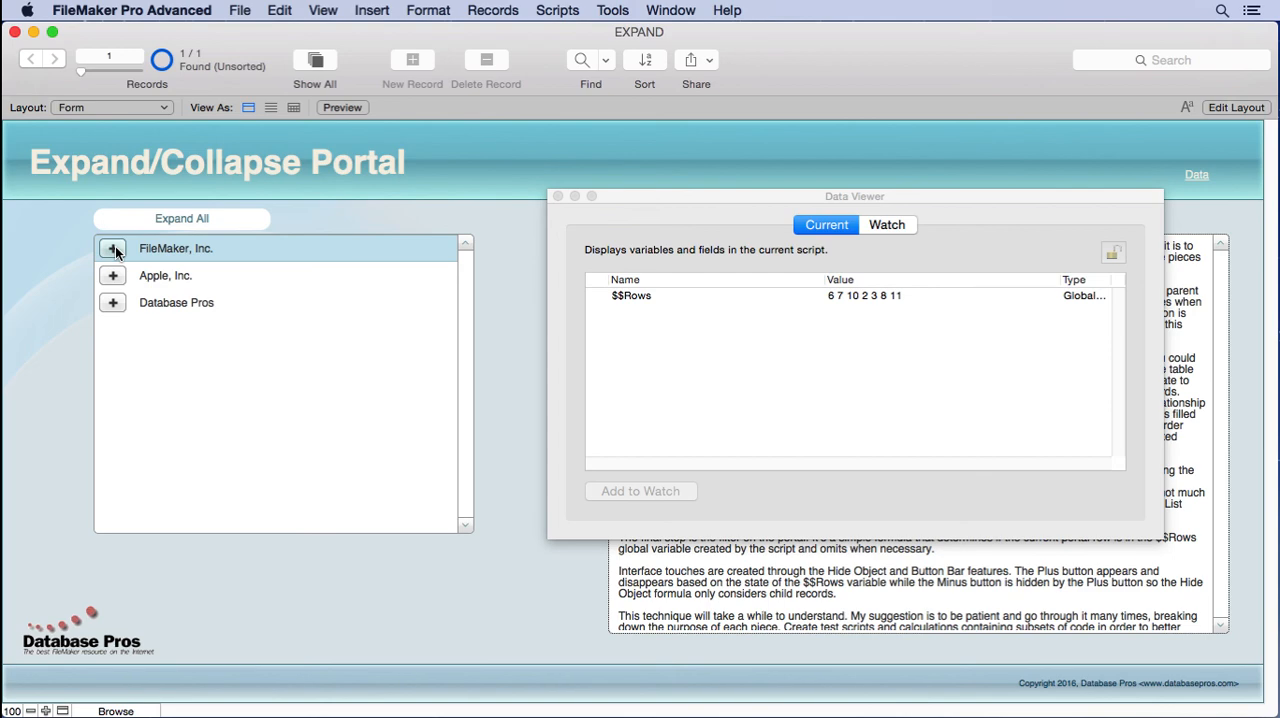
Close the Data Viewer to reveal the full instructions text
left_click(558, 196)
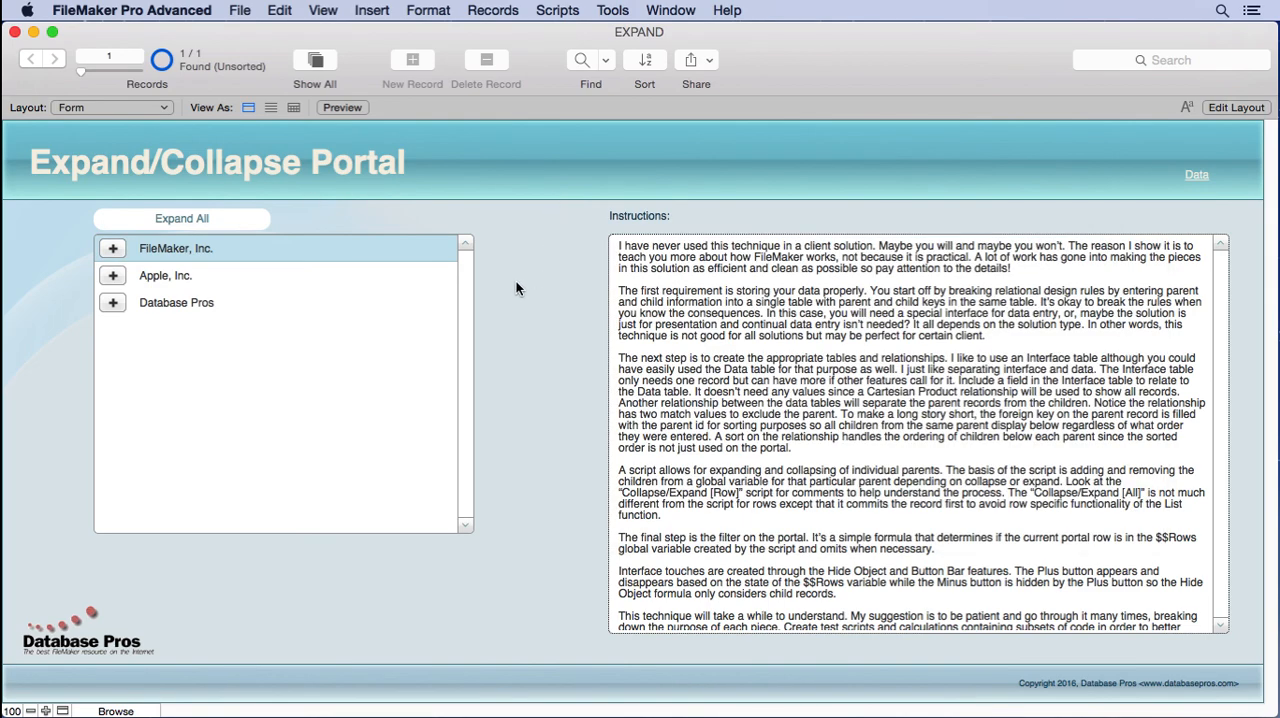
mouse_move(512, 288)
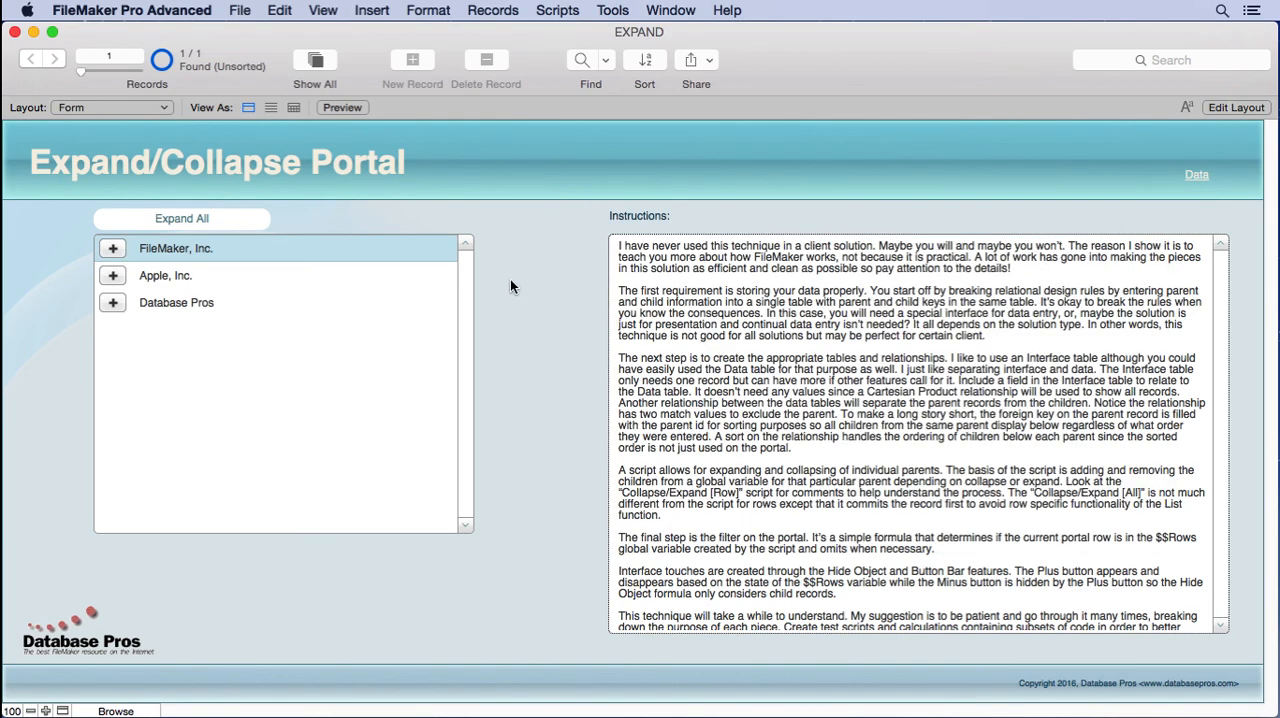